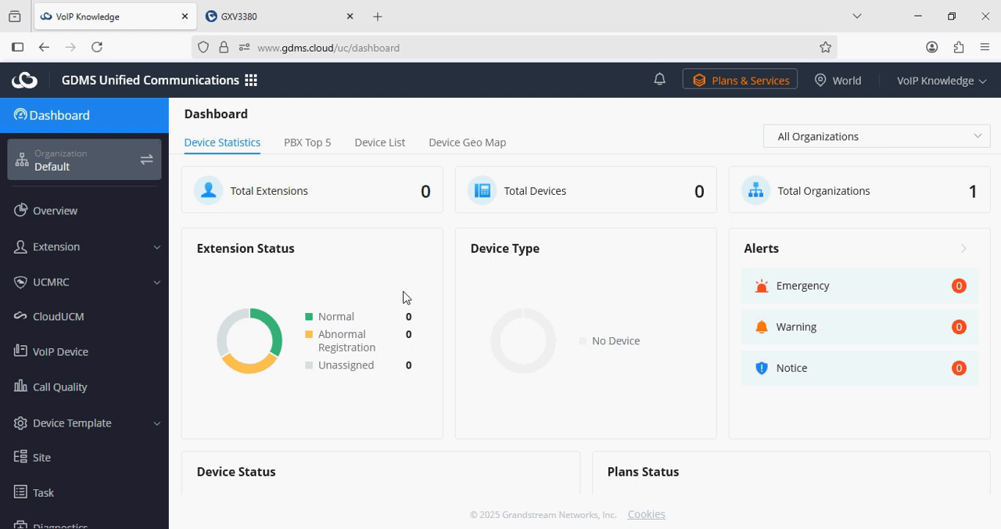
{"action": "mouse_move", "coordinate": [373, 204]}
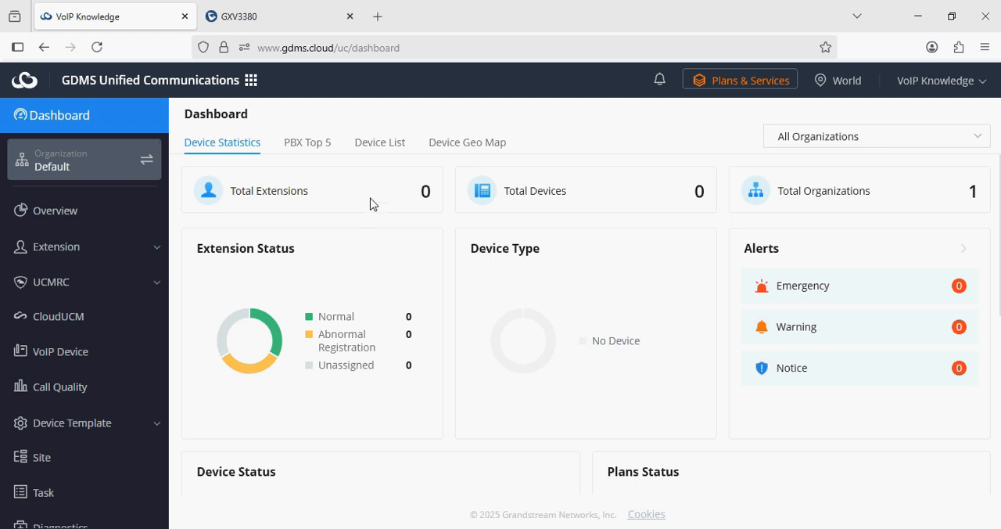
Go to the CloudUCM devices page from the GDMS products list.
{"action": "left_click", "coordinate": [250, 80]}
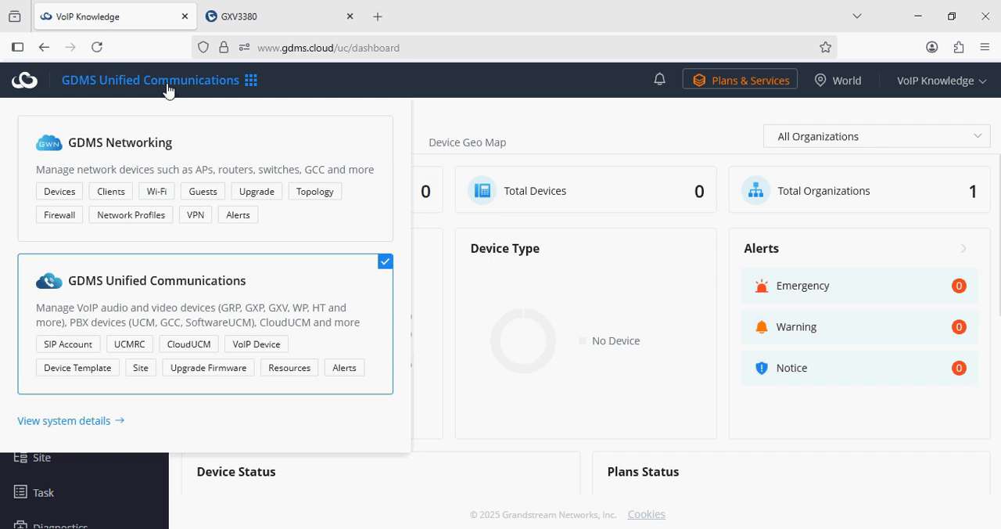
{"action": "mouse_move", "coordinate": [160, 294]}
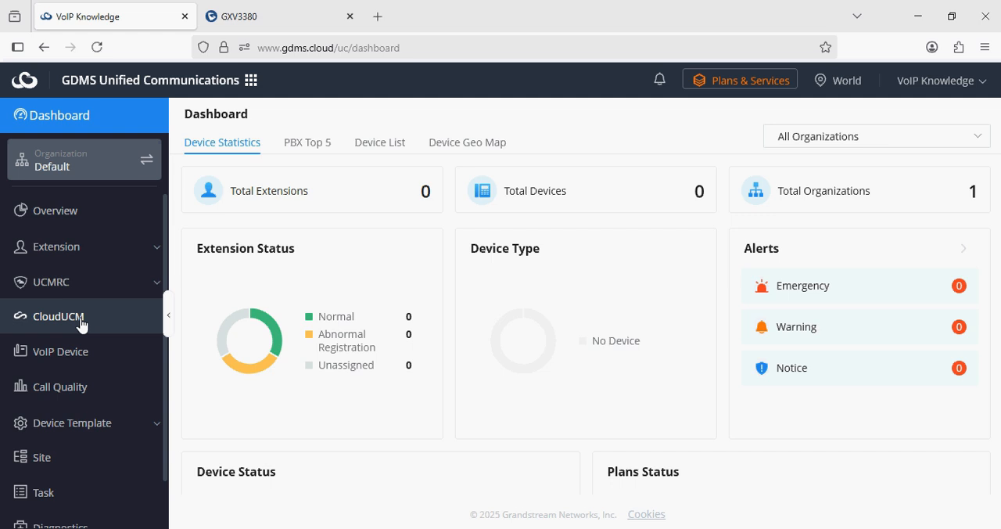
{"action": "left_click", "coordinate": [57, 317]}
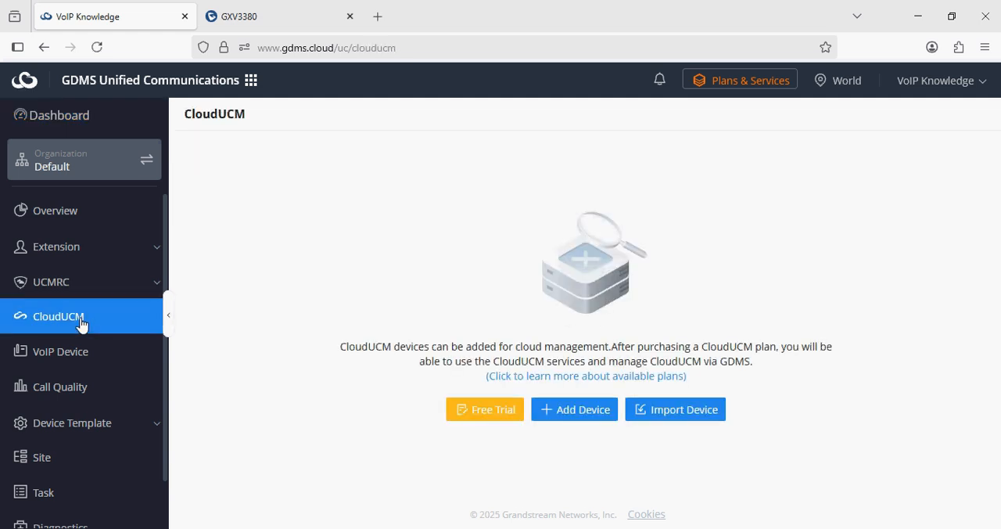
{"action": "mouse_move", "coordinate": [407, 272]}
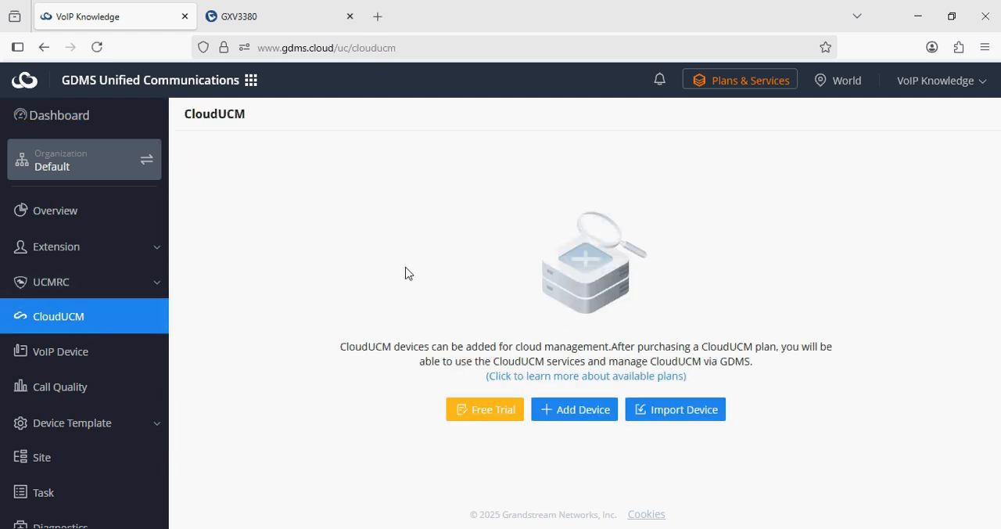
{"action": "mouse_move", "coordinate": [479, 277]}
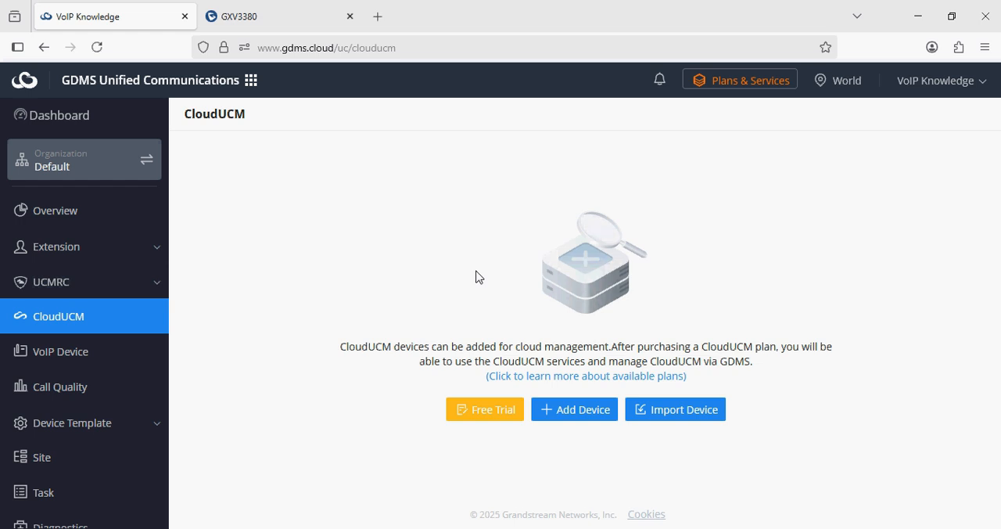
{"action": "mouse_move", "coordinate": [552, 320]}
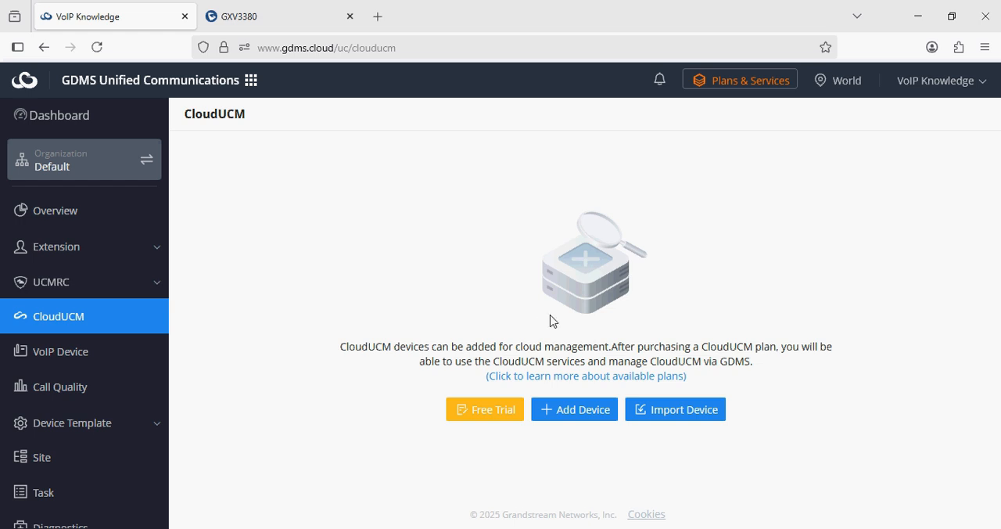
{"action": "mouse_move", "coordinate": [676, 410]}
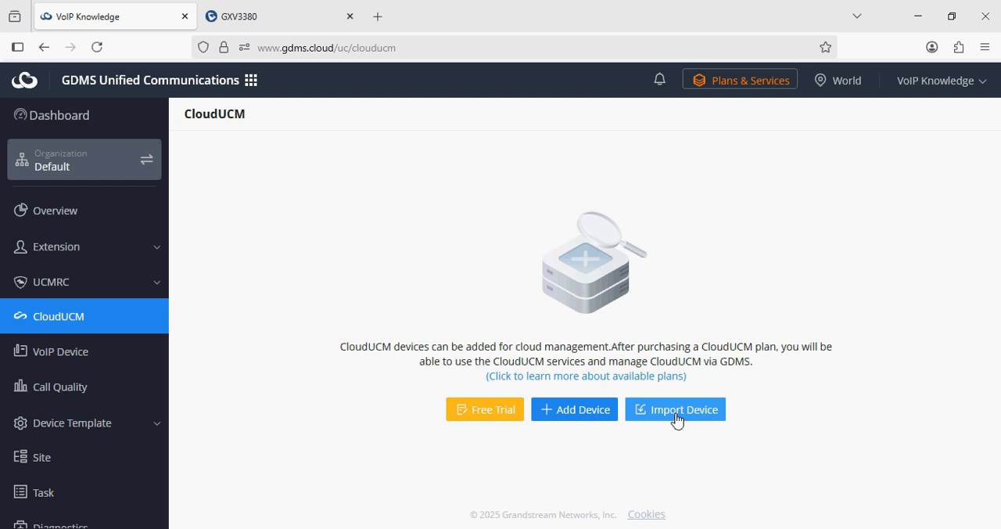
Briefly check the Import Device and Add Device forms, closing both without adding anything.
{"action": "left_click", "coordinate": [676, 410]}
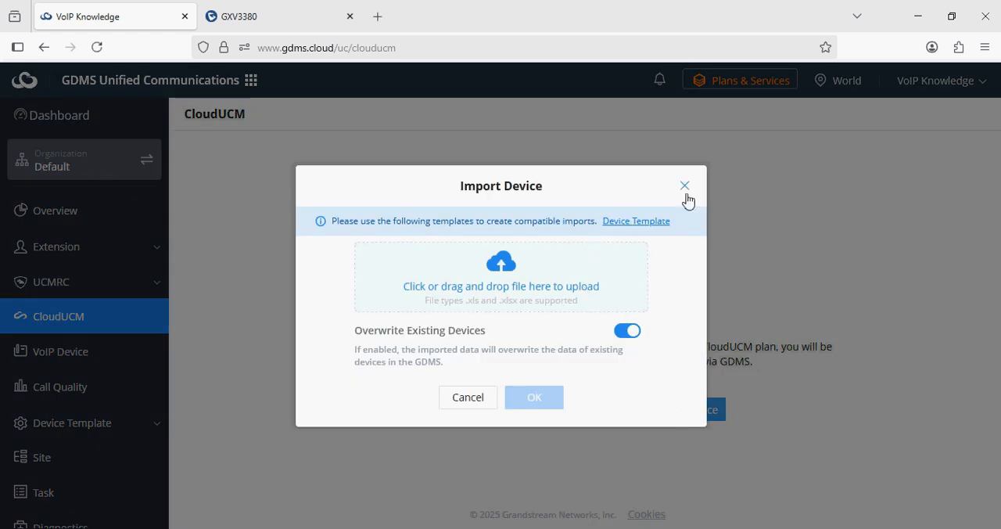
{"action": "left_click", "coordinate": [685, 186]}
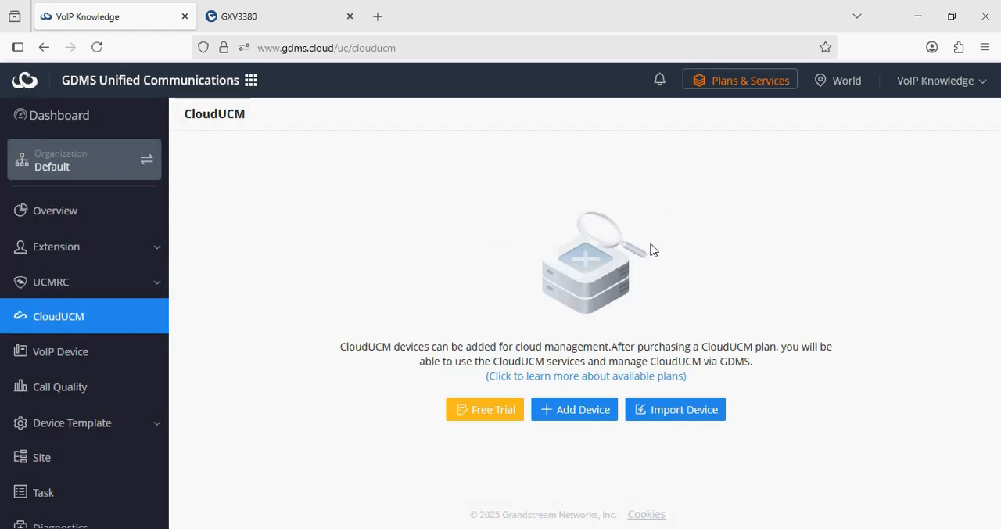
{"action": "left_click", "coordinate": [575, 410]}
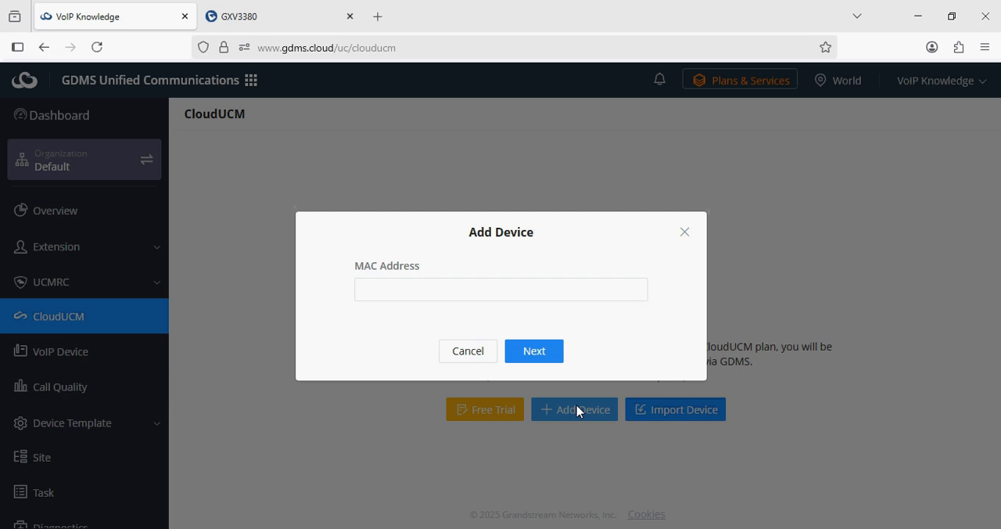
{"action": "left_click", "coordinate": [467, 350]}
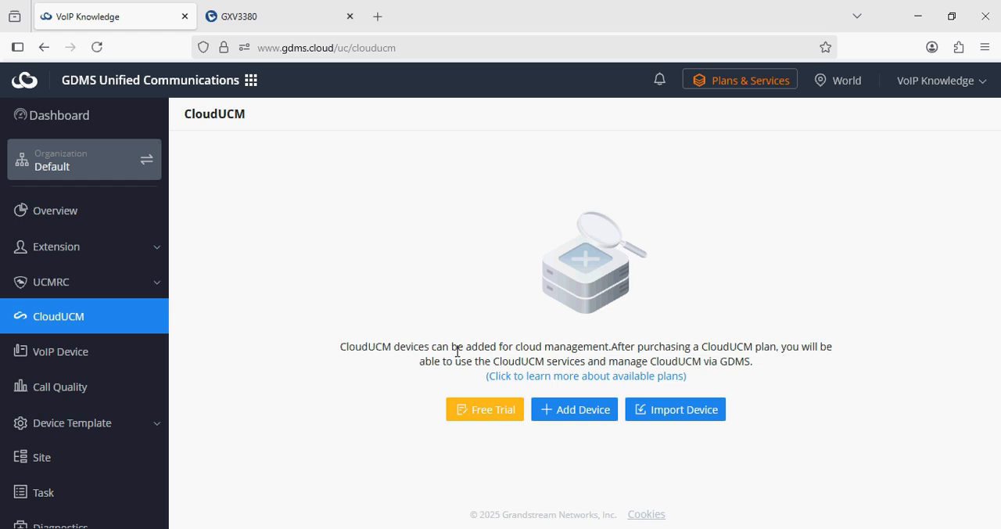
{"action": "mouse_move", "coordinate": [460, 368]}
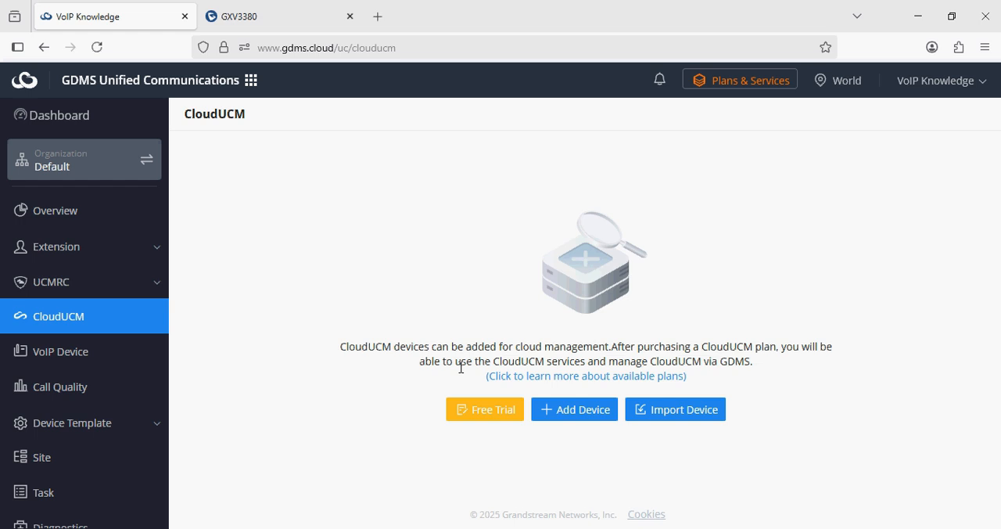
{"action": "mouse_move", "coordinate": [479, 410]}
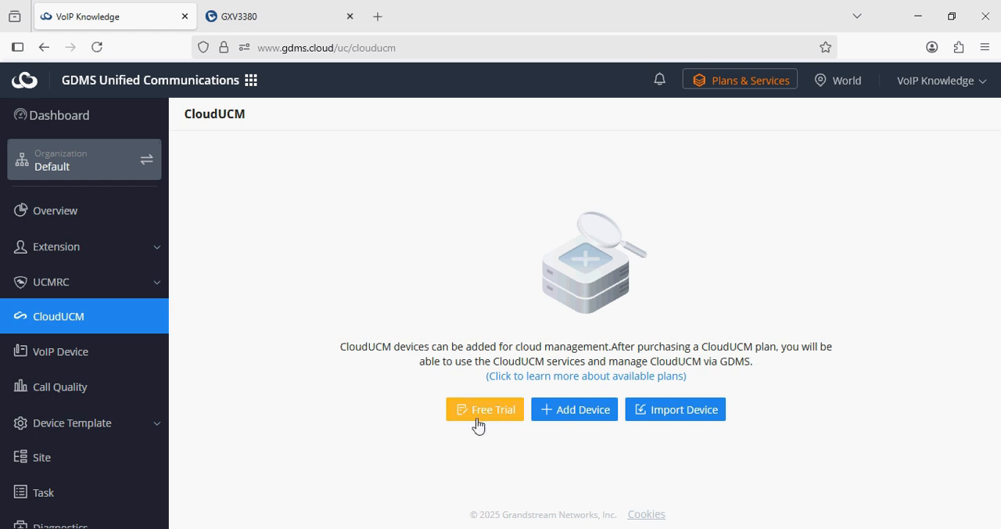
Start a free-trial application with device name 'VoIP PBX'.
{"action": "left_click", "coordinate": [485, 410]}
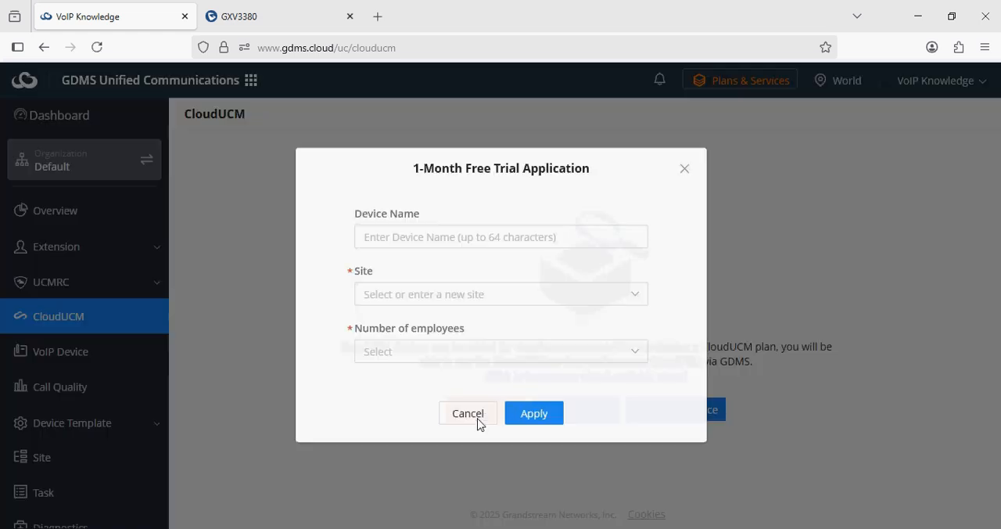
{"action": "left_click", "coordinate": [501, 238]}
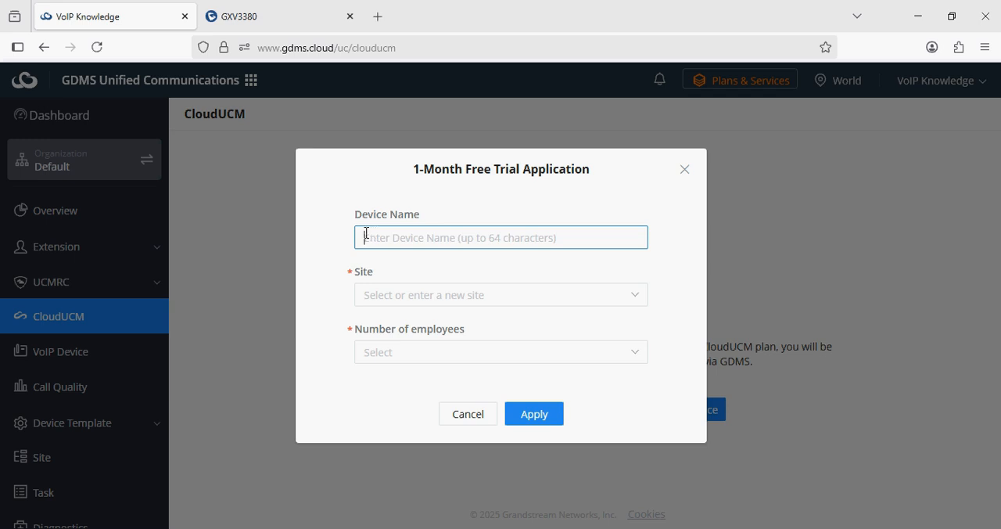
{"action": "type", "text": "V"}
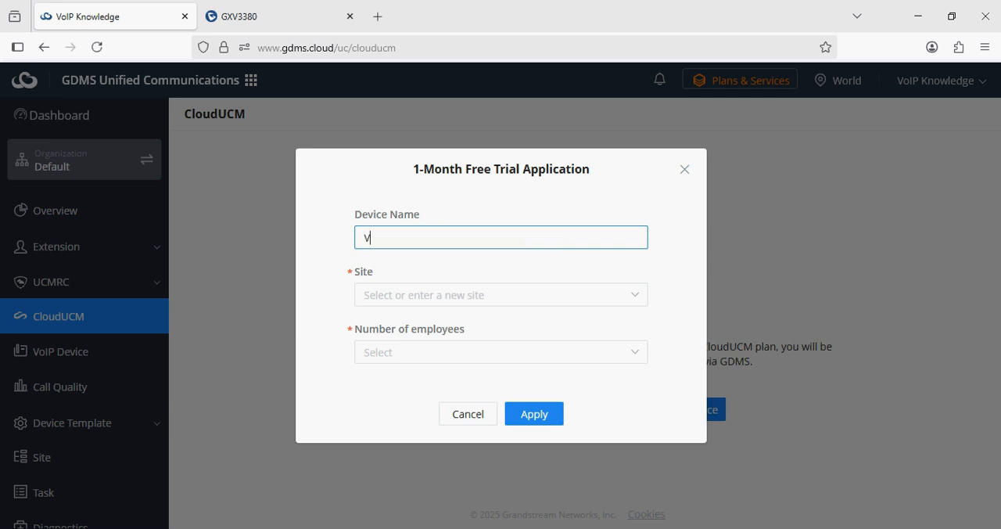
{"action": "type", "text": "oIP"}
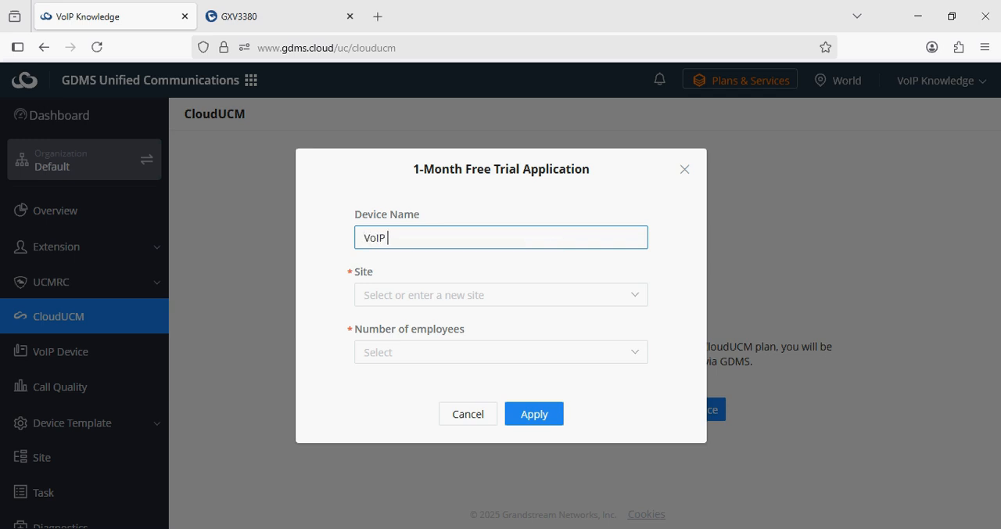
{"action": "type", "text": "PBX"}
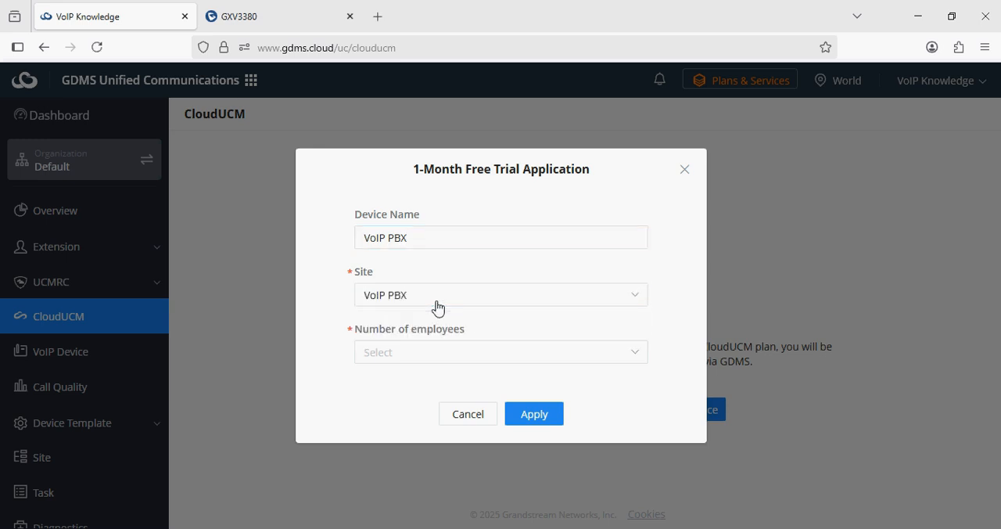
Choose 26-50 employees and submit the free-trial application.
{"action": "left_click", "coordinate": [501, 351]}
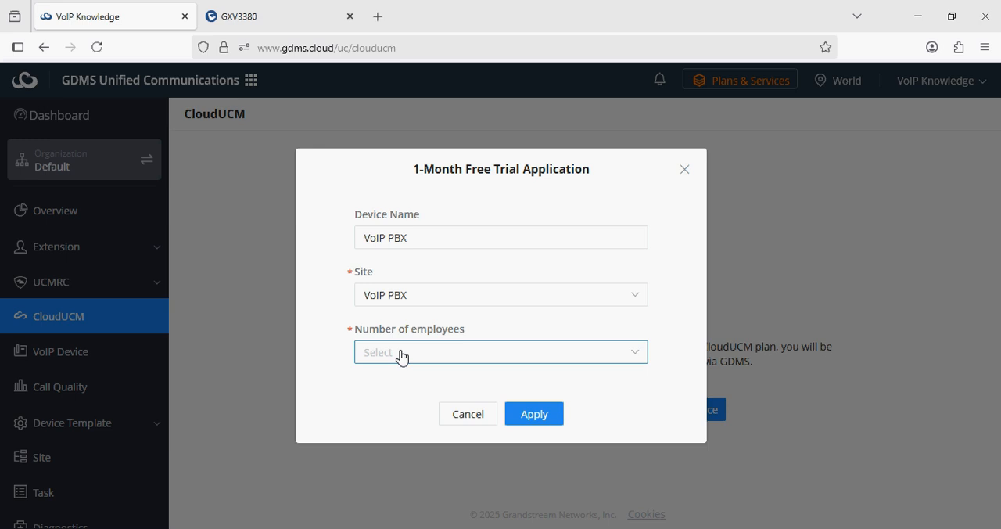
{"action": "left_click", "coordinate": [501, 351]}
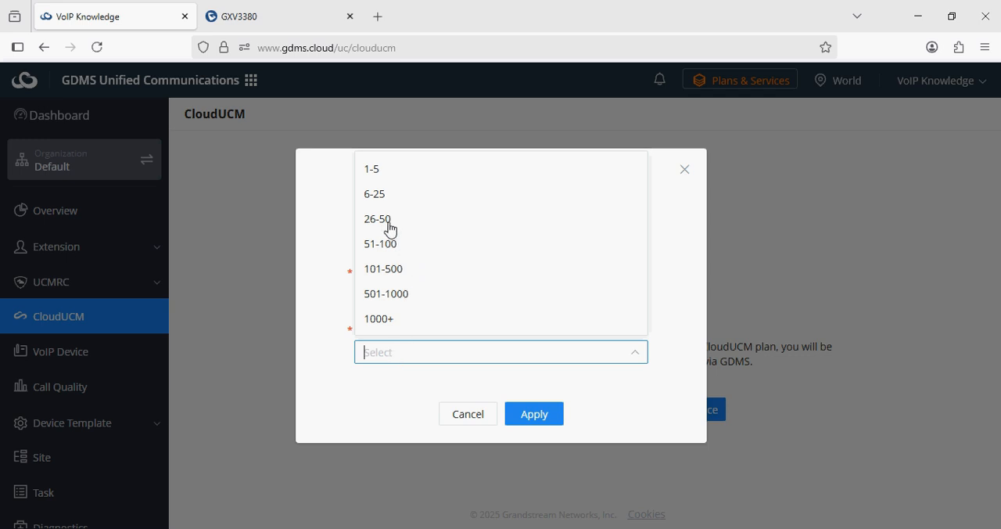
{"action": "left_click", "coordinate": [378, 219]}
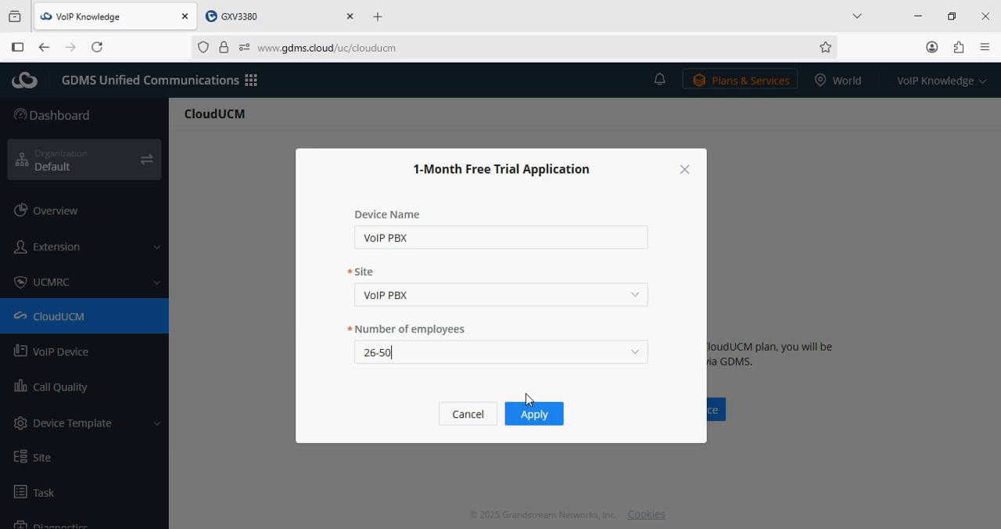
{"action": "left_click", "coordinate": [534, 413]}
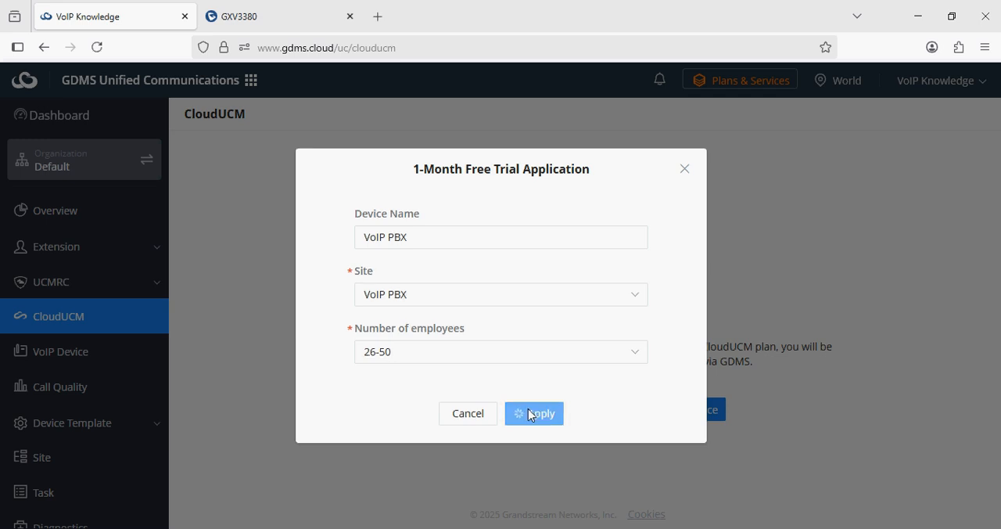
Confirm the trial success details and choose Activate Now for the new device.
{"action": "left_click", "coordinate": [535, 413]}
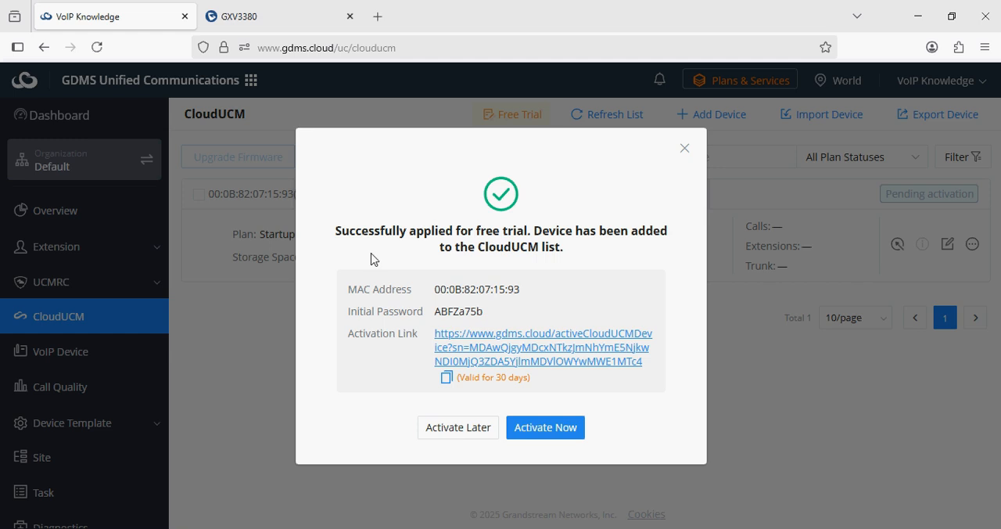
{"action": "mouse_move", "coordinate": [352, 251]}
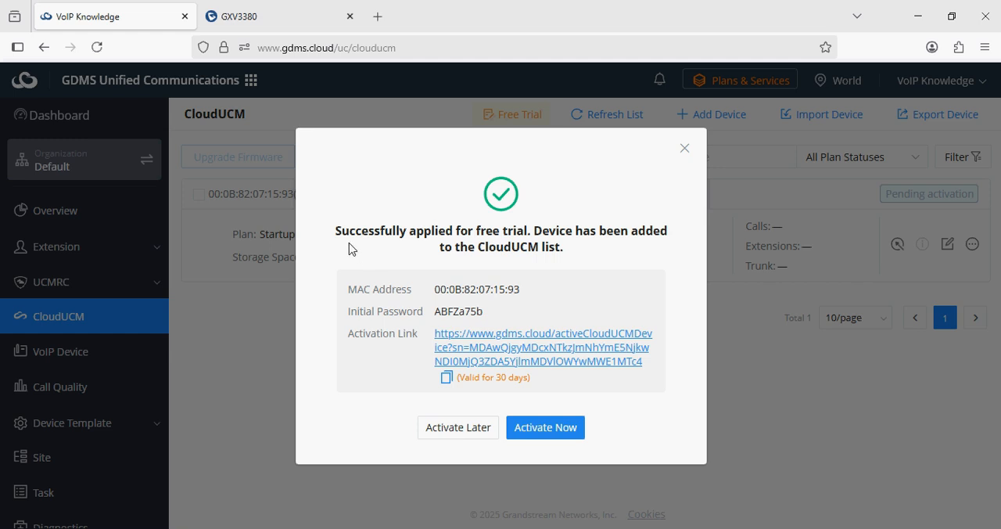
{"action": "mouse_move", "coordinate": [510, 248]}
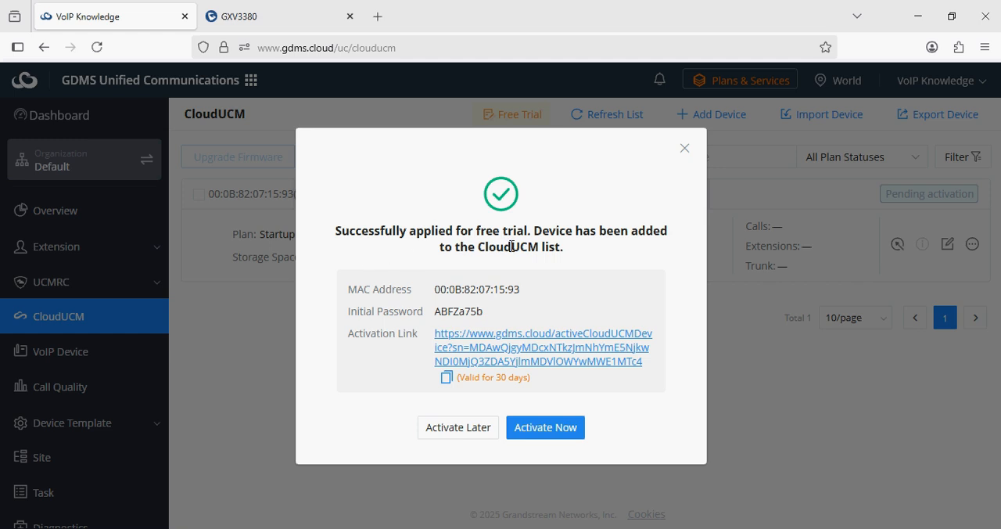
{"action": "mouse_move", "coordinate": [530, 275]}
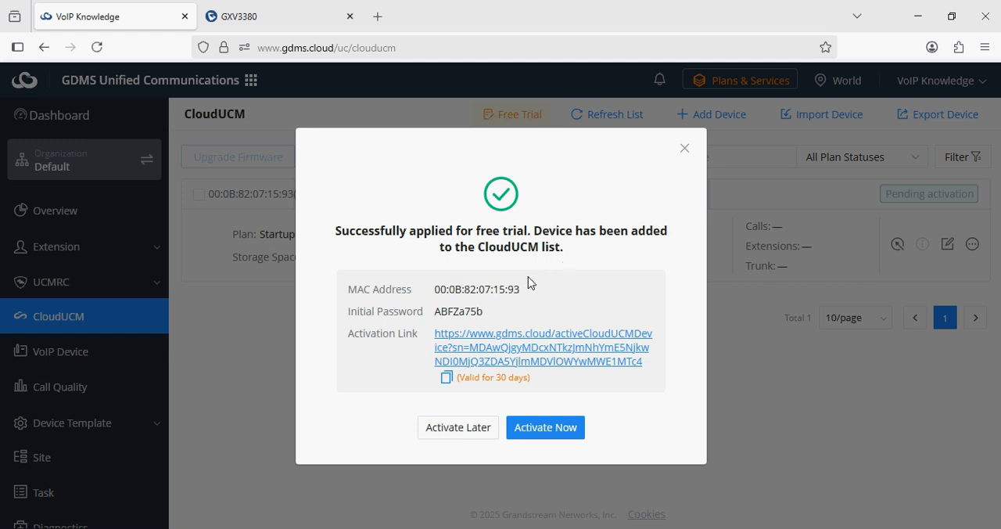
{"action": "mouse_move", "coordinate": [513, 285]}
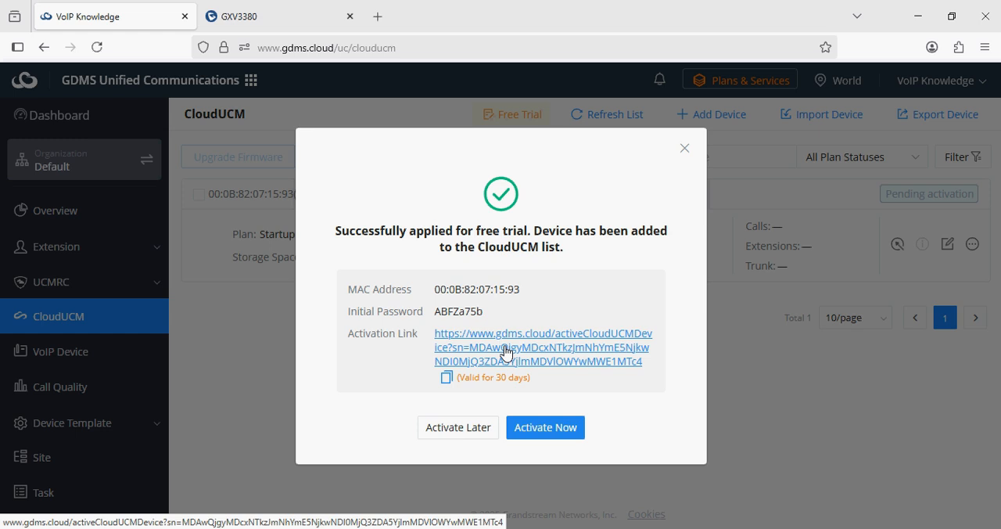
{"action": "mouse_move", "coordinate": [545, 427]}
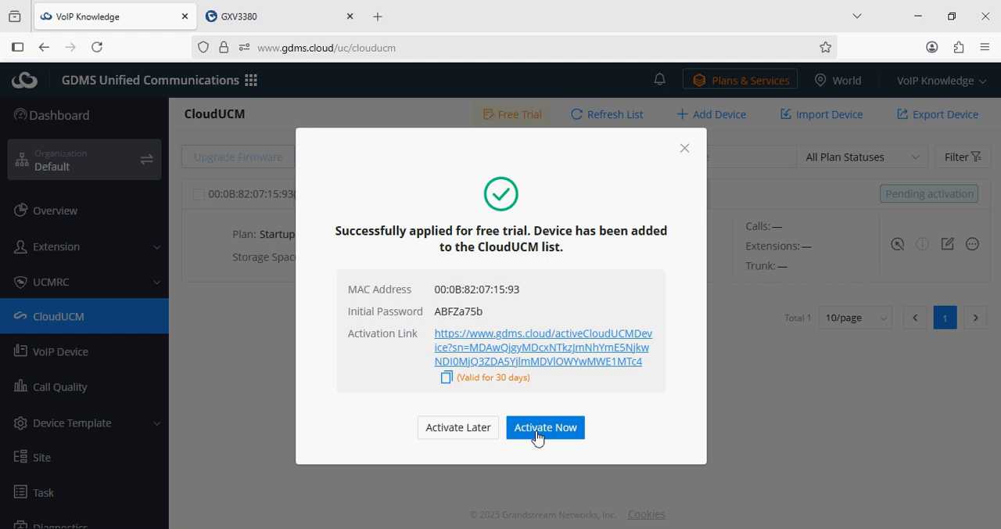
{"action": "left_click", "coordinate": [545, 427]}
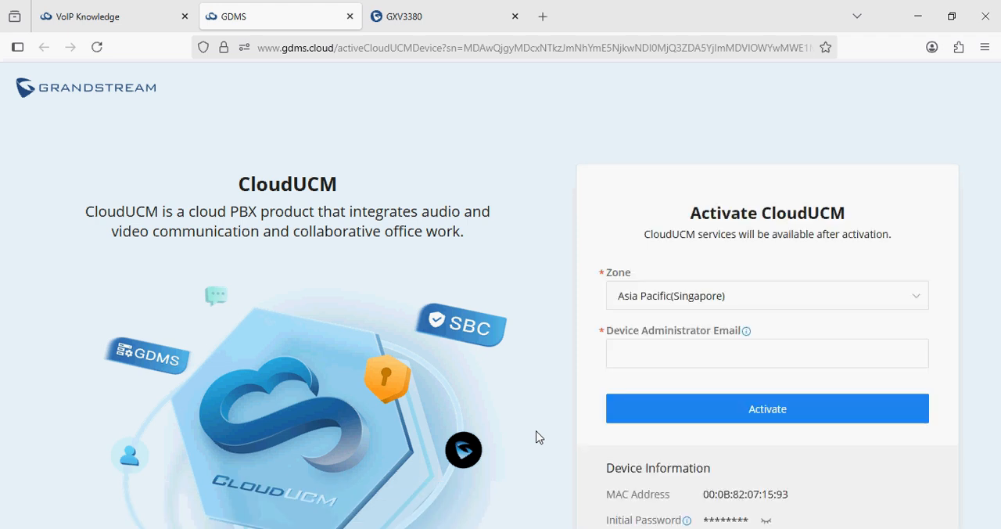
{"action": "mouse_move", "coordinate": [685, 301]}
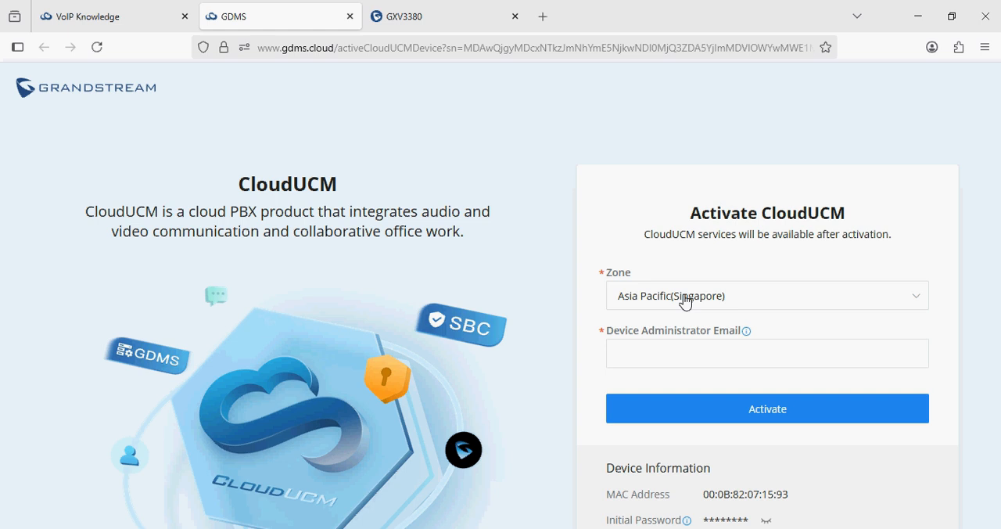
{"action": "left_click", "coordinate": [767, 354]}
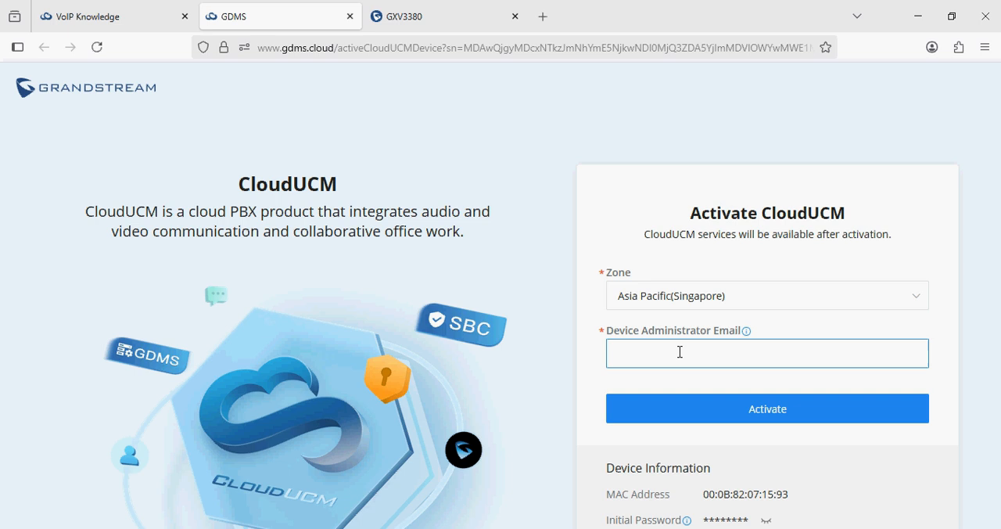
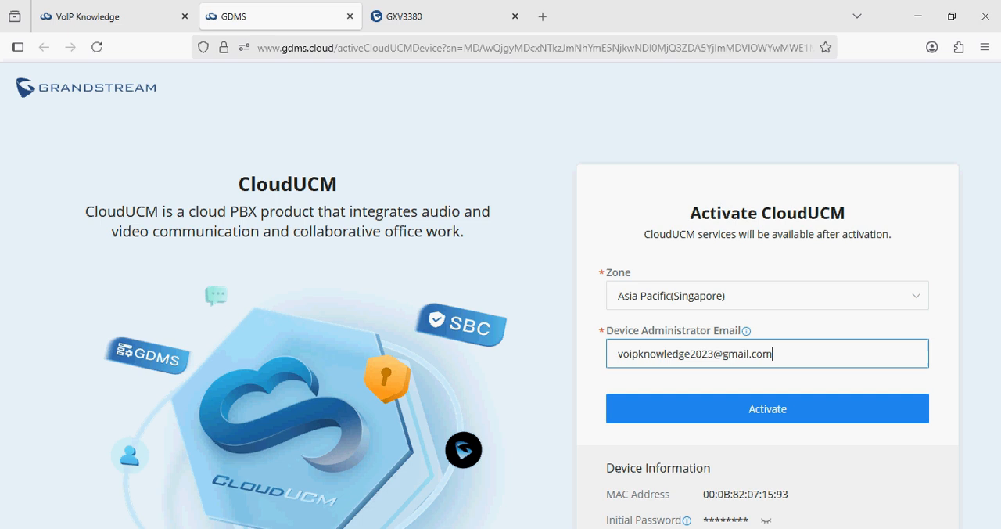
{"action": "mouse_move", "coordinate": [743, 390]}
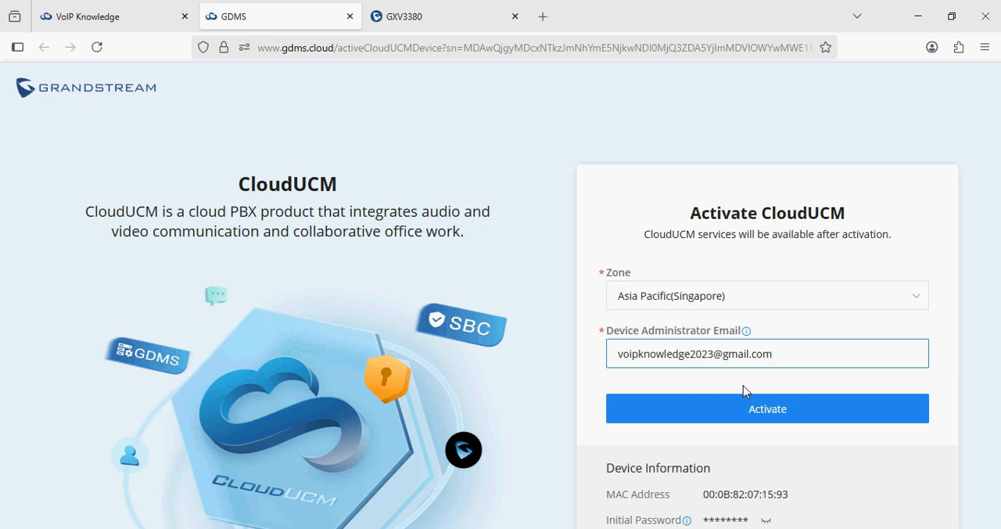
{"action": "mouse_move", "coordinate": [742, 409]}
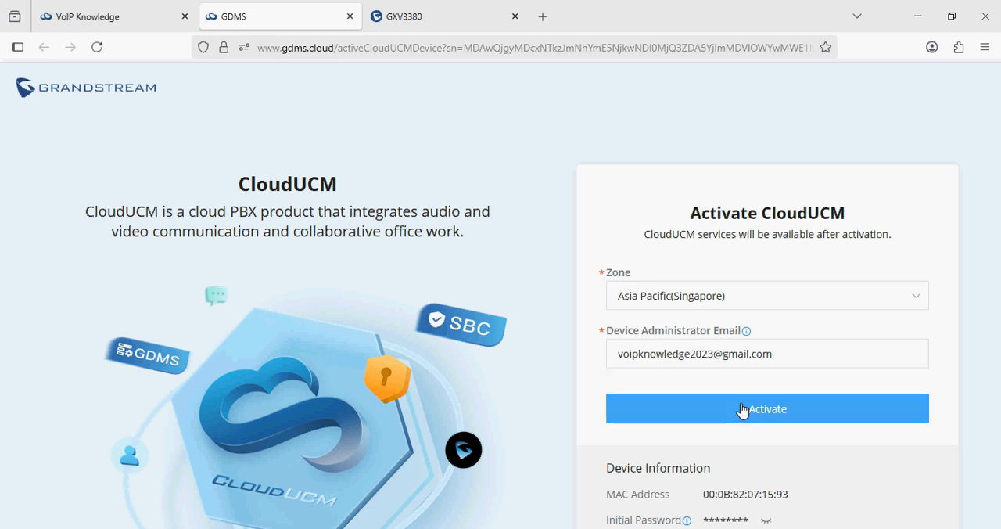
Activate the CloudUCM service and reveal the initial admin password.
{"action": "left_click", "coordinate": [766, 407]}
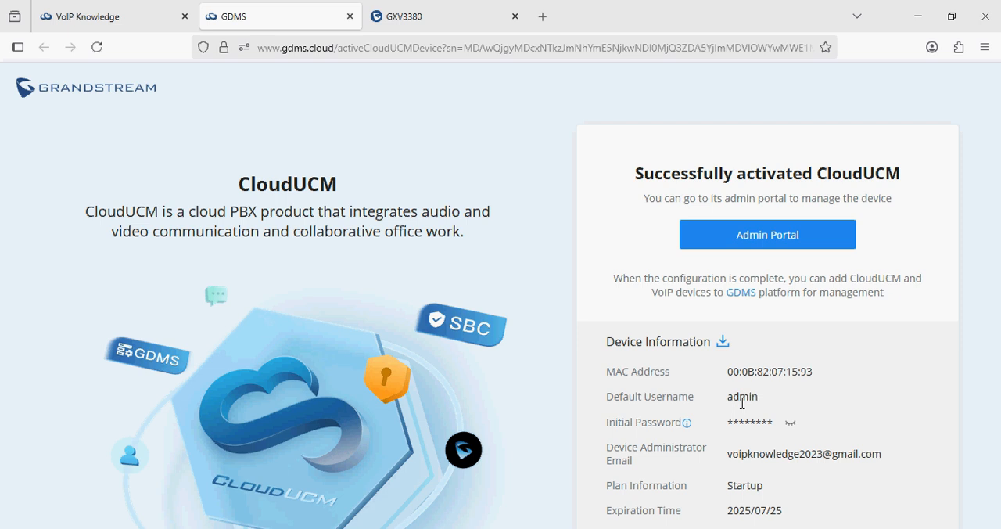
{"action": "mouse_move", "coordinate": [762, 370]}
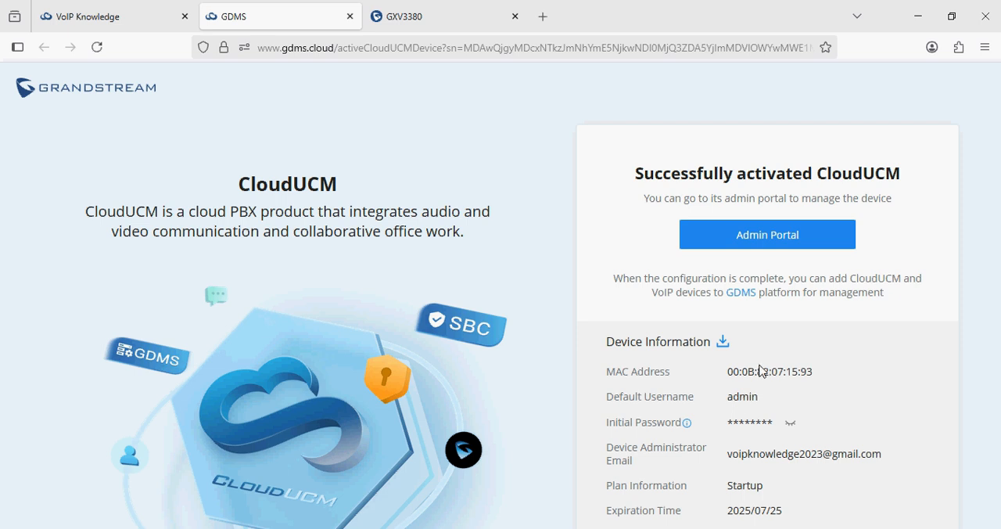
{"action": "mouse_move", "coordinate": [785, 493]}
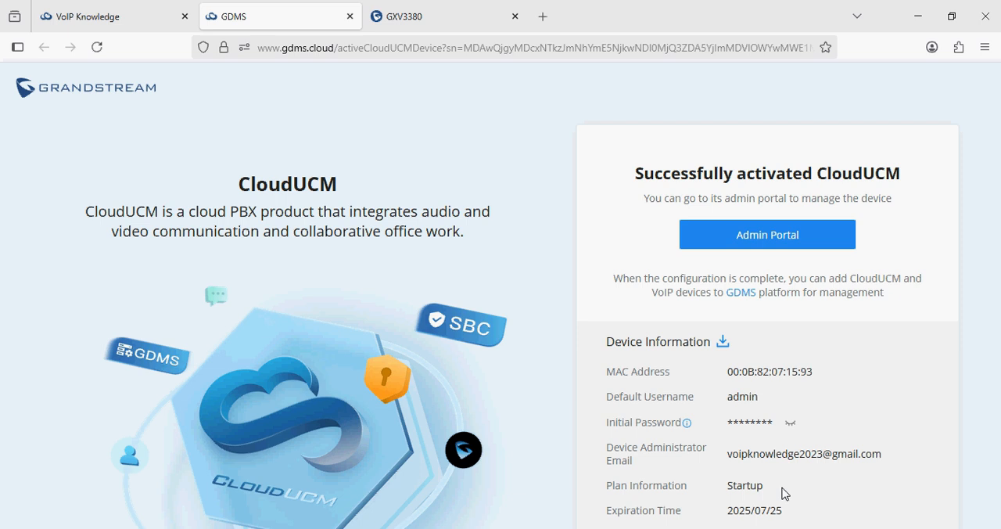
{"action": "mouse_move", "coordinate": [779, 515]}
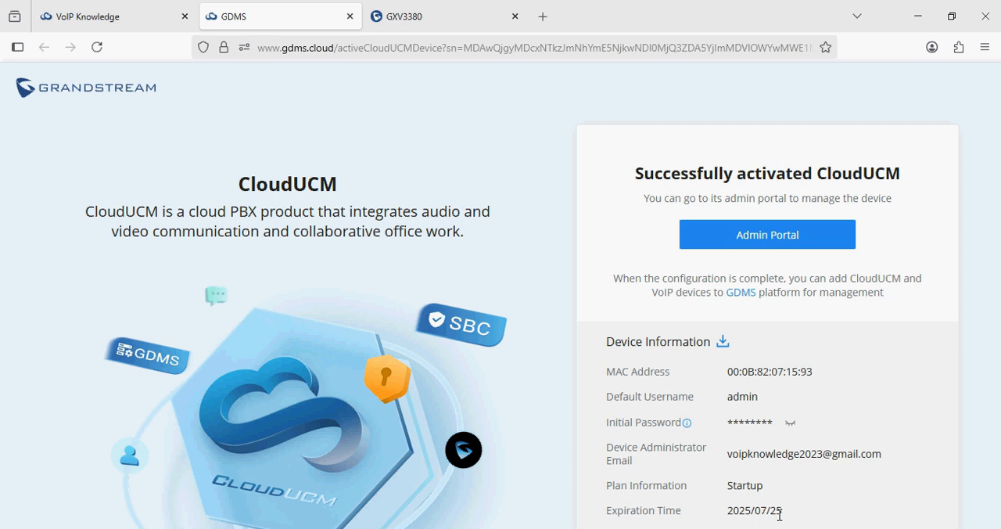
{"action": "mouse_move", "coordinate": [751, 513]}
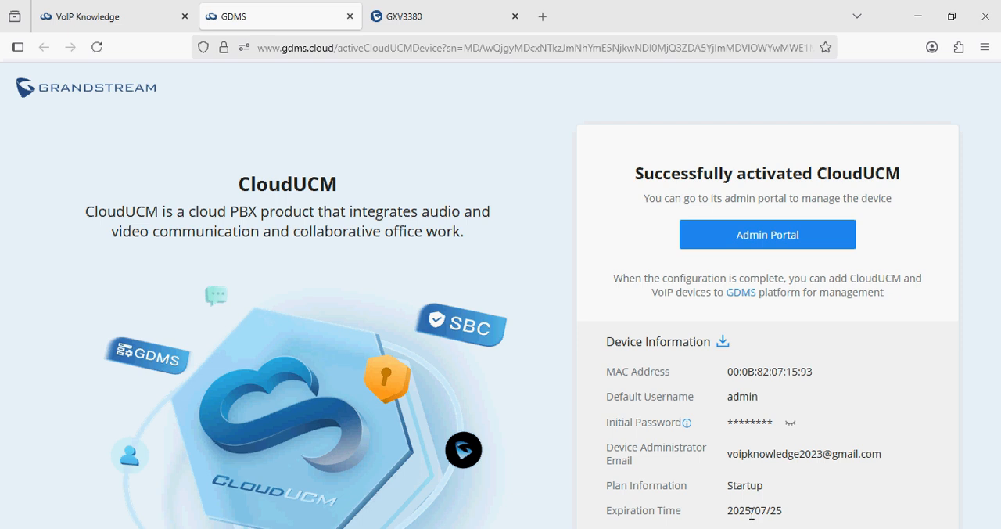
{"action": "mouse_move", "coordinate": [792, 428]}
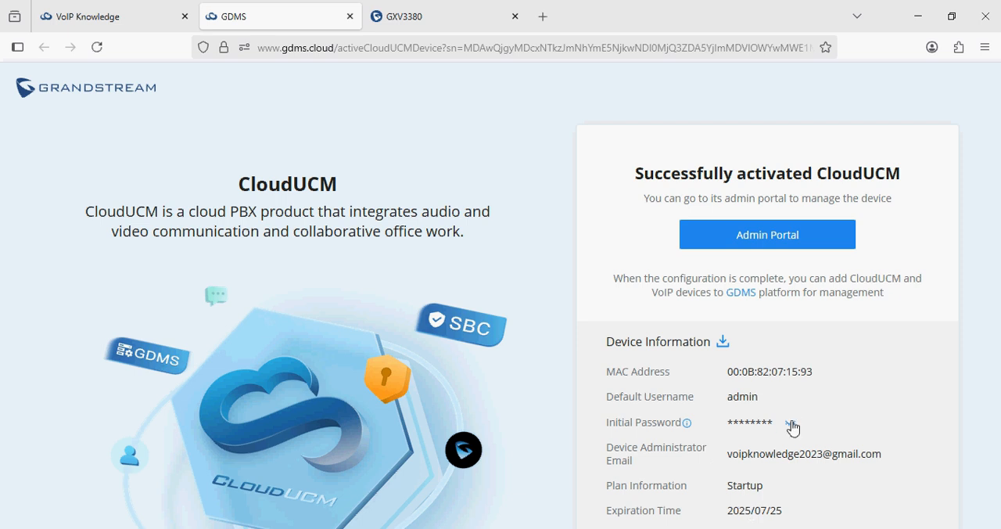
{"action": "left_click", "coordinate": [792, 423]}
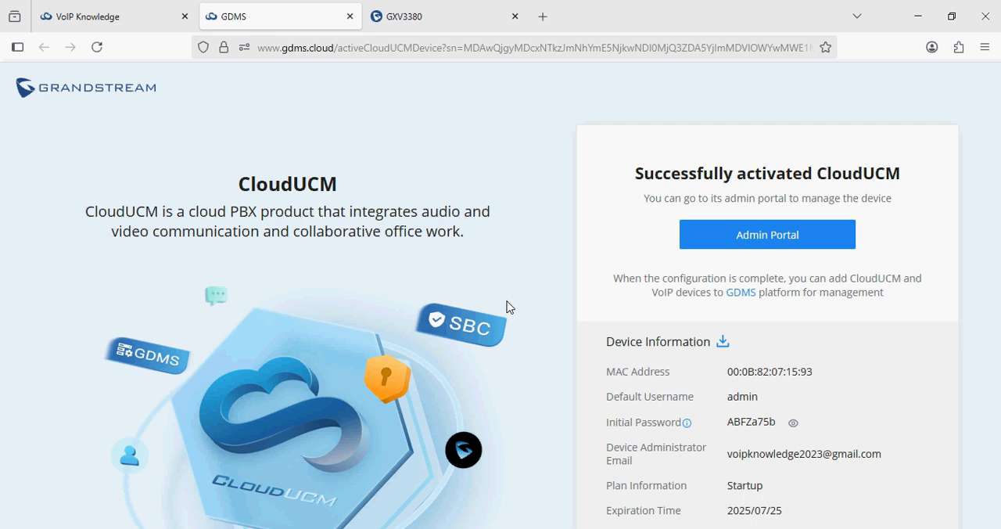
{"action": "mouse_move", "coordinate": [359, 141]}
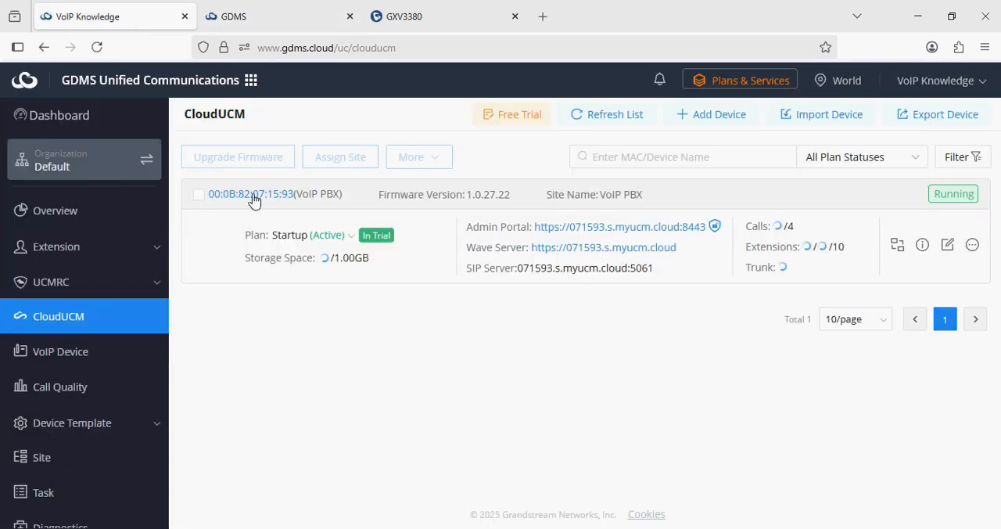
{"action": "mouse_move", "coordinate": [598, 125]}
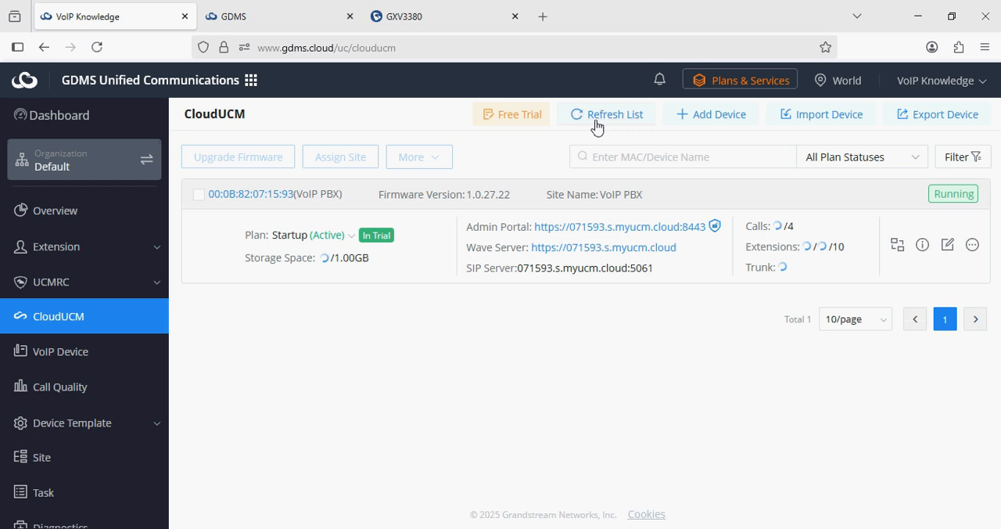
Reload the CloudUCM device list so the VoIP PBX shows as Running.
{"action": "left_click", "coordinate": [613, 115]}
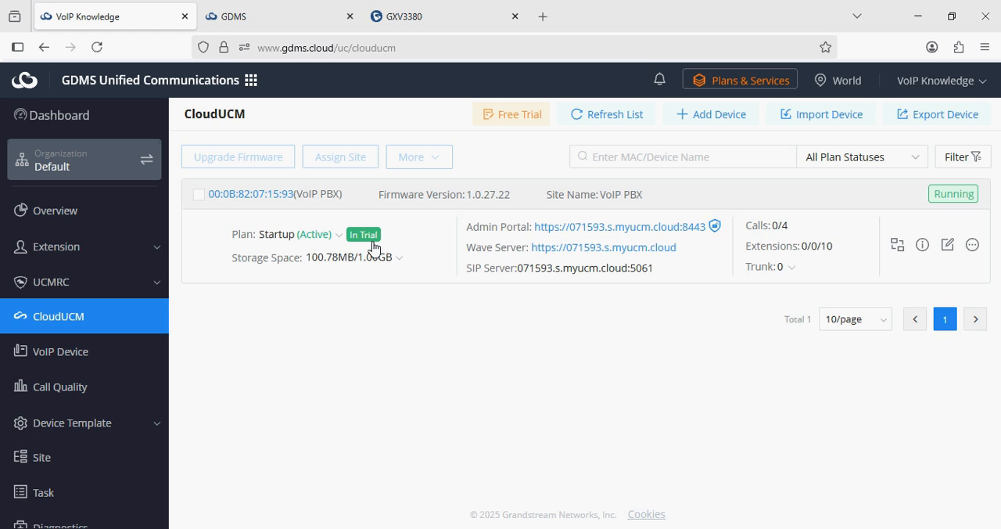
{"action": "mouse_move", "coordinate": [563, 268]}
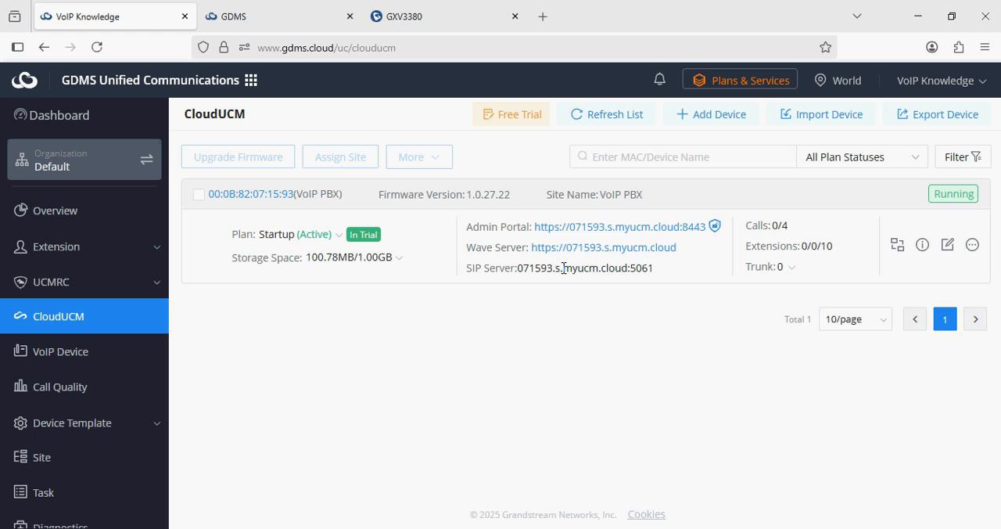
{"action": "mouse_move", "coordinate": [629, 232]}
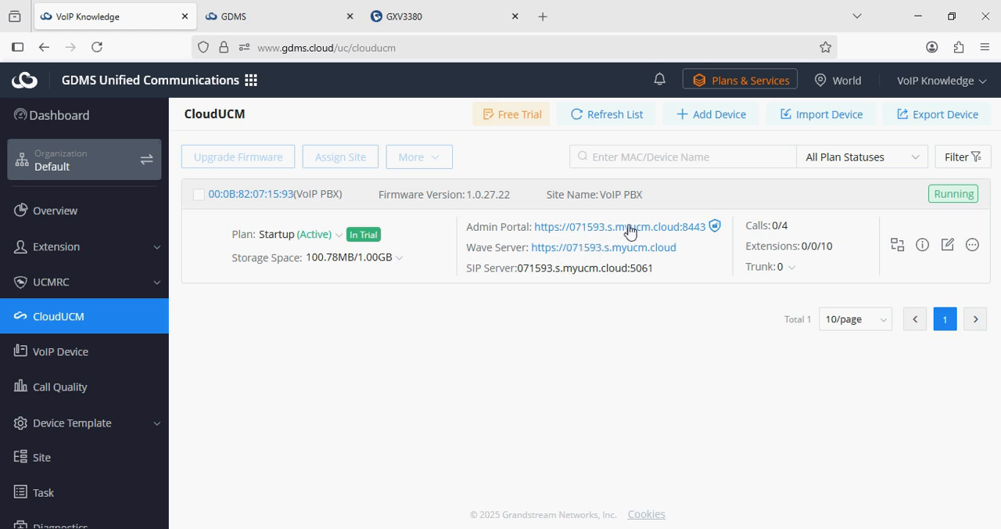
{"action": "mouse_move", "coordinate": [620, 248]}
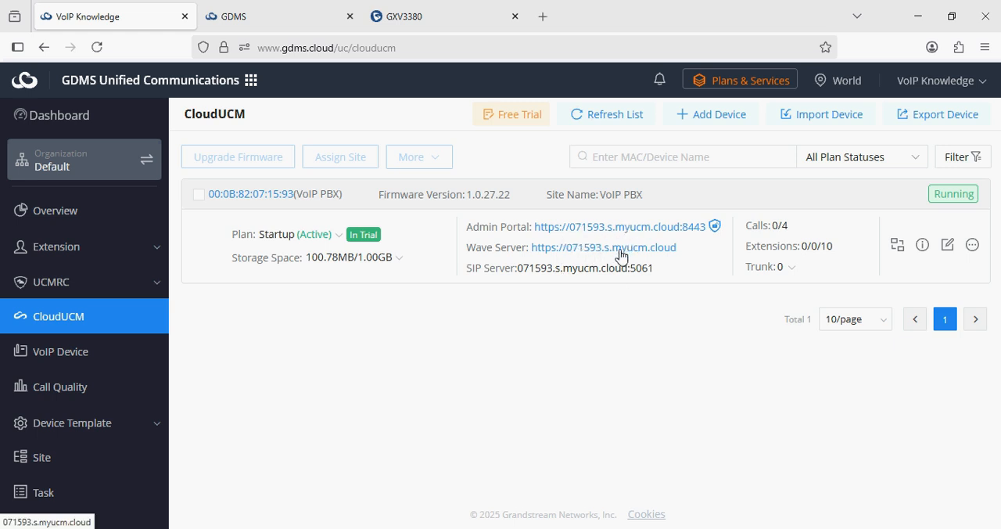
{"action": "mouse_move", "coordinate": [582, 256]}
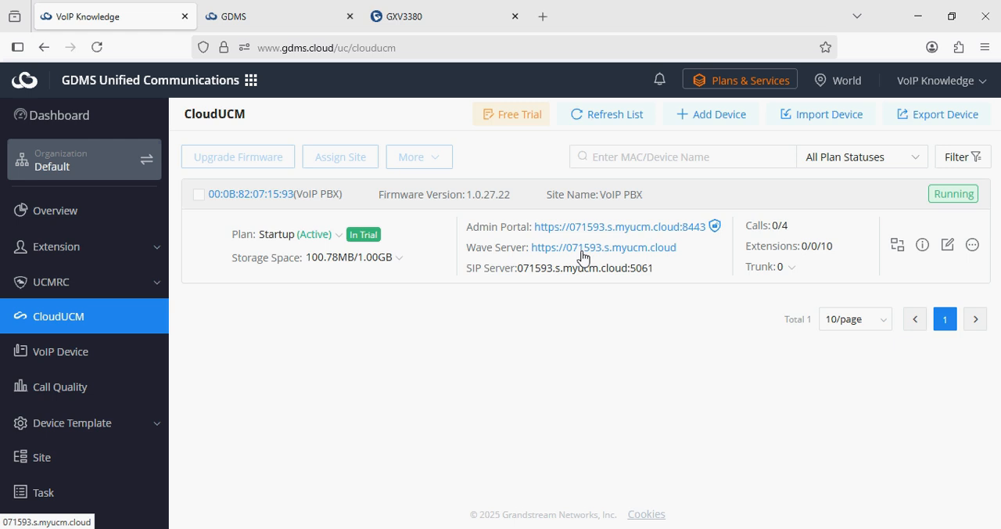
{"action": "mouse_move", "coordinate": [651, 251]}
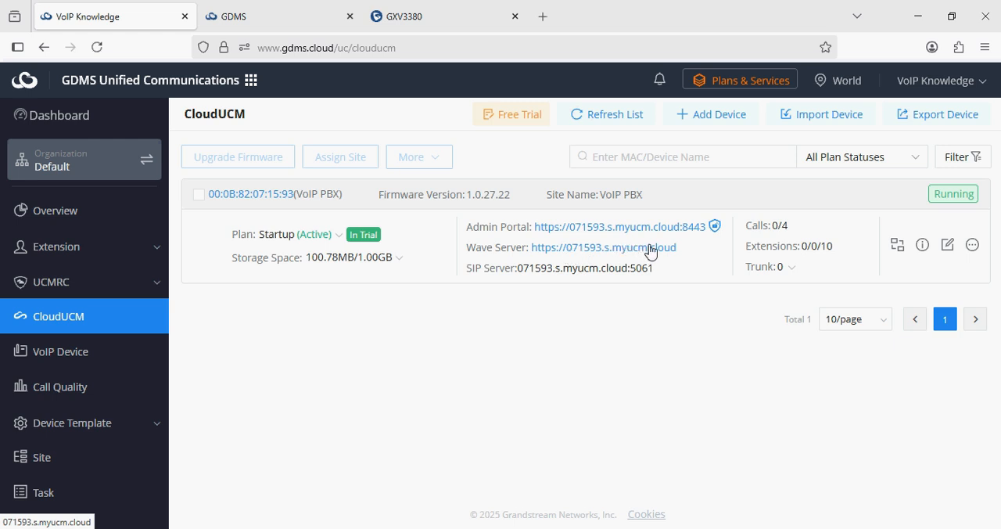
{"action": "mouse_move", "coordinate": [801, 278]}
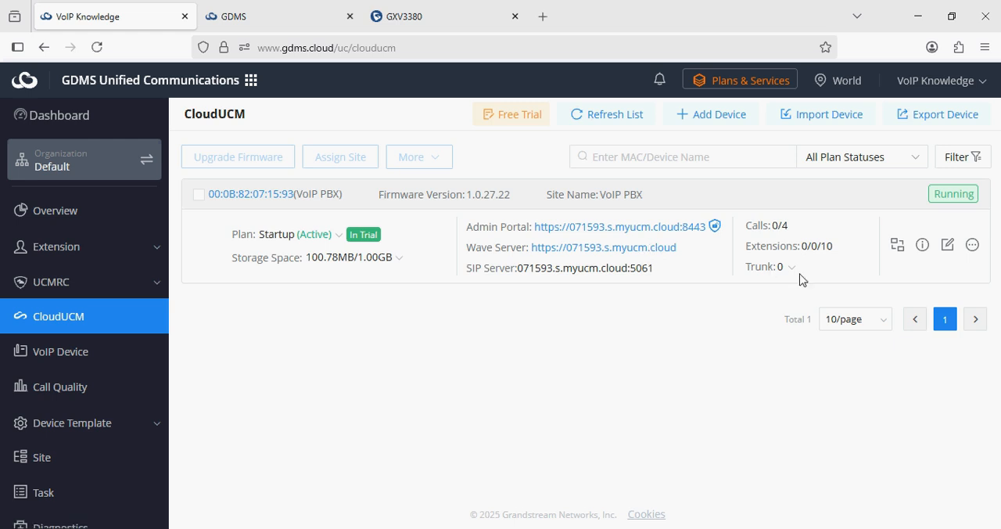
{"action": "mouse_move", "coordinate": [801, 231]}
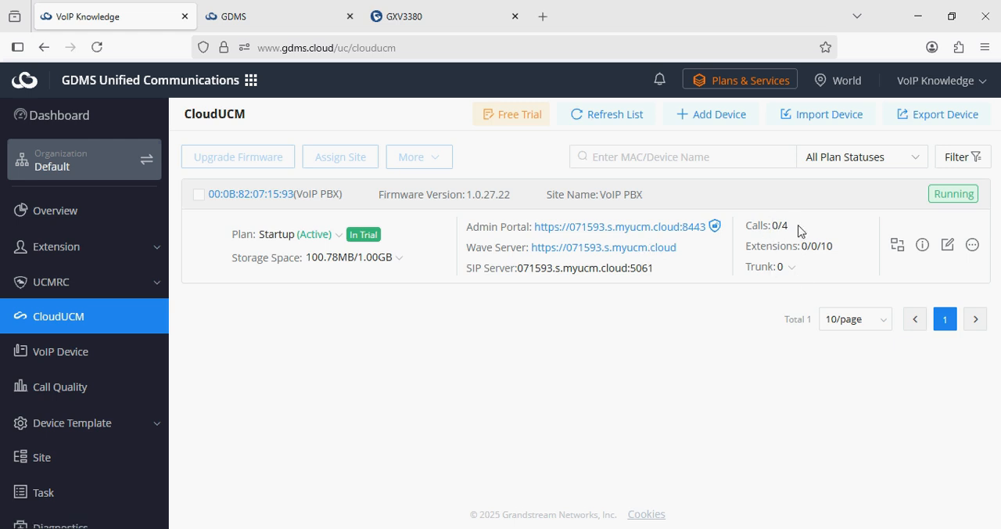
{"action": "mouse_move", "coordinate": [829, 250]}
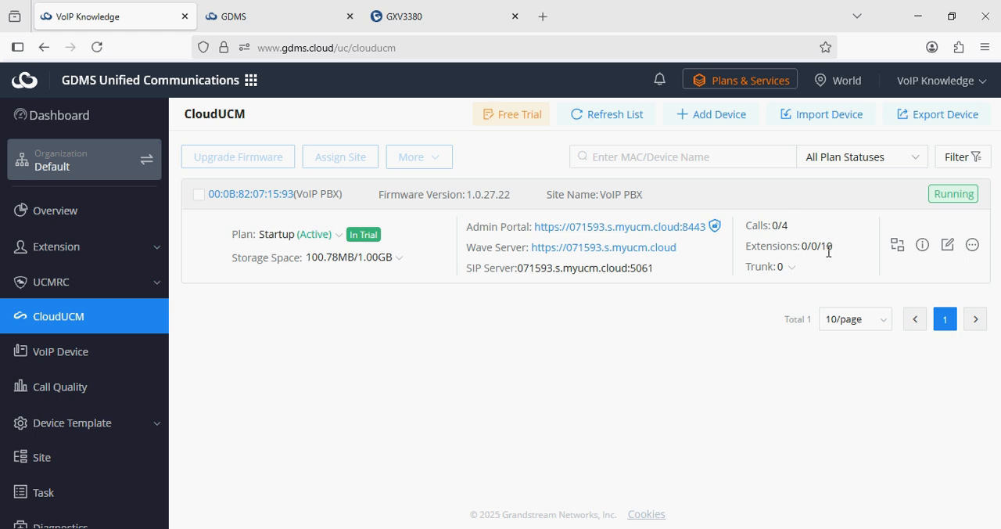
{"action": "mouse_move", "coordinate": [832, 255]}
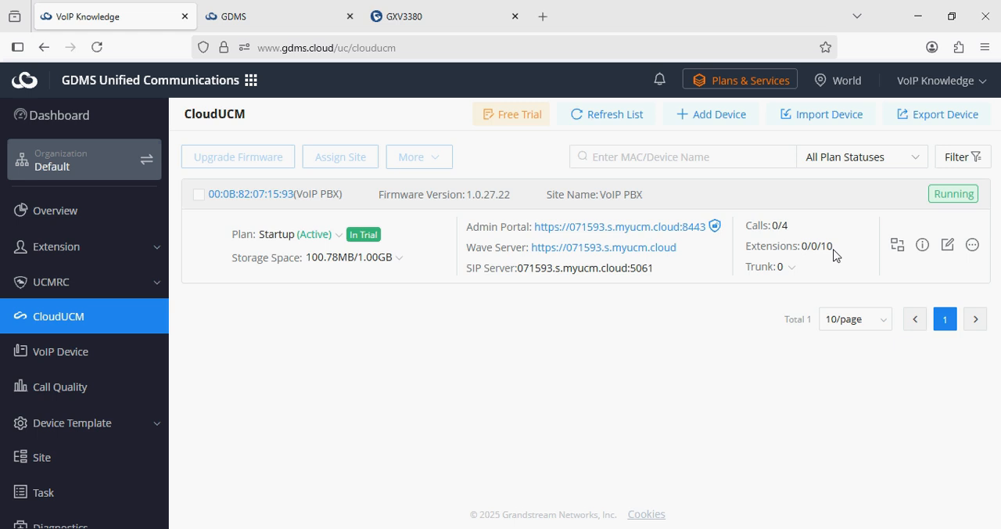
{"action": "mouse_move", "coordinate": [904, 213]}
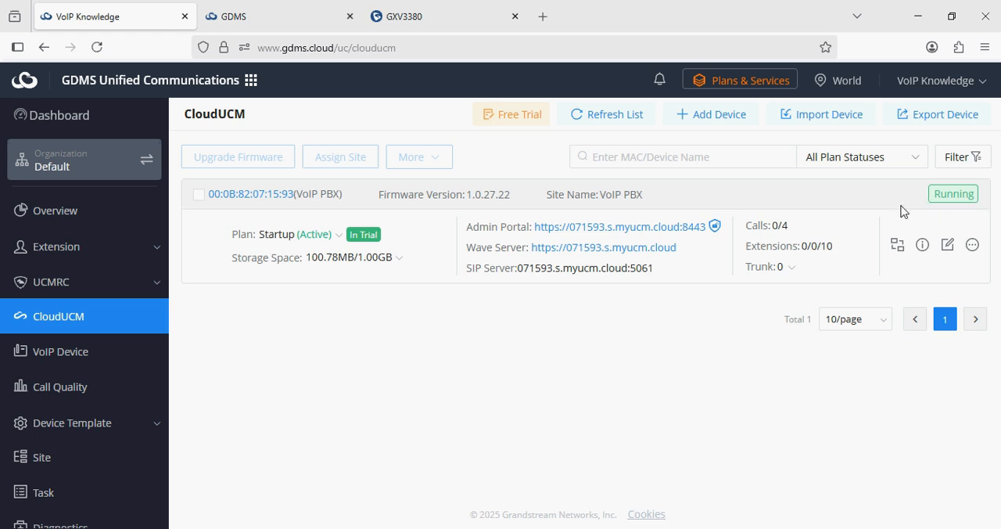
{"action": "mouse_move", "coordinate": [684, 238]}
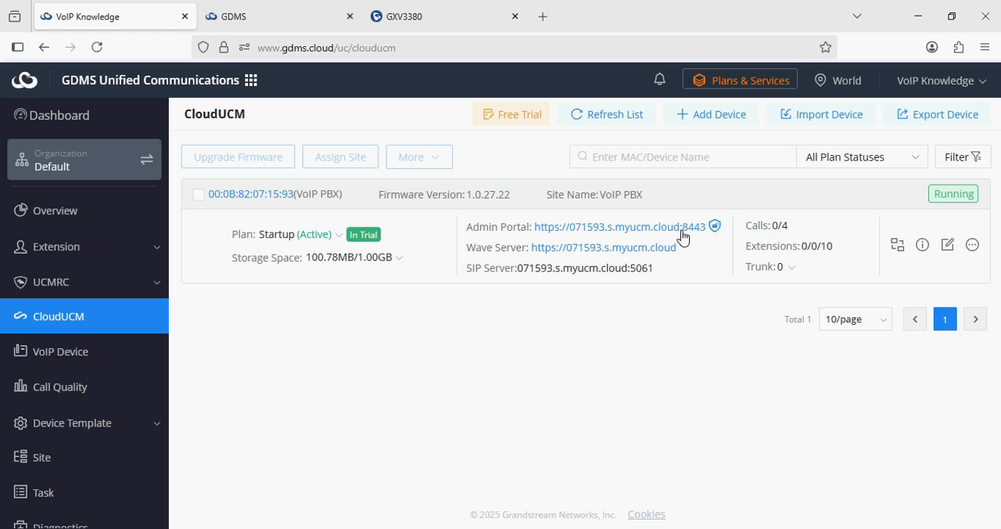
{"action": "mouse_move", "coordinate": [657, 237]}
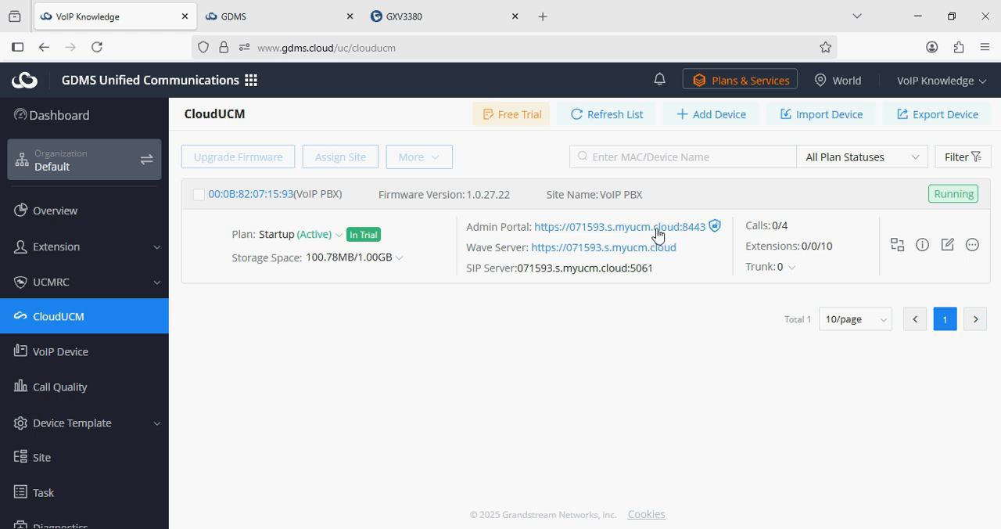
Launch the Admin Portal, select the initial password, and switch to the CloudUCM login page.
{"action": "left_click", "coordinate": [618, 225]}
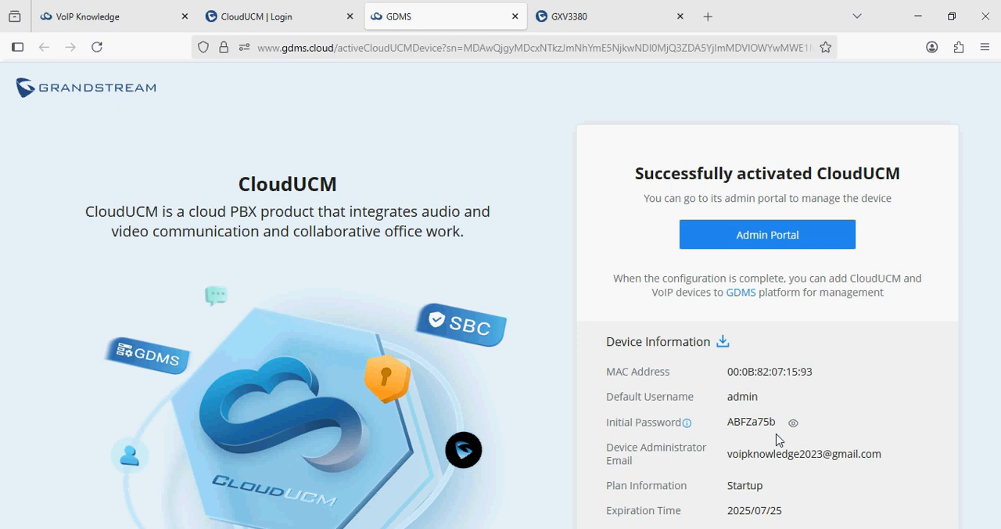
{"action": "double_click", "coordinate": [751, 421]}
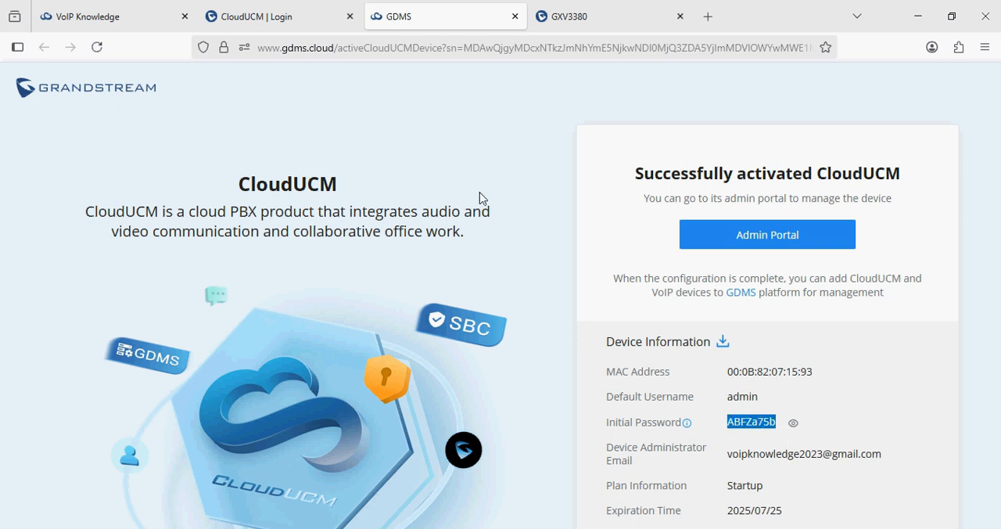
{"action": "left_click", "coordinate": [767, 234]}
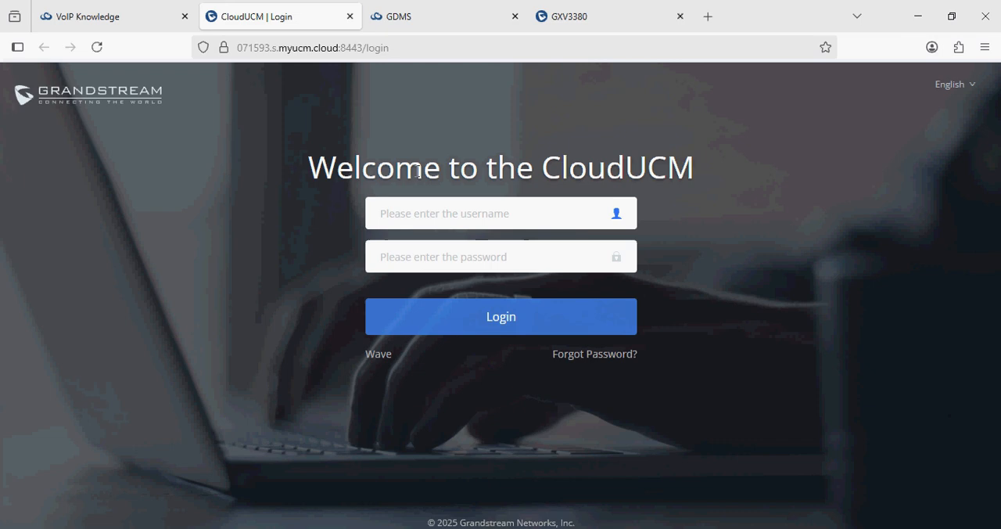
Sign in to the admin portal as admin with the initial password.
{"action": "type", "text": "admin"}
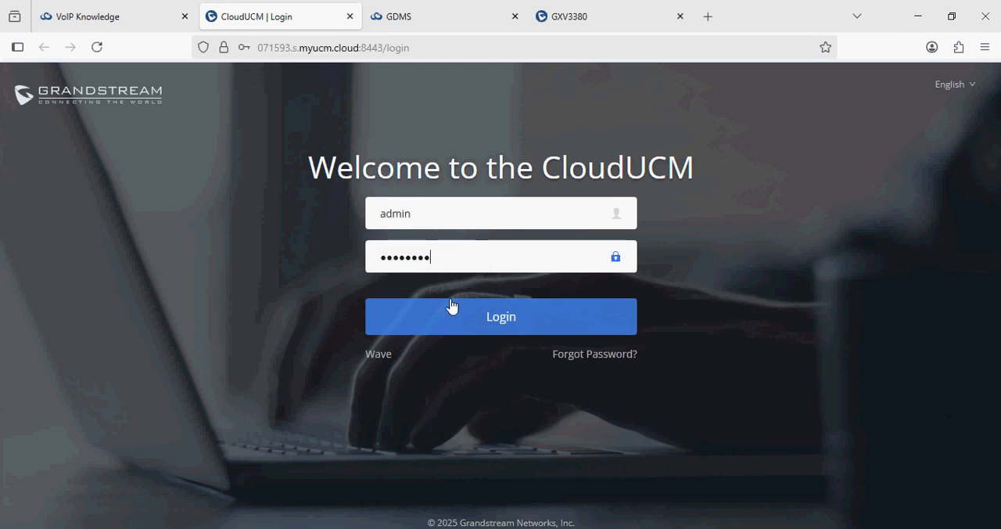
{"action": "left_click", "coordinate": [501, 316]}
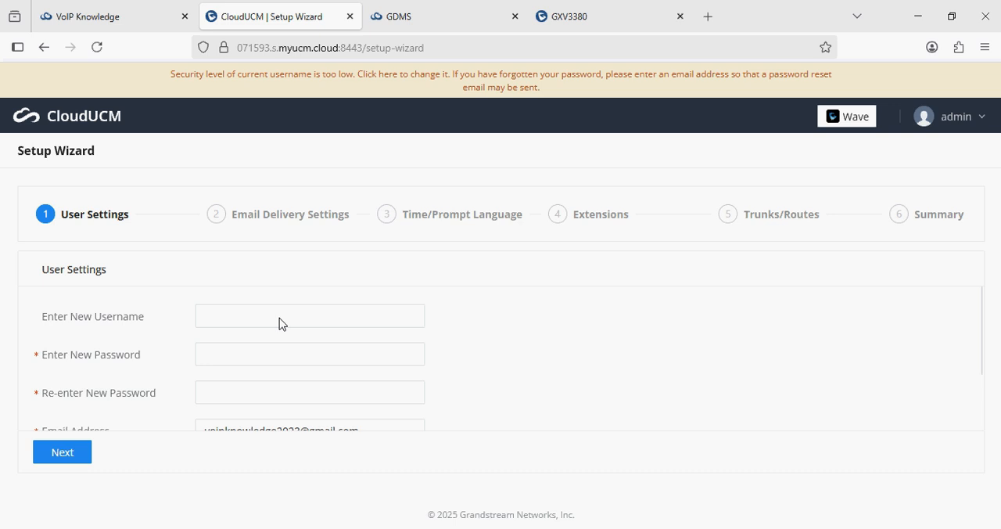
Set and re-enter a new admin password in User Settings, then continue to email delivery.
{"action": "left_click", "coordinate": [310, 316]}
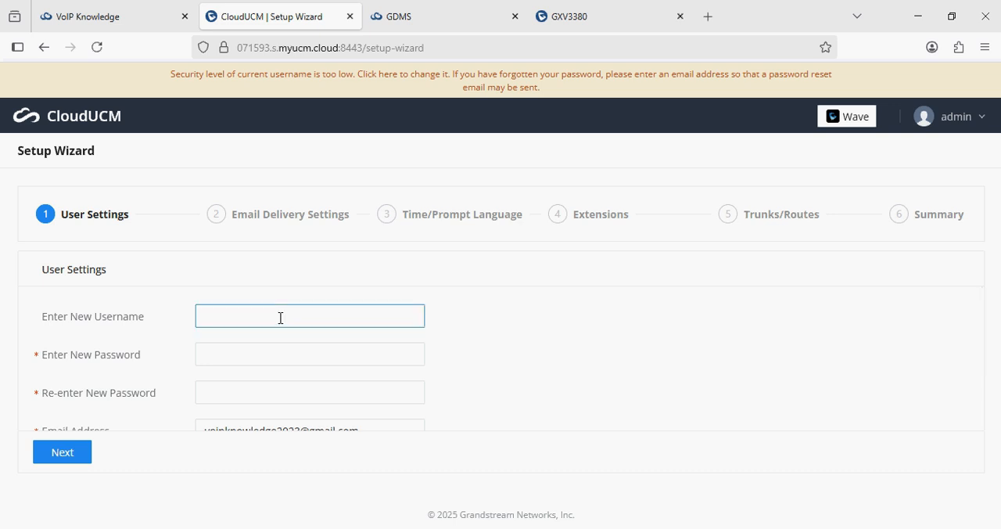
{"action": "scroll", "scroll_direction": "down", "scroll_amount": 3}
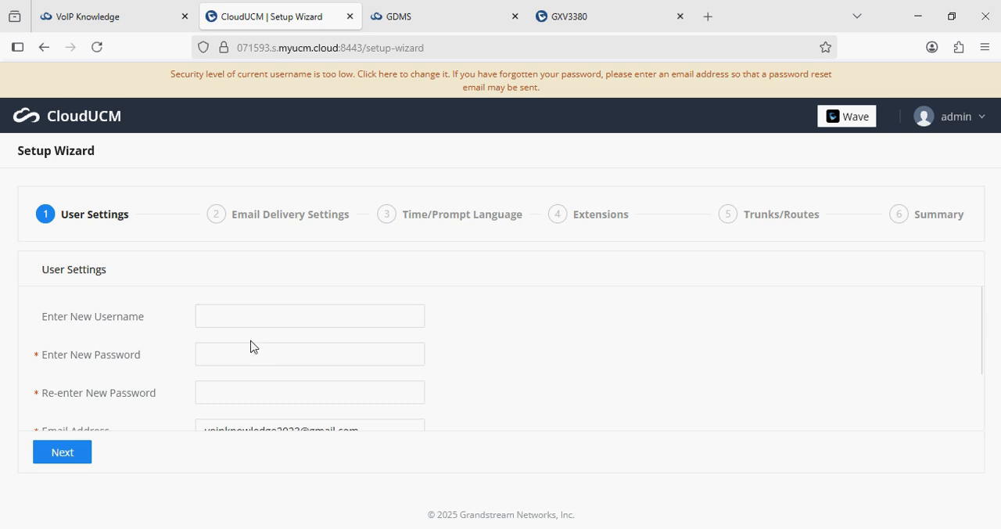
{"action": "mouse_move", "coordinate": [182, 322]}
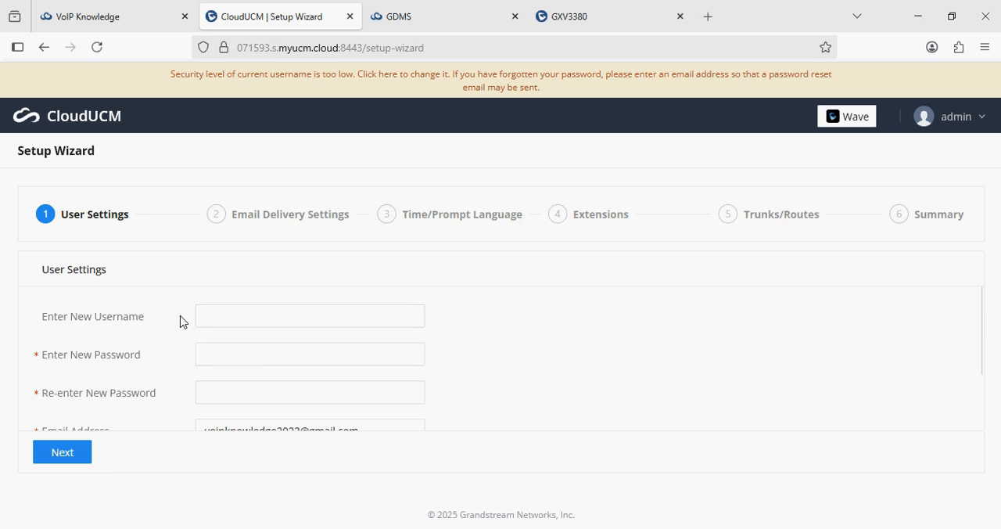
{"action": "left_click", "coordinate": [310, 316]}
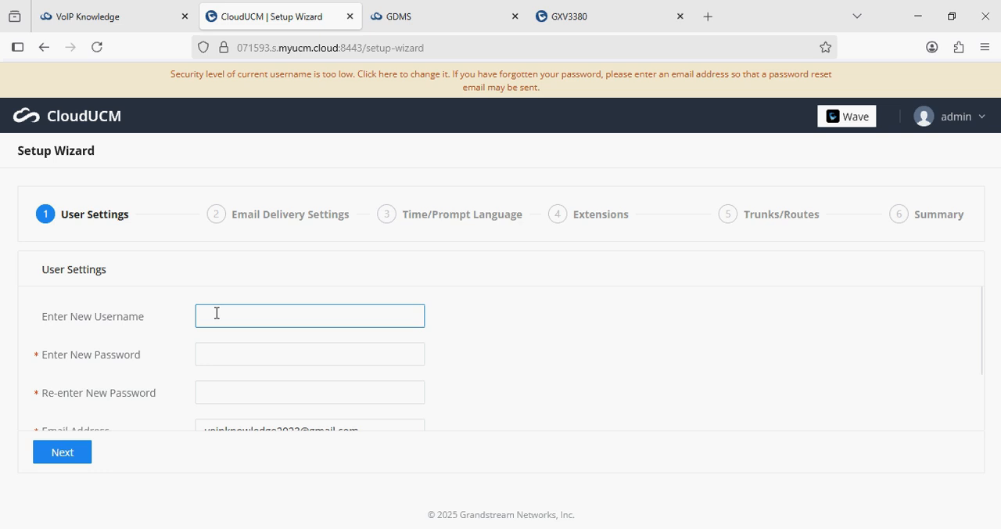
{"action": "left_click", "coordinate": [309, 353]}
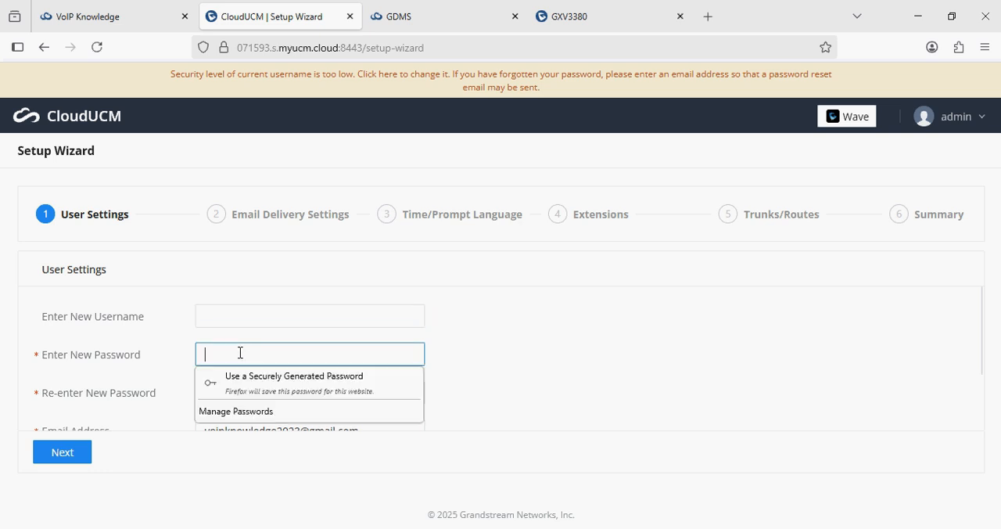
{"action": "mouse_move", "coordinate": [44, 352]}
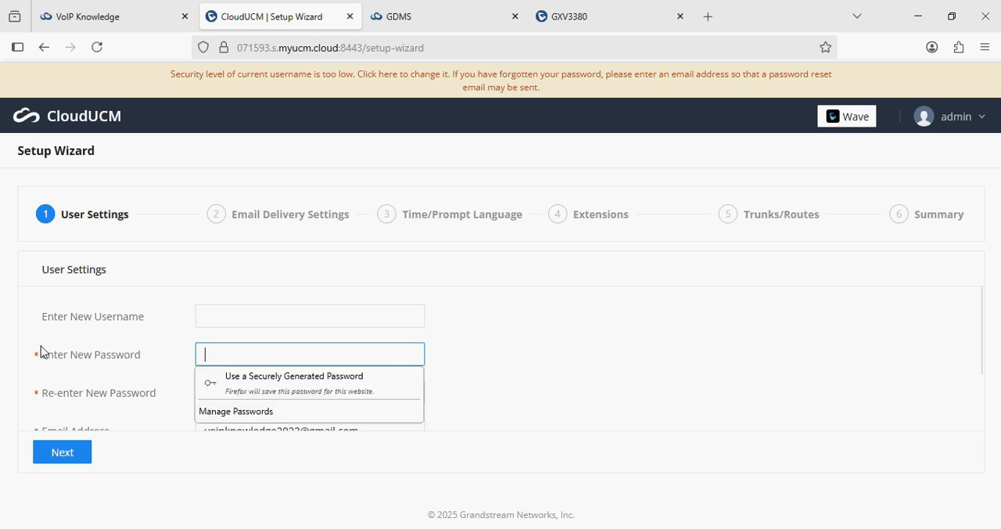
{"action": "mouse_move", "coordinate": [61, 366]}
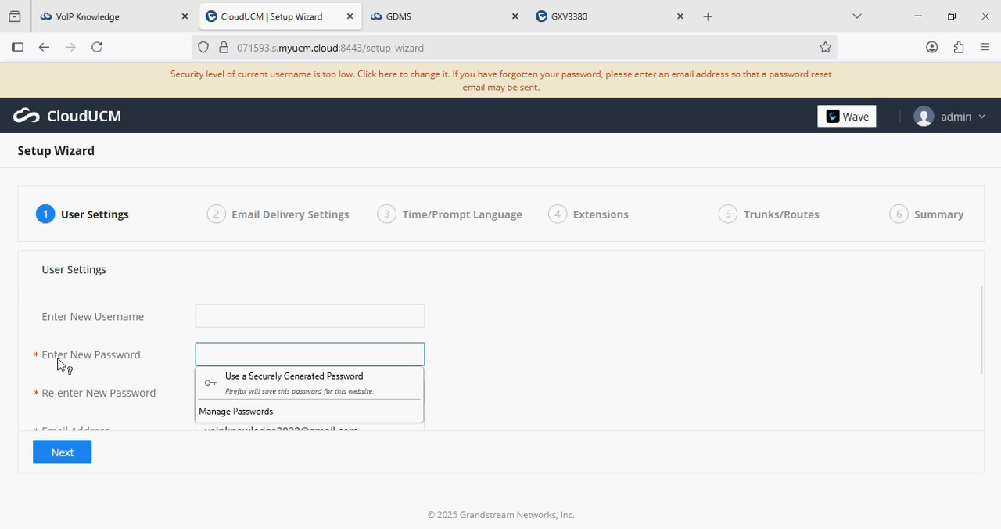
{"action": "mouse_move", "coordinate": [207, 353]}
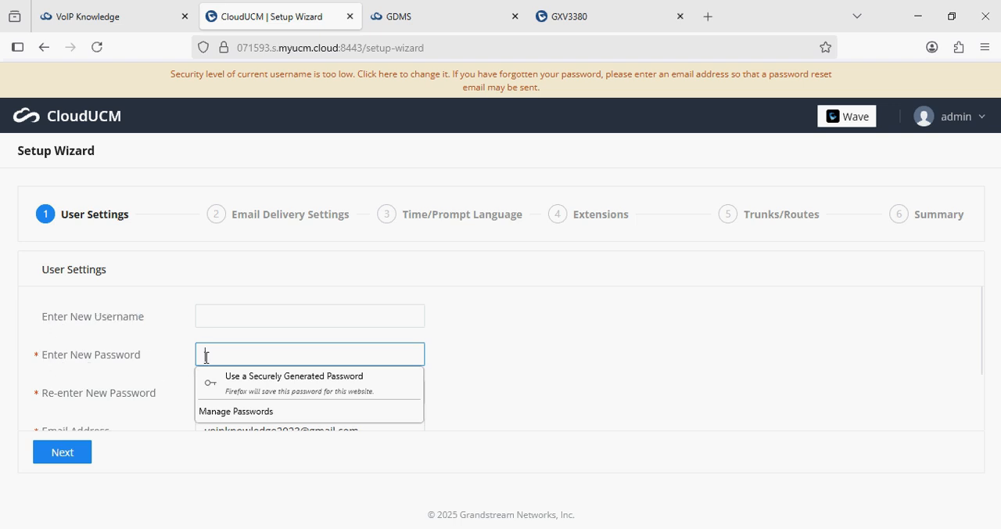
{"action": "type", "text": "•••••"}
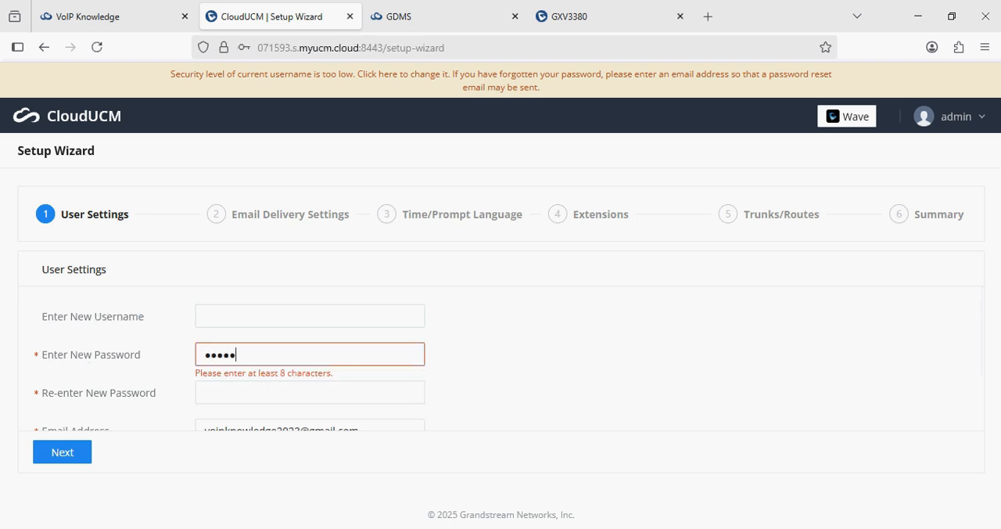
{"action": "left_click", "coordinate": [310, 391]}
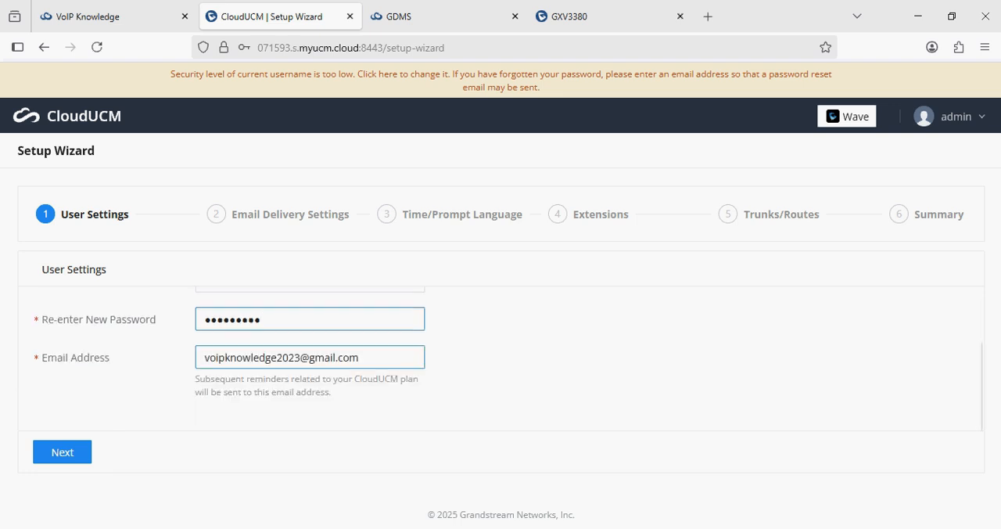
{"action": "left_click", "coordinate": [63, 450]}
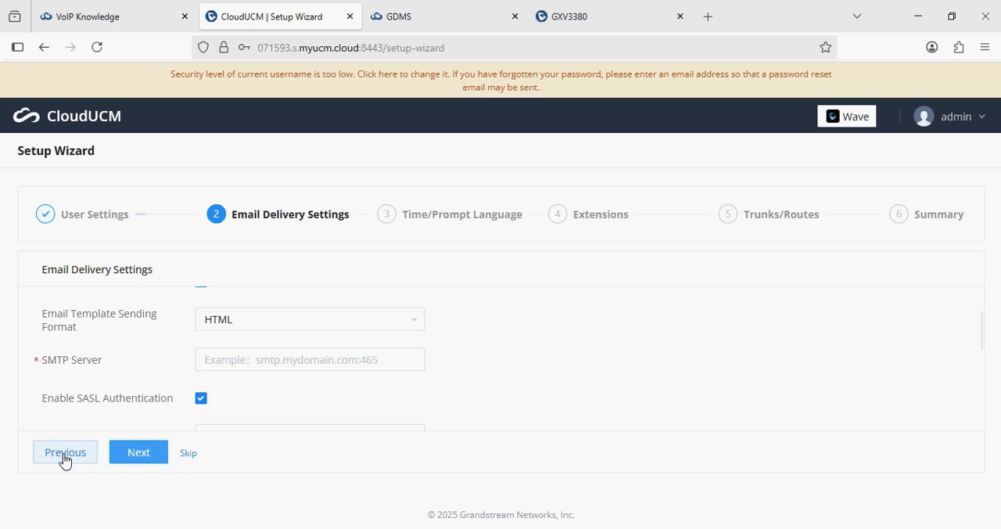
Review Email Delivery Settings at 80% zoom and skip it without configuring.
{"action": "scroll", "scroll_direction": "up", "scroll_amount": 3}
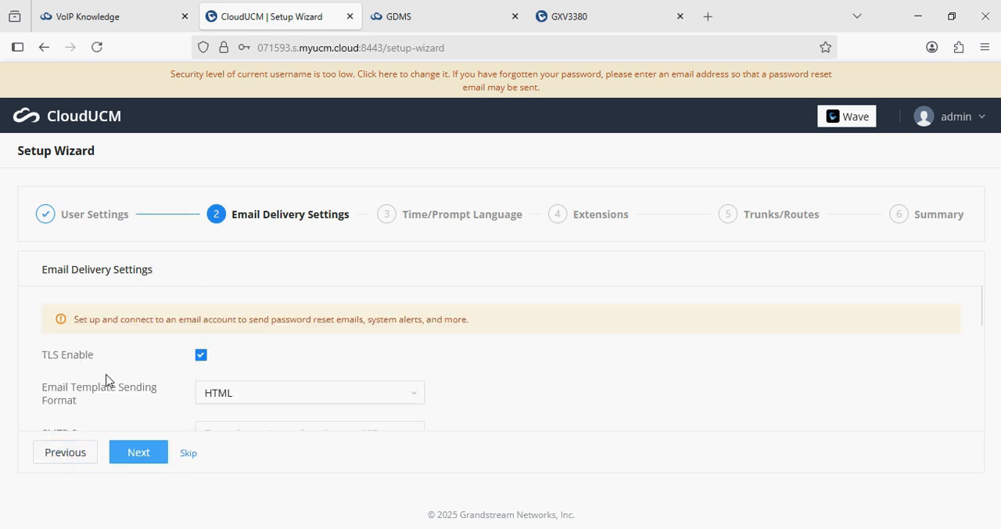
{"action": "mouse_move", "coordinate": [144, 362]}
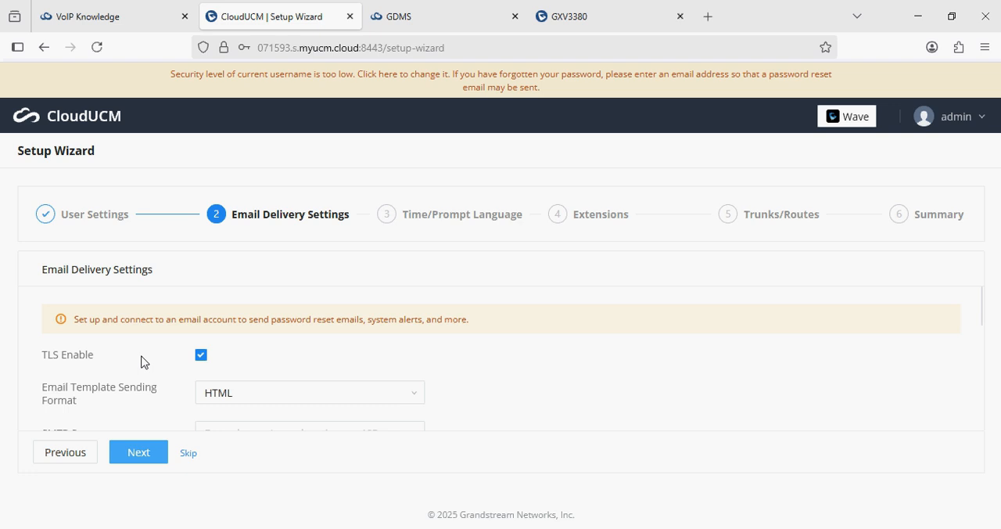
{"action": "scroll", "scroll_direction": "down", "scroll_amount": 3}
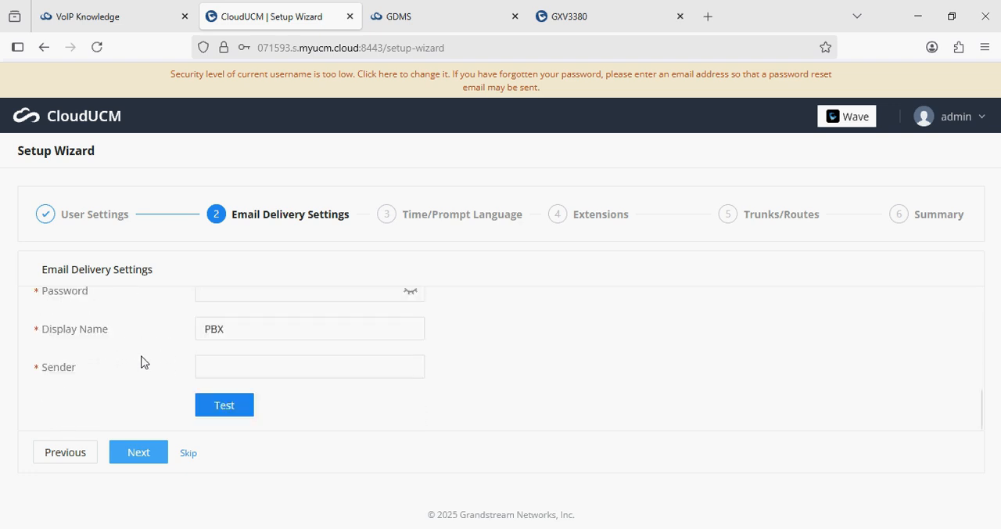
{"action": "scroll", "scroll_direction": "up", "scroll_amount": 3}
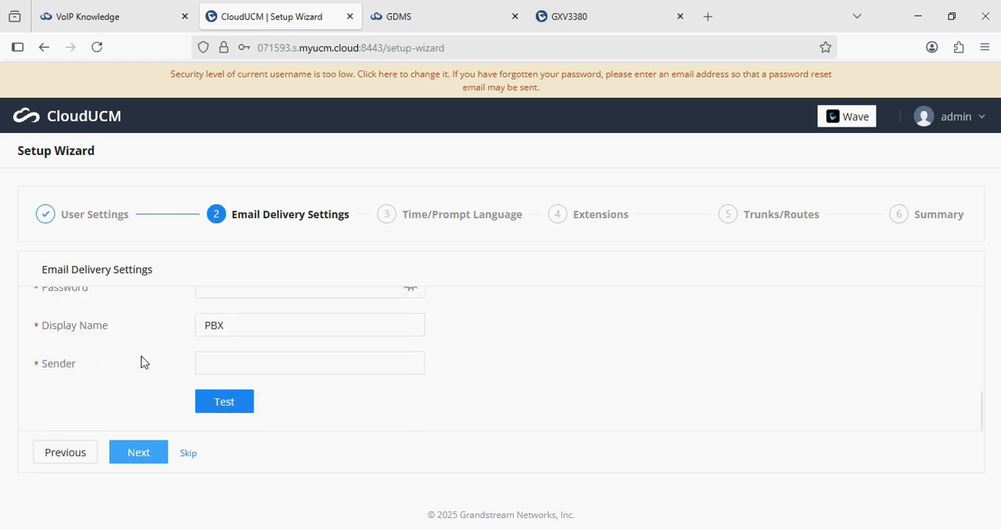
{"action": "scroll", "scroll_direction": "up", "scroll_amount": 3}
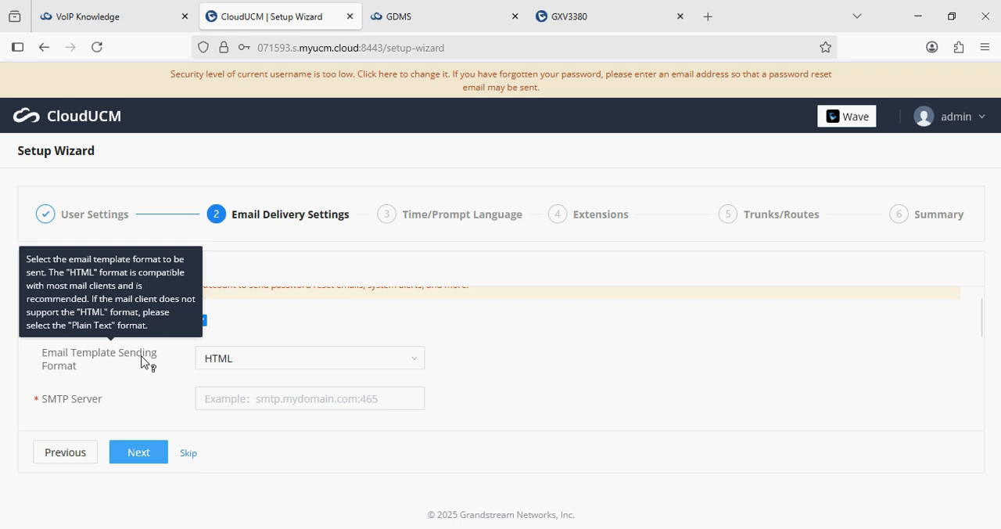
{"action": "mouse_move", "coordinate": [436, 344]}
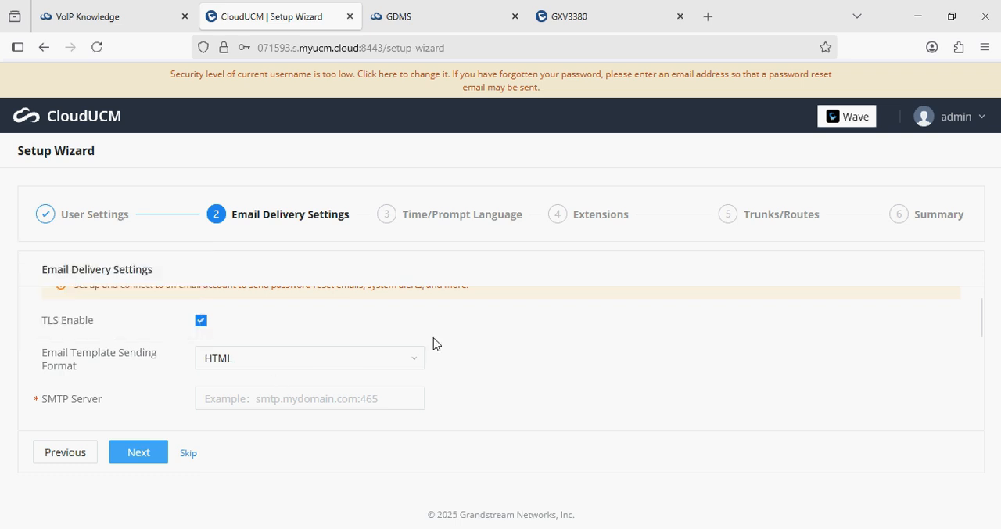
{"action": "key", "text": "ctrl+minus"}
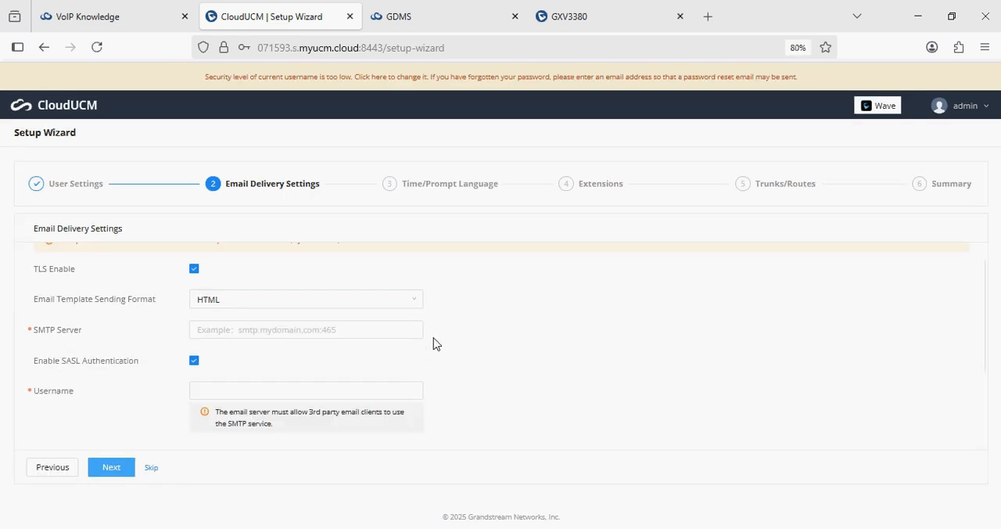
{"action": "left_click", "coordinate": [305, 329]}
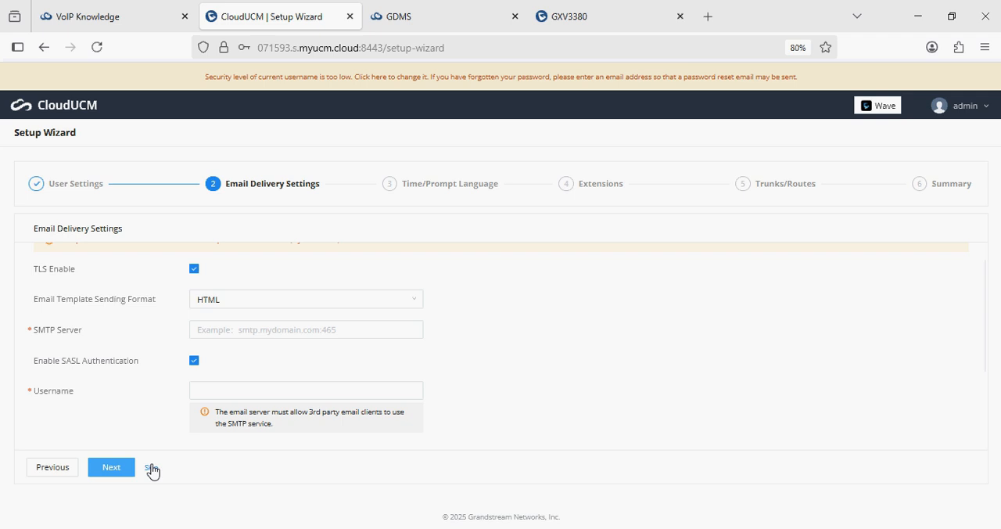
{"action": "left_click", "coordinate": [110, 466]}
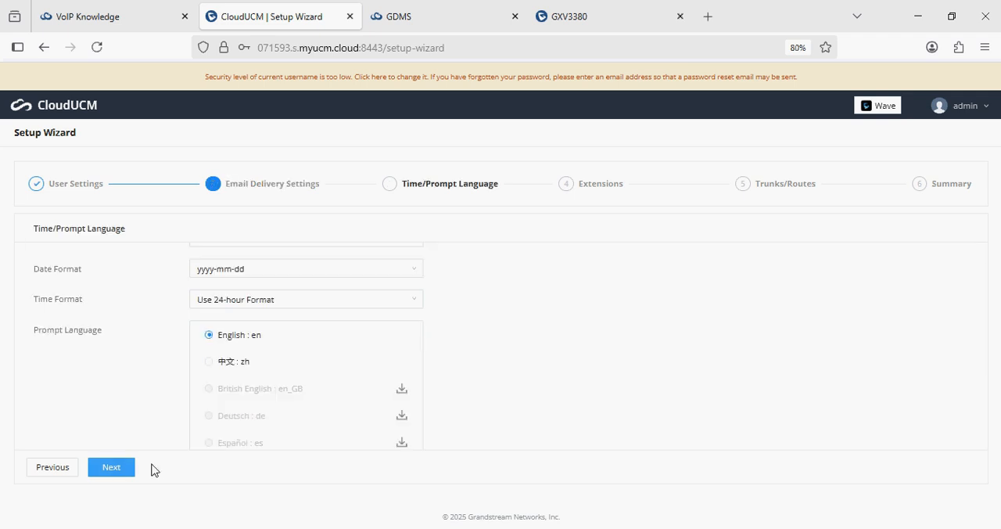
Keep the Asia/Kolkata time zone on the Time/Prompt Language step.
{"action": "left_click", "coordinate": [111, 467]}
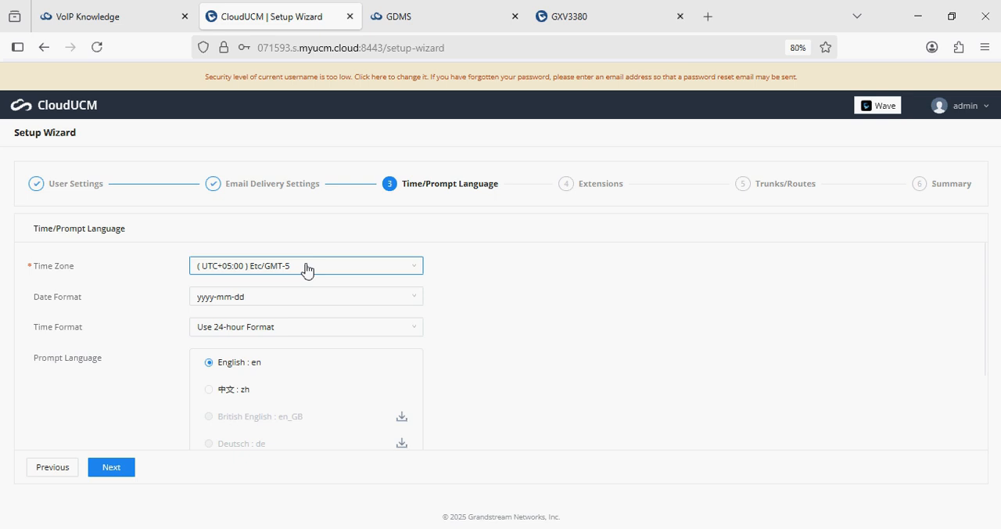
{"action": "left_click", "coordinate": [307, 264]}
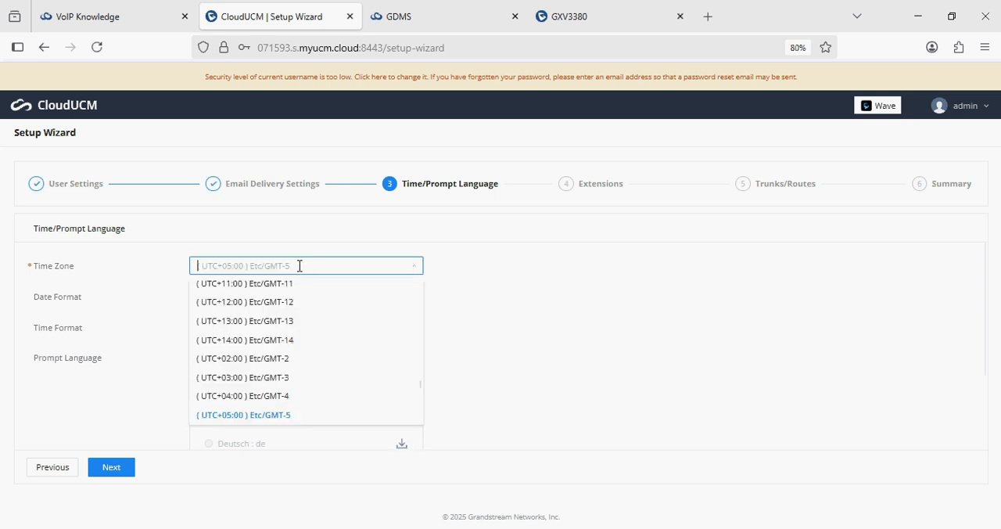
{"action": "type", "text": "n"}
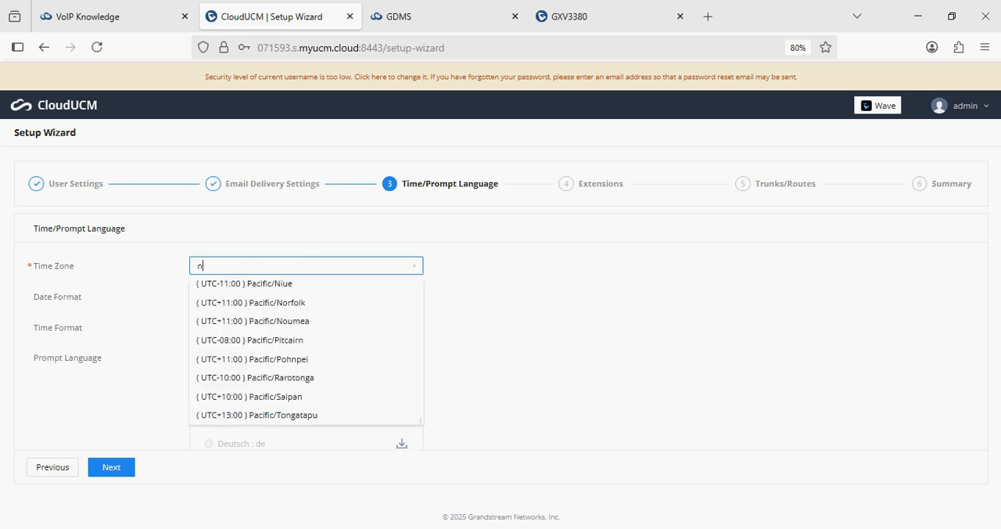
{"action": "type", "text": "e"}
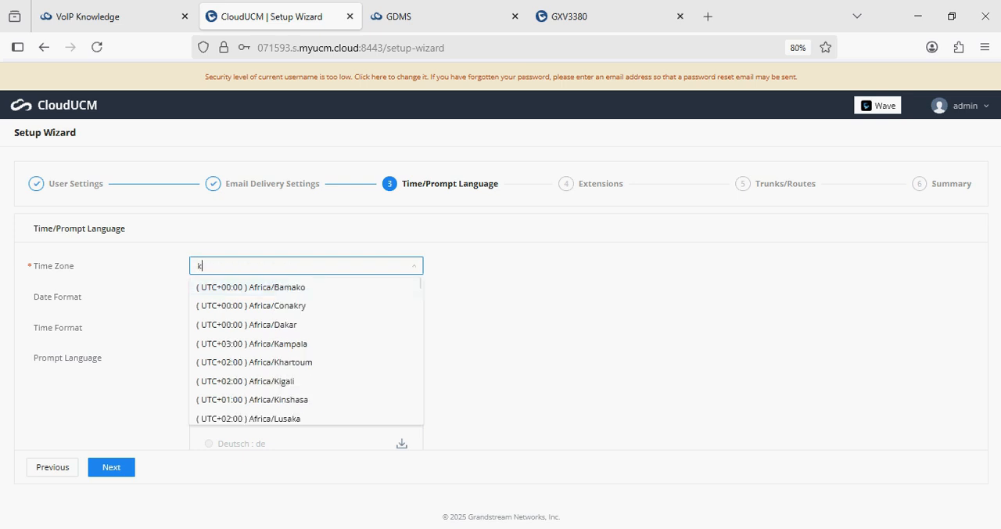
{"action": "type", "text": "olkata"}
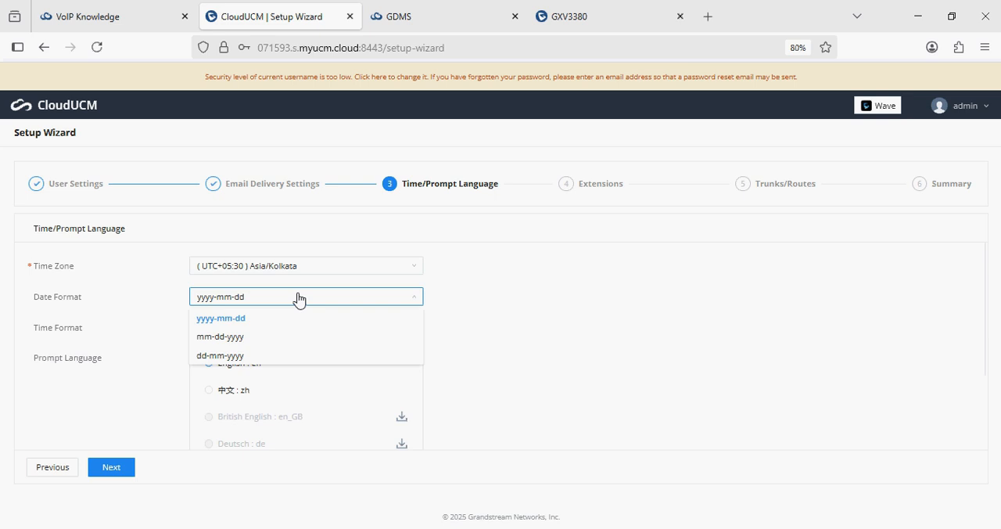
Choose dd-mm-yyyy dates, 24-hour time and English prompts, then continue to Extensions.
{"action": "left_click", "coordinate": [219, 355]}
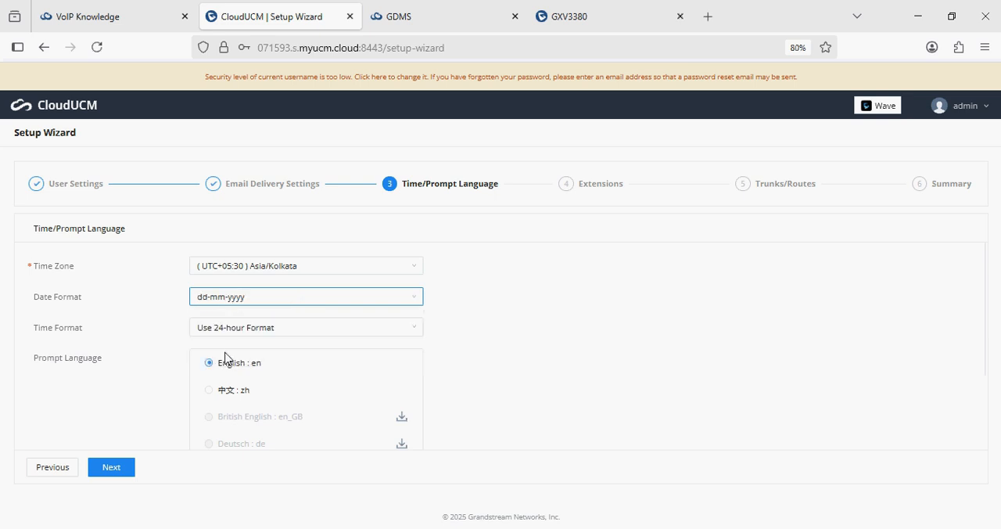
{"action": "left_click", "coordinate": [305, 327]}
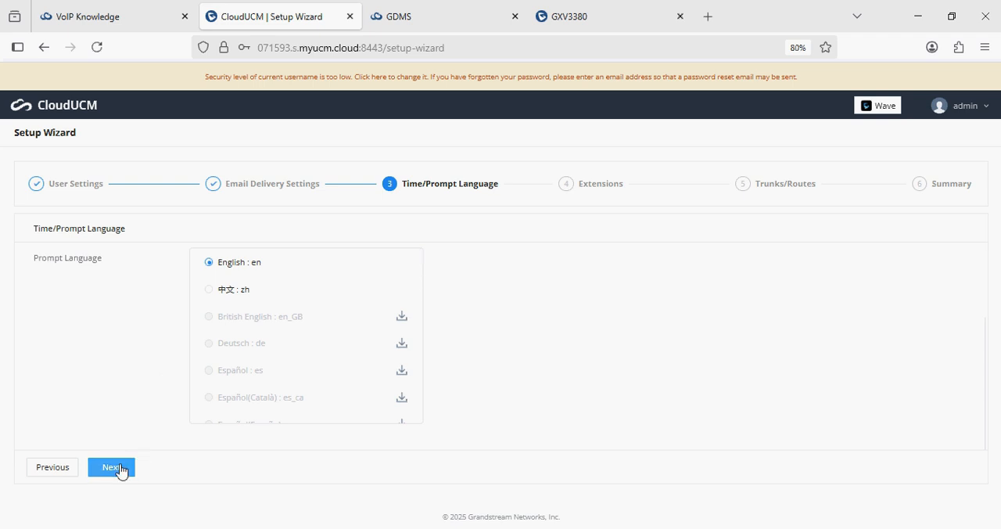
{"action": "left_click", "coordinate": [111, 467]}
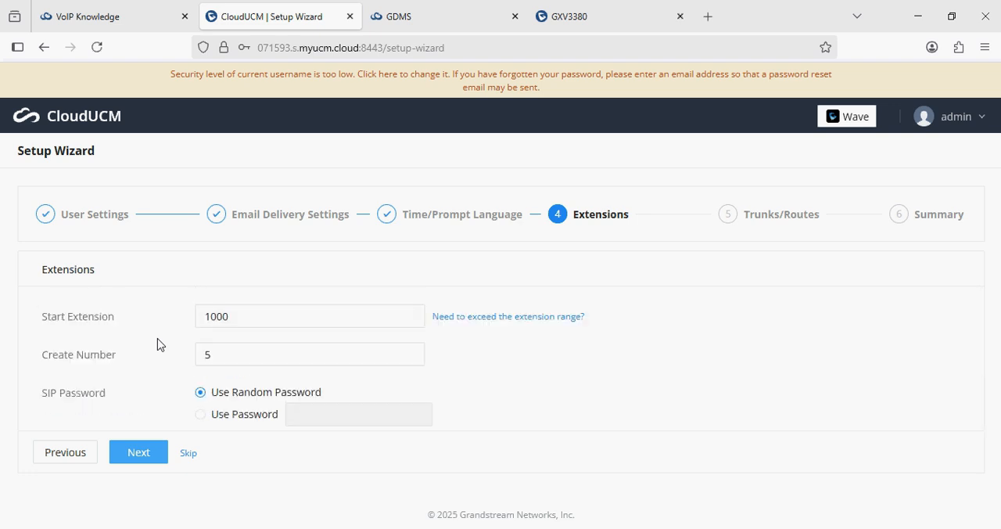
{"action": "mouse_move", "coordinate": [175, 377]}
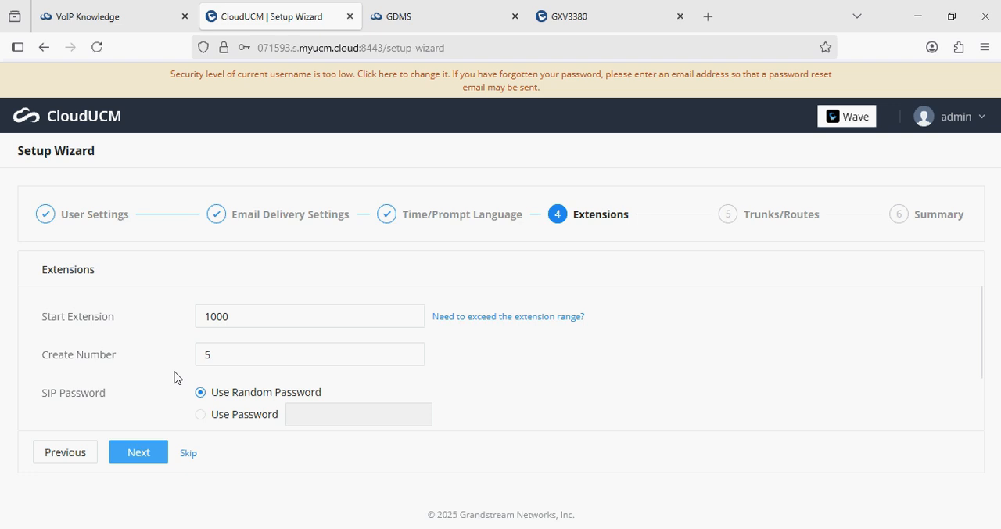
{"action": "mouse_move", "coordinate": [187, 452]}
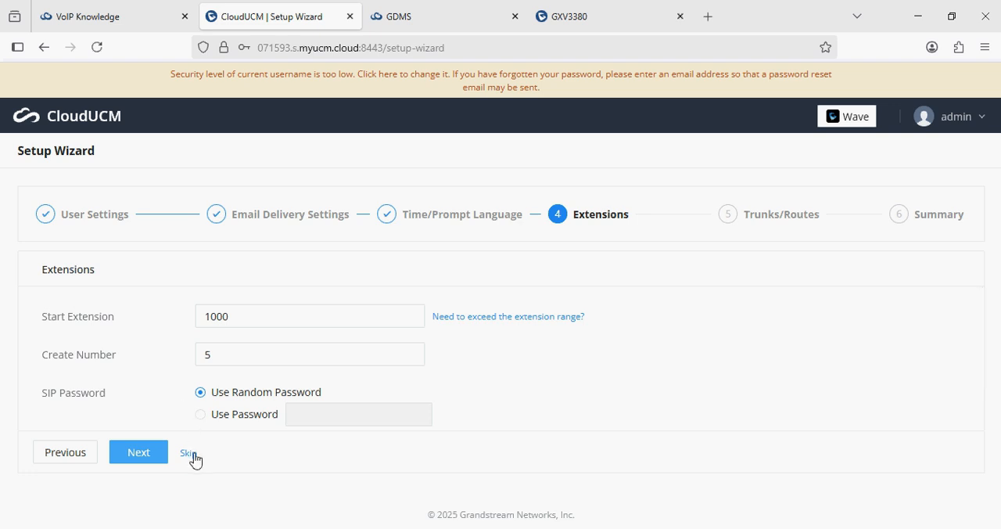
Skip the Extensions and Trunks/Routes steps and save the Setup Wizard on the Summary page.
{"action": "left_click", "coordinate": [186, 452]}
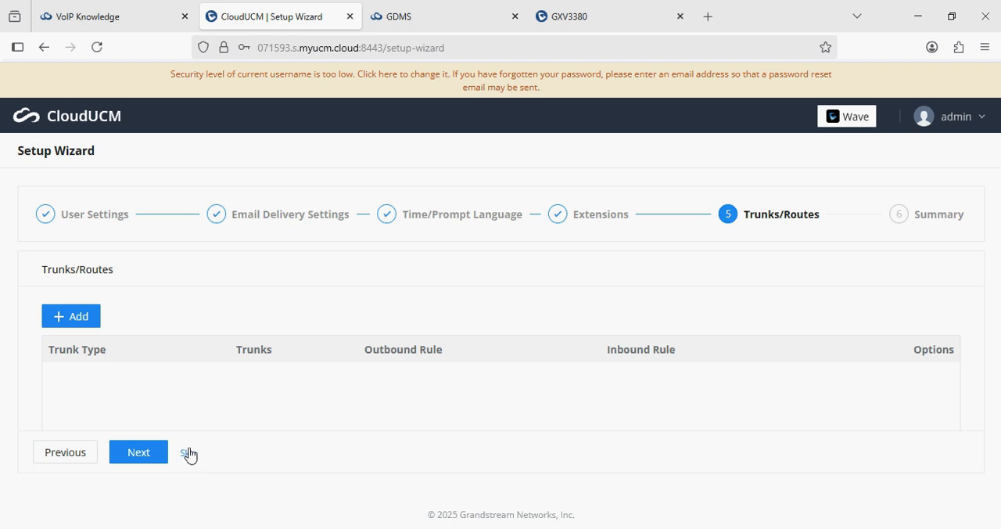
{"action": "left_click", "coordinate": [137, 453]}
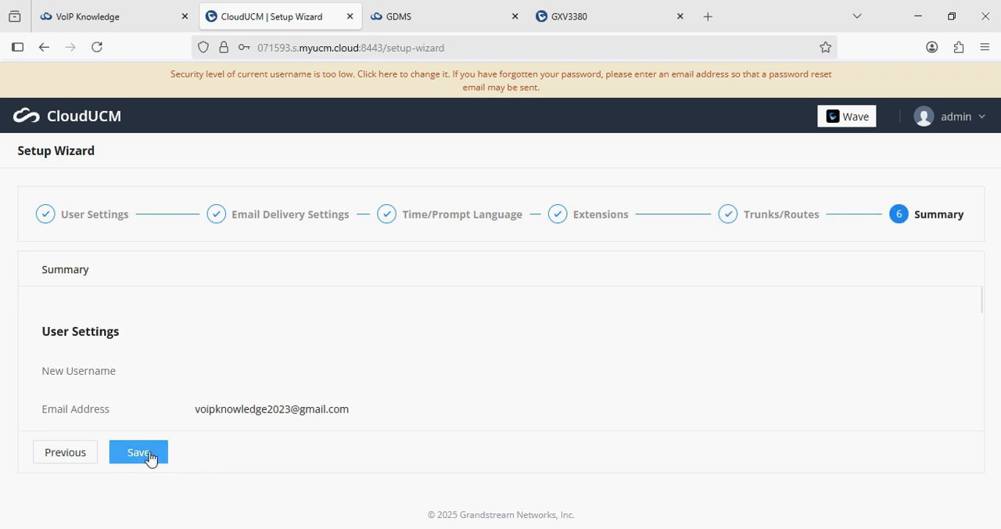
{"action": "left_click", "coordinate": [137, 452]}
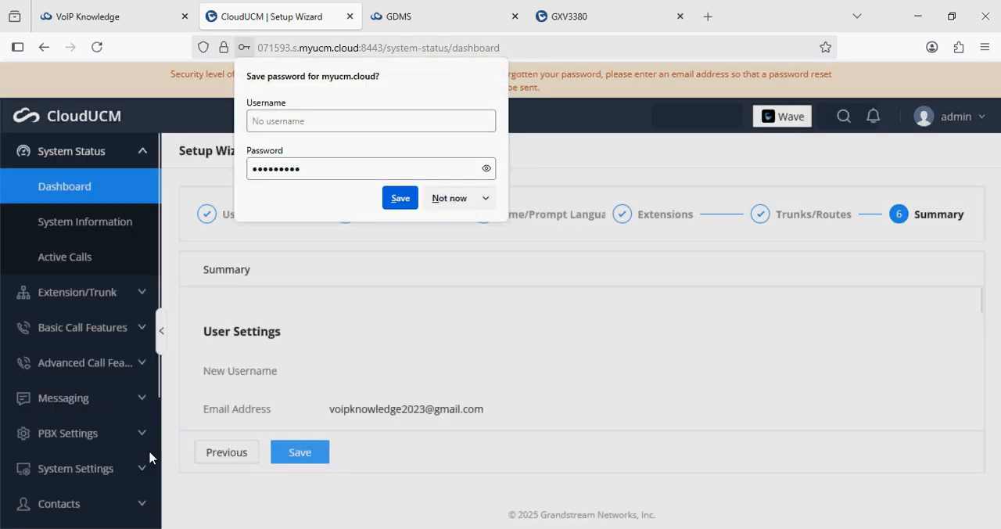
Acknowledge the credential-change logout and sign in again as admin, declining to save the password.
{"action": "left_click", "coordinate": [449, 197]}
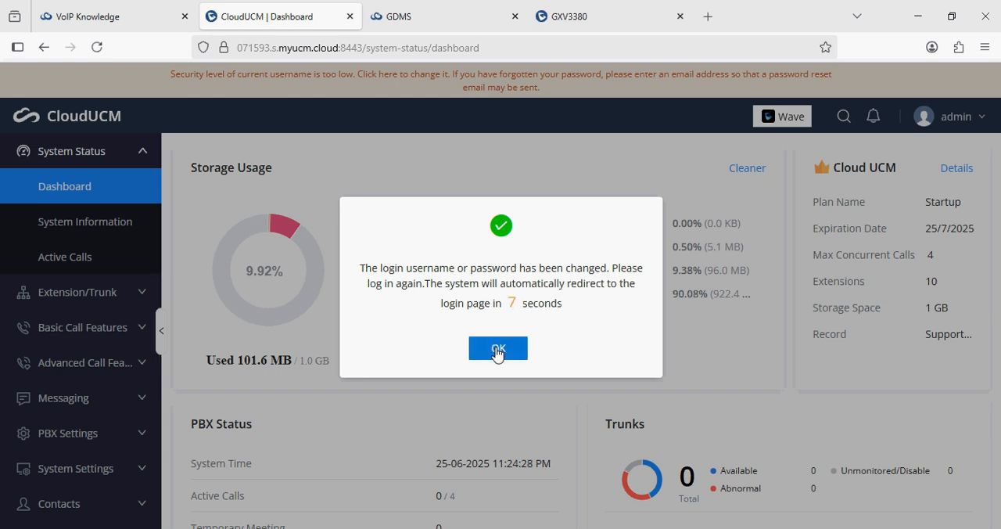
{"action": "left_click", "coordinate": [498, 347]}
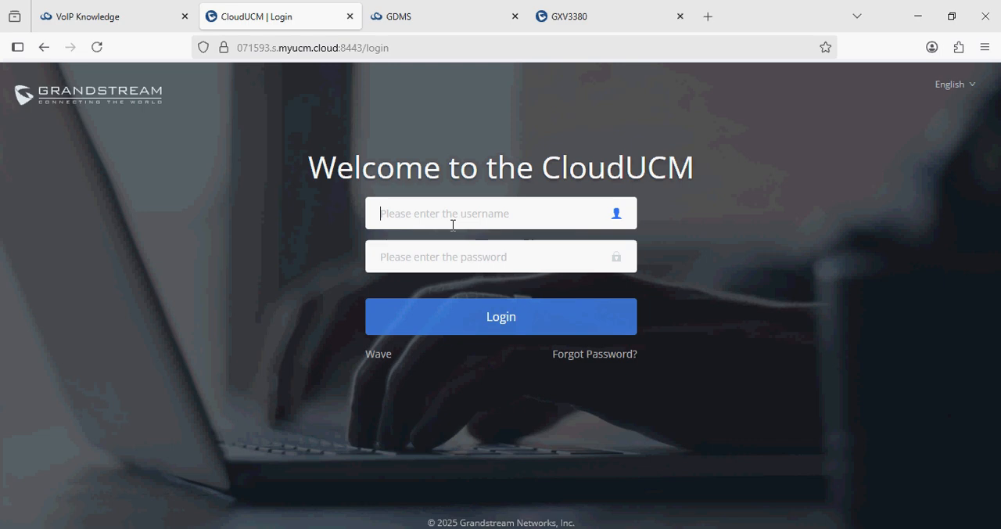
{"action": "type", "text": "admin"}
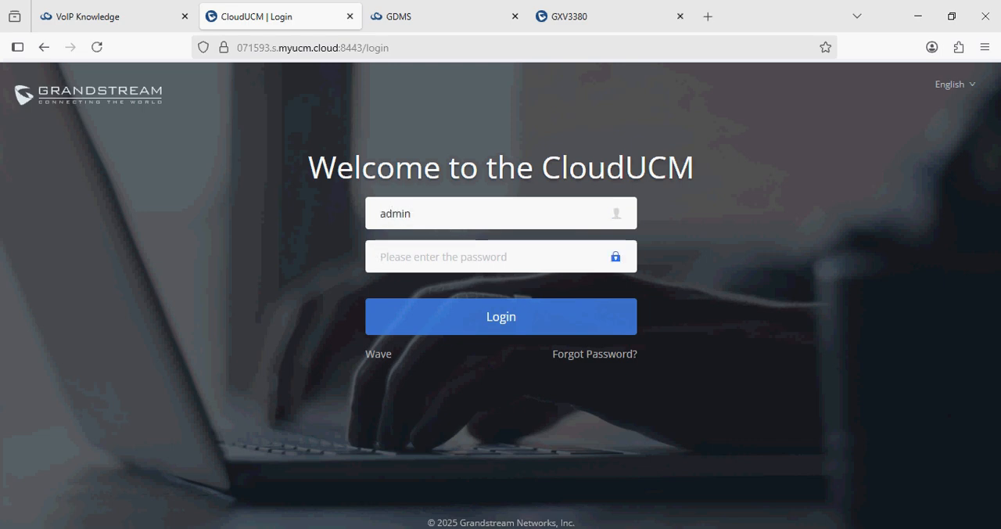
{"action": "type", "text": "•"}
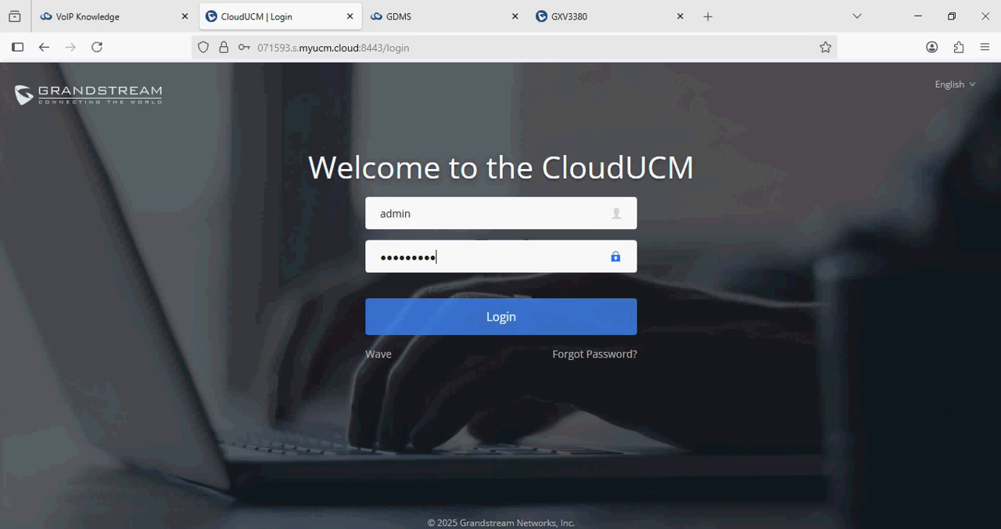
{"action": "left_click", "coordinate": [500, 316]}
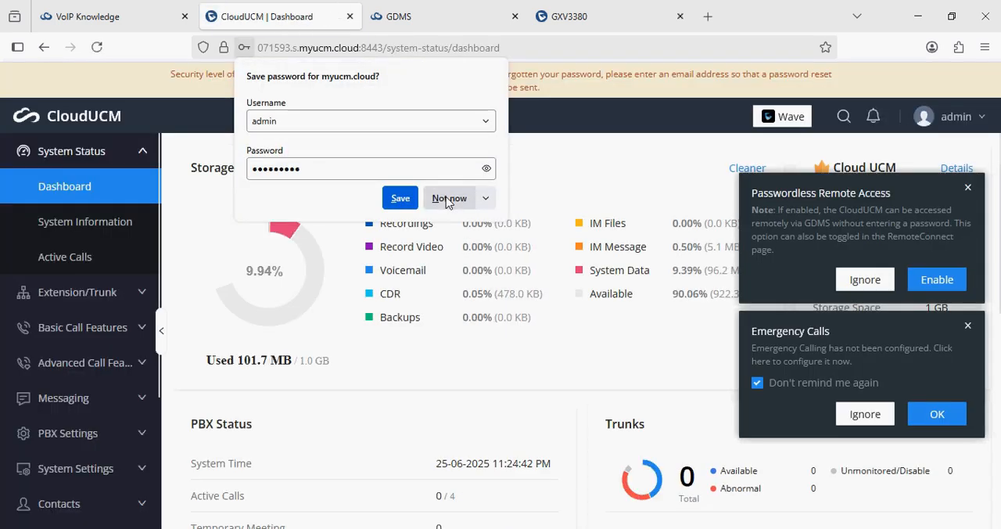
{"action": "left_click", "coordinate": [449, 197]}
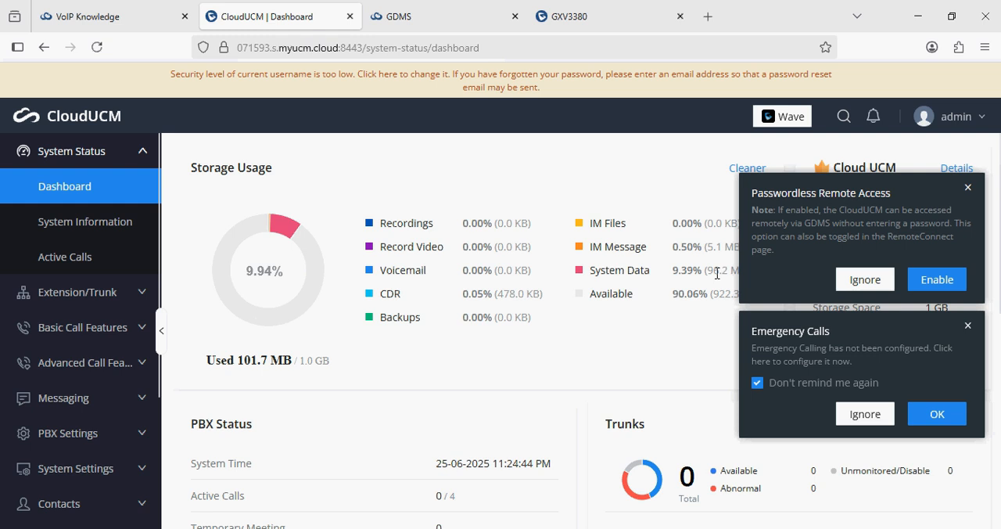
{"action": "mouse_move", "coordinate": [864, 278]}
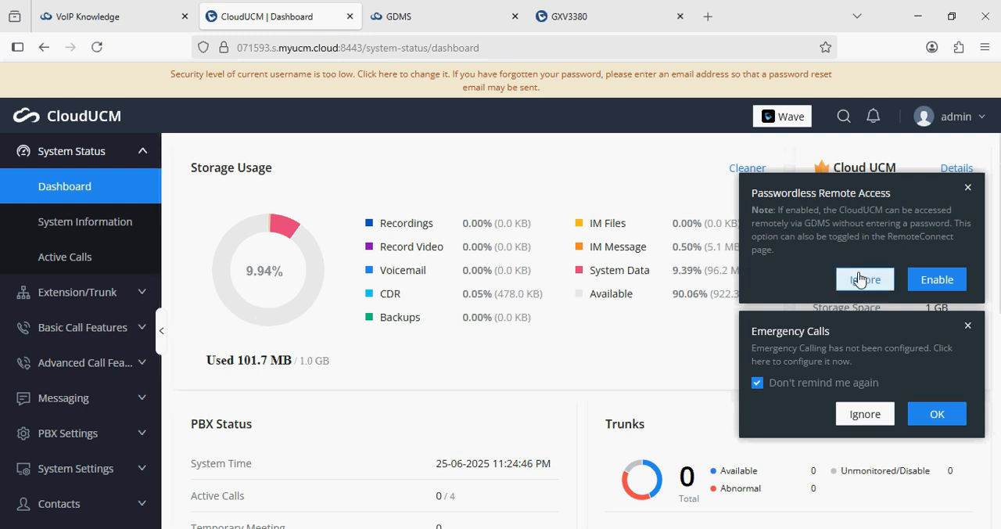
Decline passwordless remote access, review the dashboard, and go to System Information under System Status.
{"action": "left_click", "coordinate": [864, 279]}
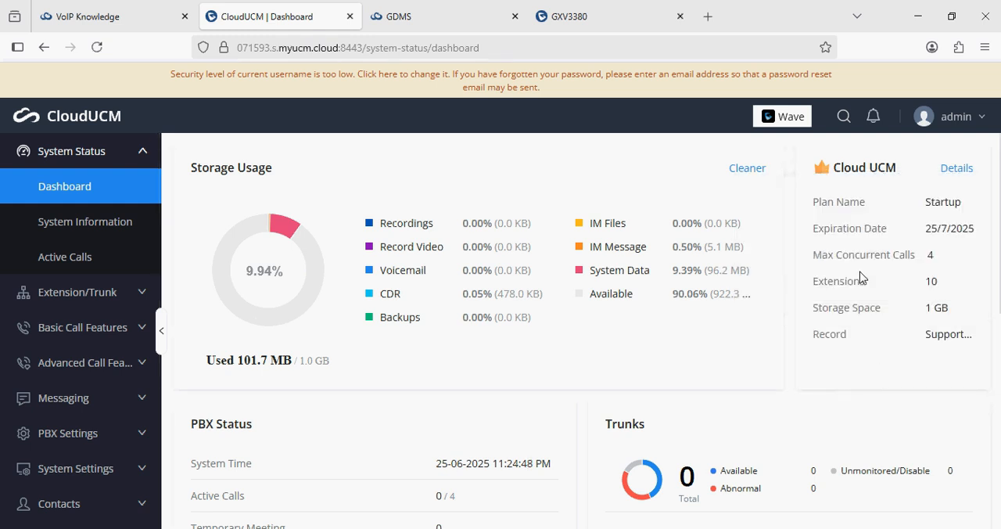
{"action": "mouse_move", "coordinate": [416, 292]}
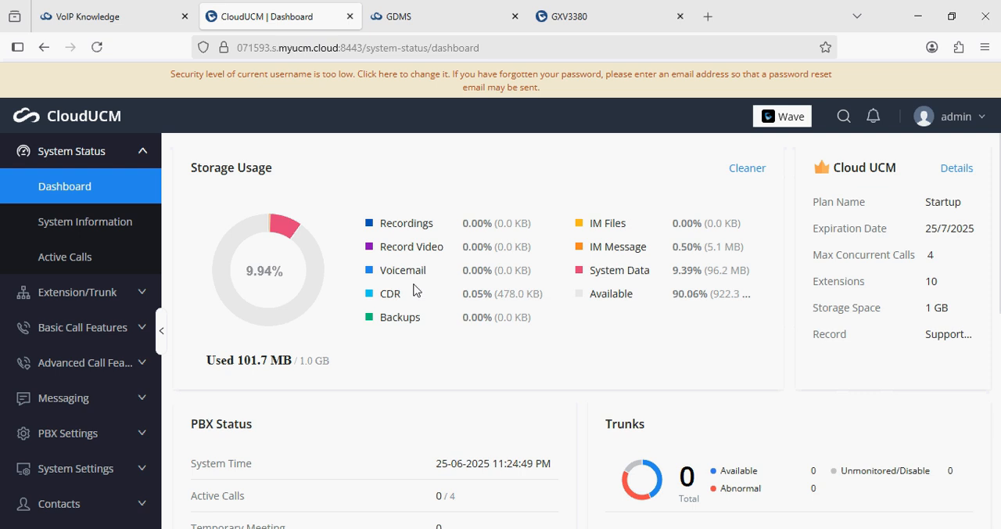
{"action": "mouse_move", "coordinate": [463, 289]}
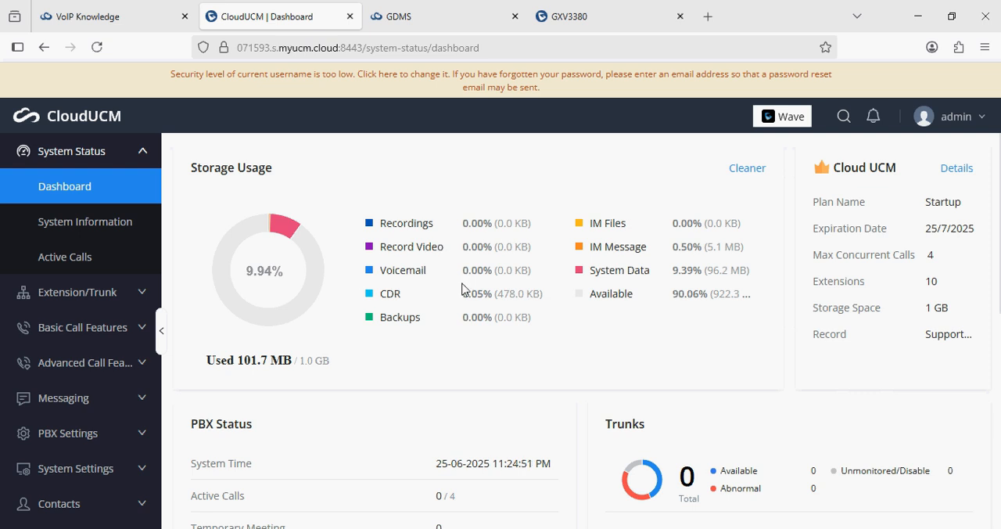
{"action": "mouse_move", "coordinate": [266, 357]}
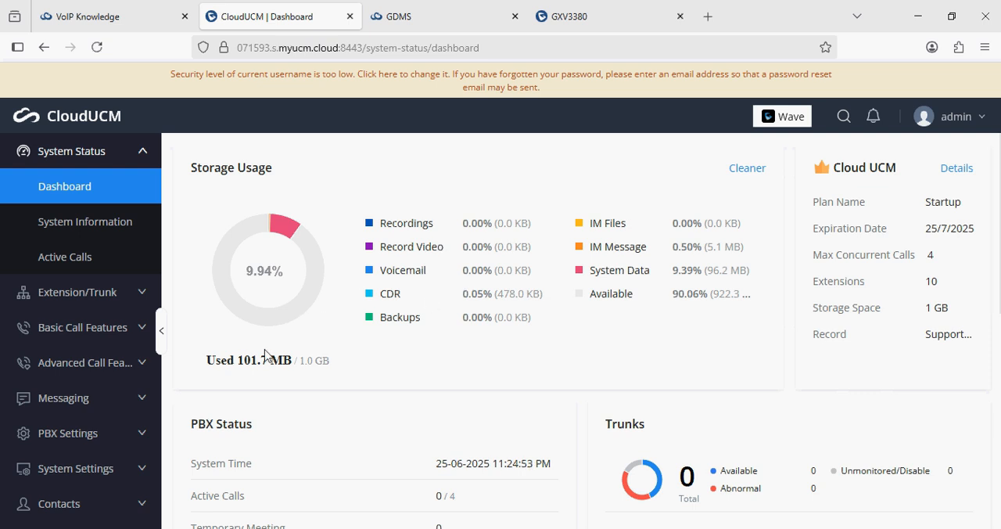
{"action": "double_click", "coordinate": [313, 360]}
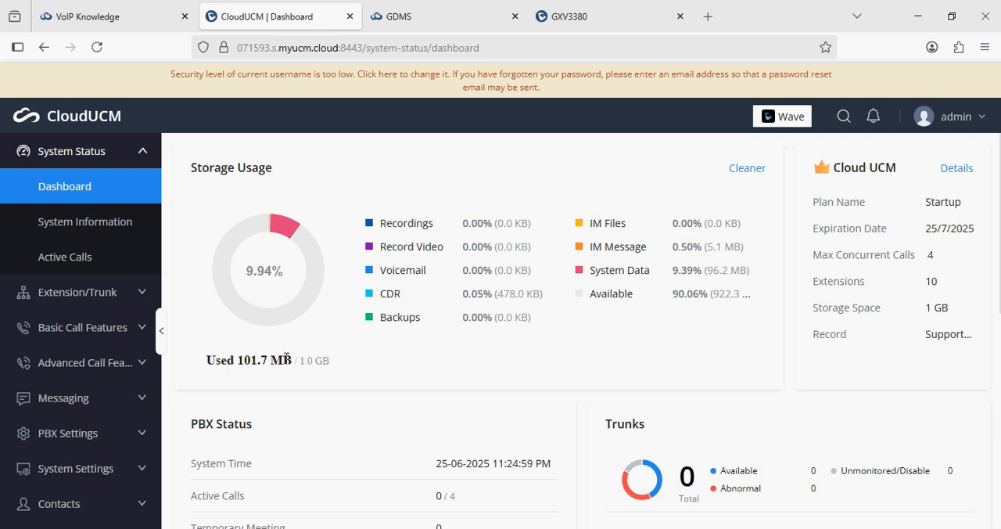
{"action": "mouse_move", "coordinate": [407, 369]}
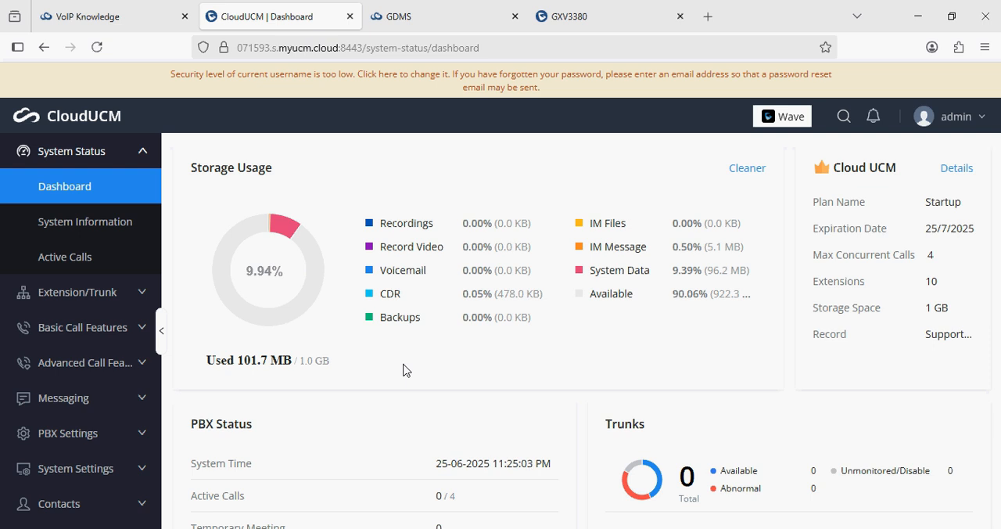
{"action": "mouse_move", "coordinate": [515, 349]}
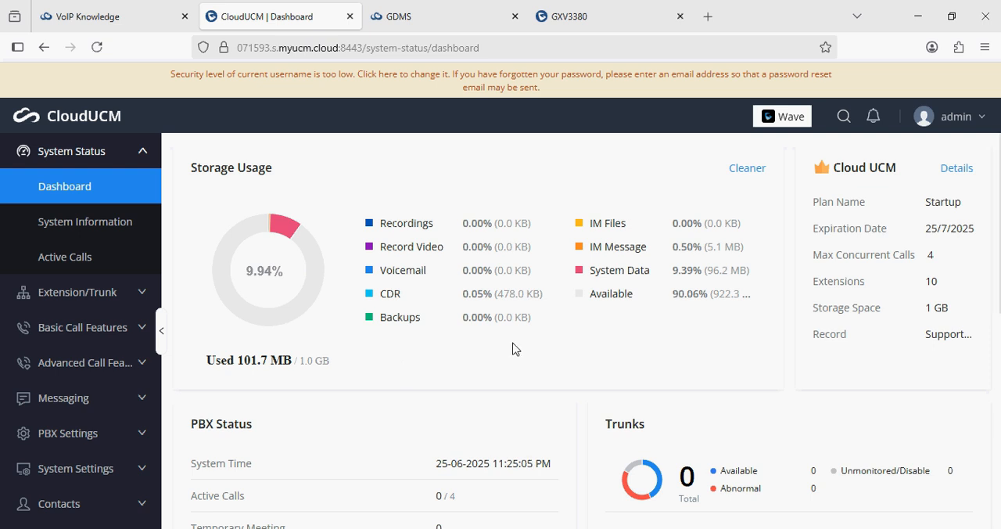
{"action": "mouse_move", "coordinate": [876, 224]}
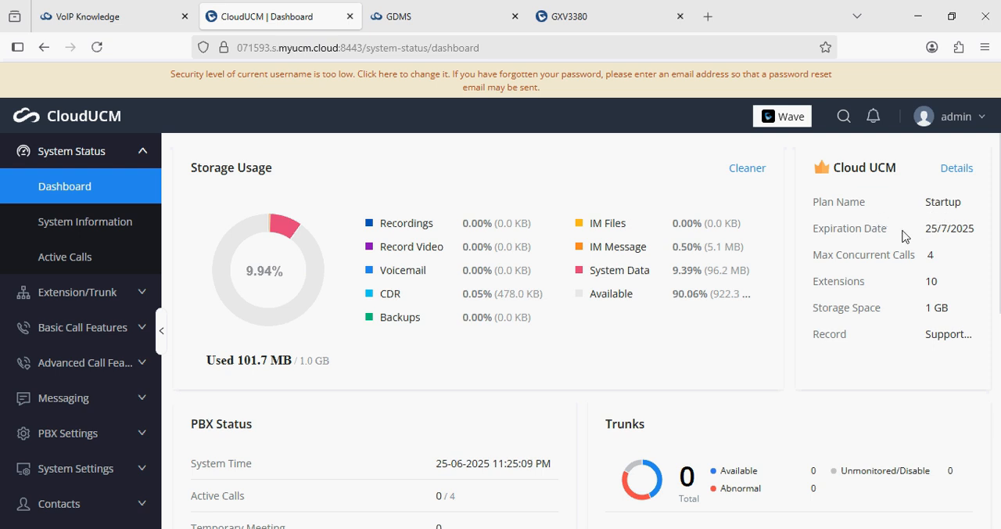
{"action": "mouse_move", "coordinate": [945, 241]}
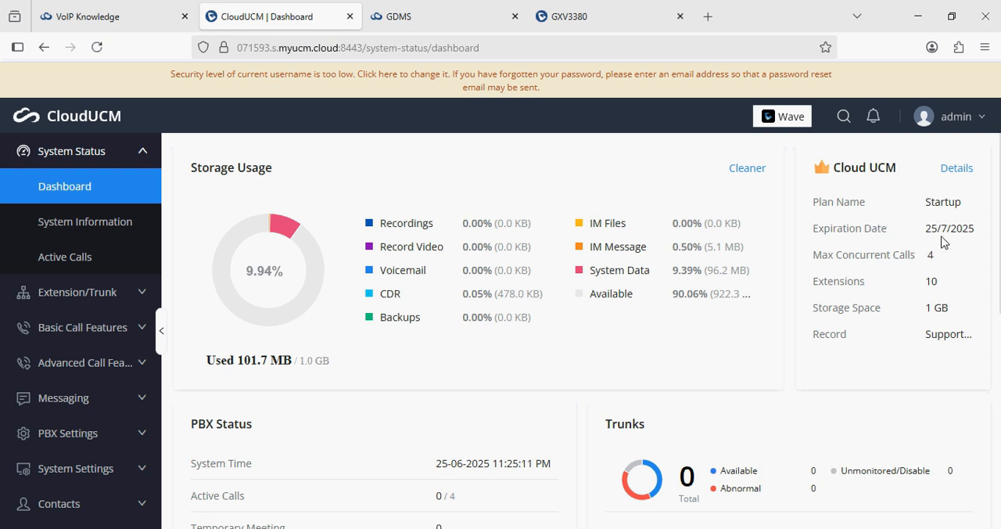
{"action": "mouse_move", "coordinate": [923, 269]}
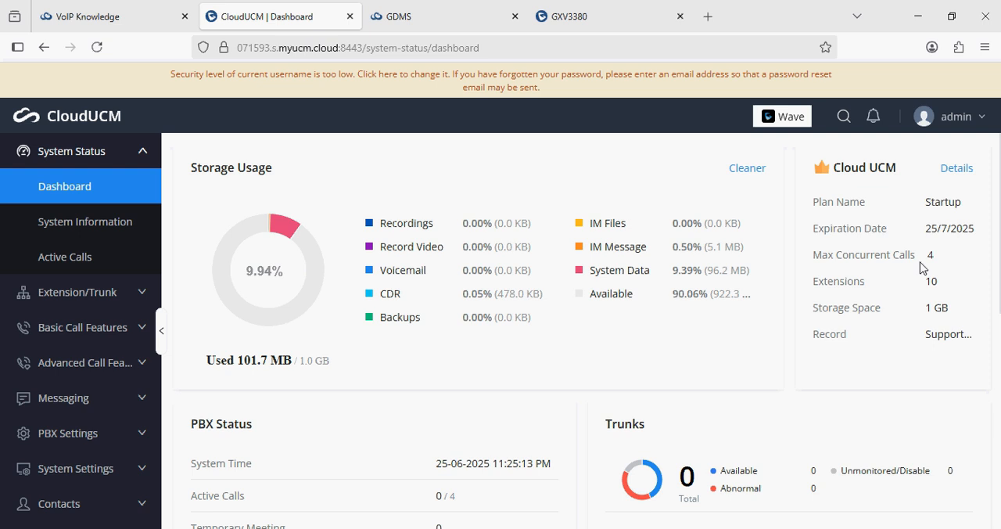
{"action": "mouse_move", "coordinate": [922, 274]}
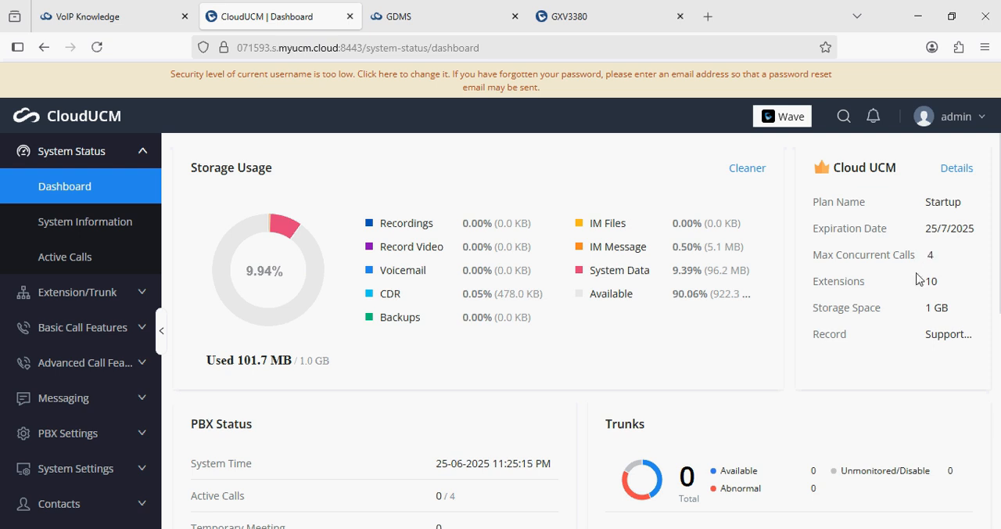
{"action": "mouse_move", "coordinate": [924, 296]}
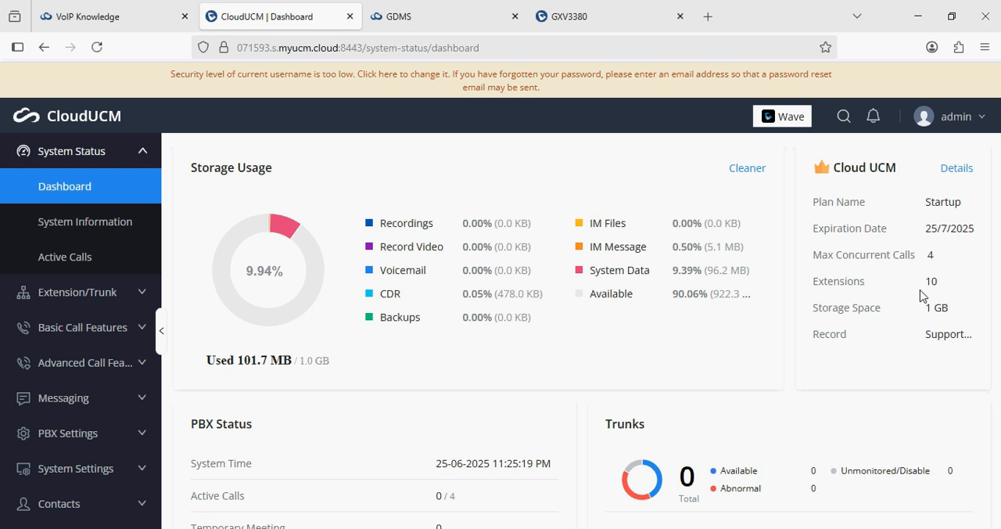
{"action": "mouse_move", "coordinate": [852, 305]}
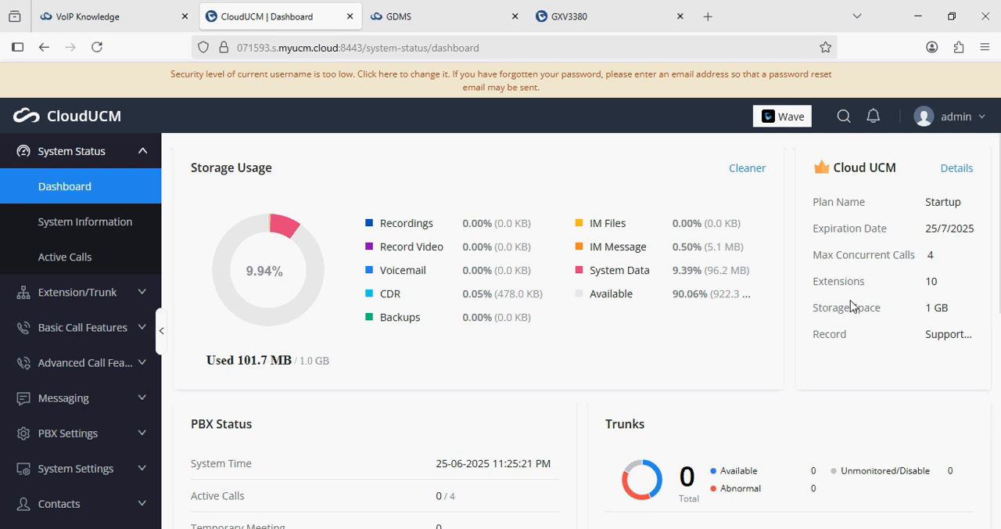
{"action": "mouse_move", "coordinate": [830, 334]}
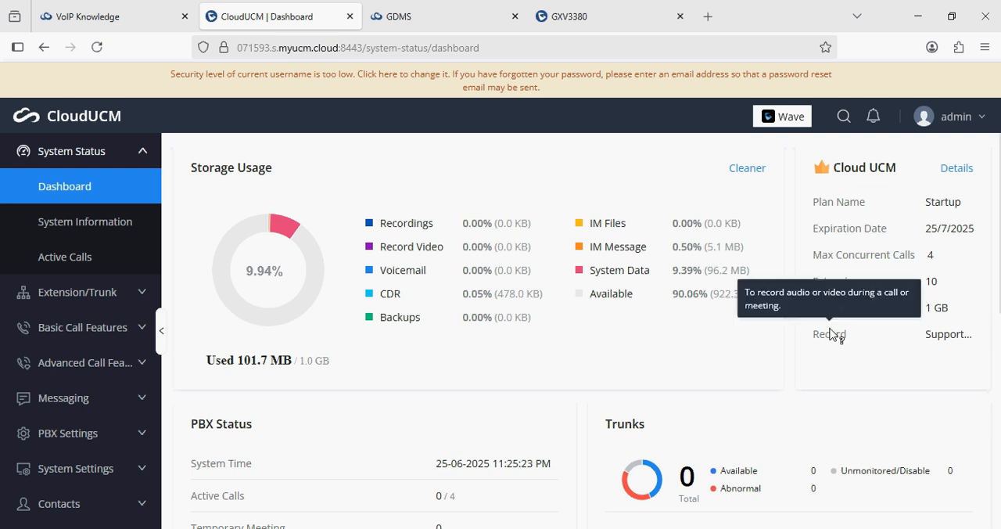
{"action": "scroll", "scroll_direction": "down", "scroll_amount": 3}
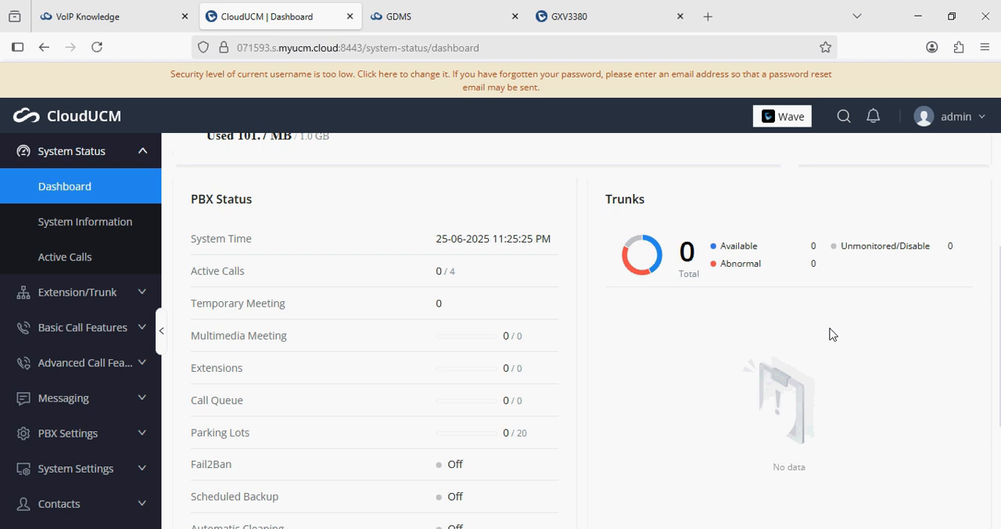
{"action": "mouse_move", "coordinate": [466, 235]}
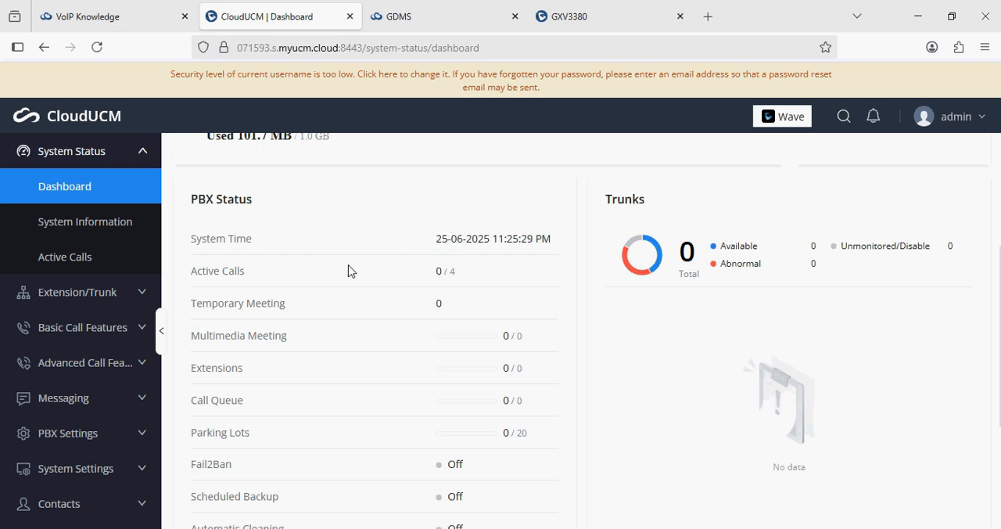
{"action": "mouse_move", "coordinate": [300, 365]}
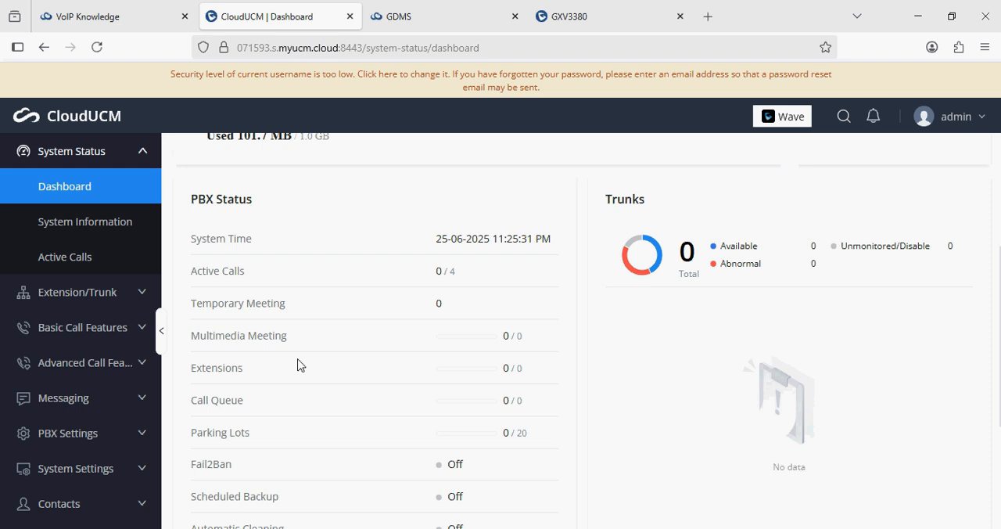
{"action": "scroll", "scroll_direction": "down", "scroll_amount": 3}
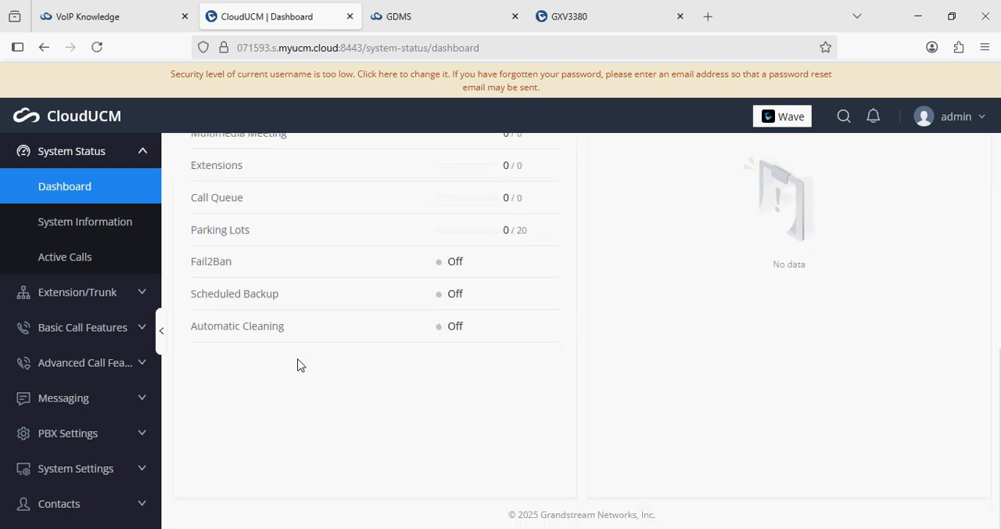
{"action": "scroll", "scroll_direction": "up", "scroll_amount": 3}
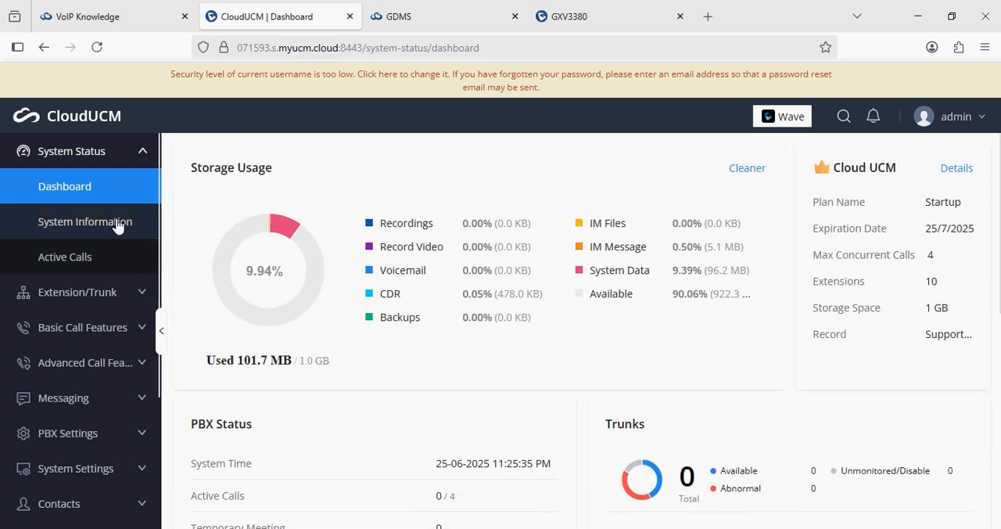
{"action": "left_click", "coordinate": [85, 222]}
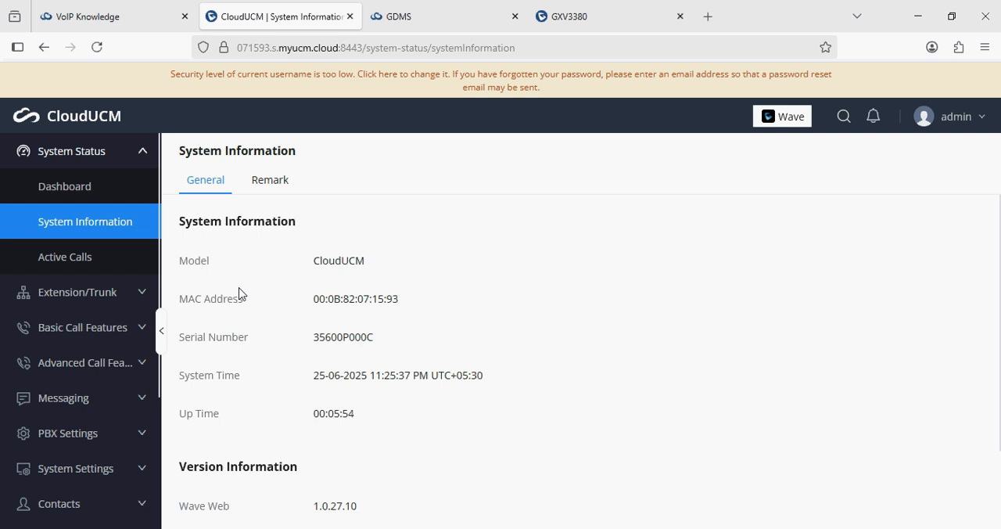
{"action": "mouse_move", "coordinate": [284, 368]}
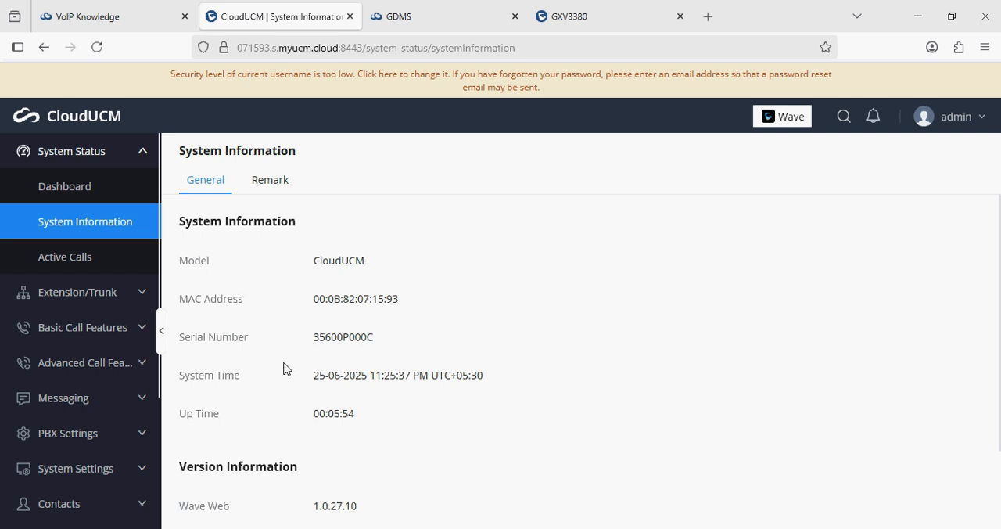
Review the Version Information and go to the Active Calls page.
{"action": "scroll", "scroll_direction": "down", "scroll_amount": 3}
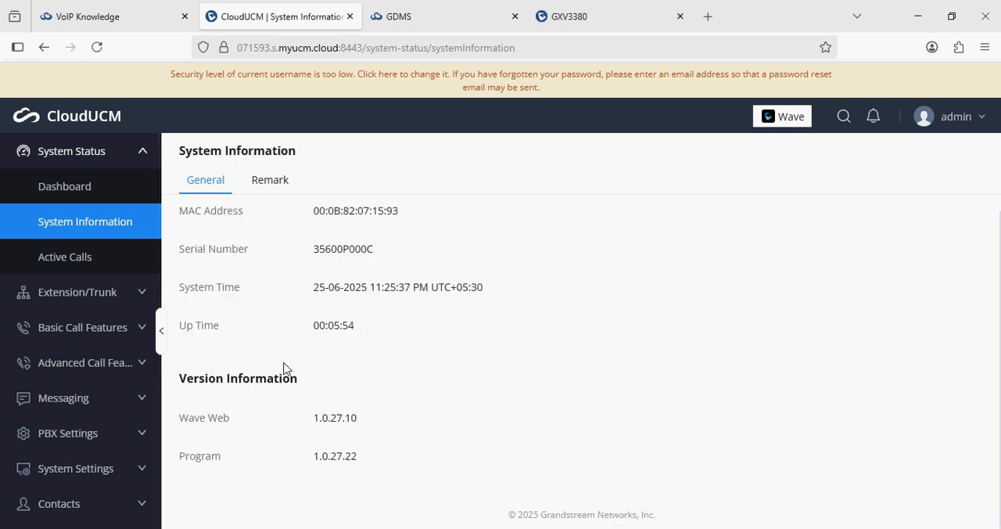
{"action": "mouse_move", "coordinate": [285, 462]}
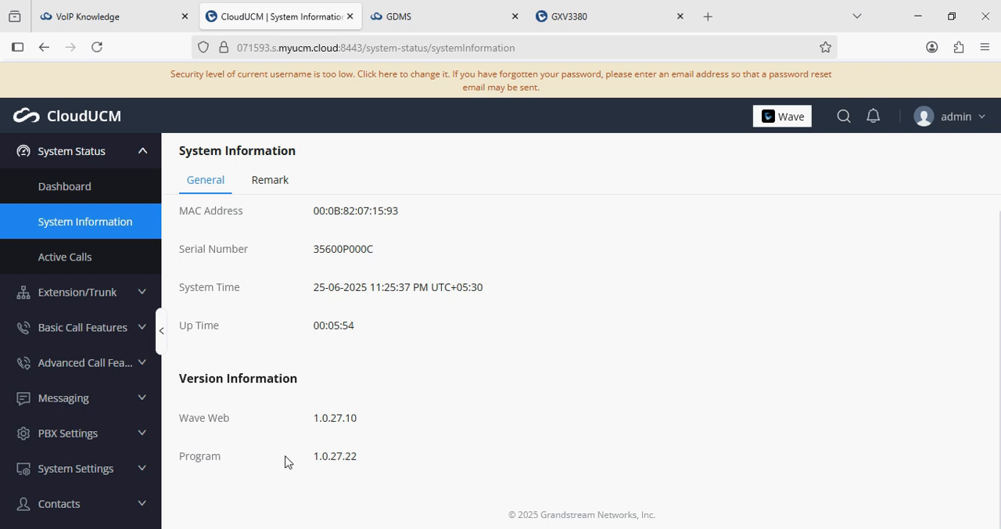
{"action": "left_click", "coordinate": [66, 257]}
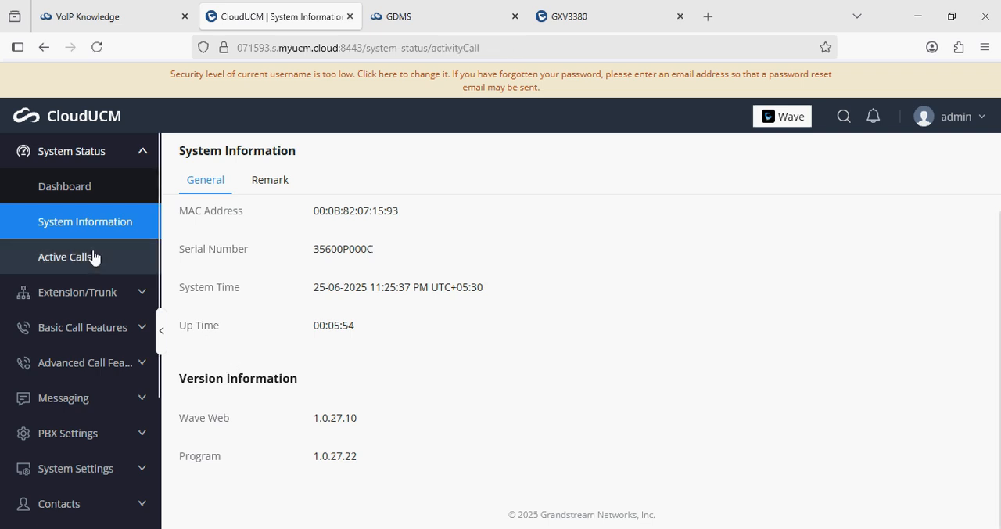
{"action": "left_click", "coordinate": [65, 256]}
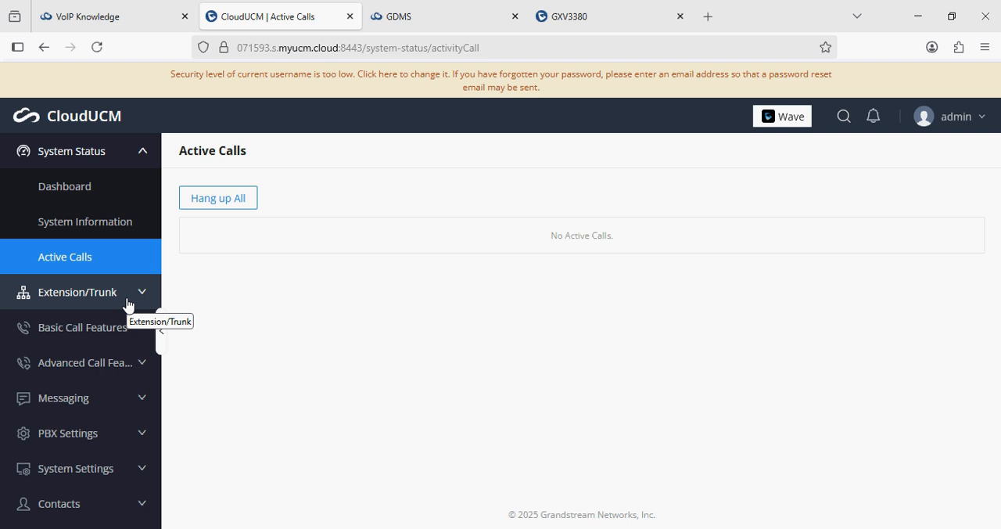
{"action": "mouse_move", "coordinate": [78, 432]}
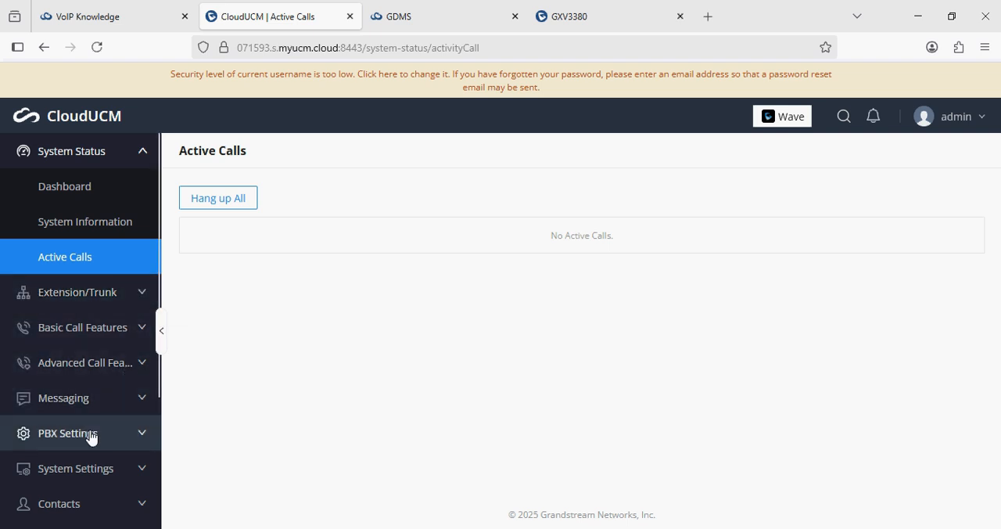
Expand PBX Settings in the sidebar and go to General Settings.
{"action": "left_click", "coordinate": [67, 432]}
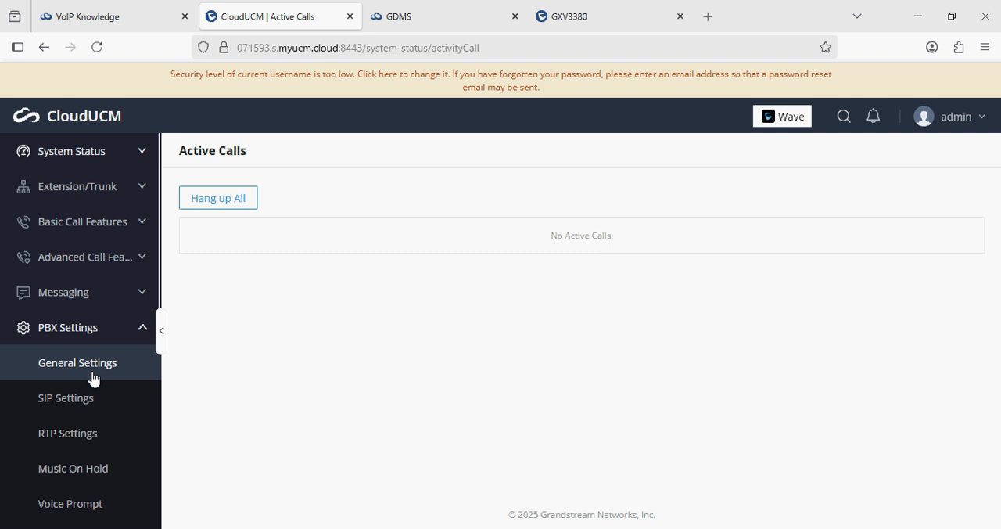
{"action": "left_click", "coordinate": [77, 363]}
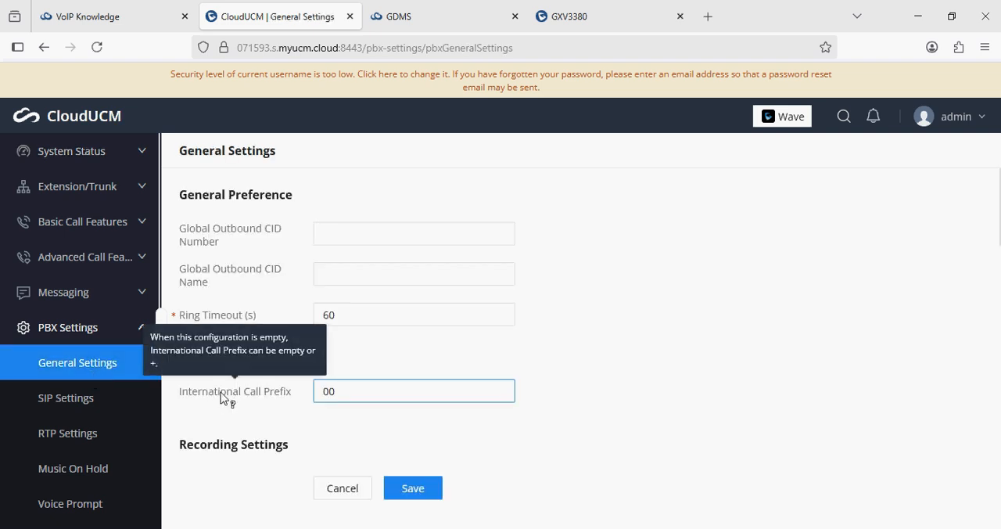
Uncheck Enable Extension Range under Extension Preference and save the General Settings.
{"action": "scroll", "scroll_direction": "down", "scroll_amount": 3}
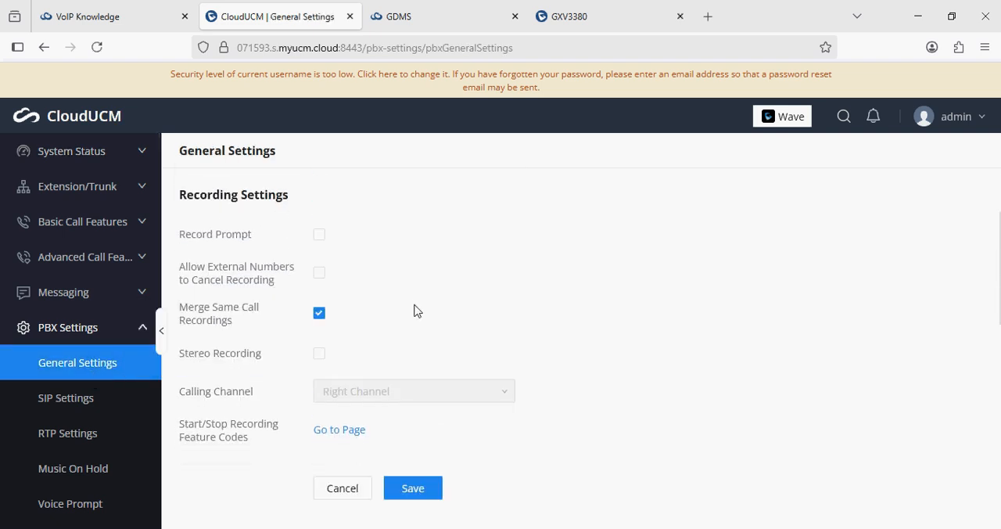
{"action": "scroll", "scroll_direction": "down", "scroll_amount": 3}
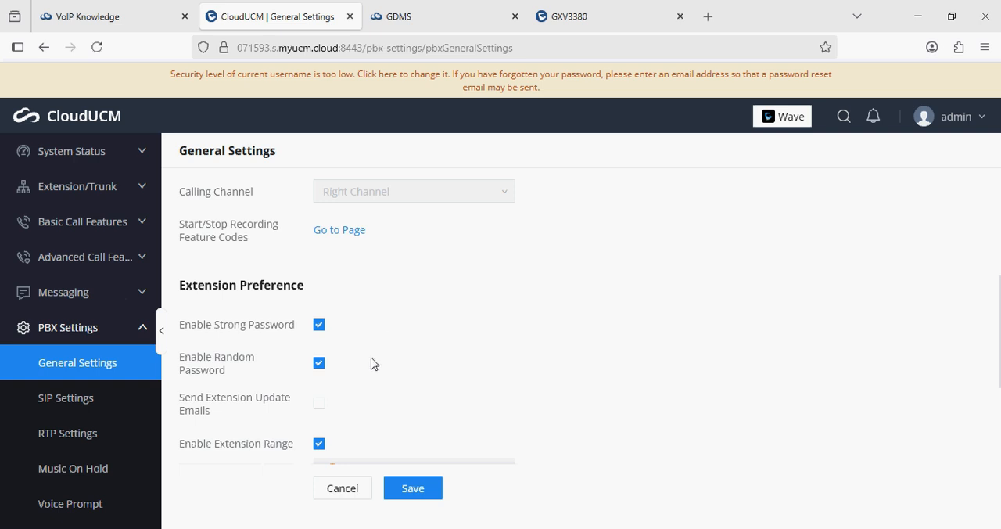
{"action": "scroll", "scroll_direction": "down", "scroll_amount": 3}
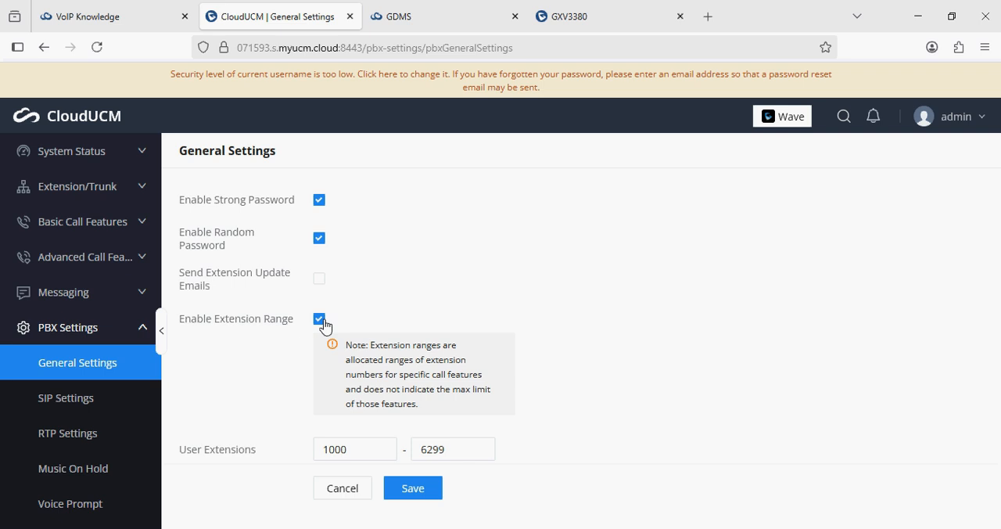
{"action": "mouse_move", "coordinate": [257, 323]}
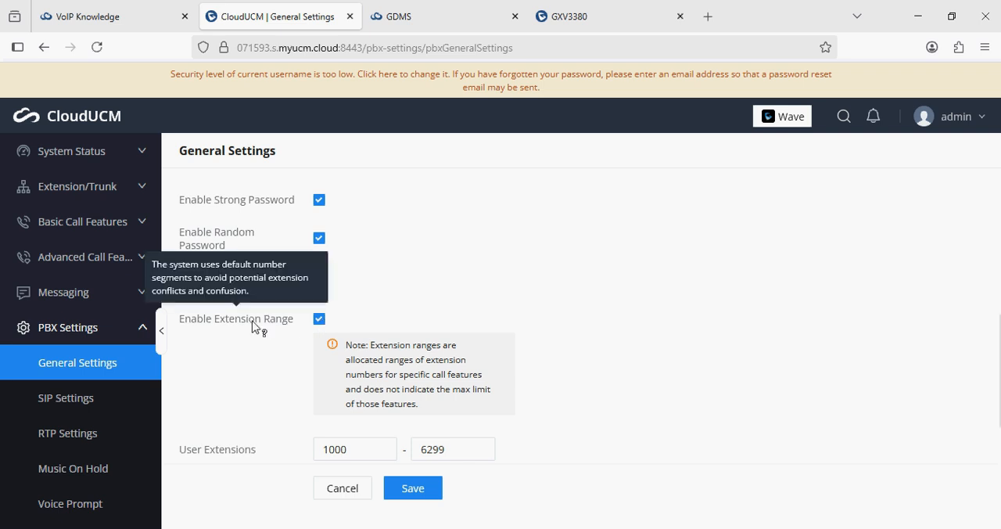
{"action": "mouse_move", "coordinate": [281, 328]}
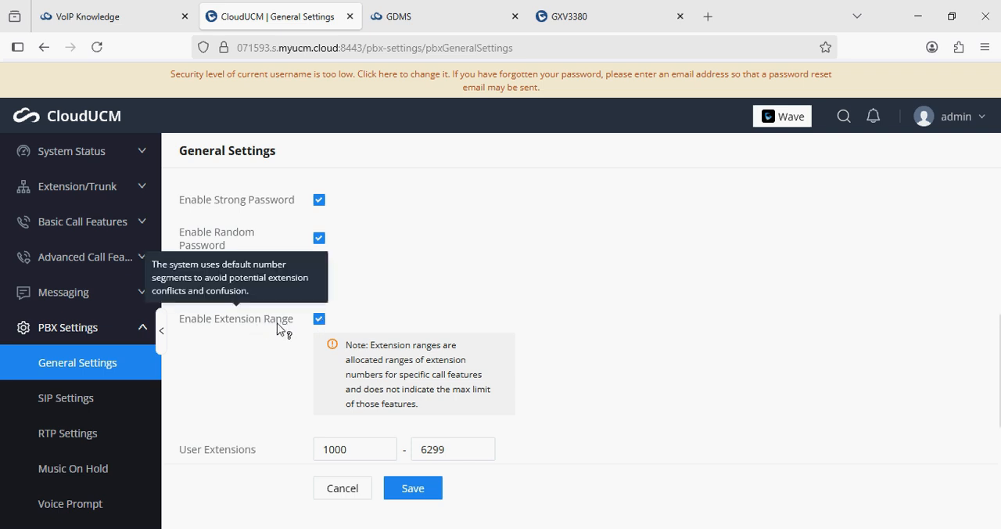
{"action": "mouse_move", "coordinate": [329, 438]}
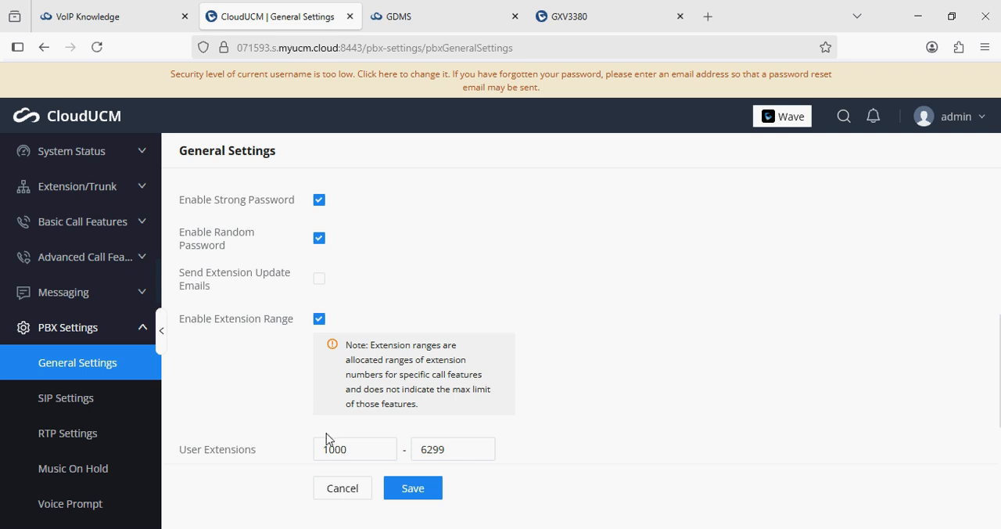
{"action": "left_click", "coordinate": [354, 447]}
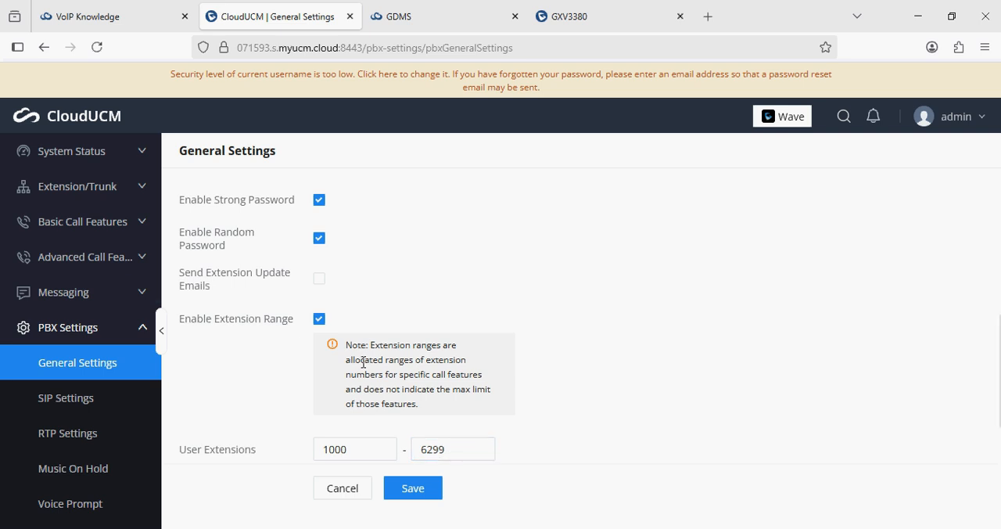
{"action": "left_click", "coordinate": [319, 319]}
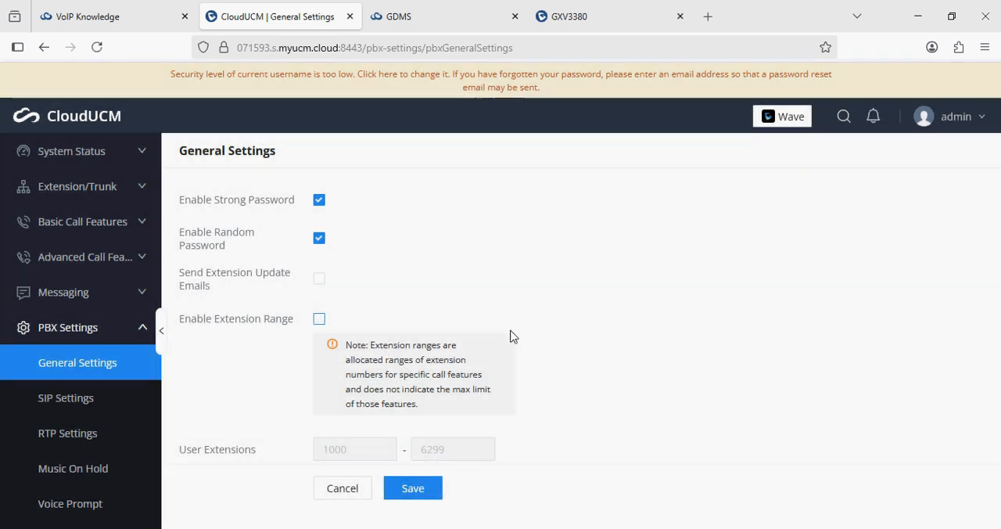
{"action": "left_click", "coordinate": [413, 488]}
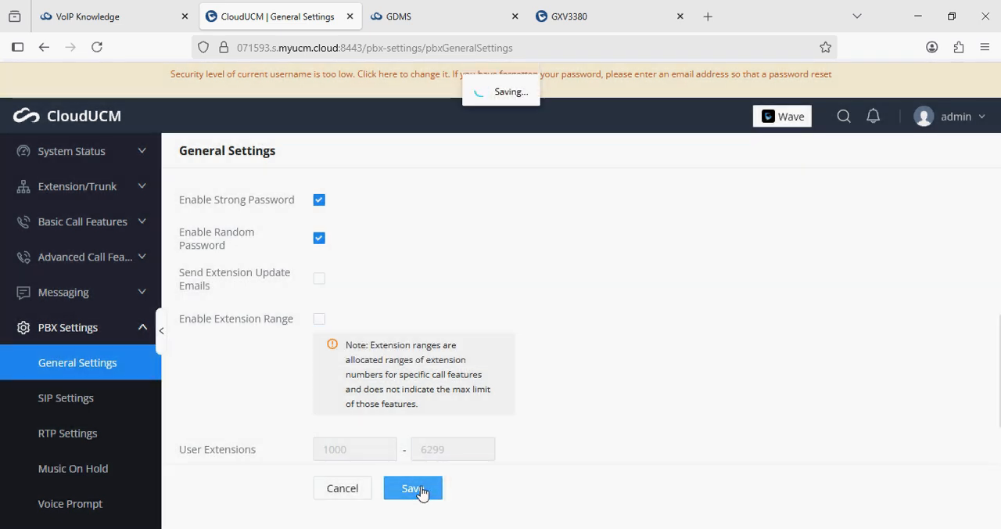
{"action": "left_click", "coordinate": [413, 488]}
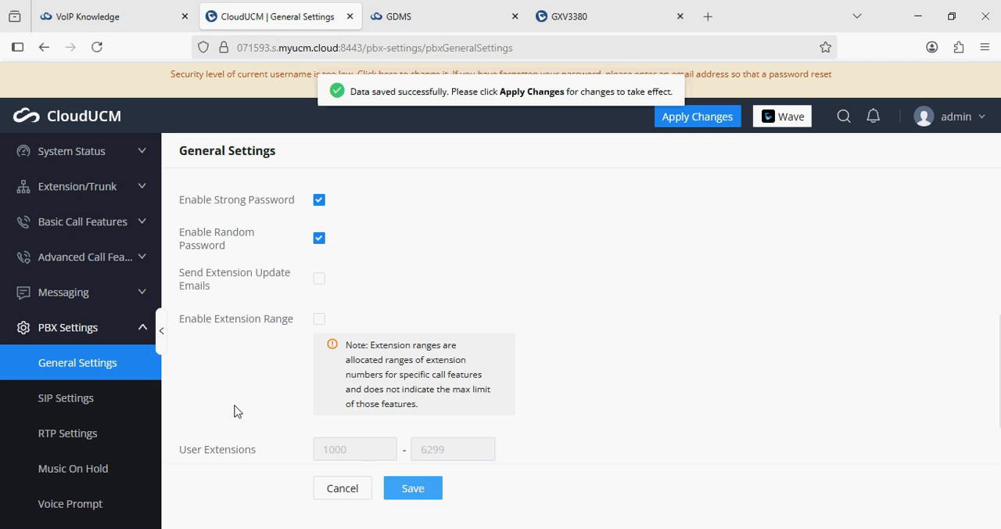
Go to Extension/Trunk > Extensions and add a new extension, showing the Create New Extension form.
{"action": "left_click", "coordinate": [76, 186]}
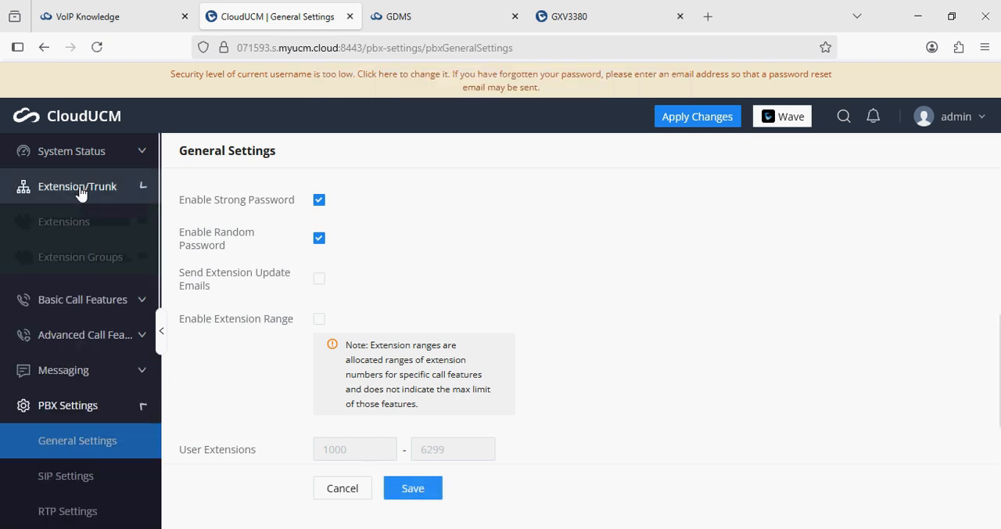
{"action": "left_click", "coordinate": [76, 186]}
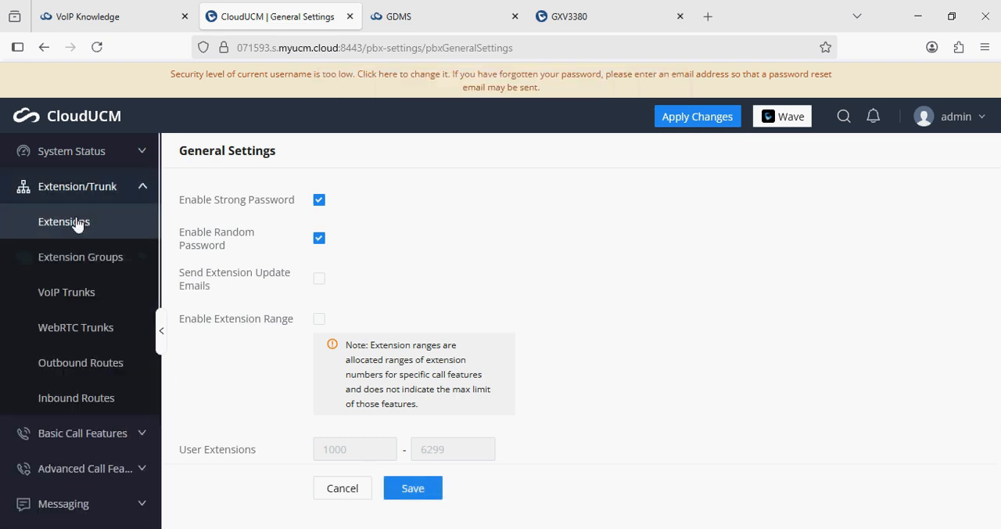
{"action": "left_click", "coordinate": [62, 222]}
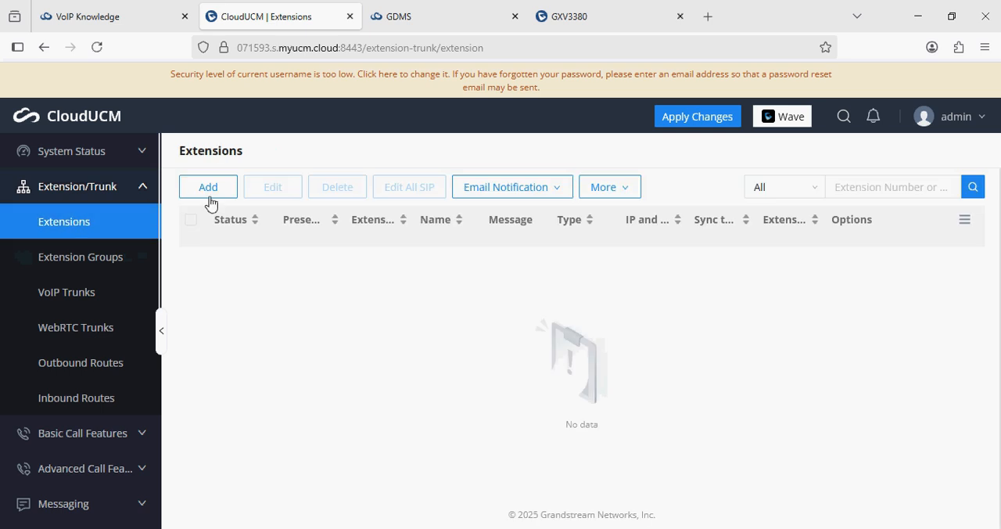
{"action": "left_click", "coordinate": [206, 187]}
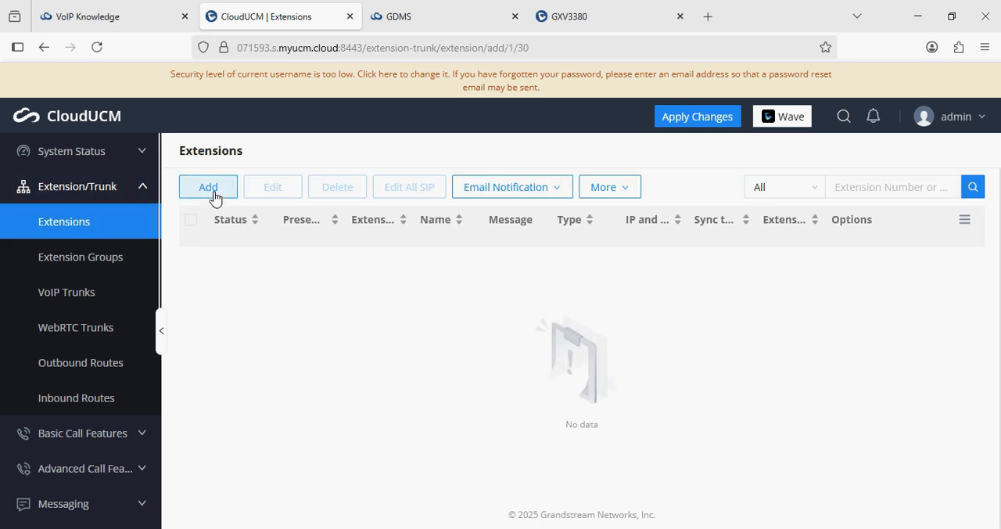
{"action": "left_click", "coordinate": [206, 186]}
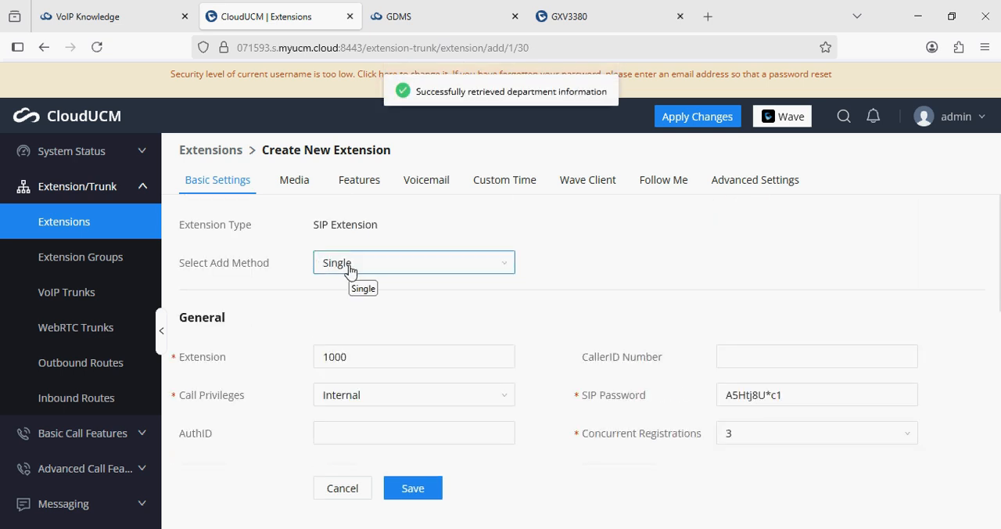
Switch the add method to Batch with 5 extensions and an increment of 1.
{"action": "left_click", "coordinate": [413, 262]}
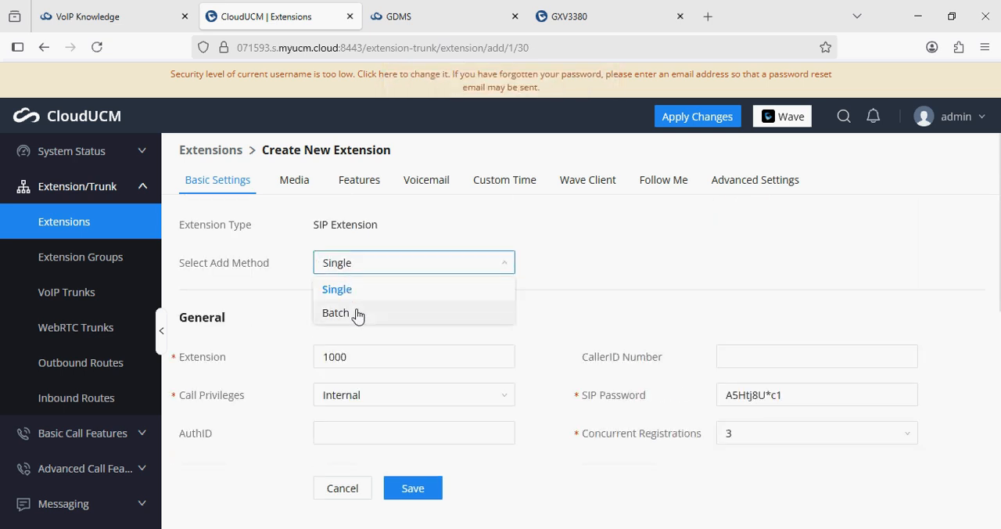
{"action": "left_click", "coordinate": [335, 313]}
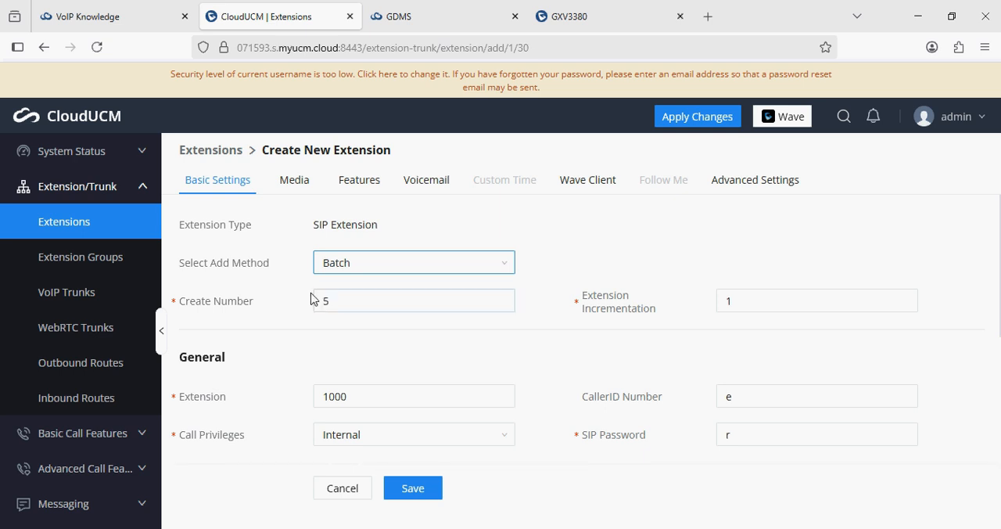
{"action": "left_click", "coordinate": [413, 300]}
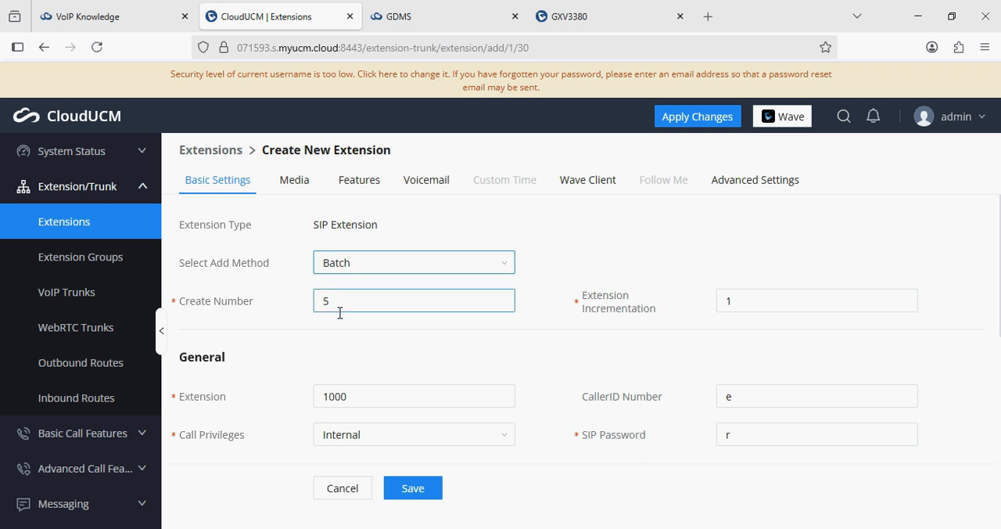
{"action": "left_click", "coordinate": [817, 301]}
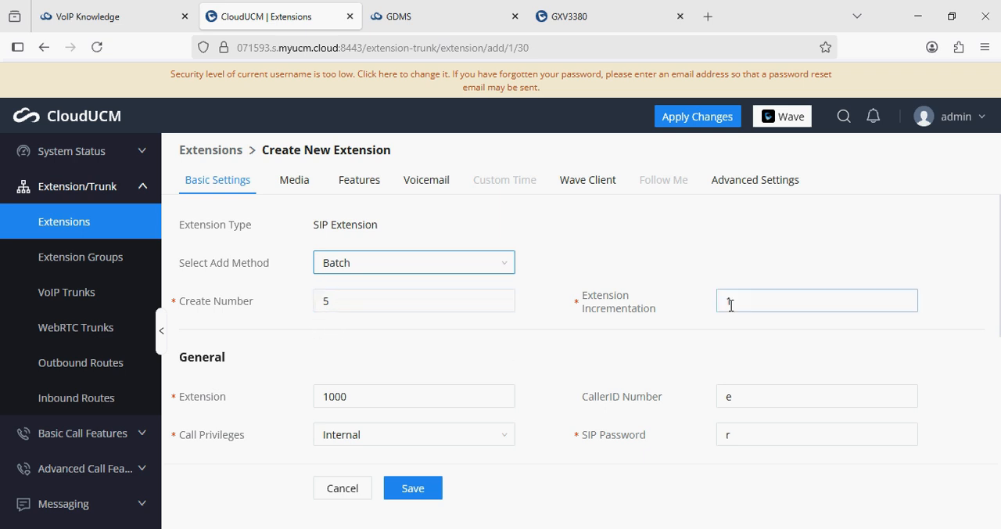
{"action": "type", "text": "1"}
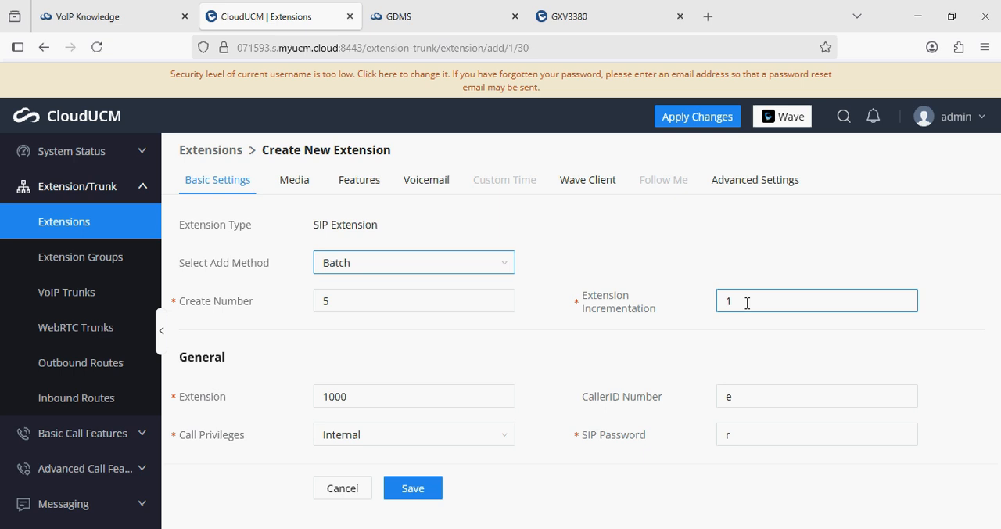
{"action": "mouse_move", "coordinate": [486, 372]}
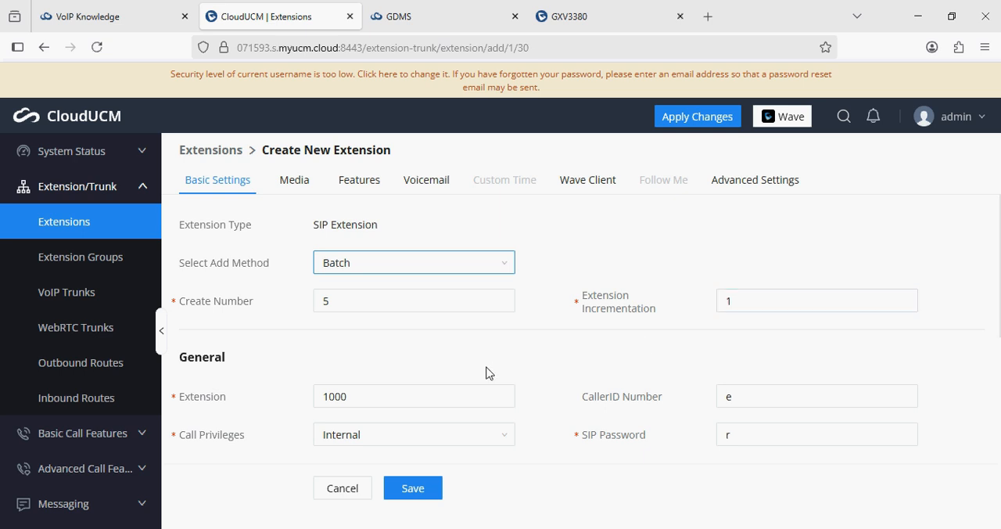
{"action": "key", "text": "Backspace"}
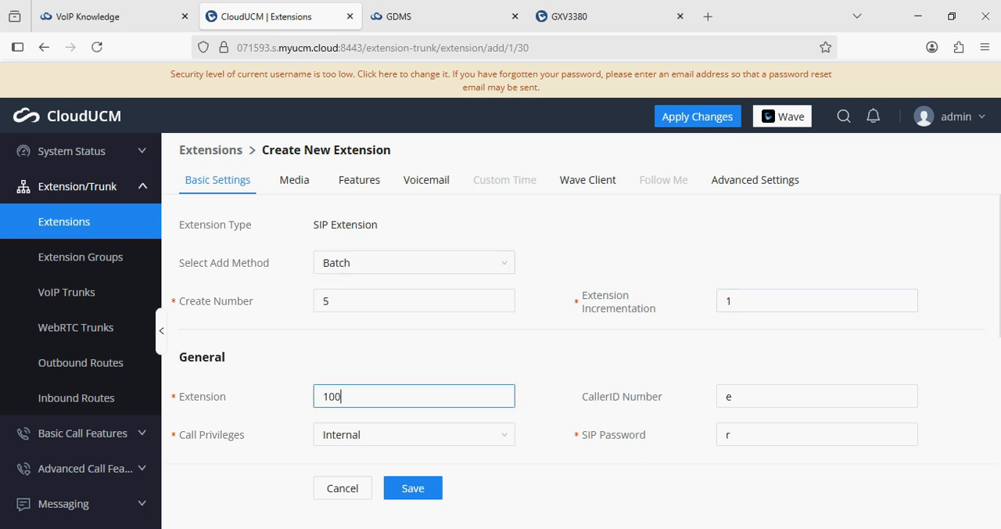
{"action": "type", "text": "1"}
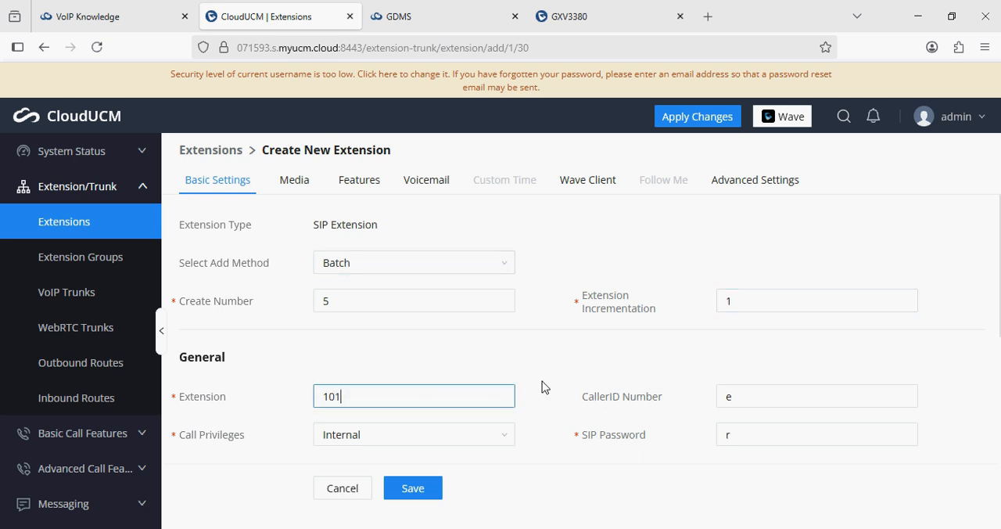
{"action": "scroll", "scroll_direction": "down", "scroll_amount": 3}
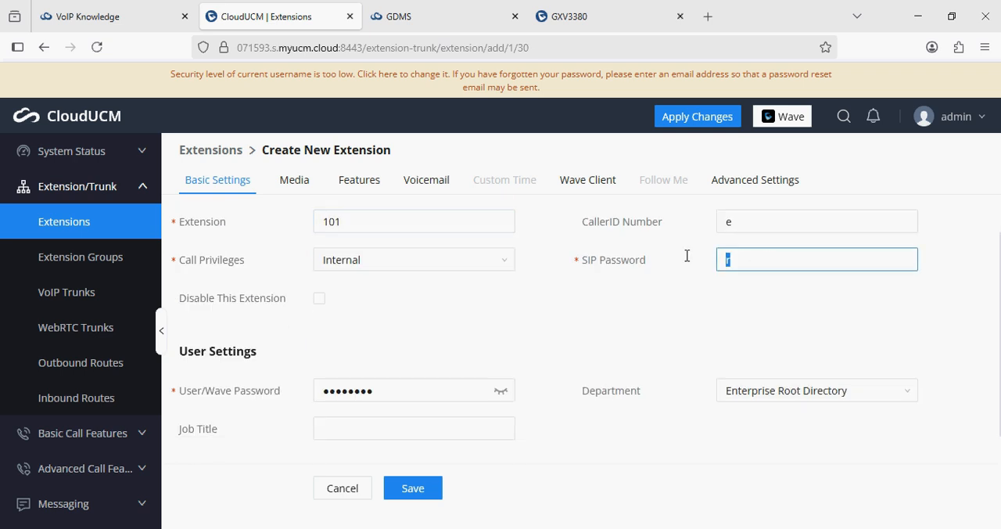
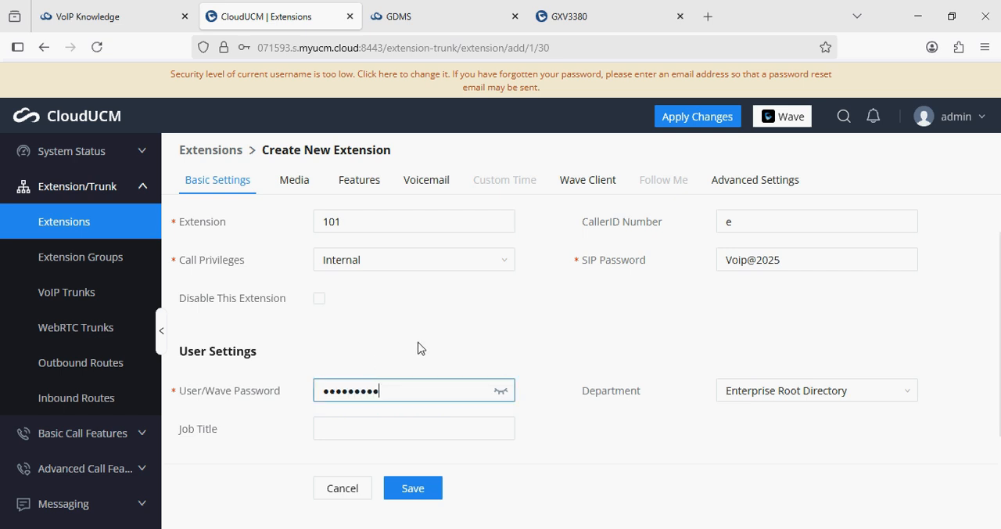
{"action": "scroll", "scroll_direction": "down", "scroll_amount": 3}
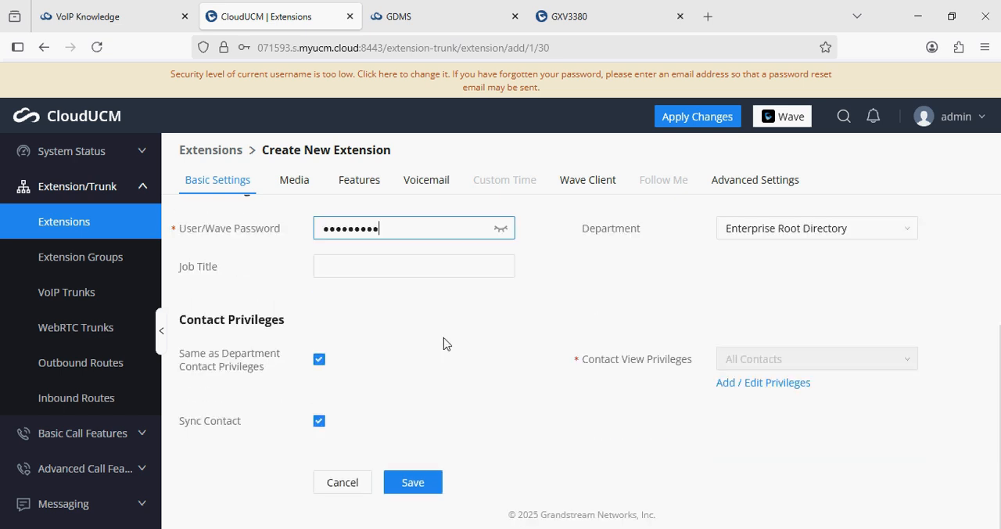
{"action": "scroll", "scroll_direction": "up", "scroll_amount": 3}
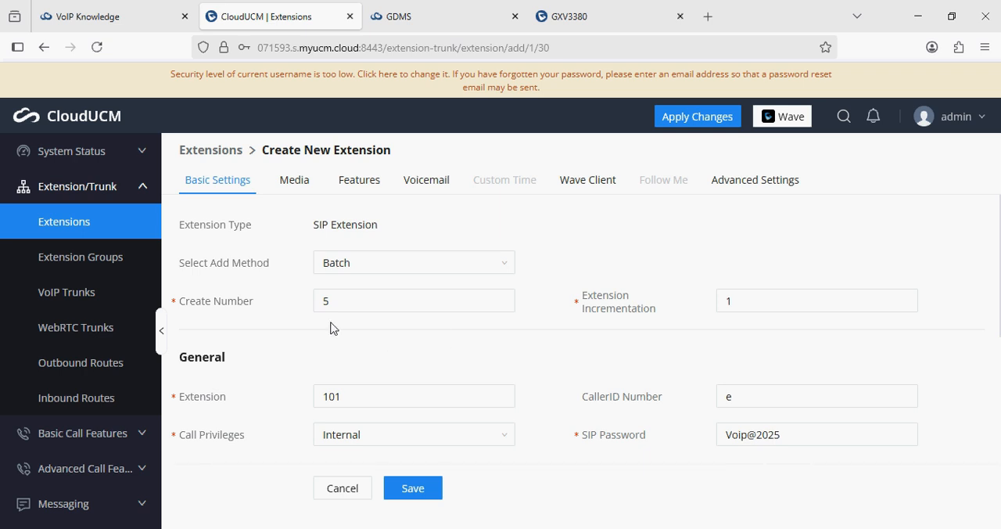
{"action": "mouse_move", "coordinate": [294, 201]}
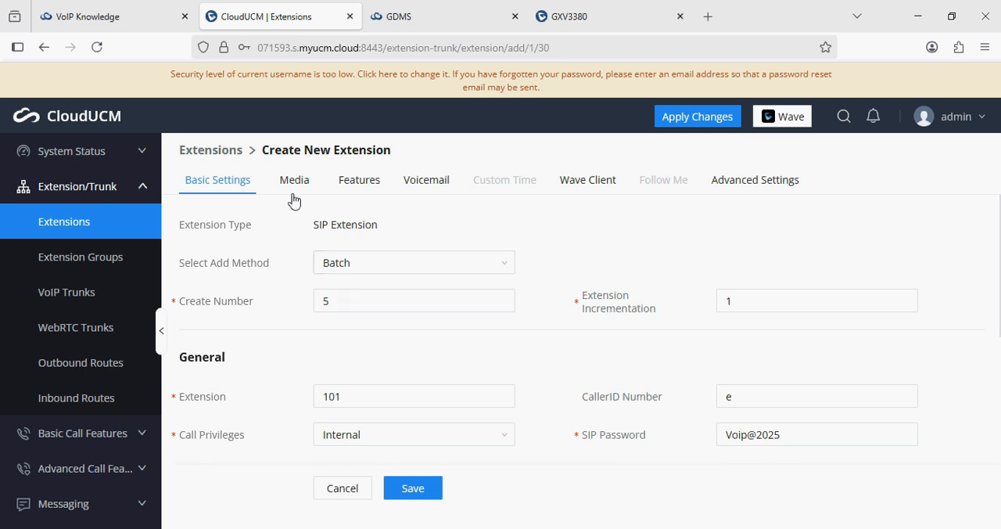
On the Media tab, mark every currently selected codec for removal.
{"action": "left_click", "coordinate": [294, 178]}
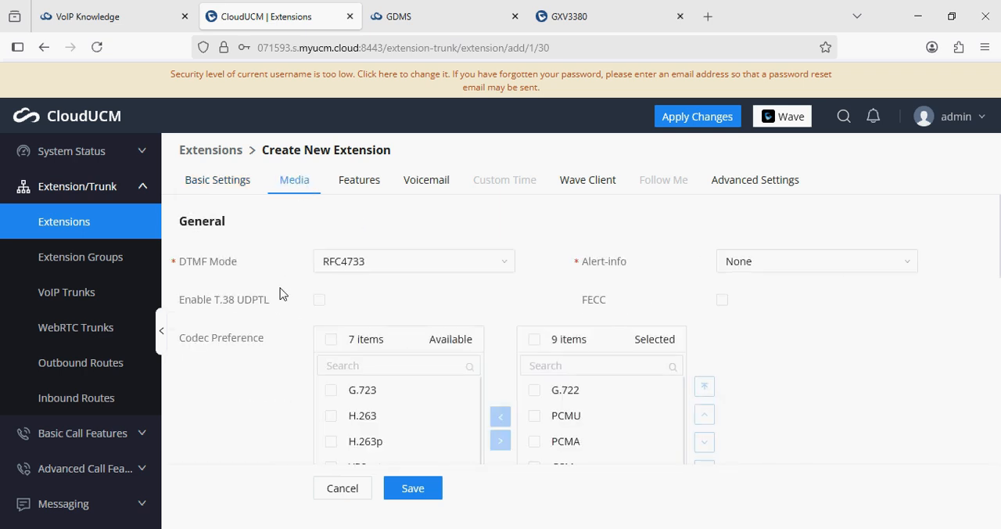
{"action": "scroll", "scroll_direction": "down", "scroll_amount": 3}
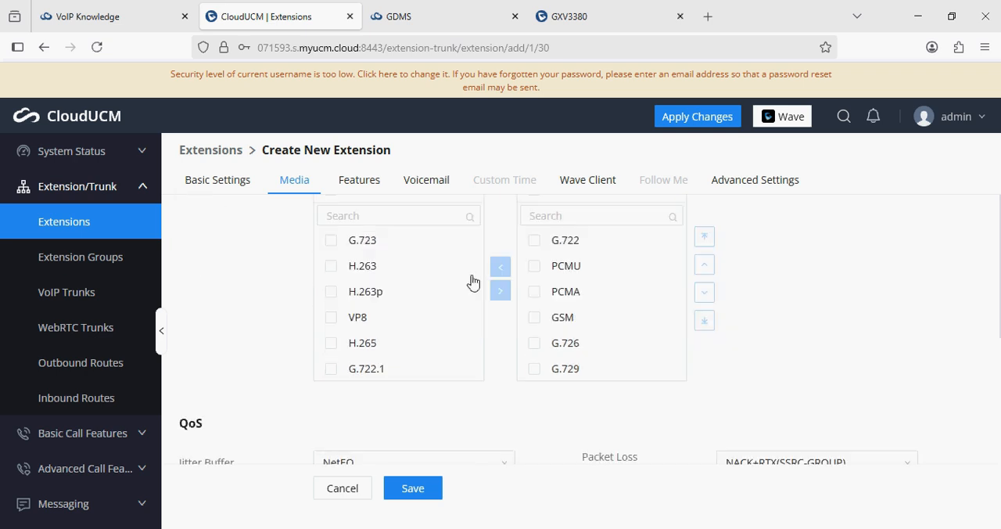
{"action": "scroll", "scroll_direction": "up", "scroll_amount": 3}
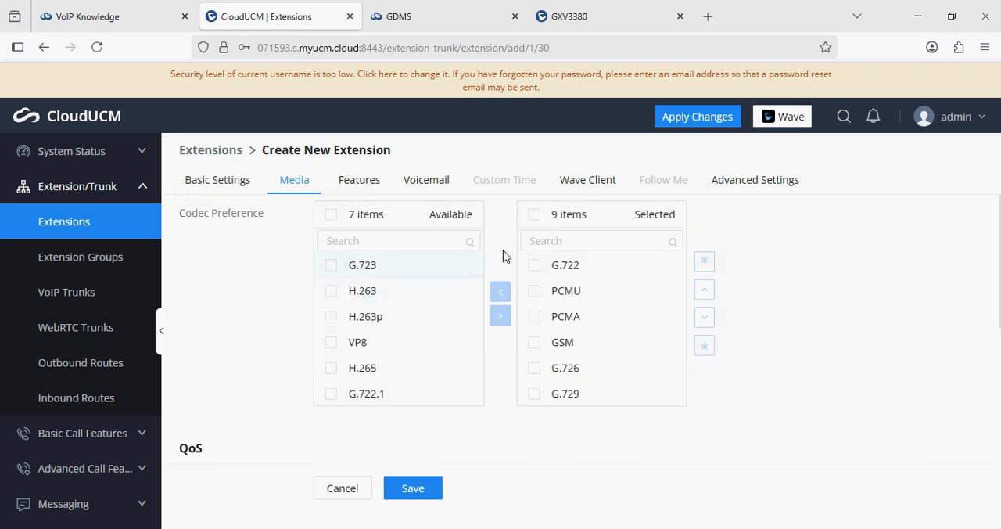
{"action": "left_click", "coordinate": [533, 213]}
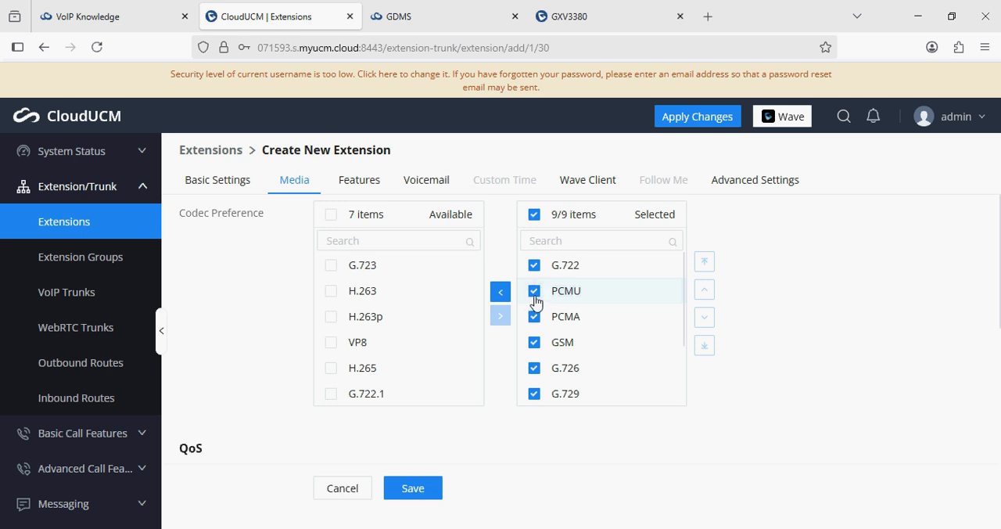
Keep PCMU, PCMA, G.729 and H.264 and remove all other codecs from the preference.
{"action": "left_click", "coordinate": [533, 291]}
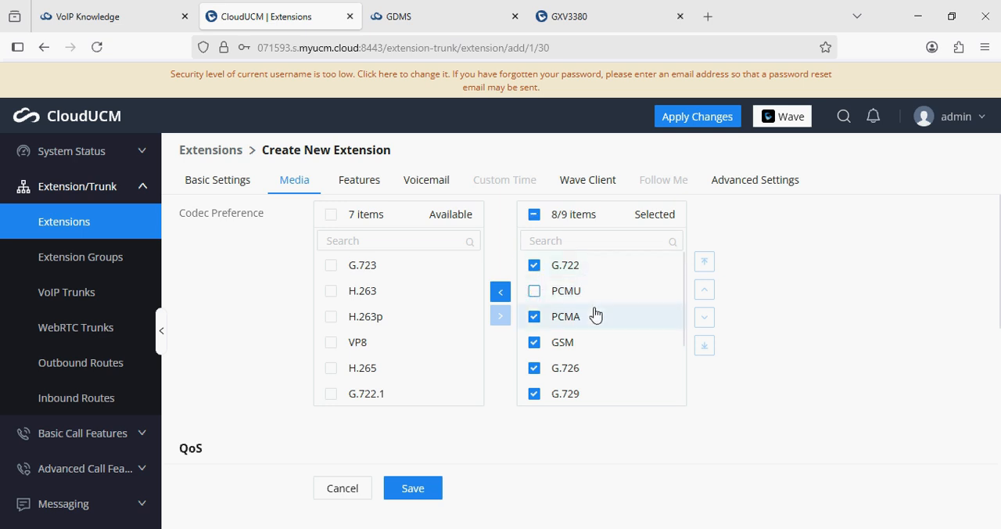
{"action": "left_click", "coordinate": [533, 316]}
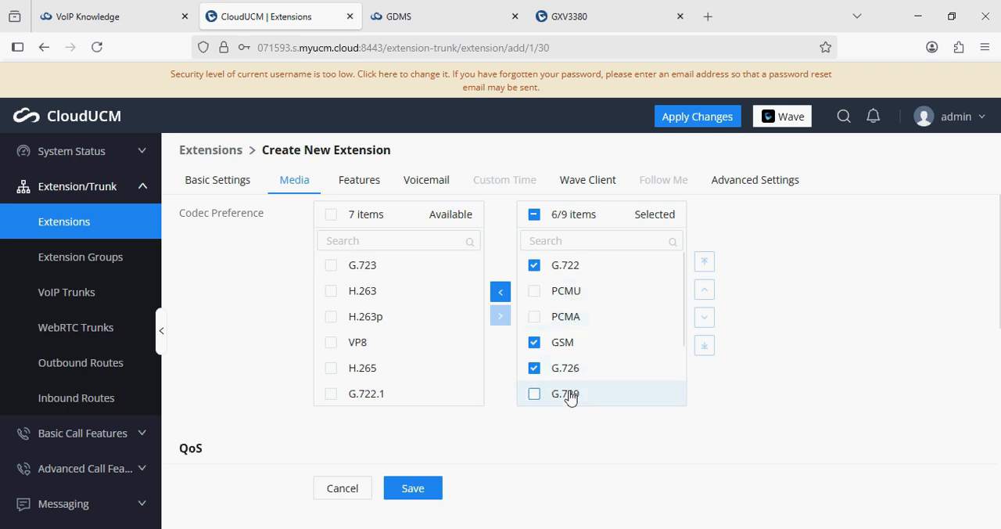
{"action": "scroll", "scroll_direction": "down", "scroll_amount": 3}
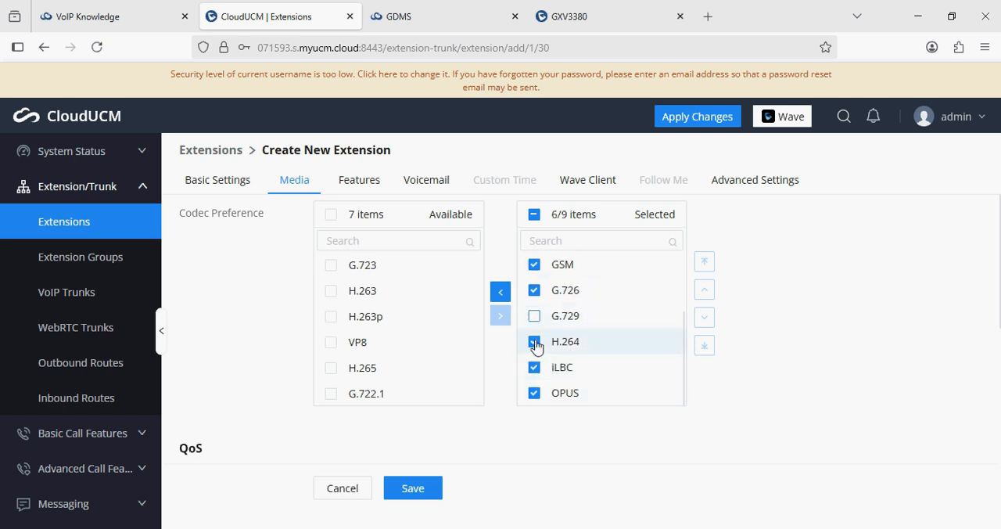
{"action": "left_click", "coordinate": [535, 341]}
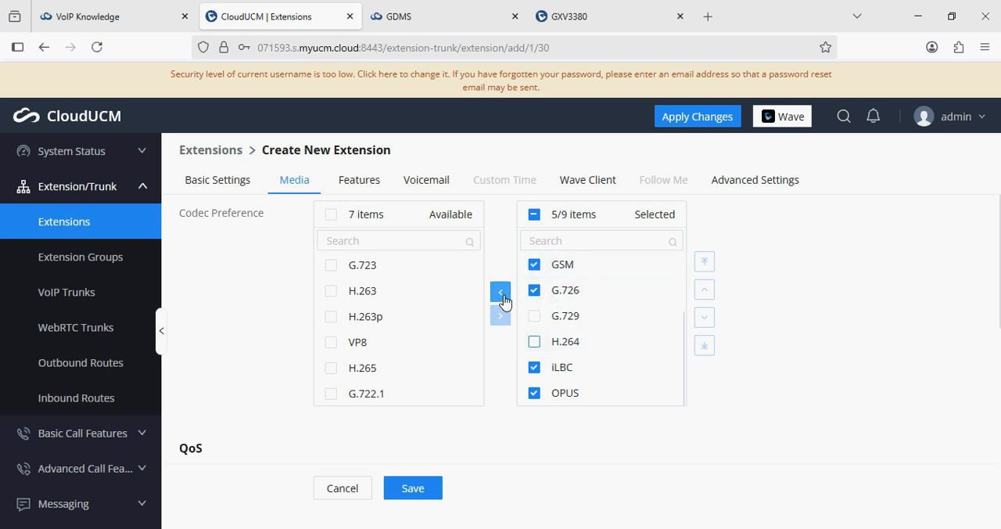
{"action": "left_click", "coordinate": [501, 291]}
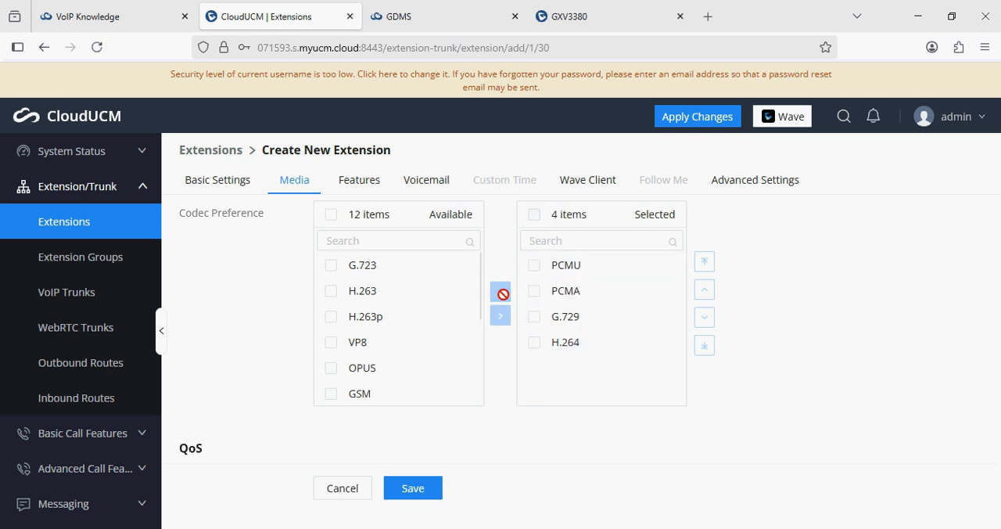
Turn off Video FEC and Audio FEC for the new extensions.
{"action": "scroll", "scroll_direction": "down", "scroll_amount": 3}
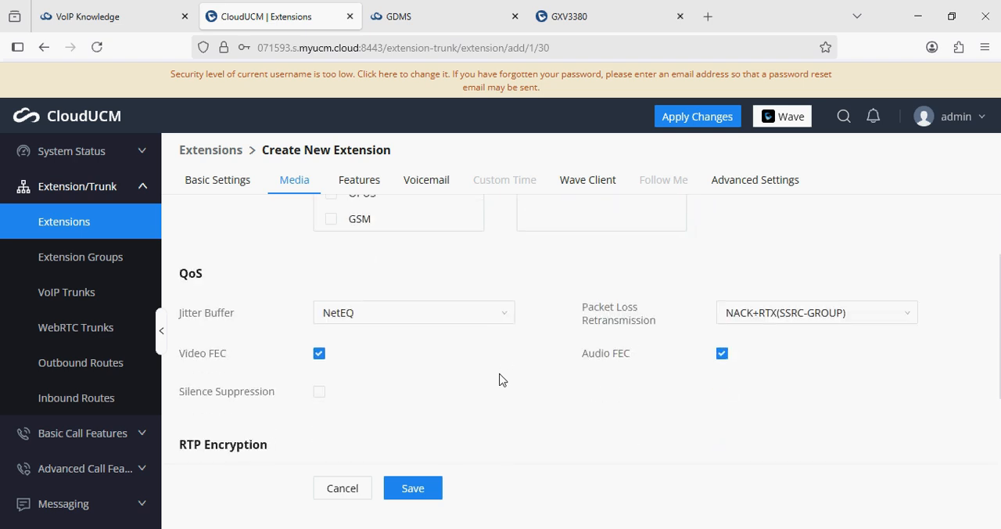
{"action": "left_click", "coordinate": [319, 354]}
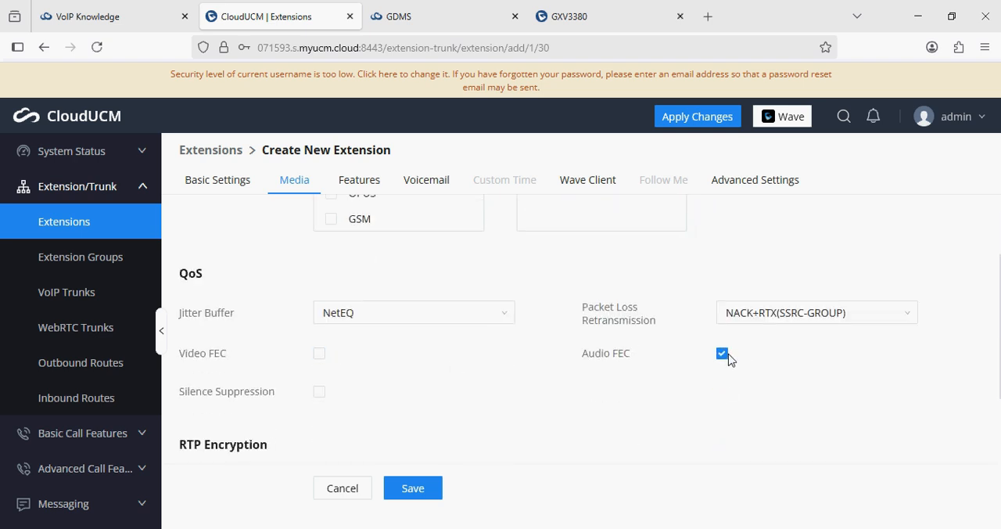
{"action": "left_click", "coordinate": [721, 353]}
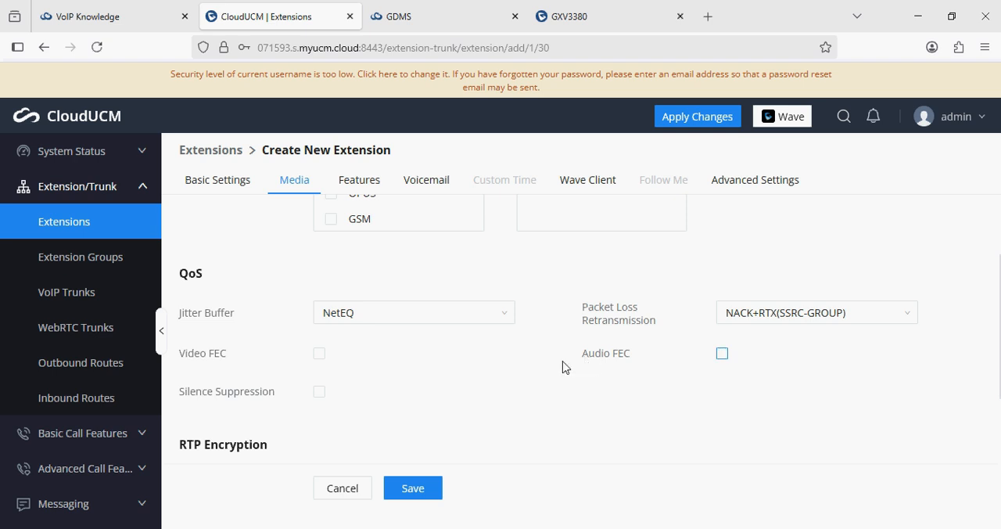
{"action": "scroll", "scroll_direction": "down", "scroll_amount": 3}
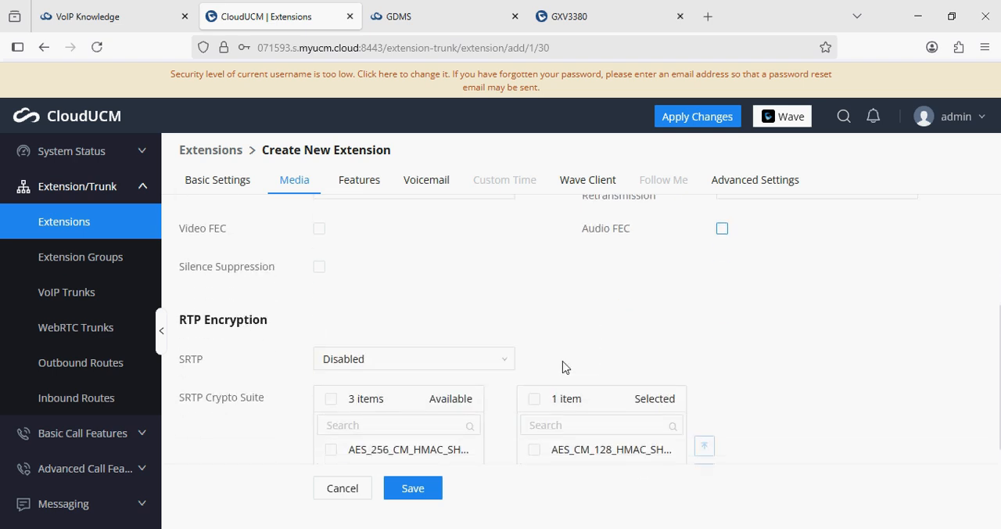
{"action": "scroll", "scroll_direction": "down", "scroll_amount": 3}
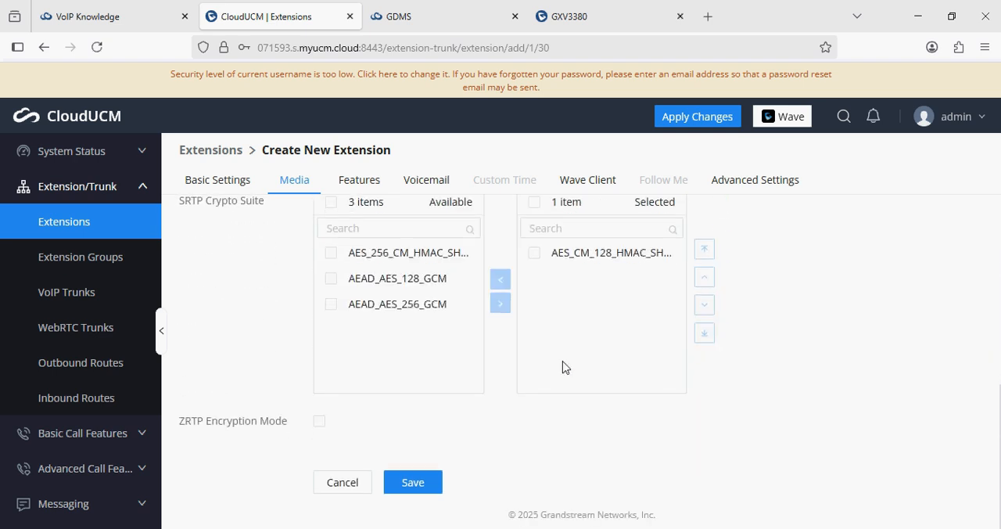
{"action": "mouse_move", "coordinate": [405, 186]}
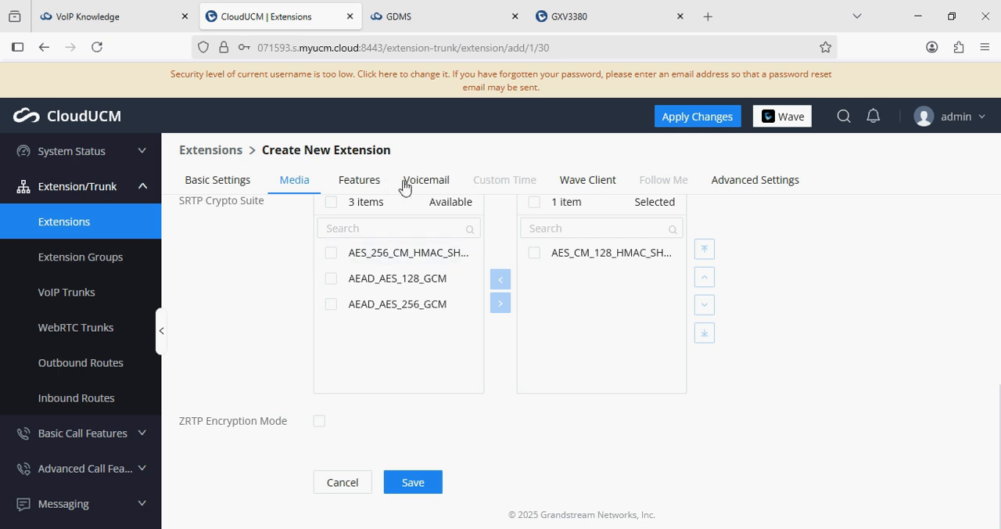
Show the voicemail mode choices on the Voicemail tab.
{"action": "left_click", "coordinate": [426, 178]}
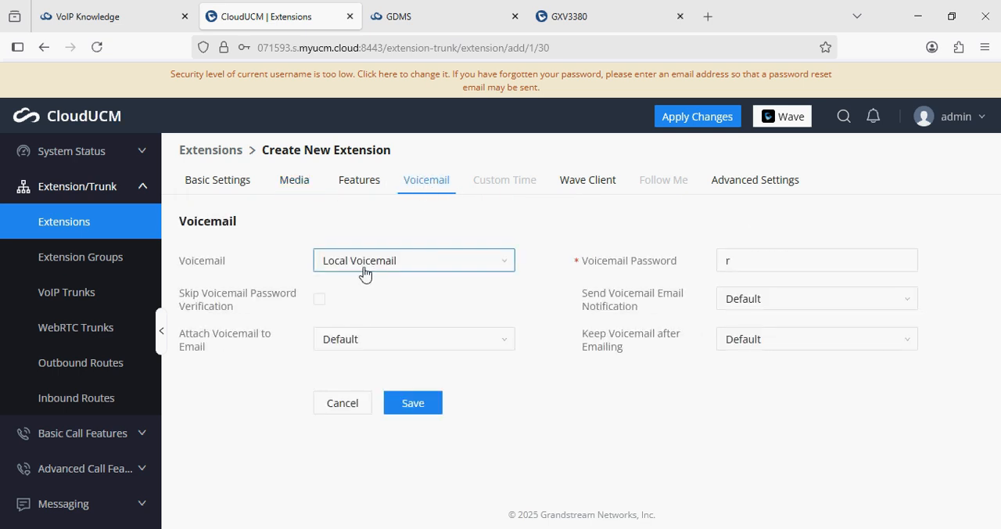
{"action": "left_click", "coordinate": [413, 260]}
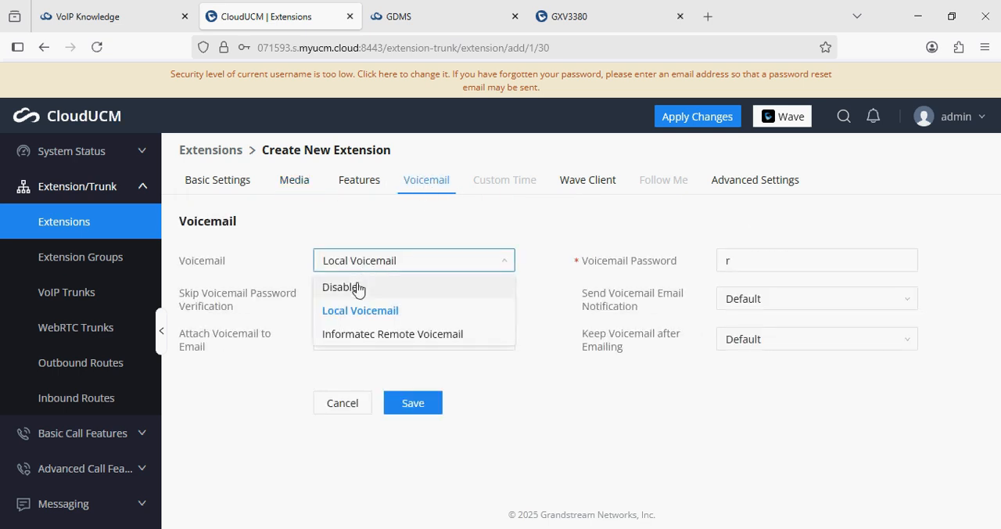
Disable voicemail and confirm creating extensions 101 to 105, declining the password prompt.
{"action": "left_click", "coordinate": [341, 288]}
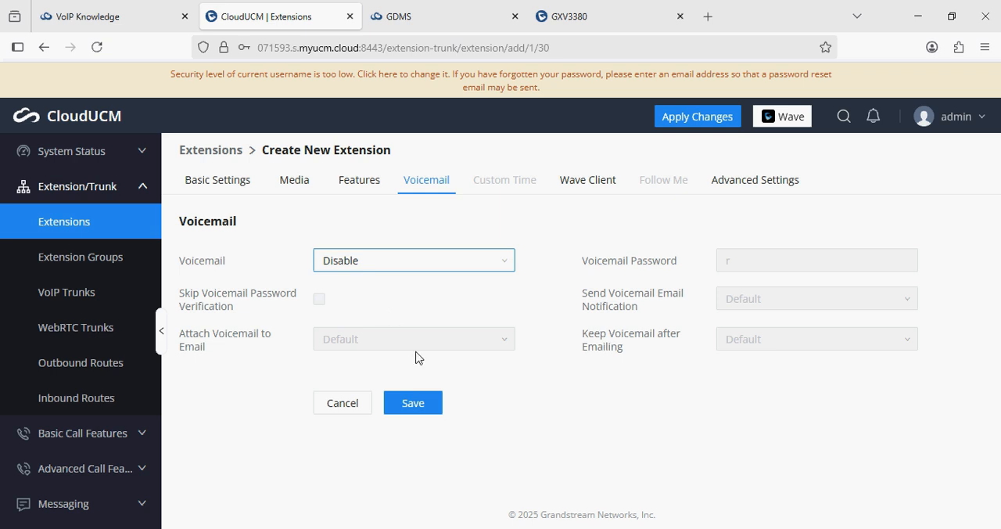
{"action": "left_click", "coordinate": [413, 402]}
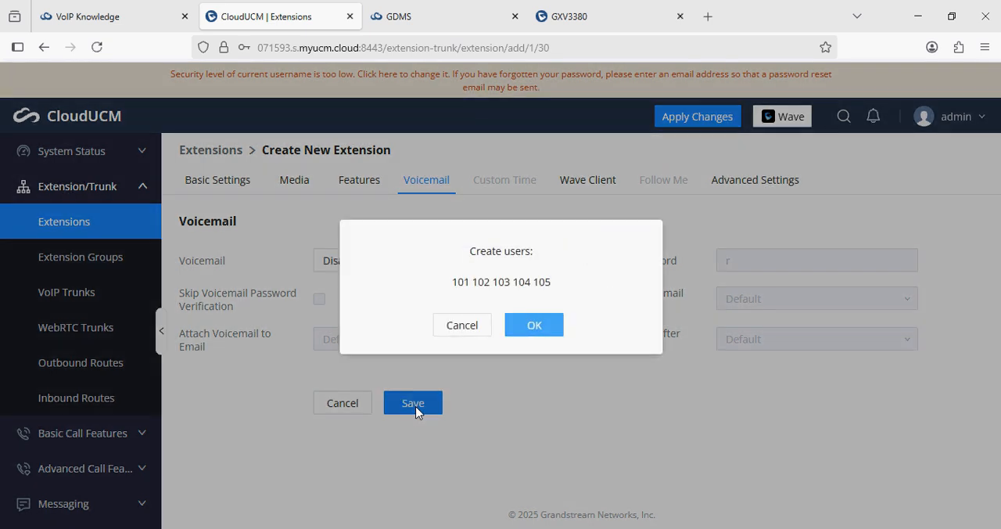
{"action": "mouse_move", "coordinate": [473, 296]}
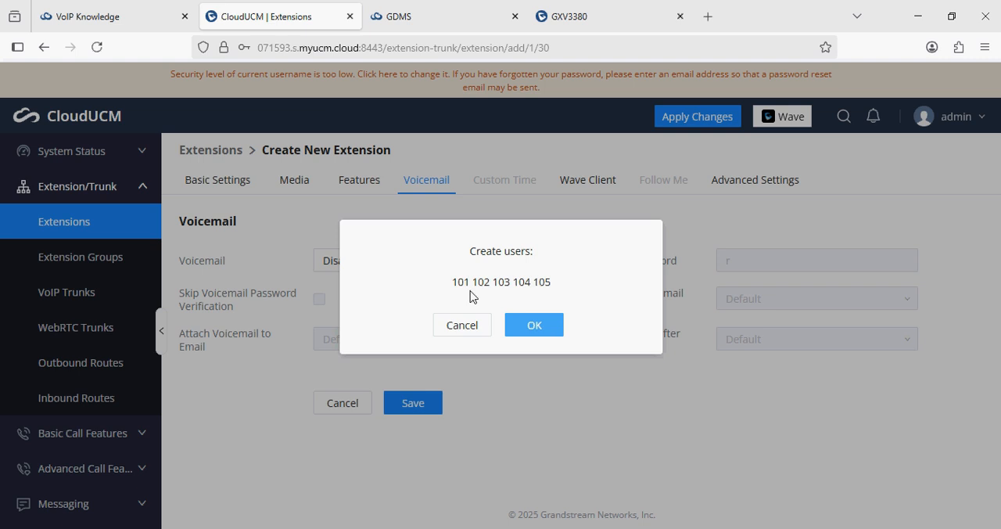
{"action": "left_click", "coordinate": [536, 326]}
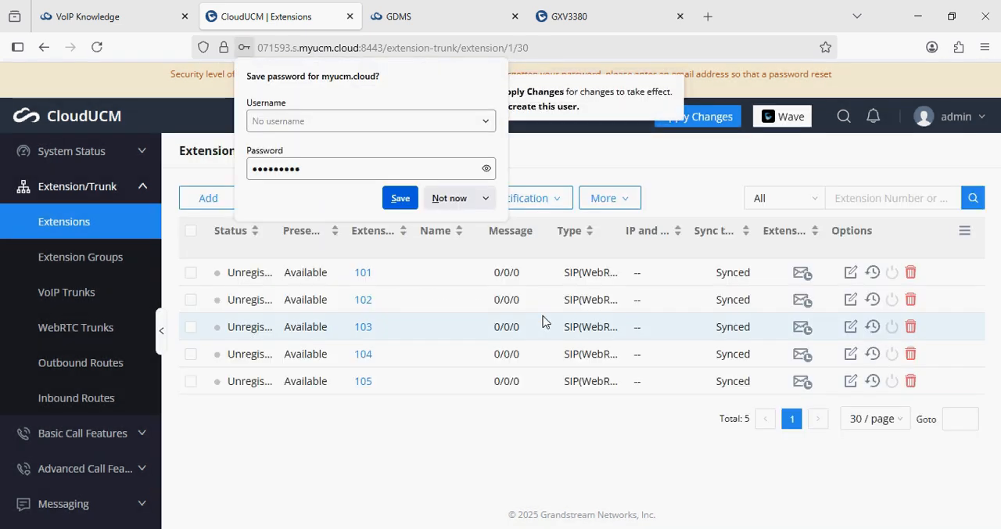
{"action": "left_click", "coordinate": [451, 197]}
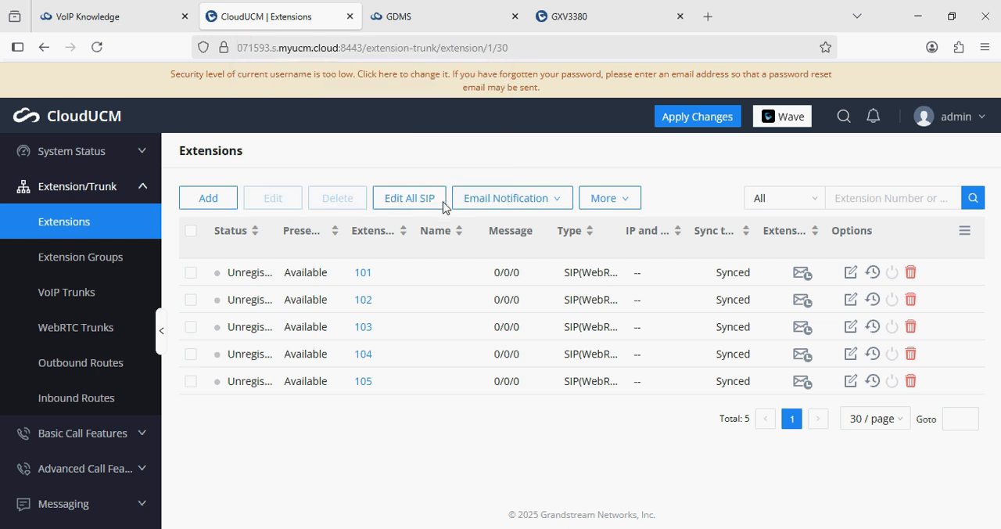
{"action": "mouse_move", "coordinate": [604, 216]}
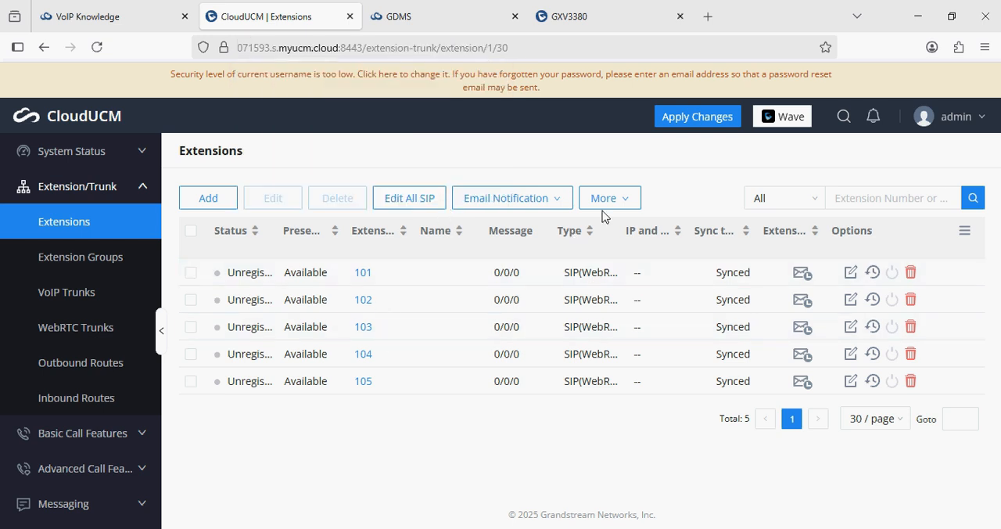
Apply the pending extension changes so 101–105 take effect.
{"action": "left_click", "coordinate": [697, 115]}
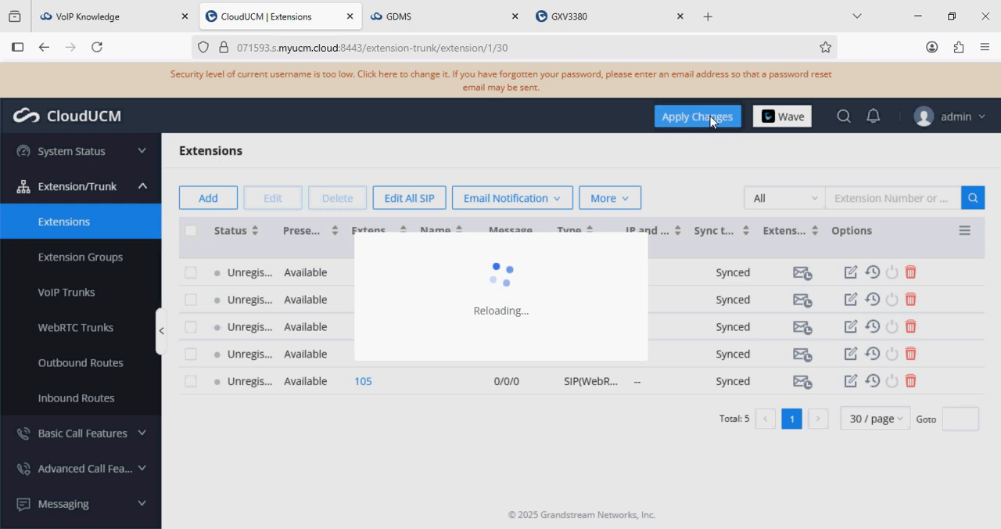
{"action": "left_click", "coordinate": [697, 116]}
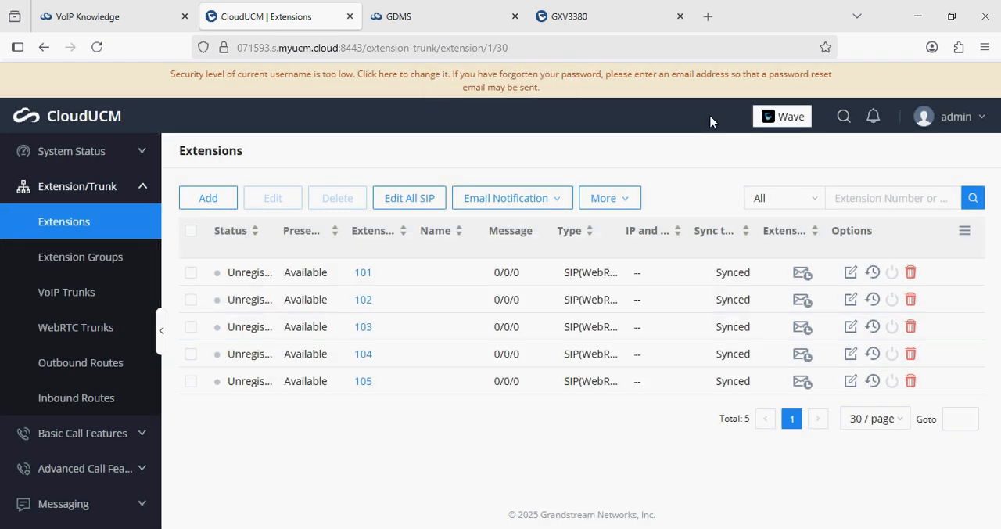
{"action": "left_click", "coordinate": [511, 197]}
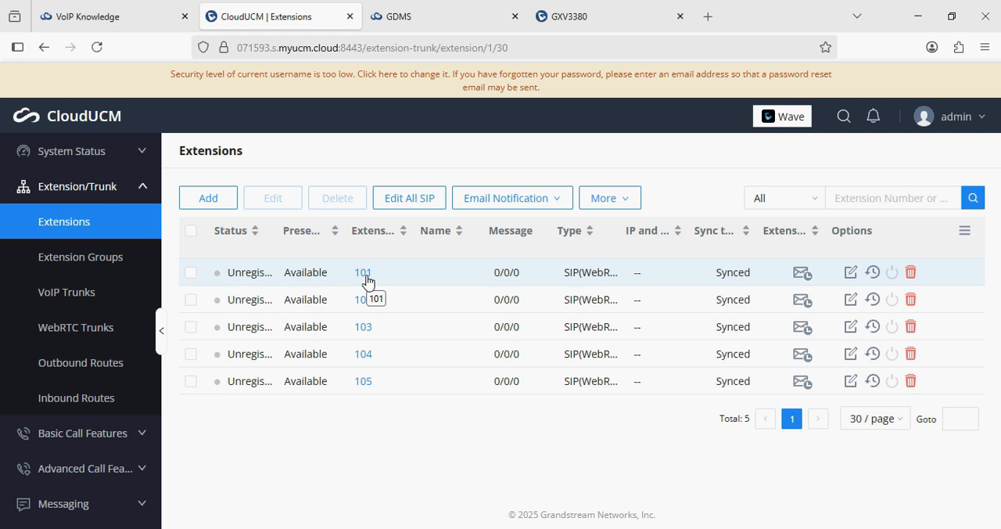
{"action": "mouse_move", "coordinate": [363, 282]}
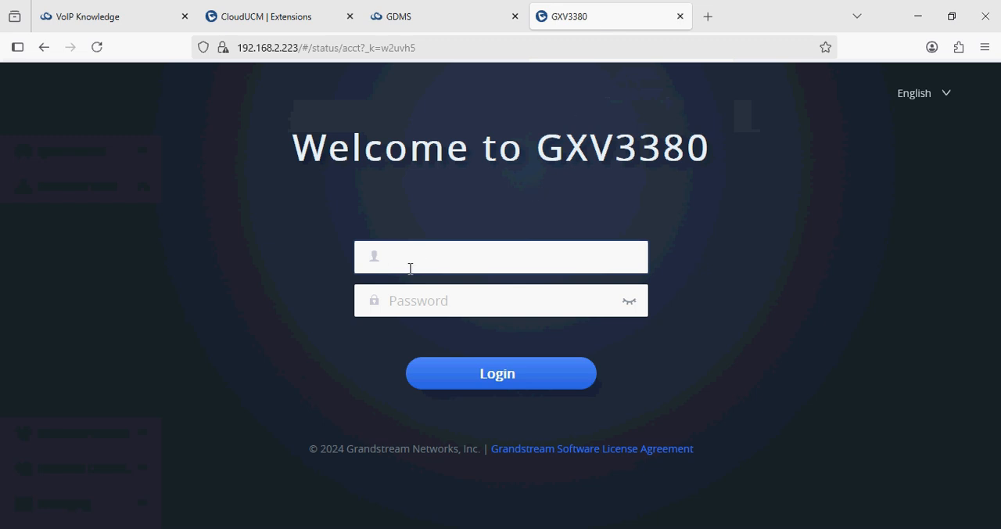
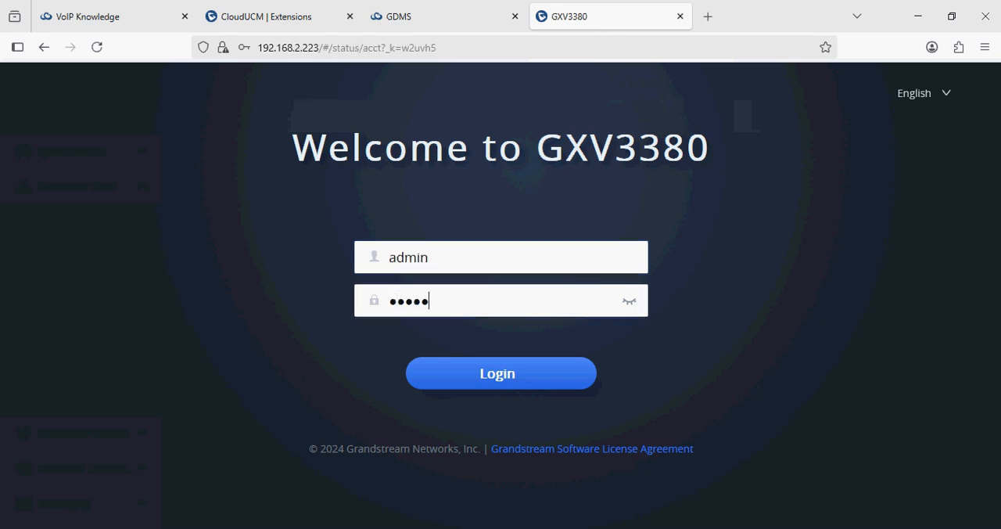
{"action": "left_click", "coordinate": [501, 372]}
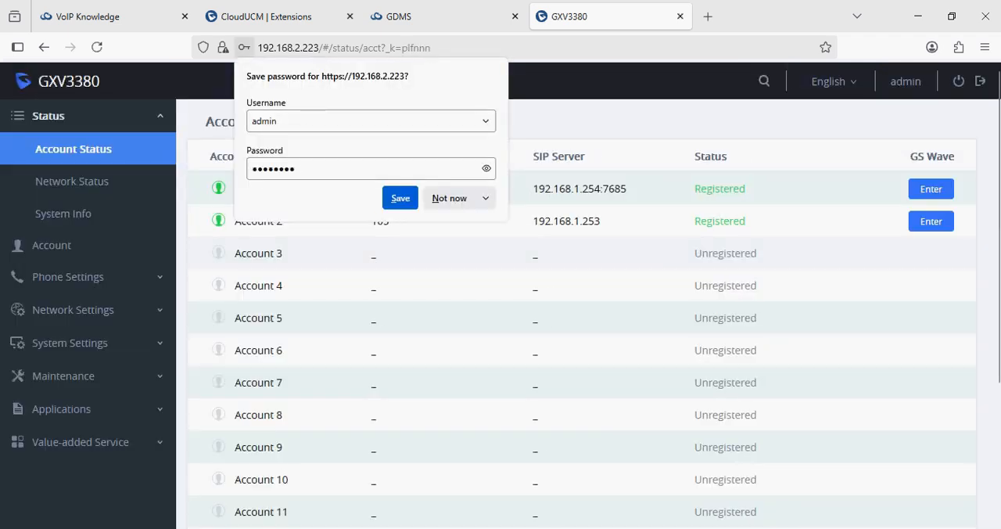
{"action": "left_click", "coordinate": [449, 197]}
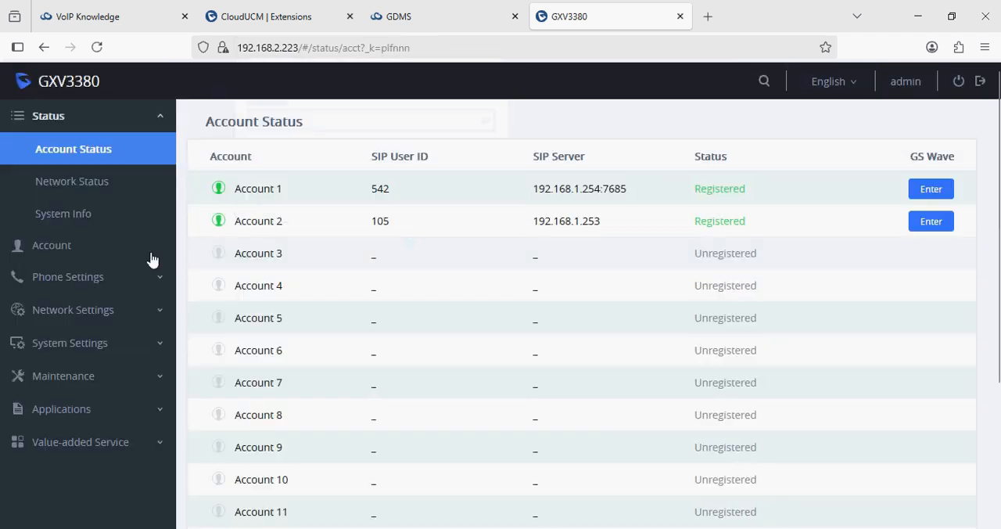
Activate Account 3 with Account Name 101, then return to the CloudUCM extensions list.
{"action": "left_click", "coordinate": [52, 244]}
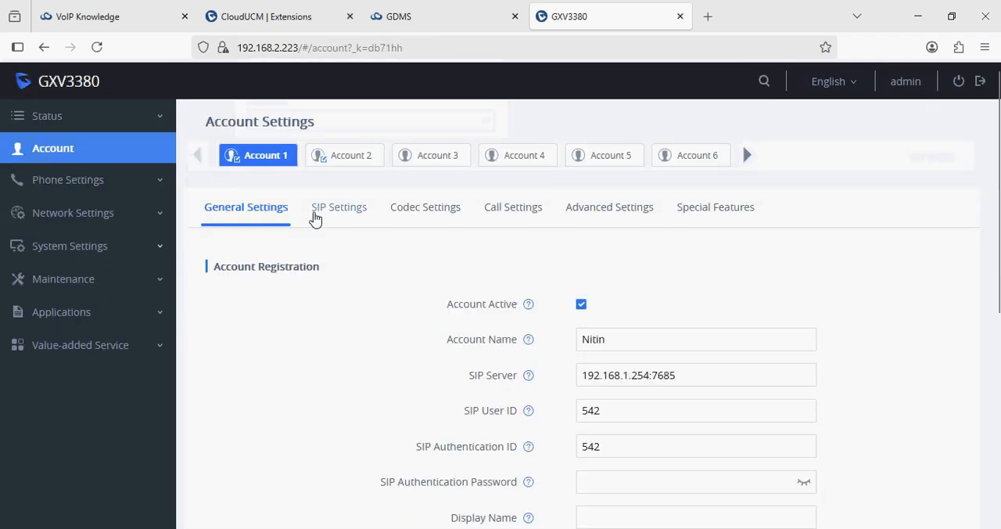
{"action": "left_click", "coordinate": [432, 155]}
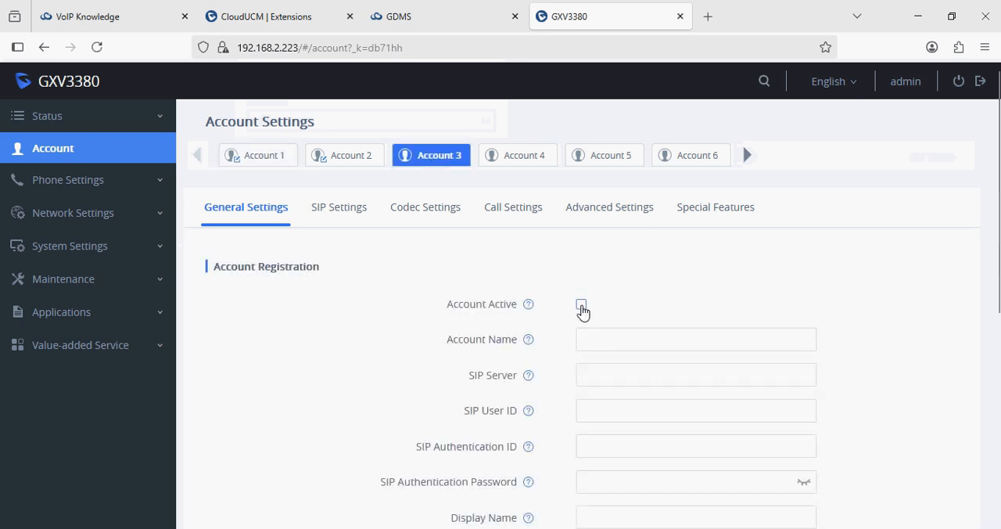
{"action": "left_click", "coordinate": [582, 303]}
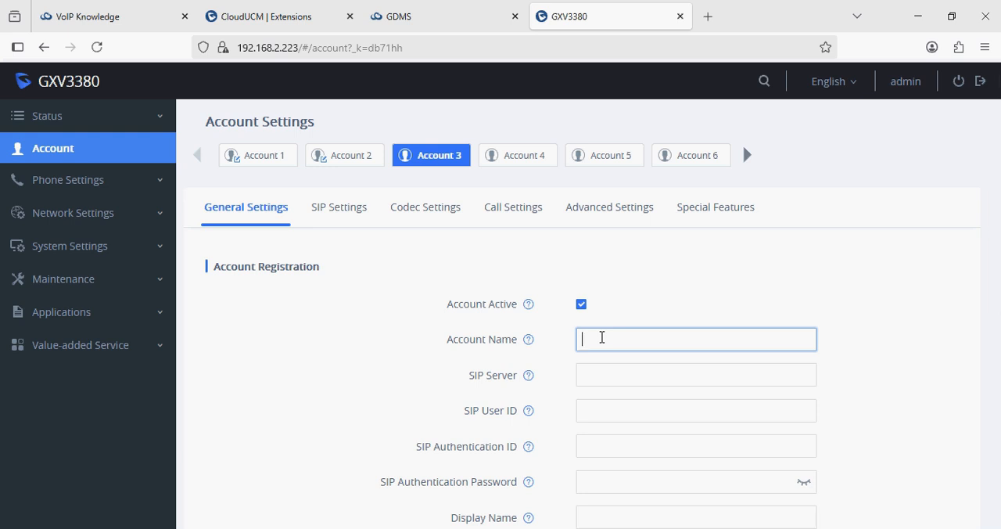
{"action": "type", "text": "101"}
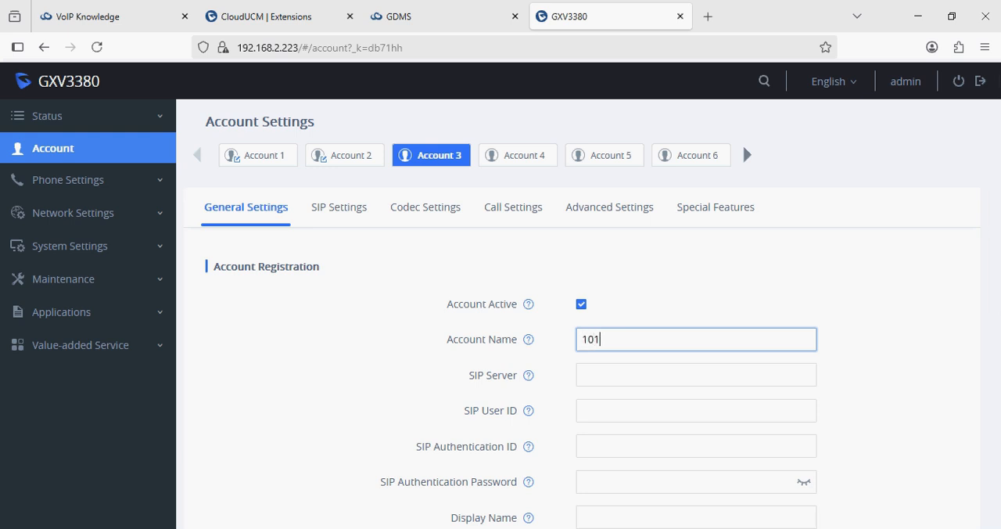
{"action": "left_click", "coordinate": [694, 374]}
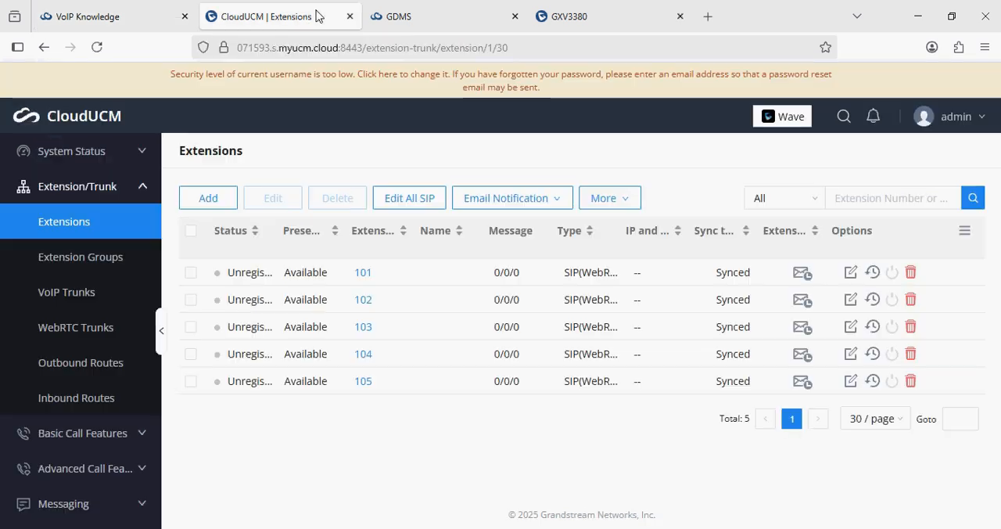
{"action": "mouse_move", "coordinate": [247, 249]}
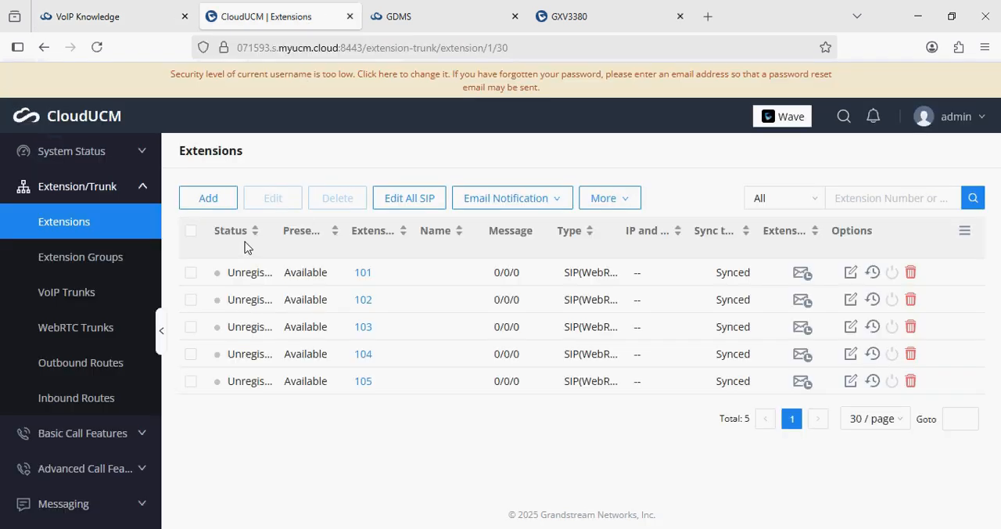
Show the CloudUCM My Plan details with SIP server 071593.s.myucm.cloud:5061.
{"action": "scroll", "scroll_direction": "down", "scroll_amount": 3}
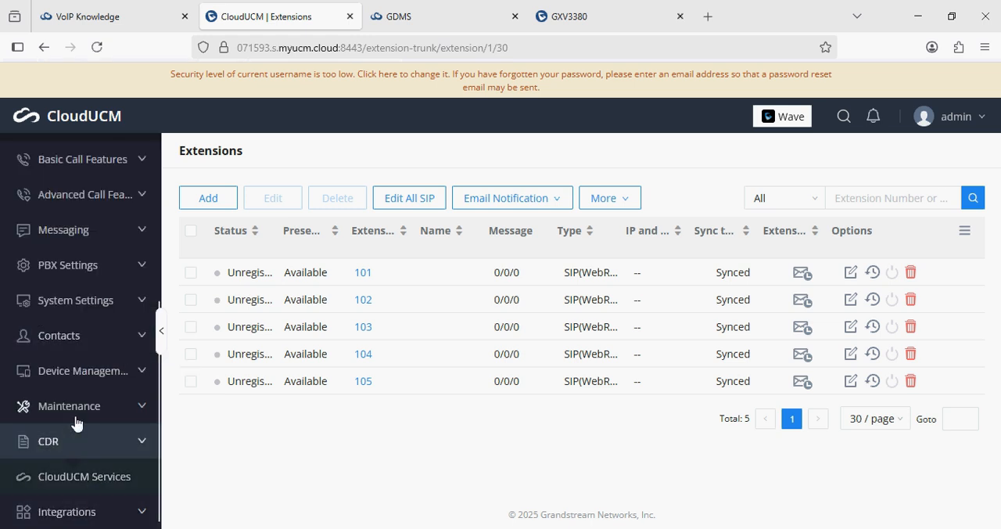
{"action": "mouse_move", "coordinate": [69, 405]}
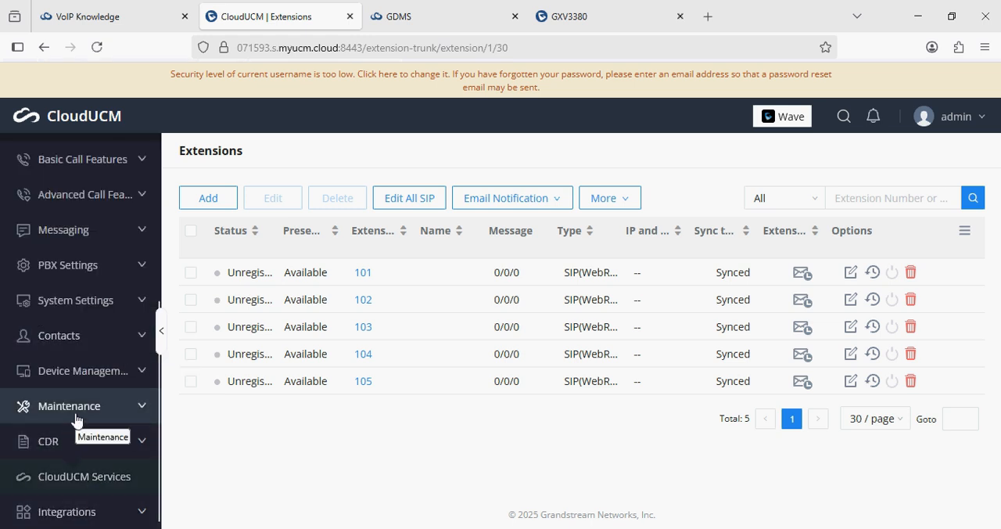
{"action": "left_click", "coordinate": [85, 476]}
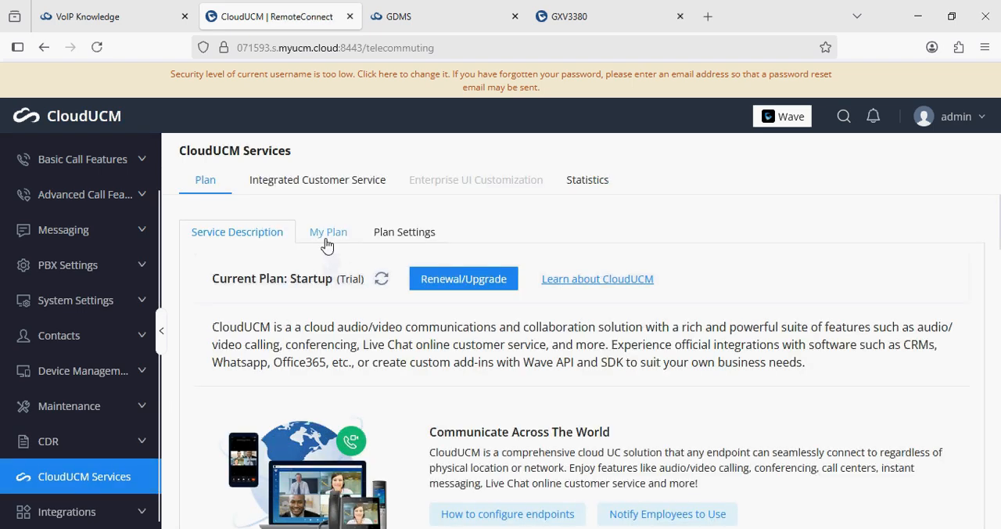
{"action": "left_click", "coordinate": [329, 231]}
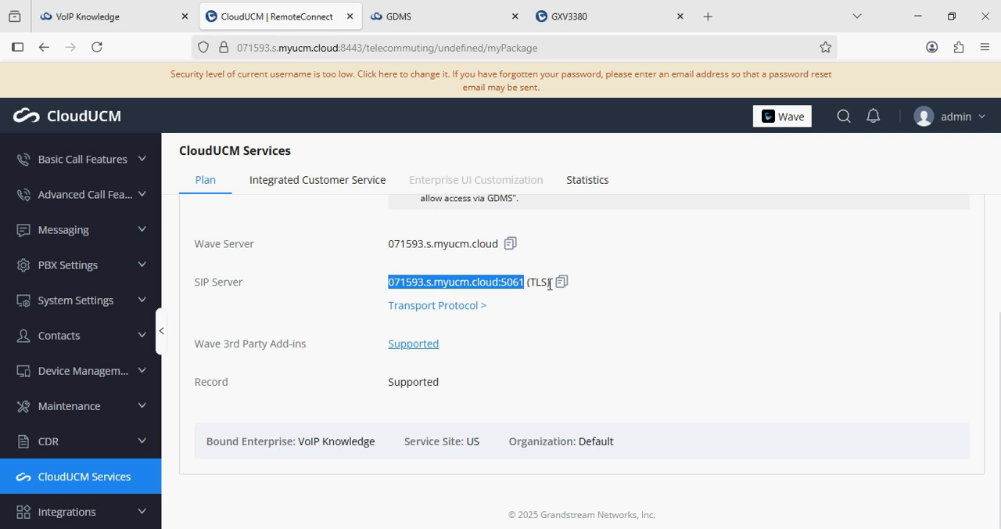
{"action": "mouse_move", "coordinate": [460, 164]}
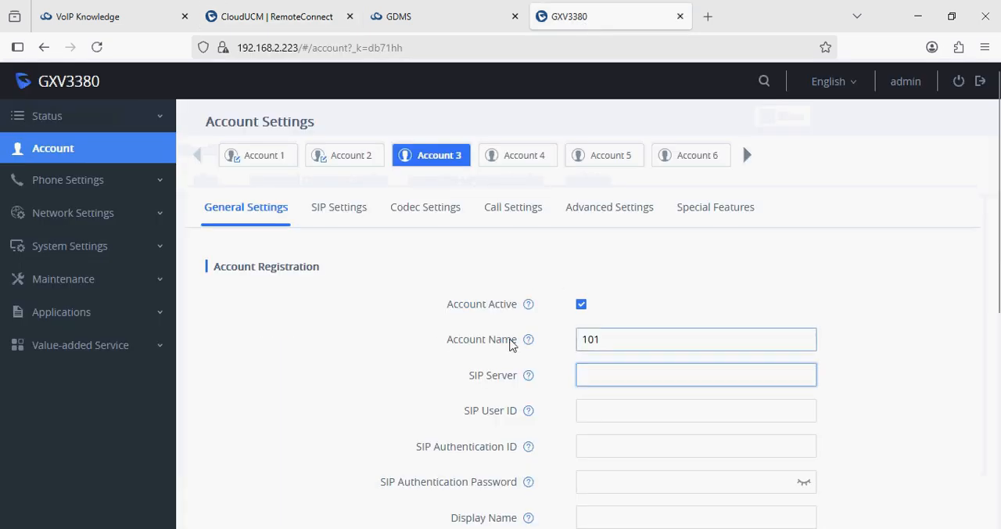
Fill Account 3 with SIP server 071593.s.myucm.cloud:5061, user and authentication ID 101, and the password.
{"action": "type", "text": "071593.s.myucm.cloud:5061"}
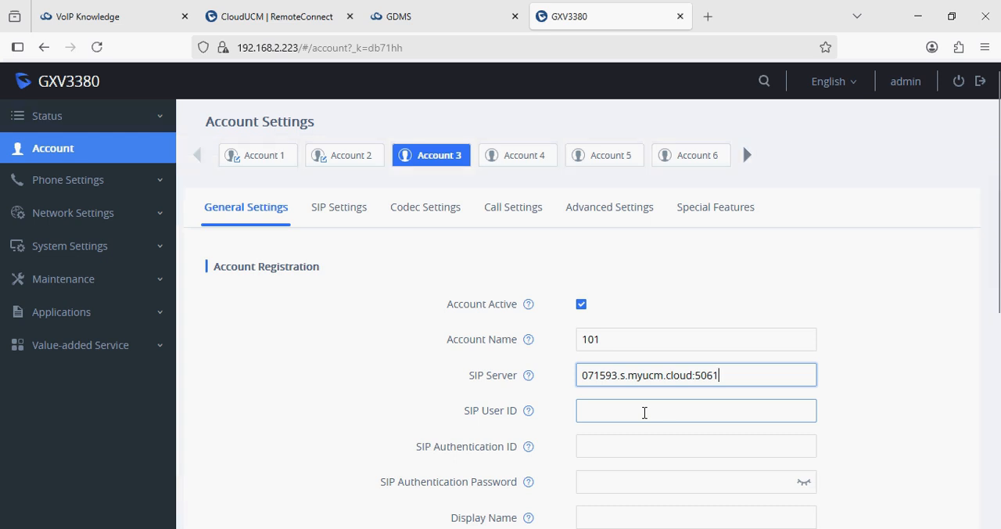
{"action": "left_click", "coordinate": [695, 410]}
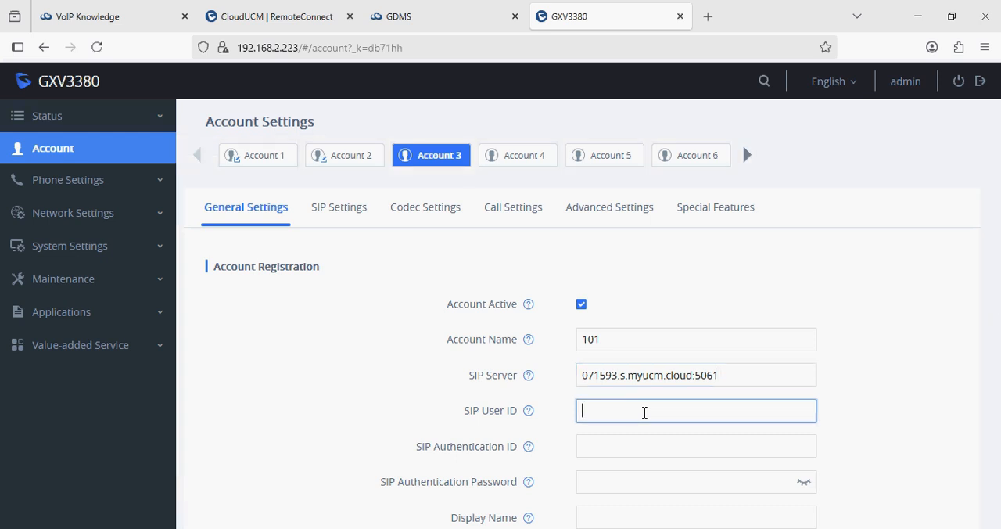
{"action": "type", "text": "10"}
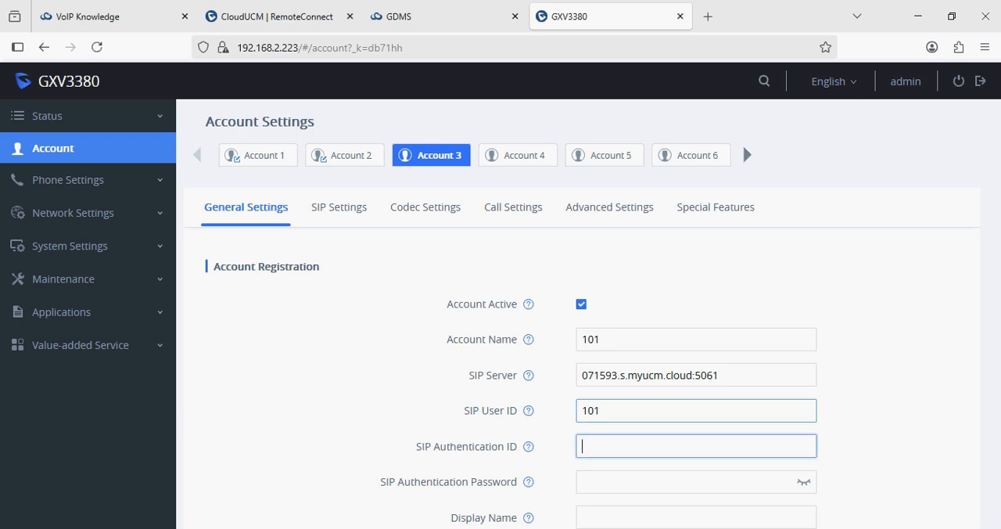
{"action": "type", "text": "101"}
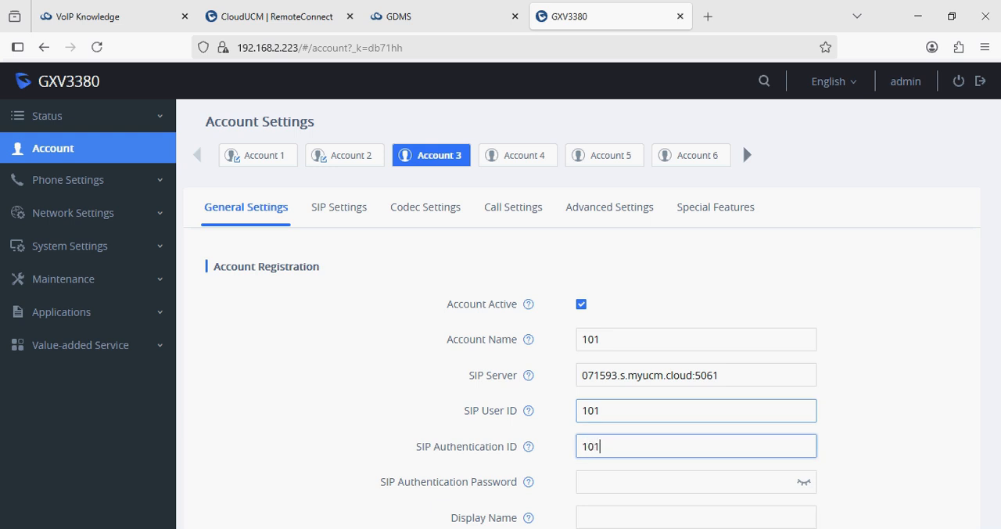
{"action": "left_click", "coordinate": [694, 482]}
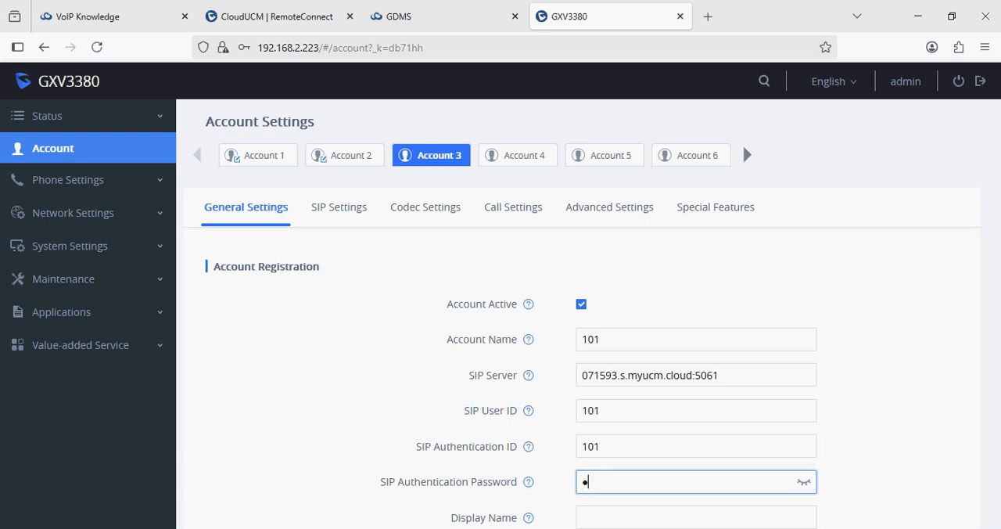
{"action": "type", "text": "••••"}
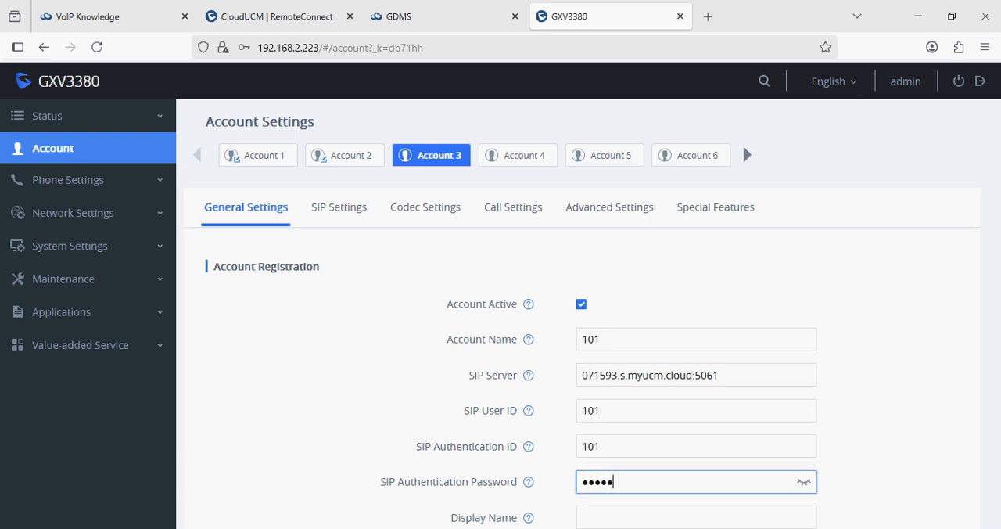
{"action": "type", "text": "•••"}
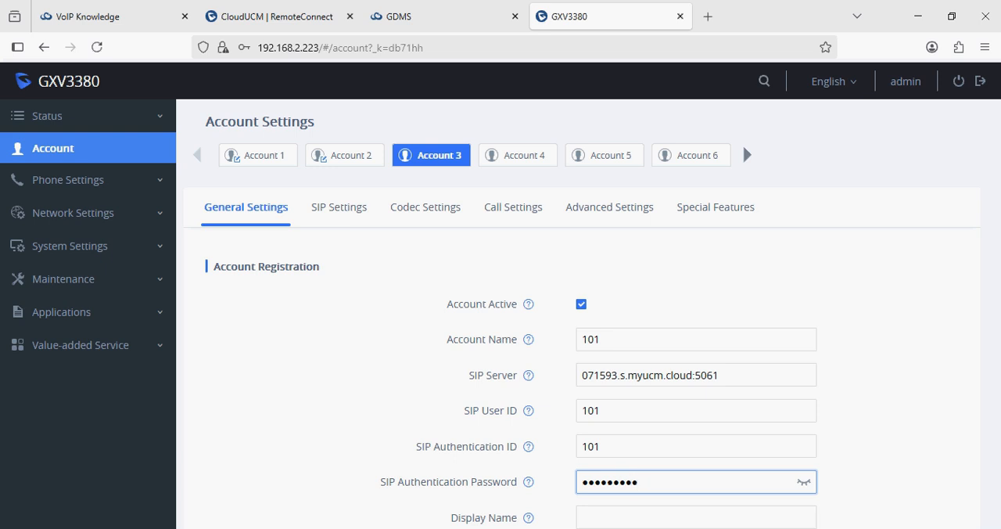
{"action": "scroll", "scroll_direction": "down", "scroll_amount": 3}
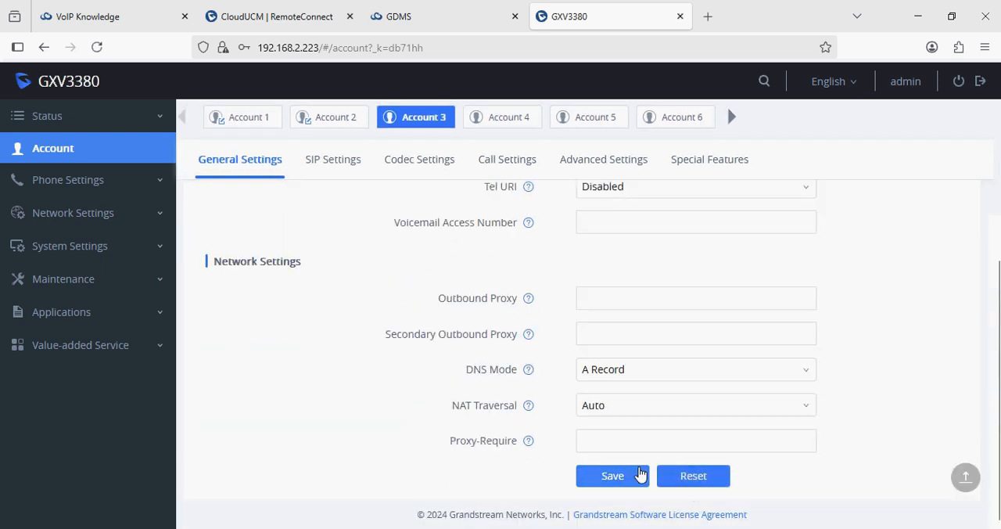
Save Account 3's registration settings and enable SIP Registration, checking the server in CloudUCM.
{"action": "left_click", "coordinate": [613, 476]}
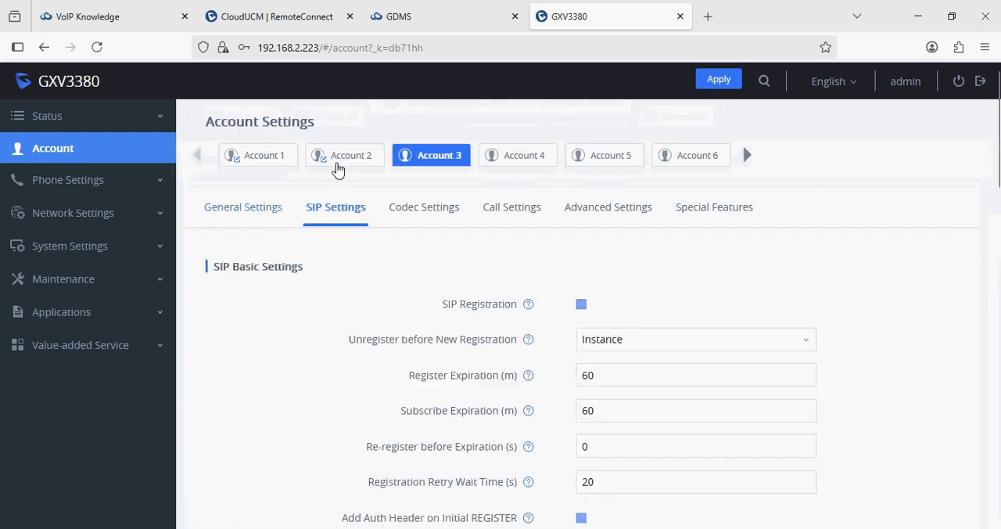
{"action": "left_click", "coordinate": [582, 303]}
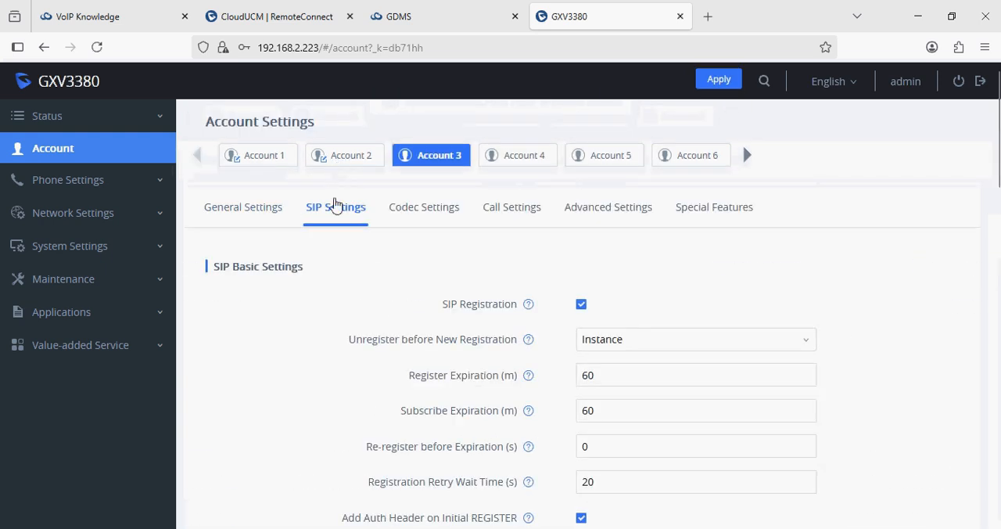
{"action": "left_click", "coordinate": [275, 16]}
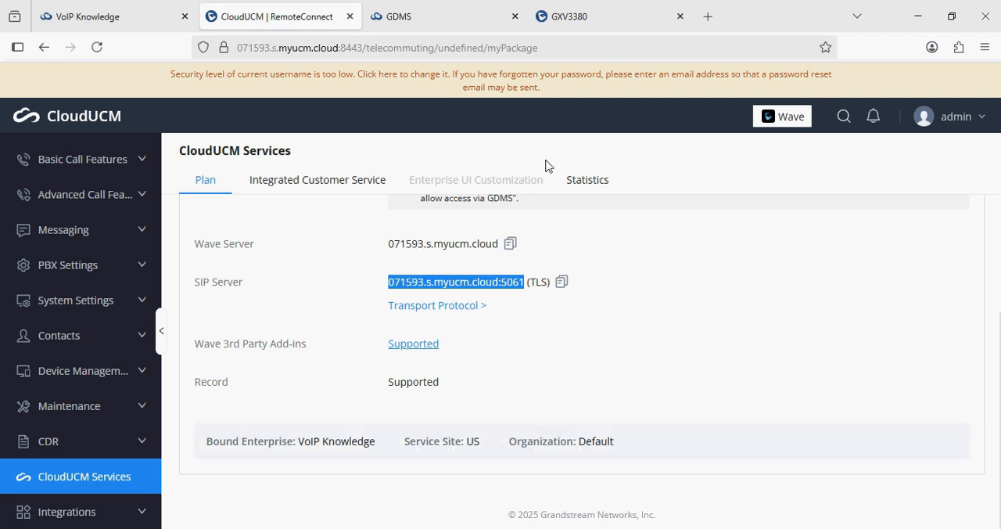
{"action": "left_click", "coordinate": [570, 16]}
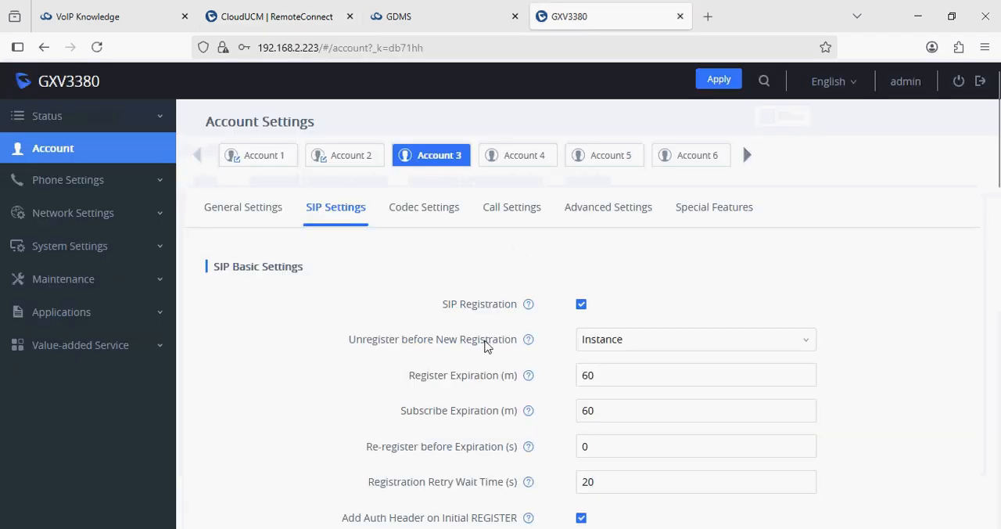
Set Account 3's SIP Transport to TLS and save the SIP settings.
{"action": "scroll", "scroll_direction": "down", "scroll_amount": 3}
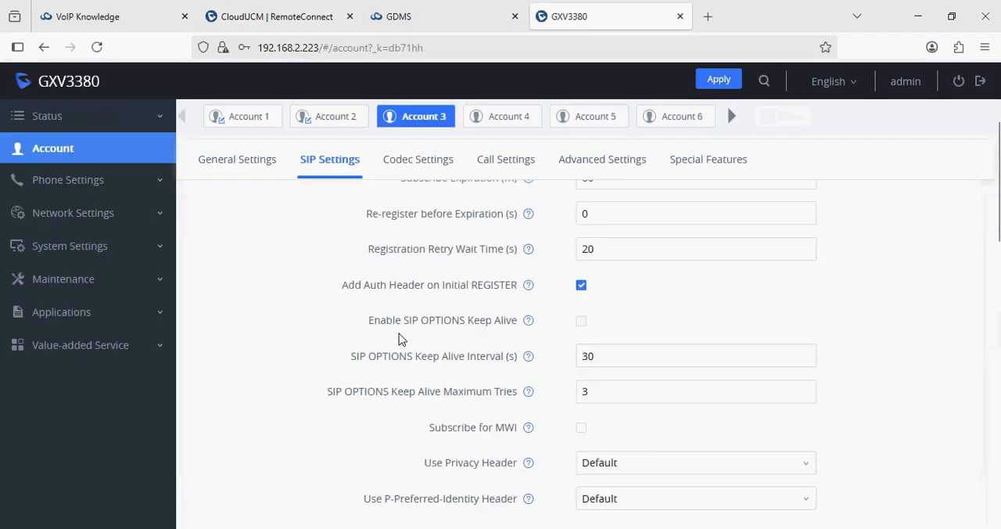
{"action": "scroll", "scroll_direction": "down", "scroll_amount": 3}
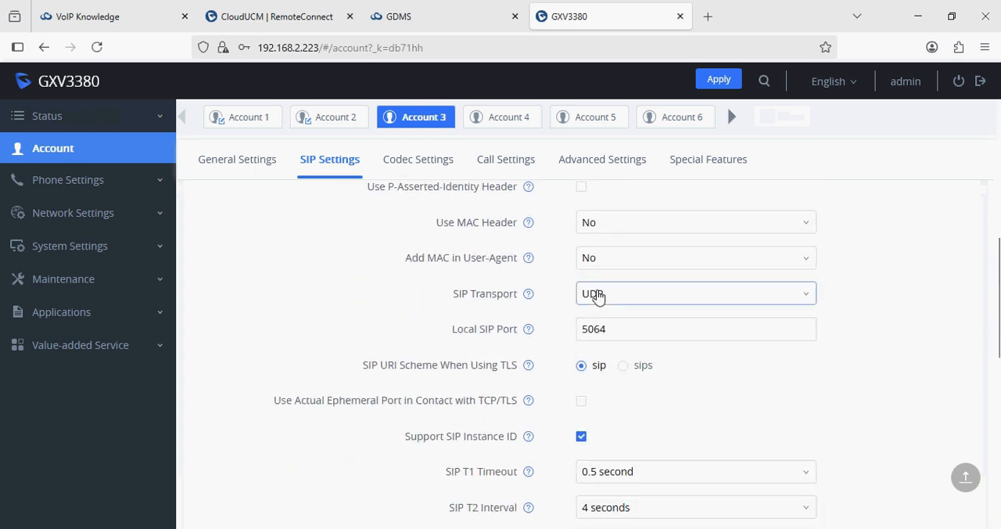
{"action": "left_click", "coordinate": [695, 295]}
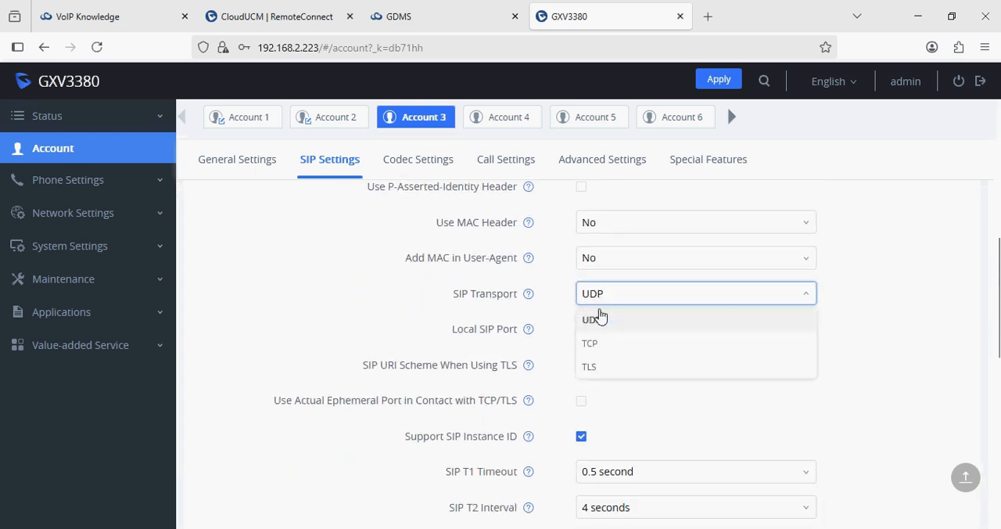
{"action": "left_click", "coordinate": [588, 367]}
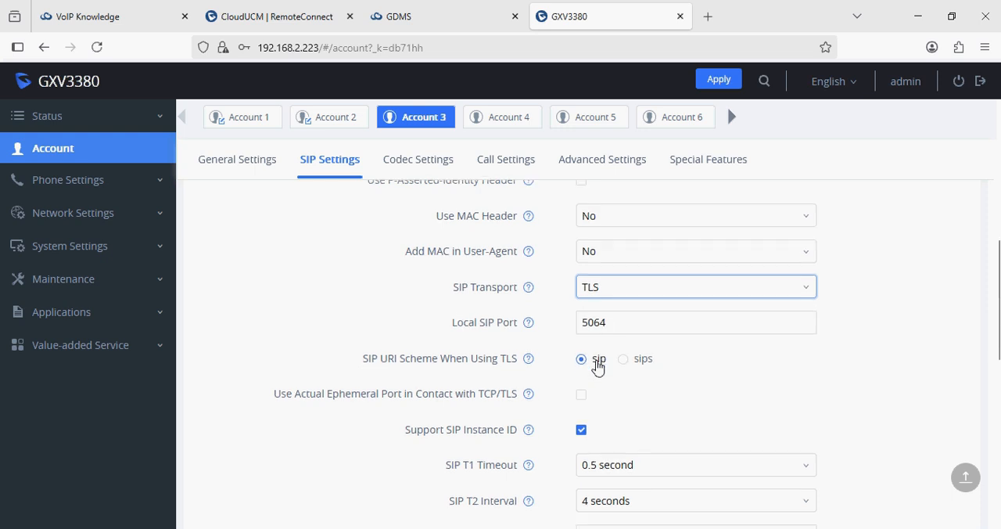
{"action": "scroll", "scroll_direction": "down", "scroll_amount": 3}
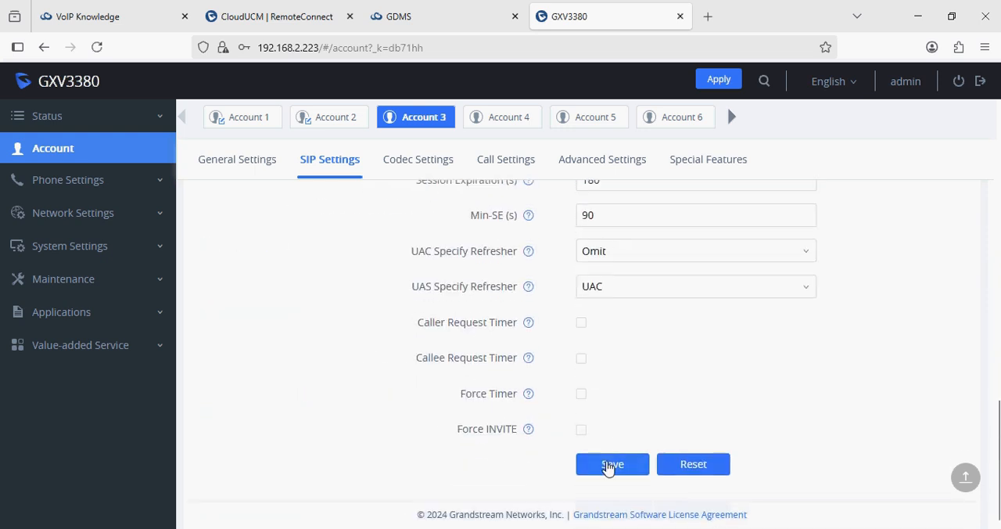
{"action": "left_click", "coordinate": [613, 463]}
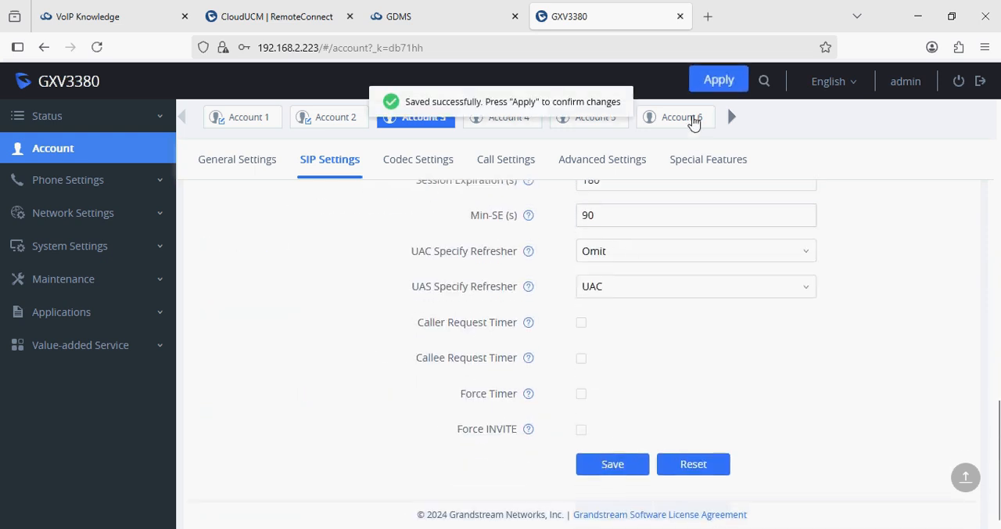
Apply the saved changes and view the phone's account registration status.
{"action": "left_click", "coordinate": [717, 80]}
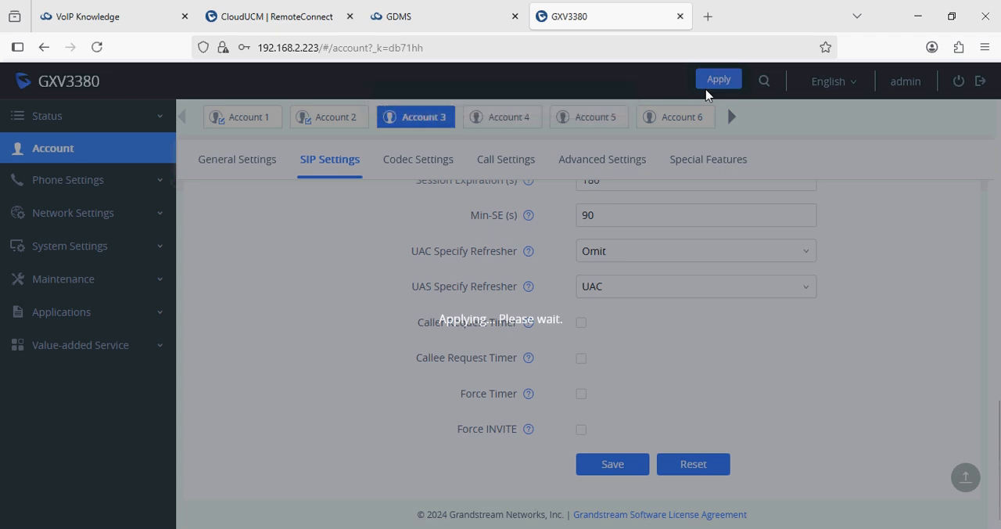
{"action": "left_click", "coordinate": [717, 80]}
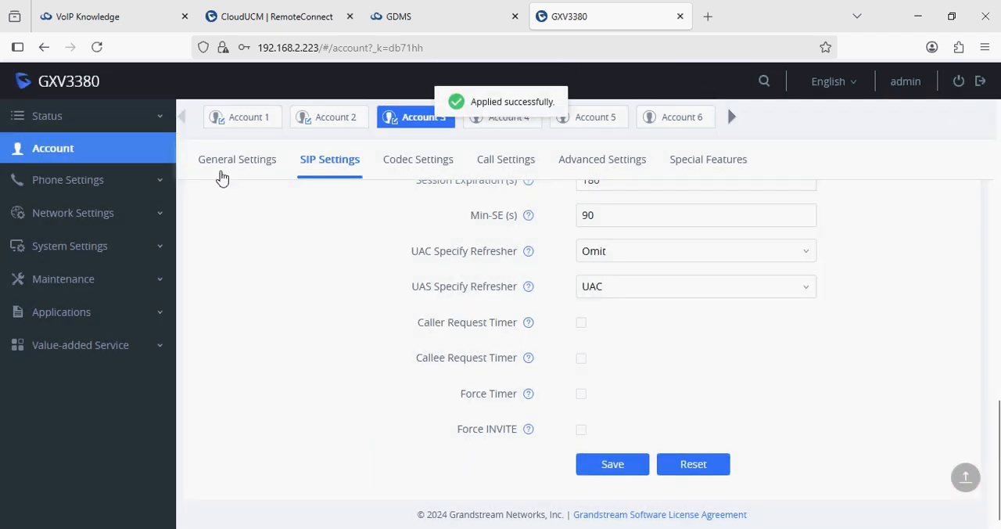
{"action": "left_click", "coordinate": [47, 116]}
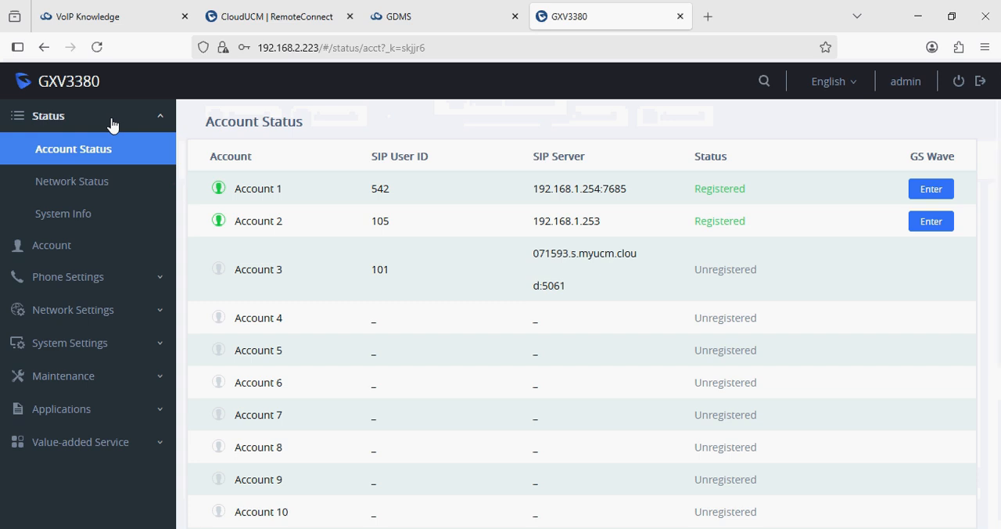
{"action": "left_click", "coordinate": [97, 47]}
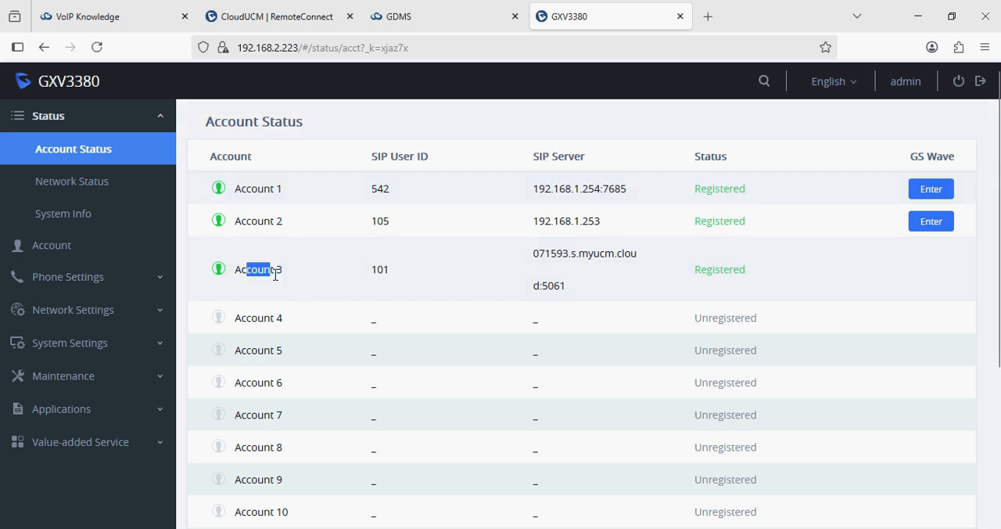
Confirm Account 3 with user 101 shows Registered, then switch back to CloudUCM.
{"action": "double_click", "coordinate": [380, 269]}
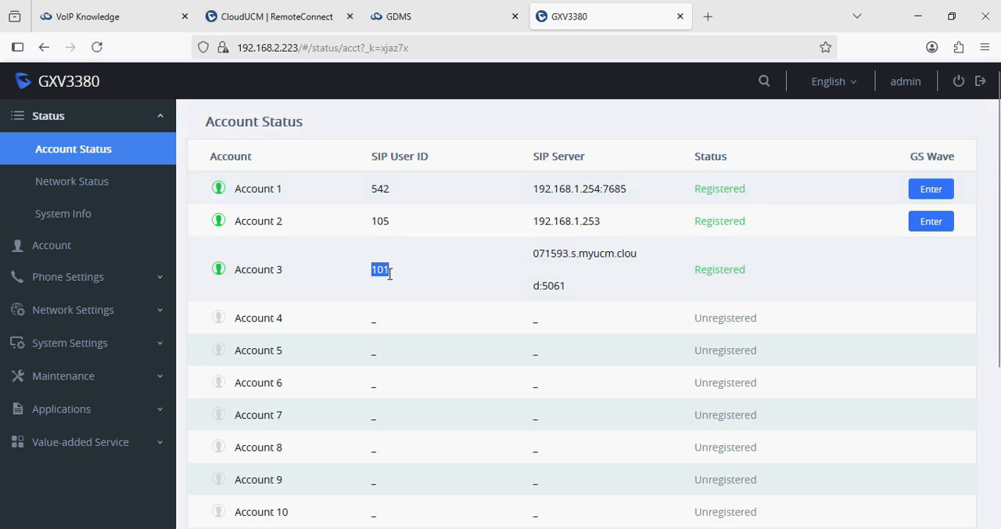
{"action": "double_click", "coordinate": [551, 253]}
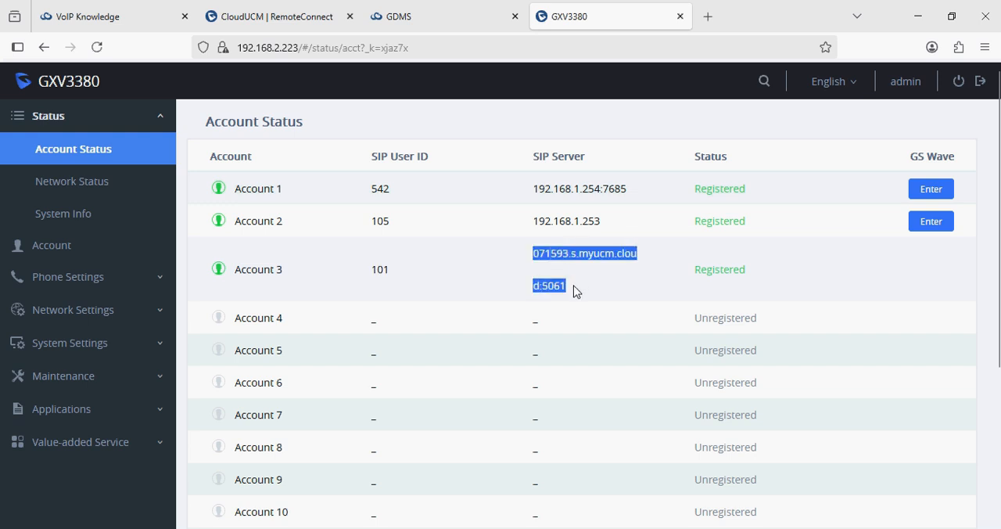
{"action": "left_click", "coordinate": [274, 16]}
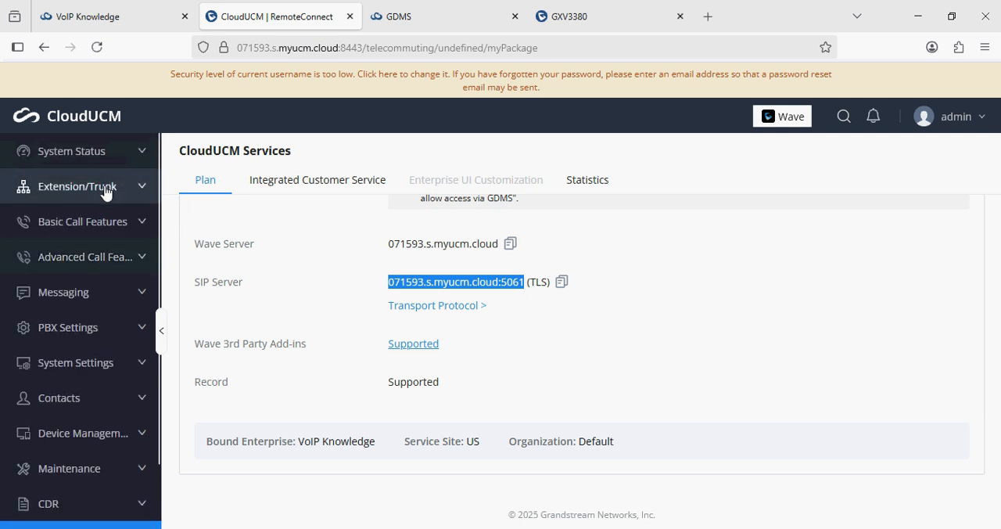
Show the Extensions list where 101 is Idle and 102–105 remain unregistered.
{"action": "left_click", "coordinate": [77, 186]}
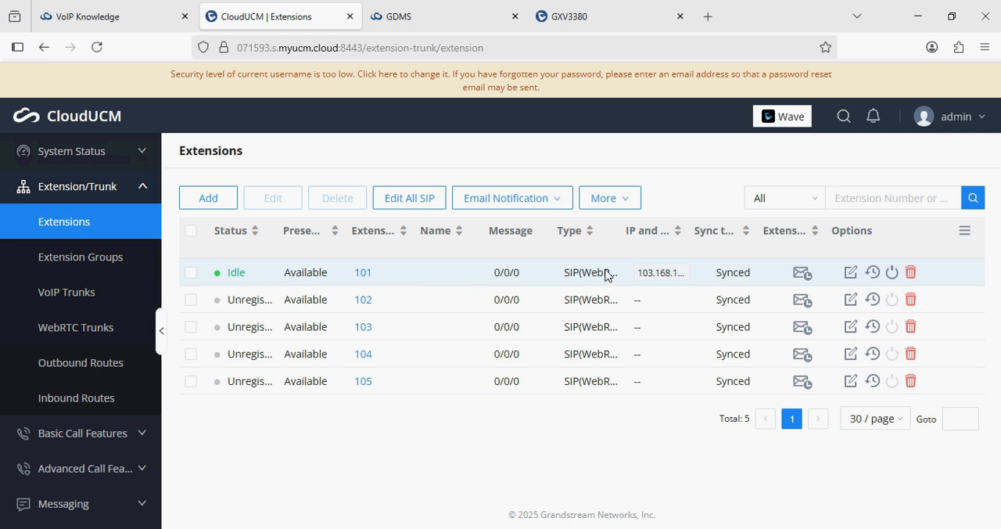
{"action": "mouse_move", "coordinate": [423, 352]}
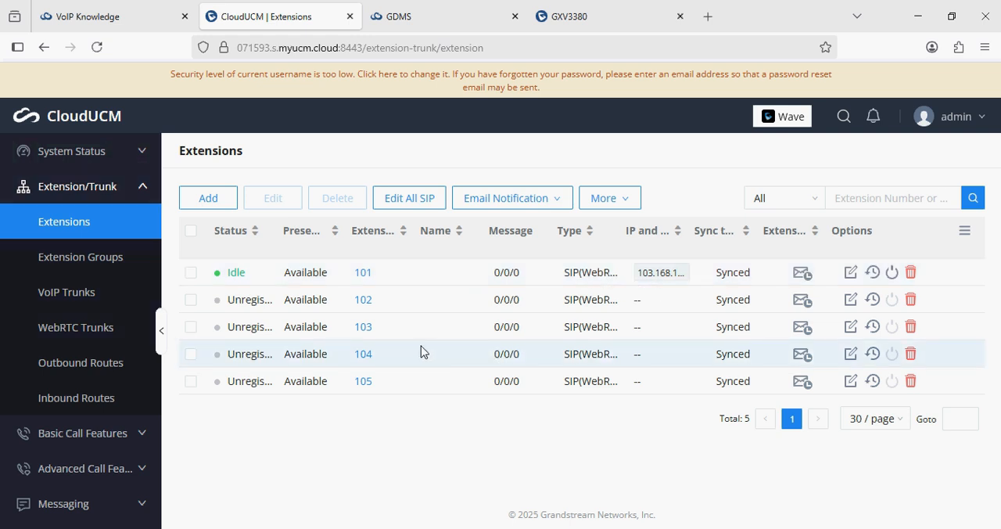
{"action": "mouse_move", "coordinate": [383, 328]}
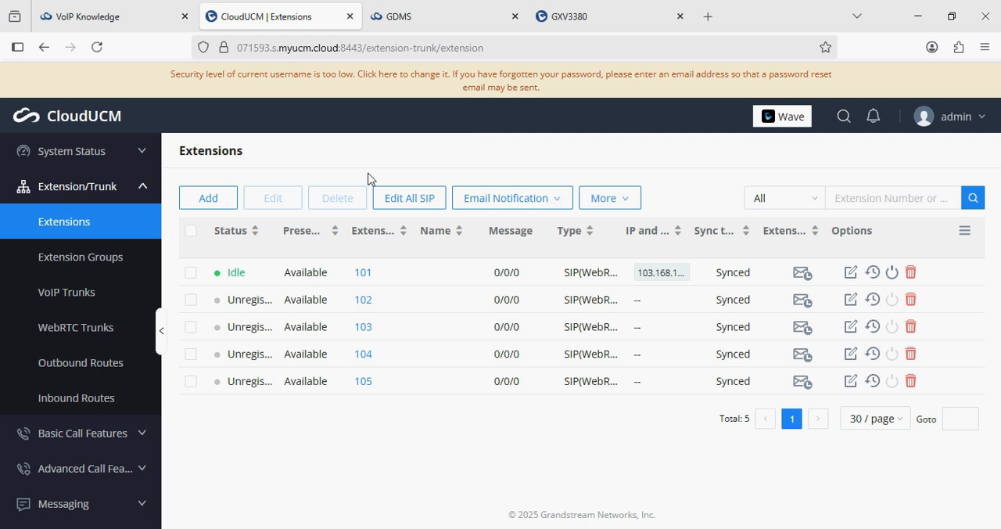
{"action": "scroll", "scroll_direction": "down", "scroll_amount": 3}
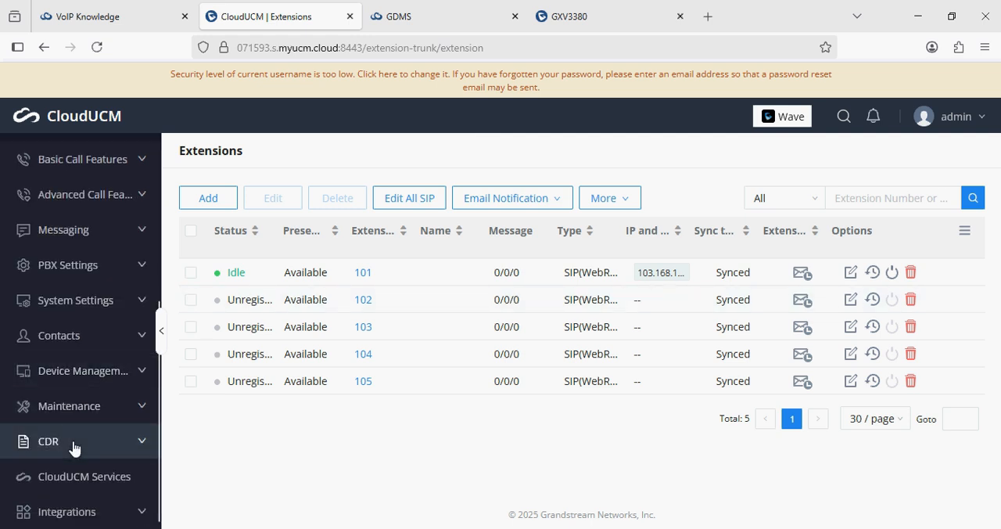
Copy the Wave server address from the CloudUCM My Plan details.
{"action": "left_click", "coordinate": [84, 476]}
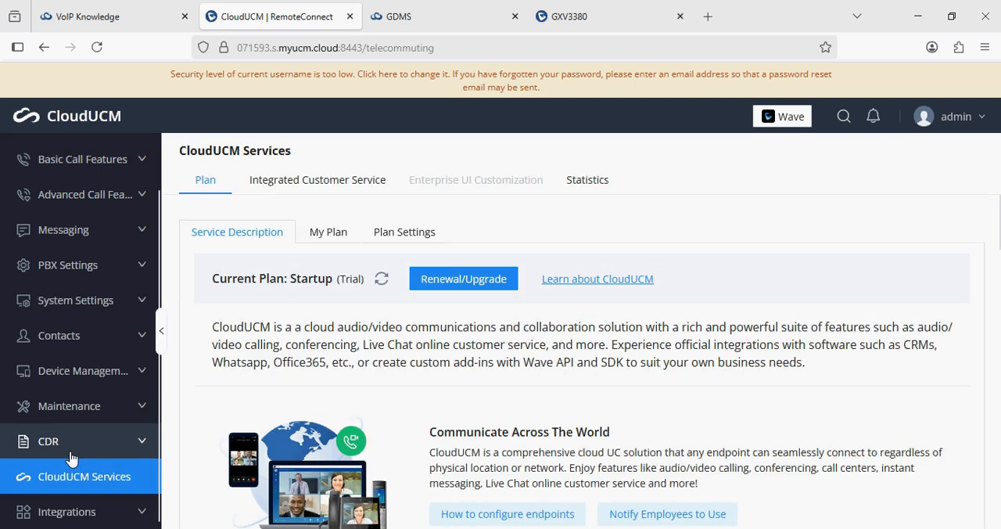
{"action": "left_click", "coordinate": [328, 232]}
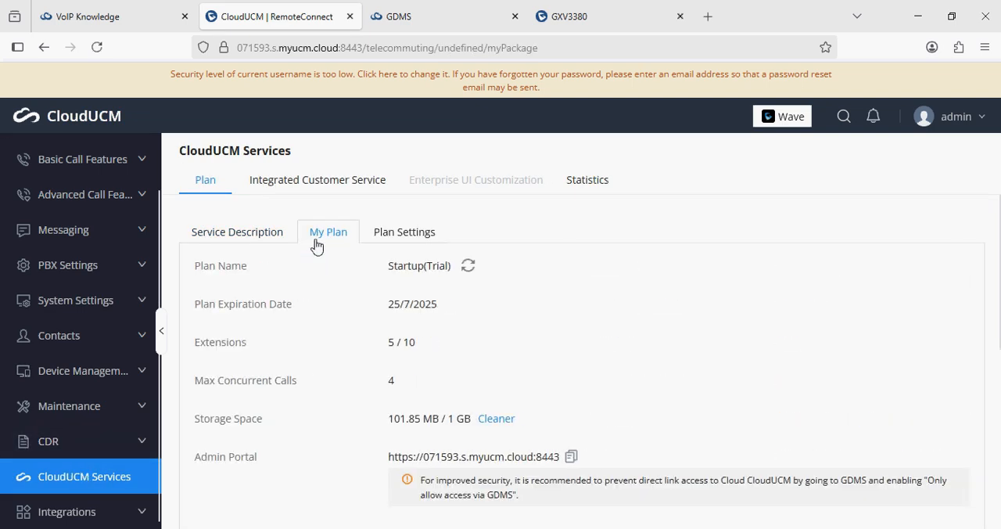
{"action": "scroll", "scroll_direction": "down", "scroll_amount": 3}
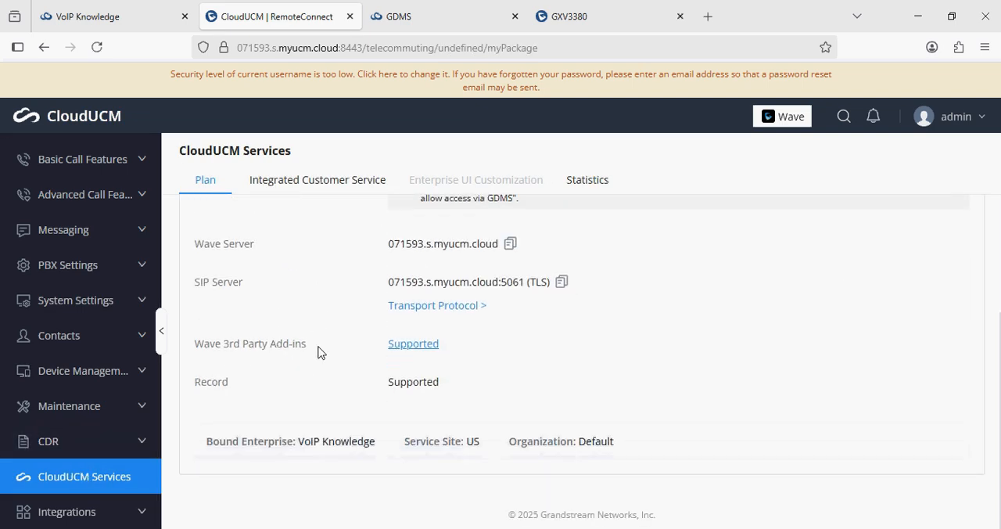
{"action": "left_click", "coordinate": [510, 244]}
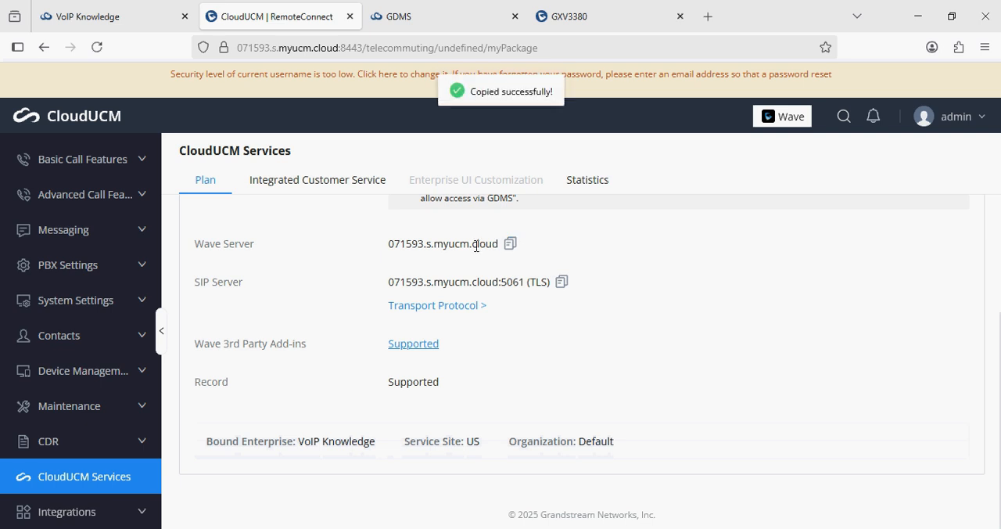
{"action": "mouse_move", "coordinate": [616, 274]}
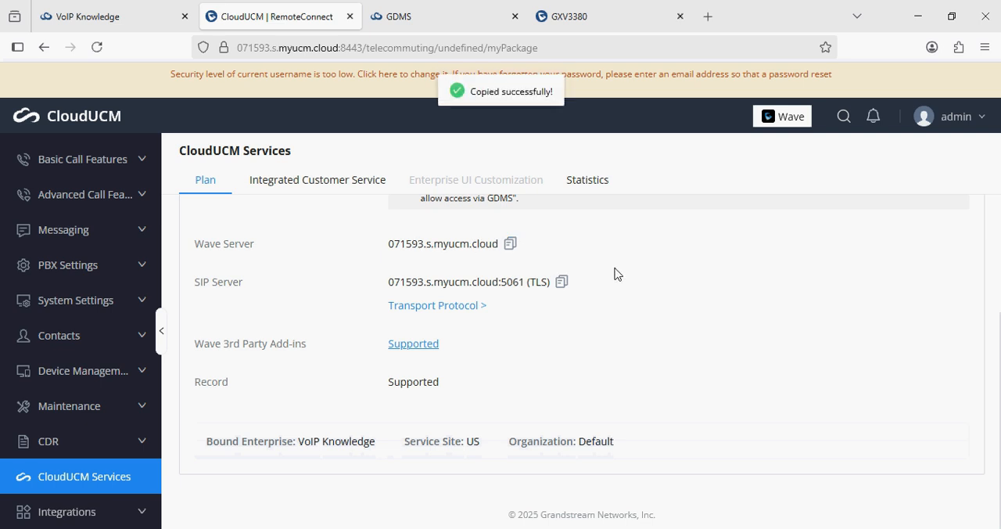
Search Start for 'wave' to launch the Wave desktop app.
{"action": "type", "text": "wa"}
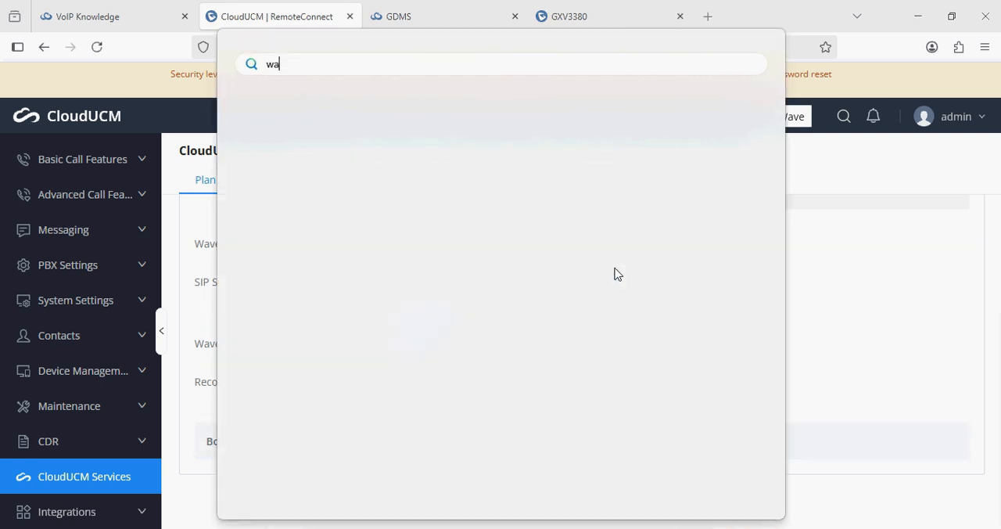
{"action": "type", "text": "ve"}
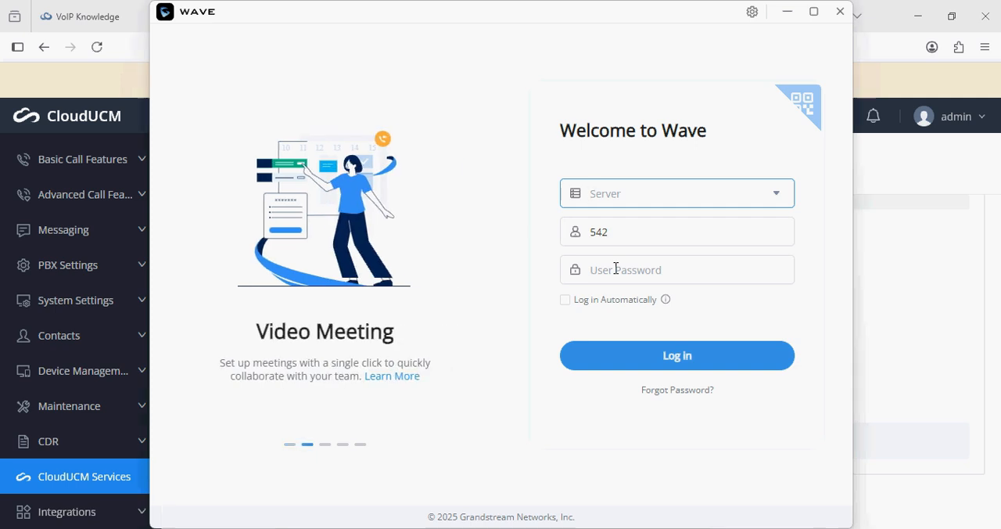
Enter server 071593.s.myucm.cloud, extension 102 and its password in the Wave login form.
{"action": "type", "text": "071593.s.myucm.cloud"}
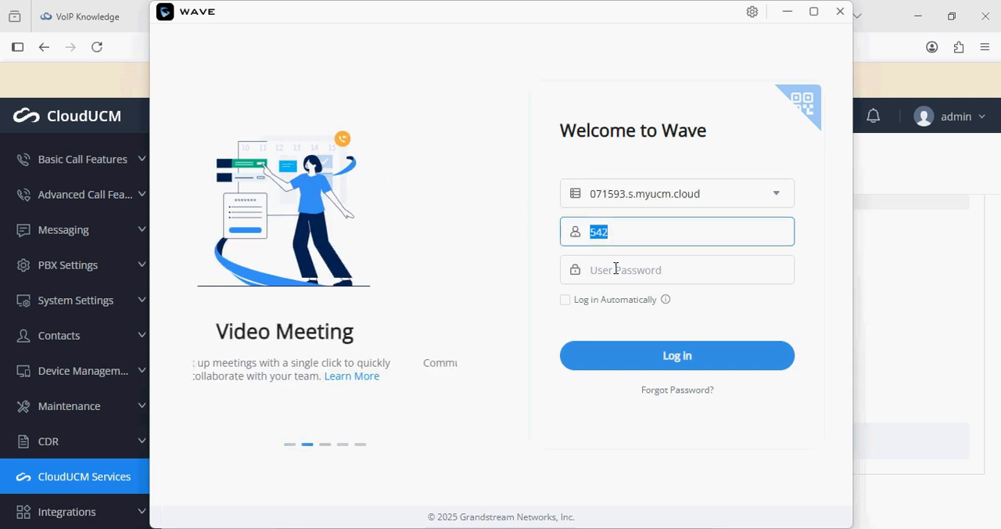
{"action": "type", "text": "10"}
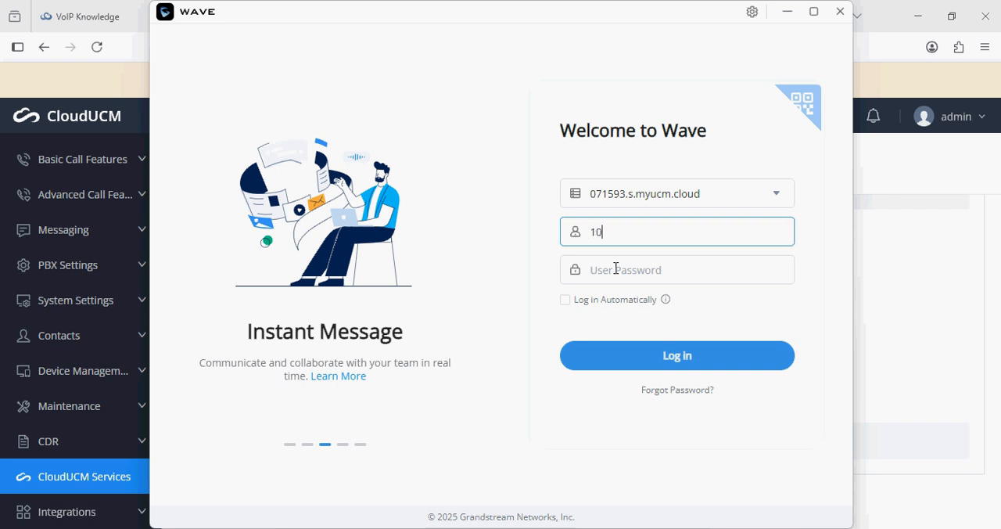
{"action": "type", "text": "2"}
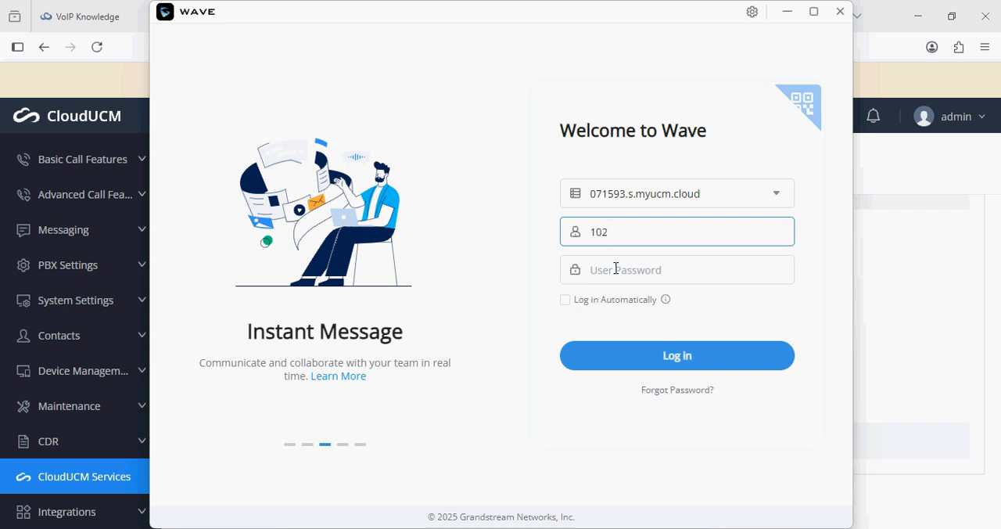
{"action": "left_click", "coordinate": [676, 269]}
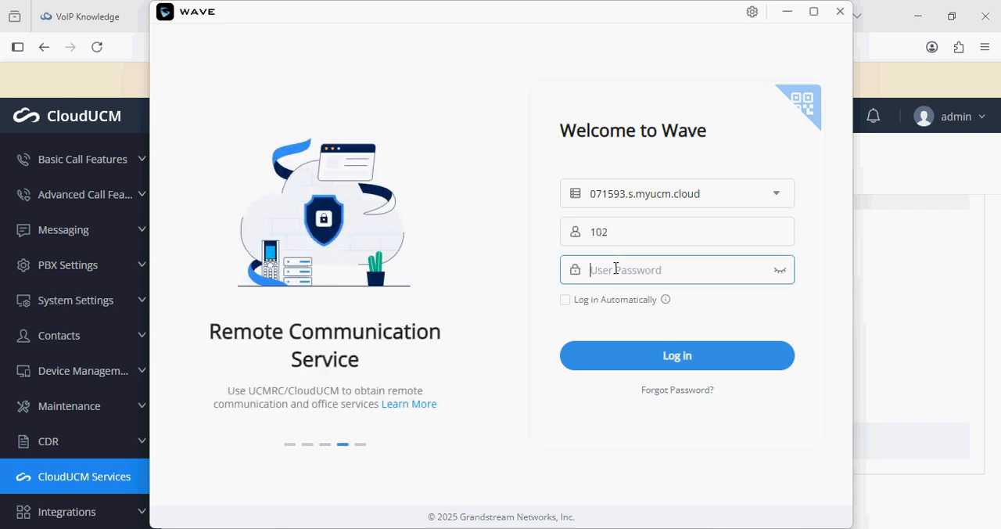
{"action": "type", "text": "•"}
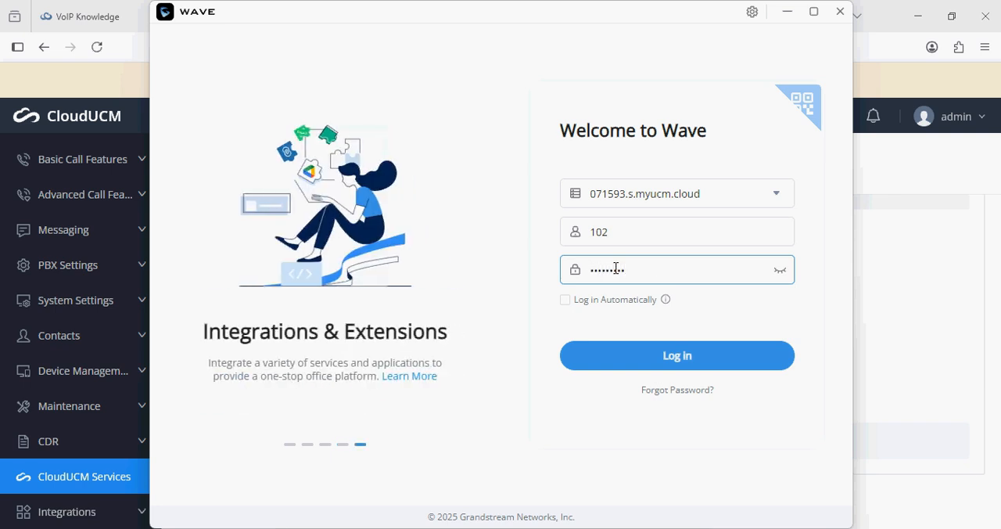
Sign in as extension 102 and dismiss the new-version notice.
{"action": "left_click", "coordinate": [676, 355]}
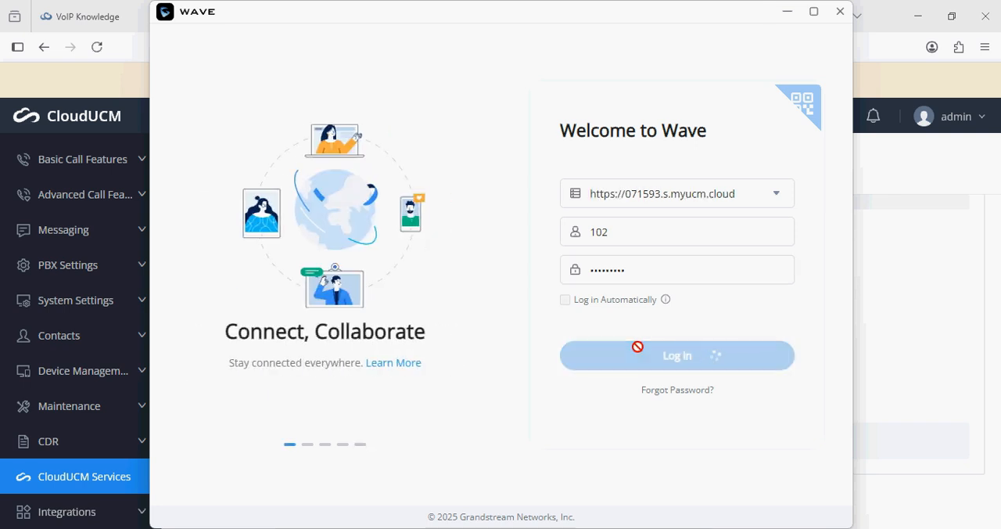
{"action": "left_click", "coordinate": [676, 355]}
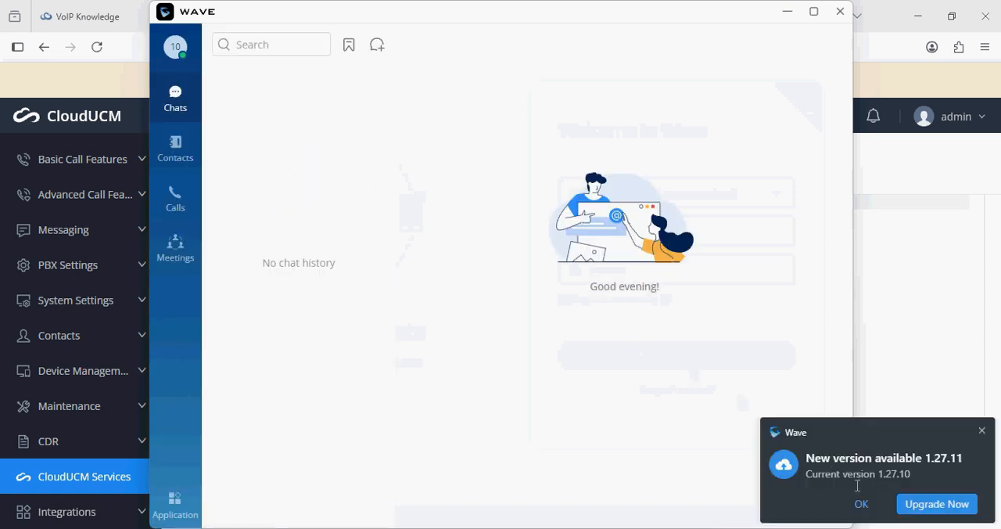
{"action": "left_click", "coordinate": [861, 504]}
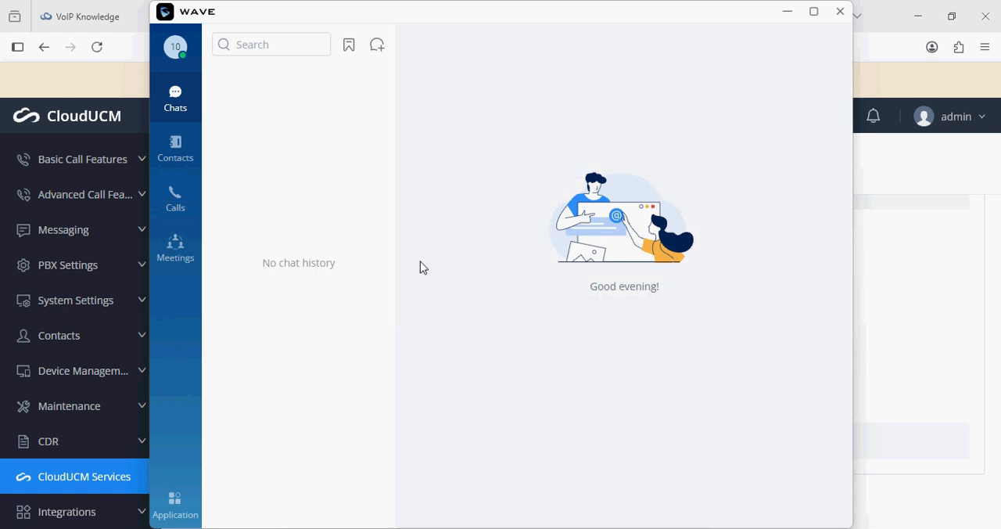
{"action": "mouse_move", "coordinate": [176, 144]}
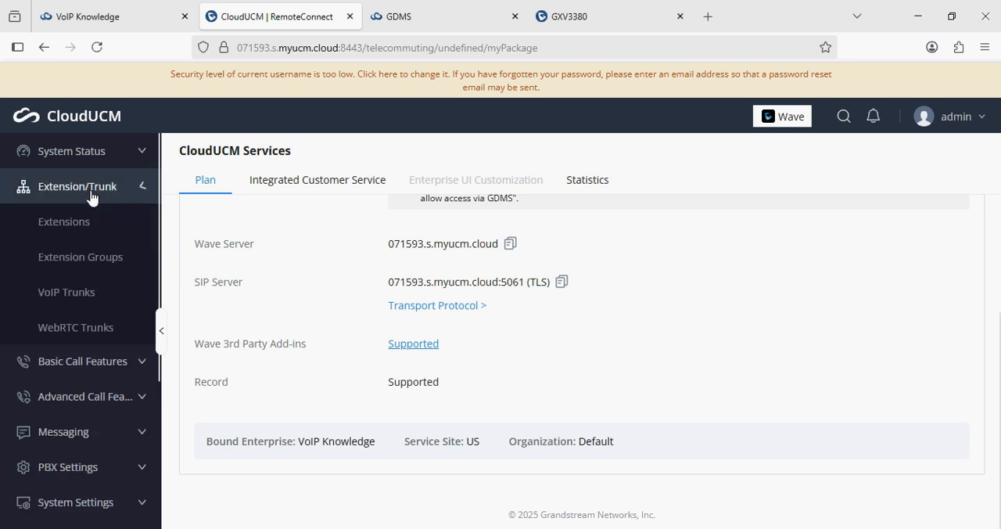
Check that extensions 101 and 102 show Idle, then view the System Status dashboard.
{"action": "left_click", "coordinate": [63, 223]}
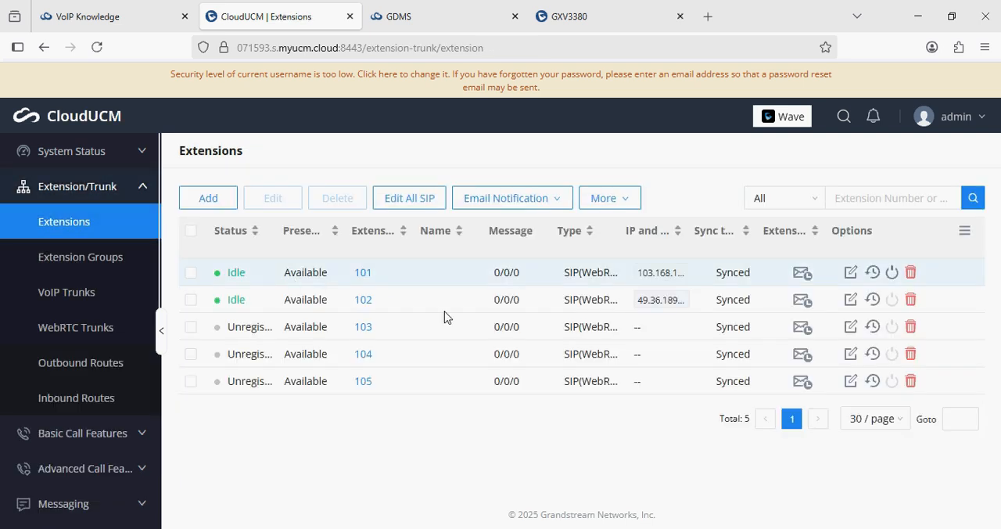
{"action": "mouse_move", "coordinate": [477, 299]}
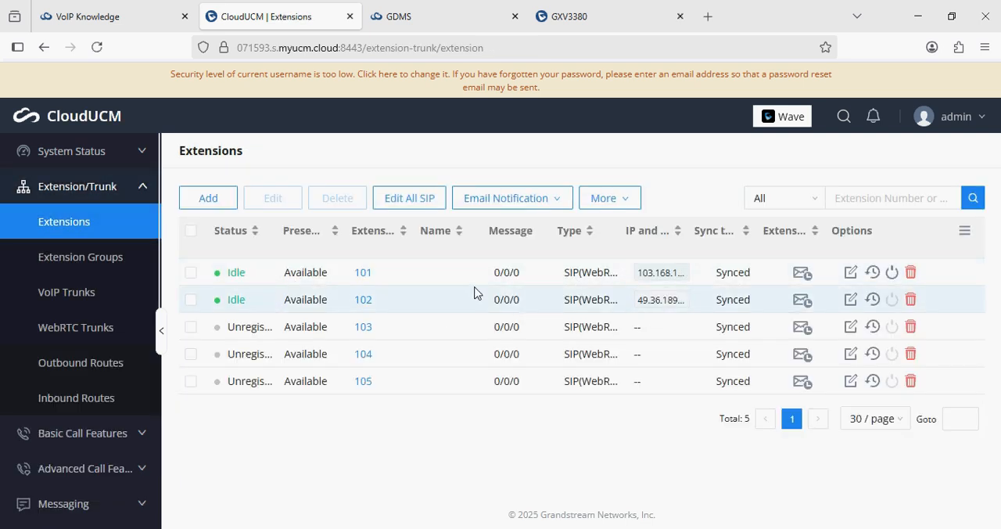
{"action": "mouse_move", "coordinate": [576, 354]}
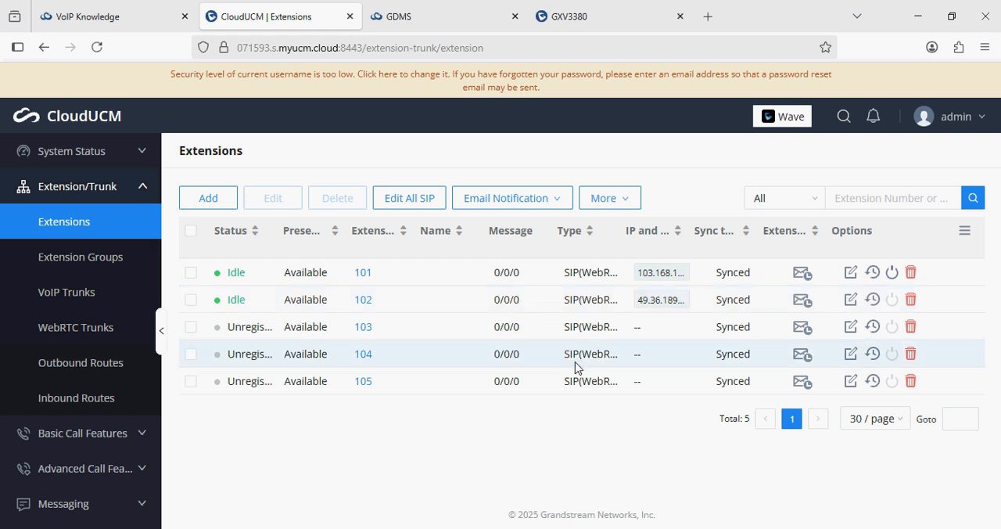
{"action": "mouse_move", "coordinate": [355, 164]}
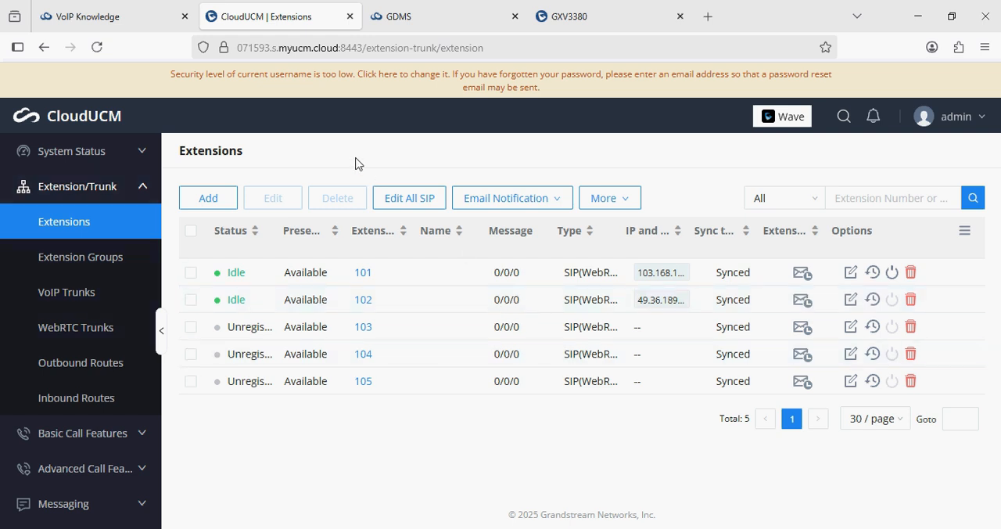
{"action": "left_click", "coordinate": [72, 150]}
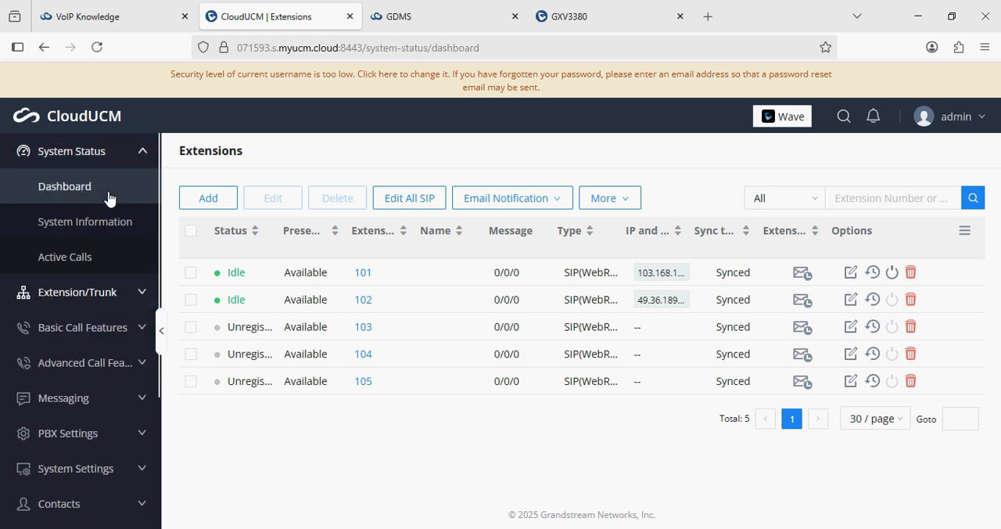
{"action": "left_click", "coordinate": [64, 186]}
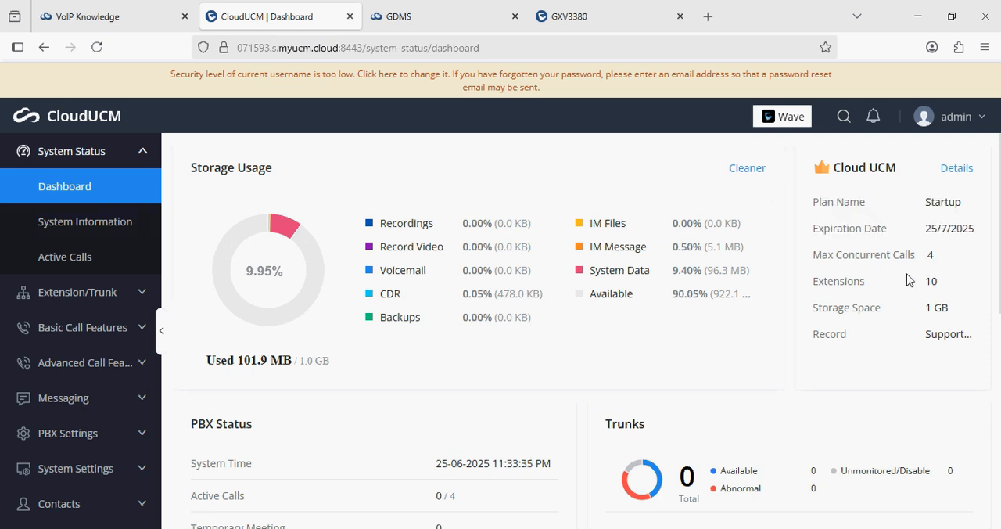
{"action": "mouse_move", "coordinate": [441, 366]}
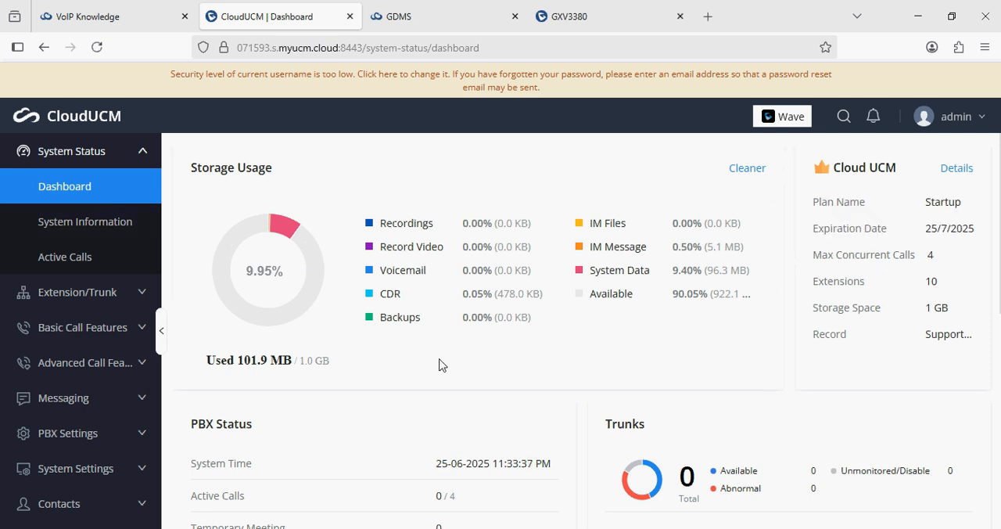
{"action": "scroll", "scroll_direction": "down", "scroll_amount": 3}
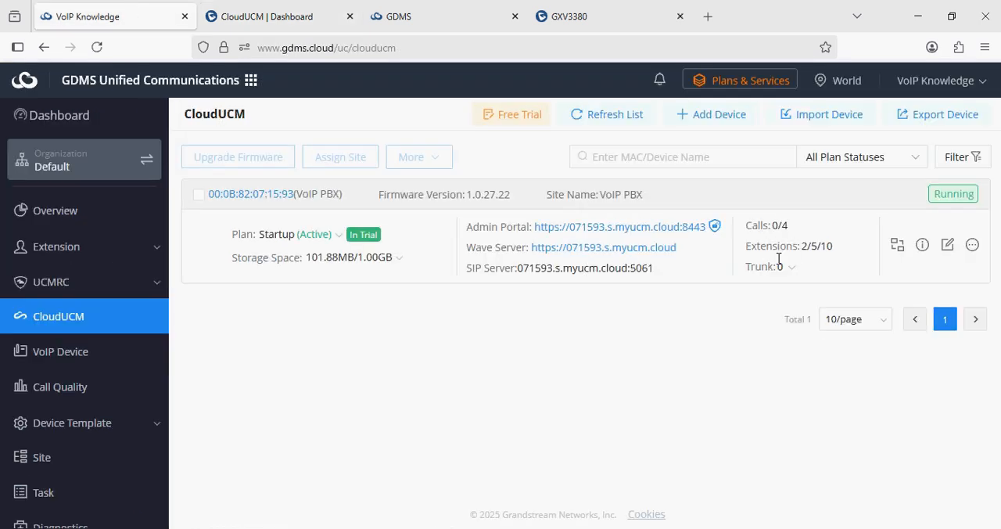
{"action": "mouse_move", "coordinate": [804, 247]}
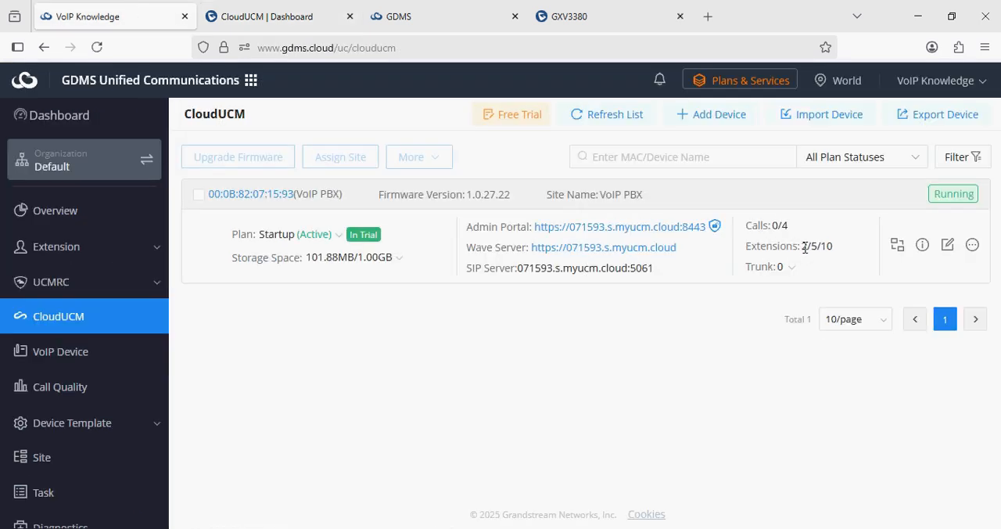
{"action": "mouse_move", "coordinate": [811, 245]}
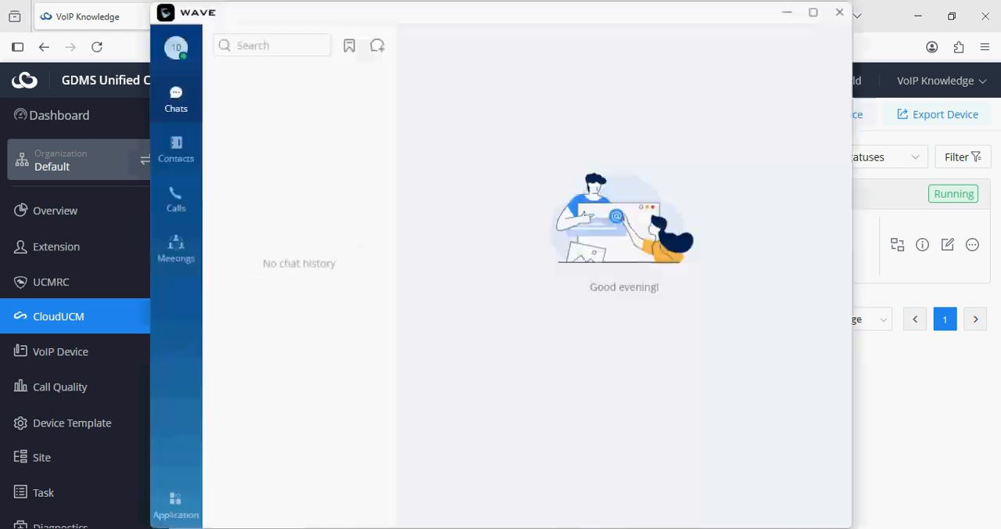
Place an audio call to extension 101 from Wave and hang up while it rings.
{"action": "left_click", "coordinate": [175, 200]}
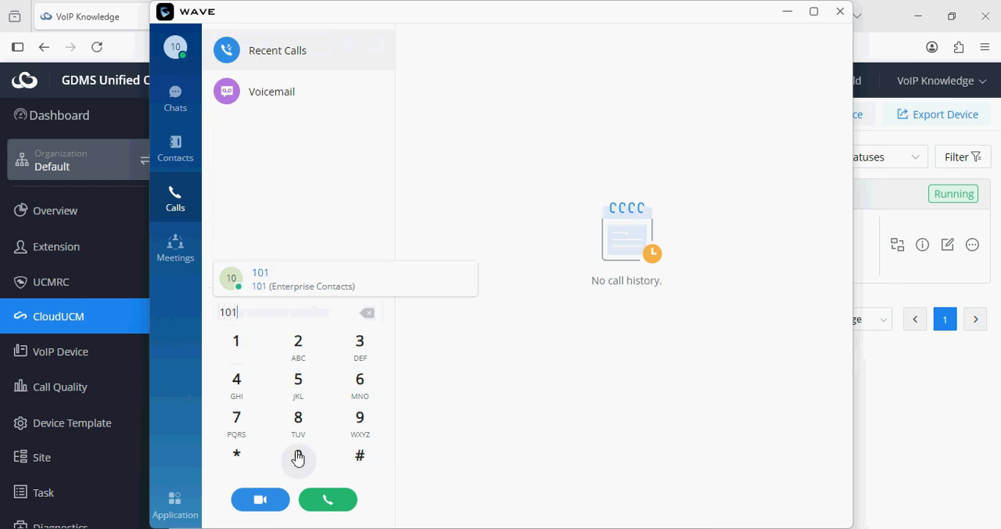
{"action": "mouse_move", "coordinate": [327, 501]}
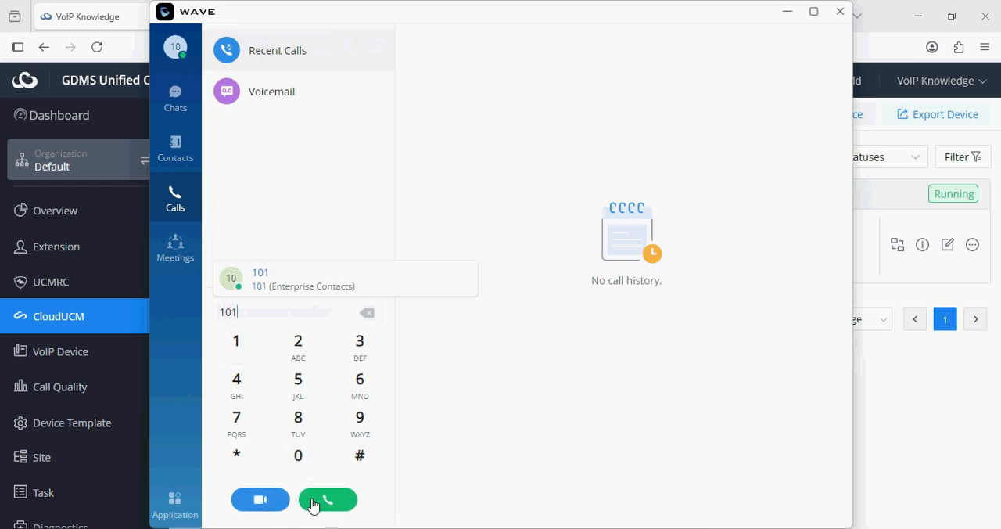
{"action": "left_click", "coordinate": [327, 499]}
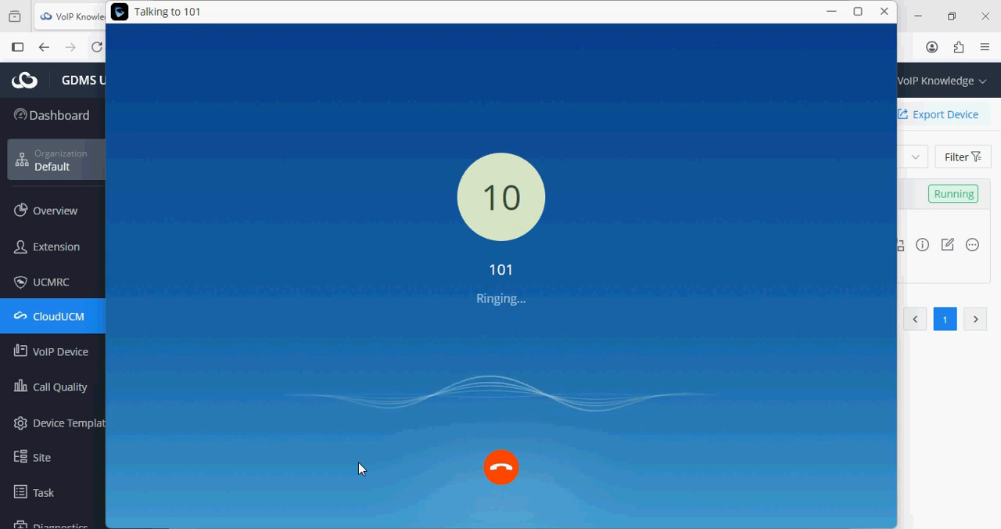
{"action": "mouse_move", "coordinate": [500, 468]}
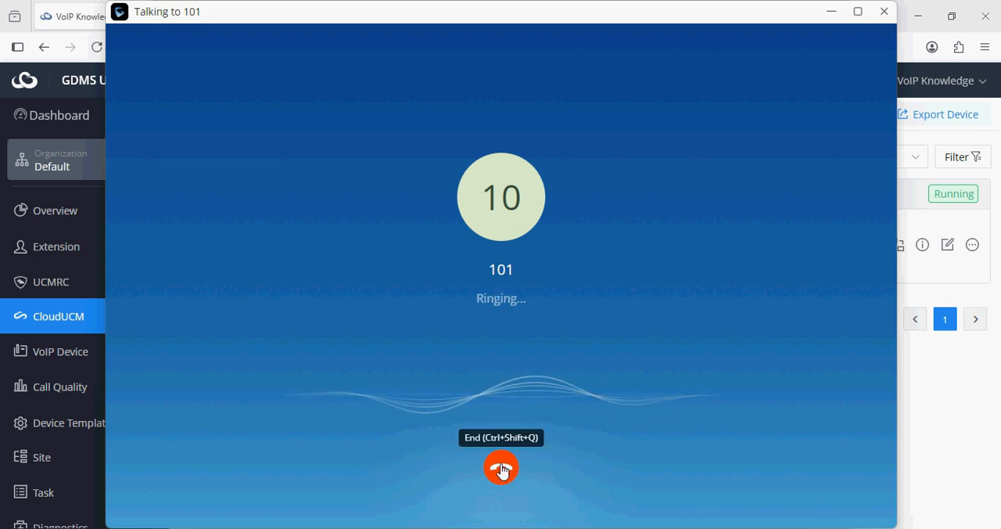
{"action": "left_click", "coordinate": [500, 466]}
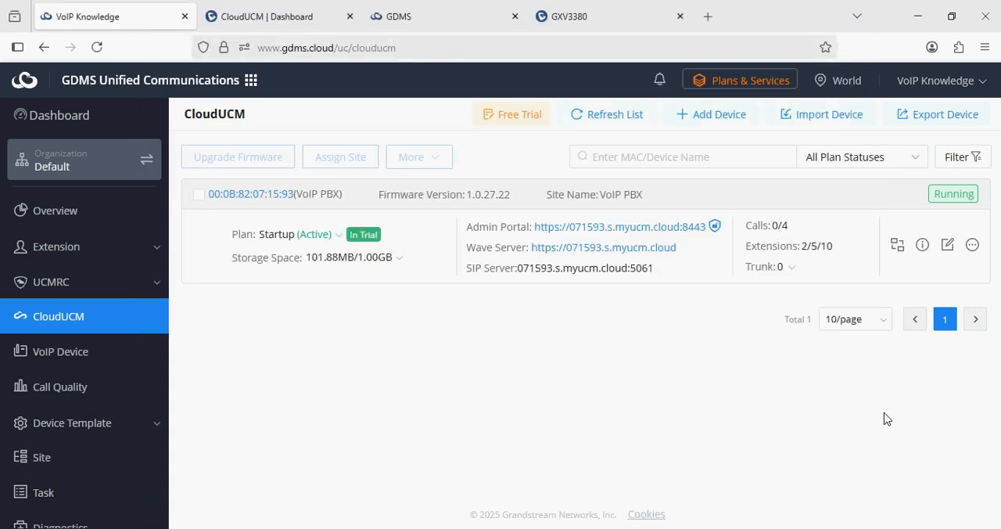
{"action": "mouse_move", "coordinate": [263, 357]}
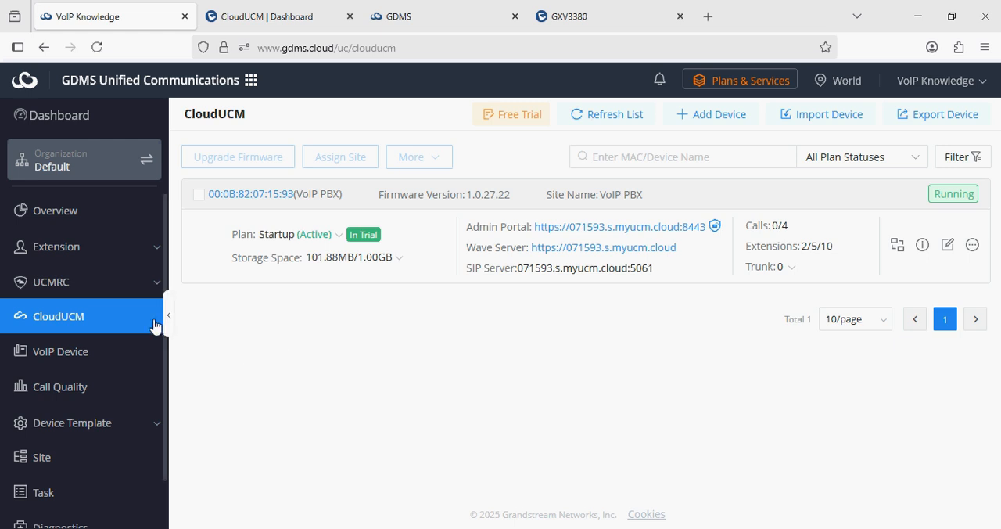
{"action": "mouse_move", "coordinate": [259, 110]}
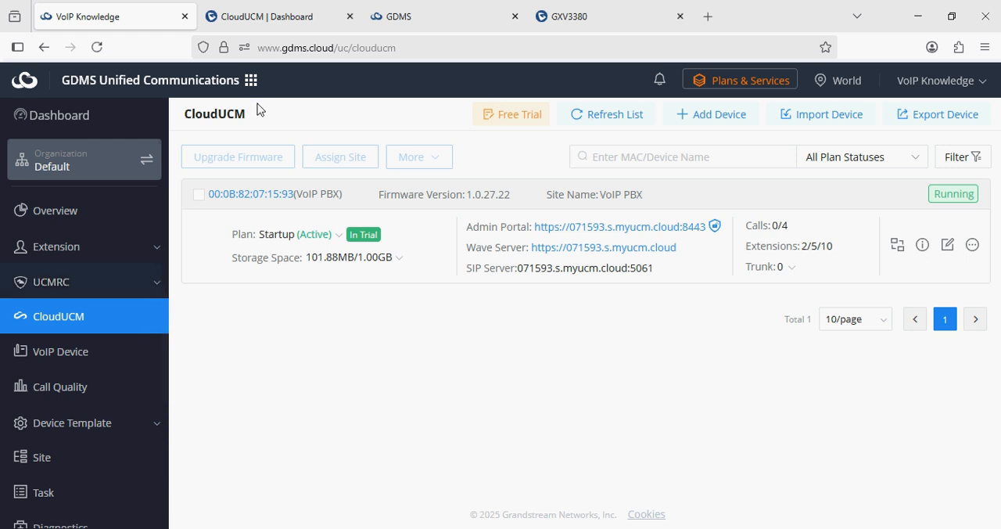
Switch back to the CloudUCM admin portal dashboard from GDMS.
{"action": "left_click", "coordinate": [620, 225]}
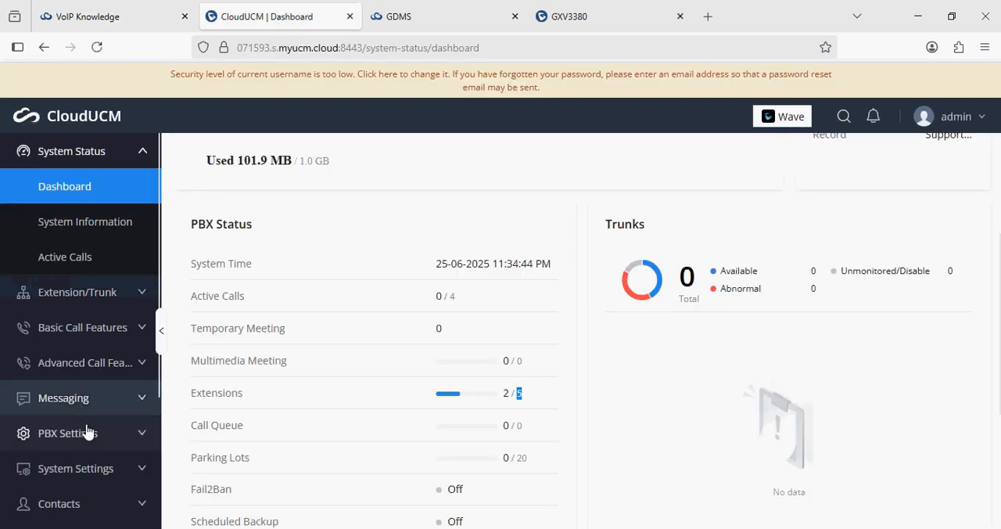
View the CloudUCM Services plan page showing the Startup trial plan.
{"action": "scroll", "scroll_direction": "down", "scroll_amount": 3}
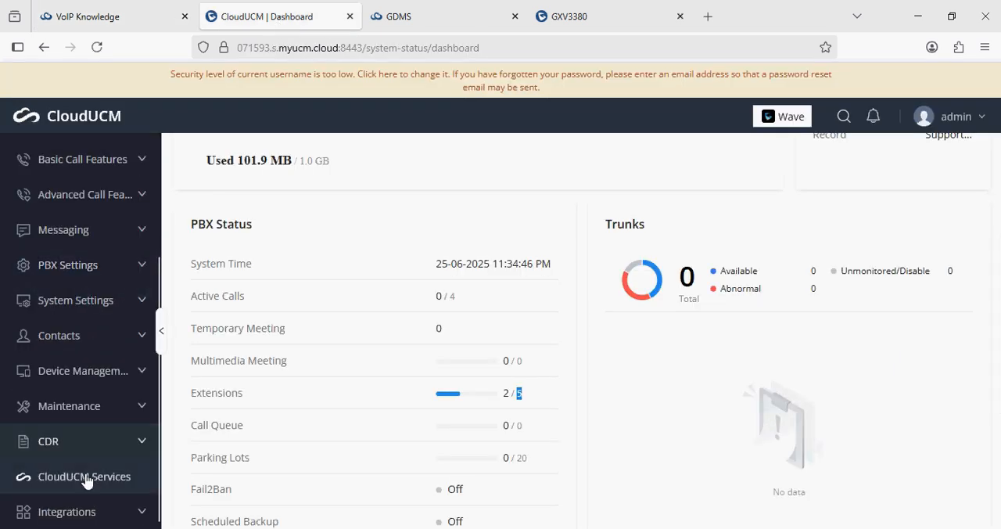
{"action": "left_click", "coordinate": [84, 475]}
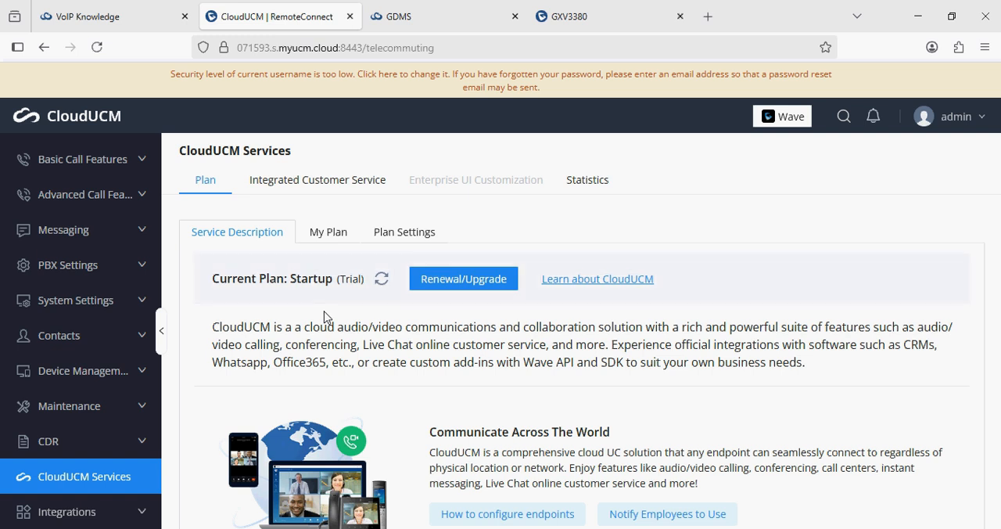
{"action": "mouse_move", "coordinate": [275, 298]}
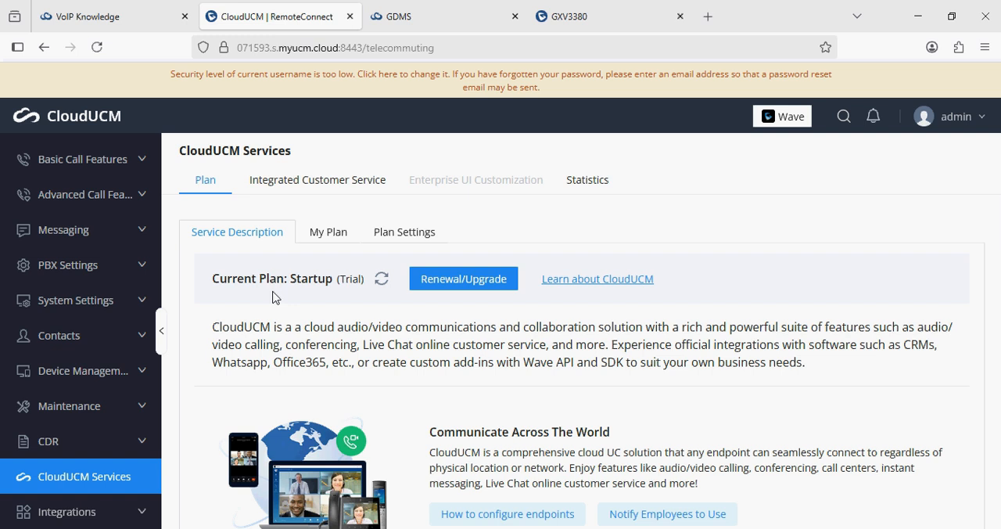
{"action": "scroll", "scroll_direction": "up", "scroll_amount": 3}
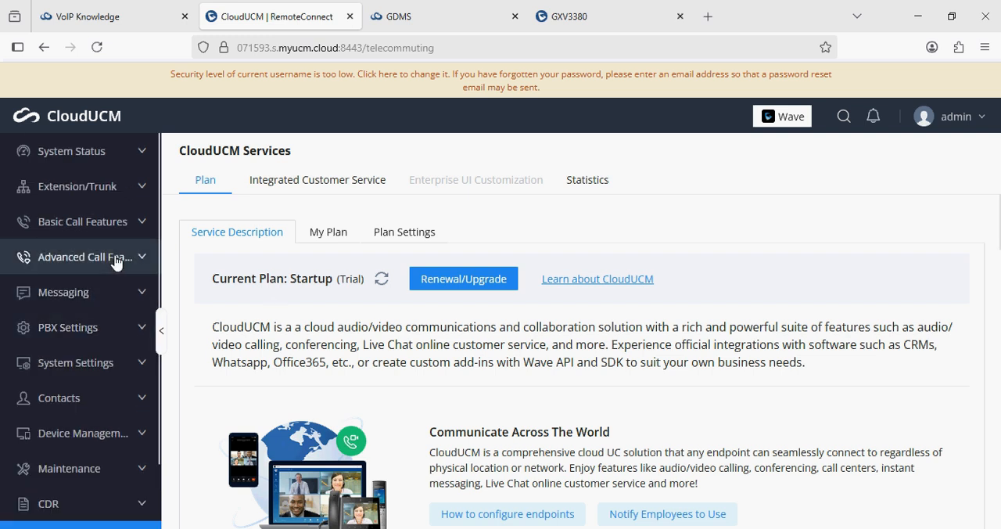